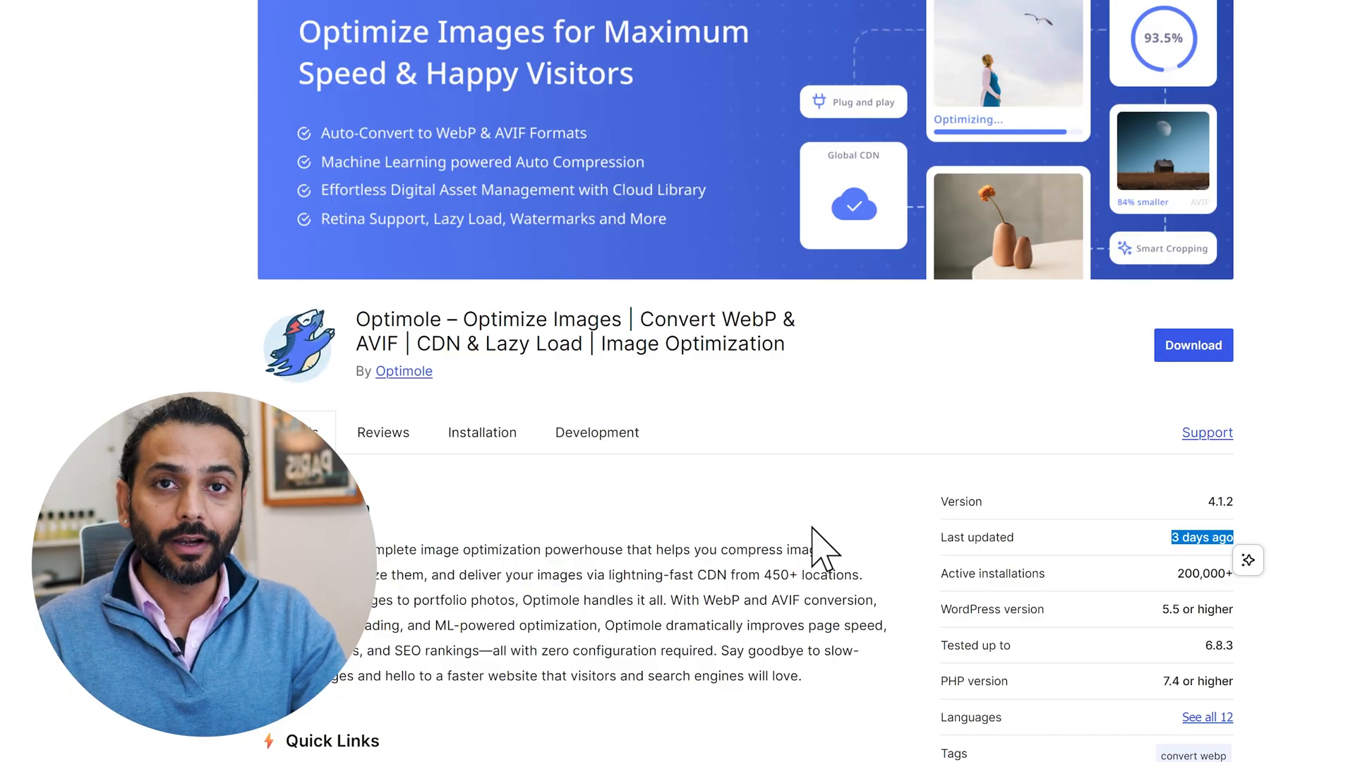
Step: Review the Optimole listing's 4.7-star rating, then switch to the WordPress admin Add Plugins tab
scroll("down", 3)
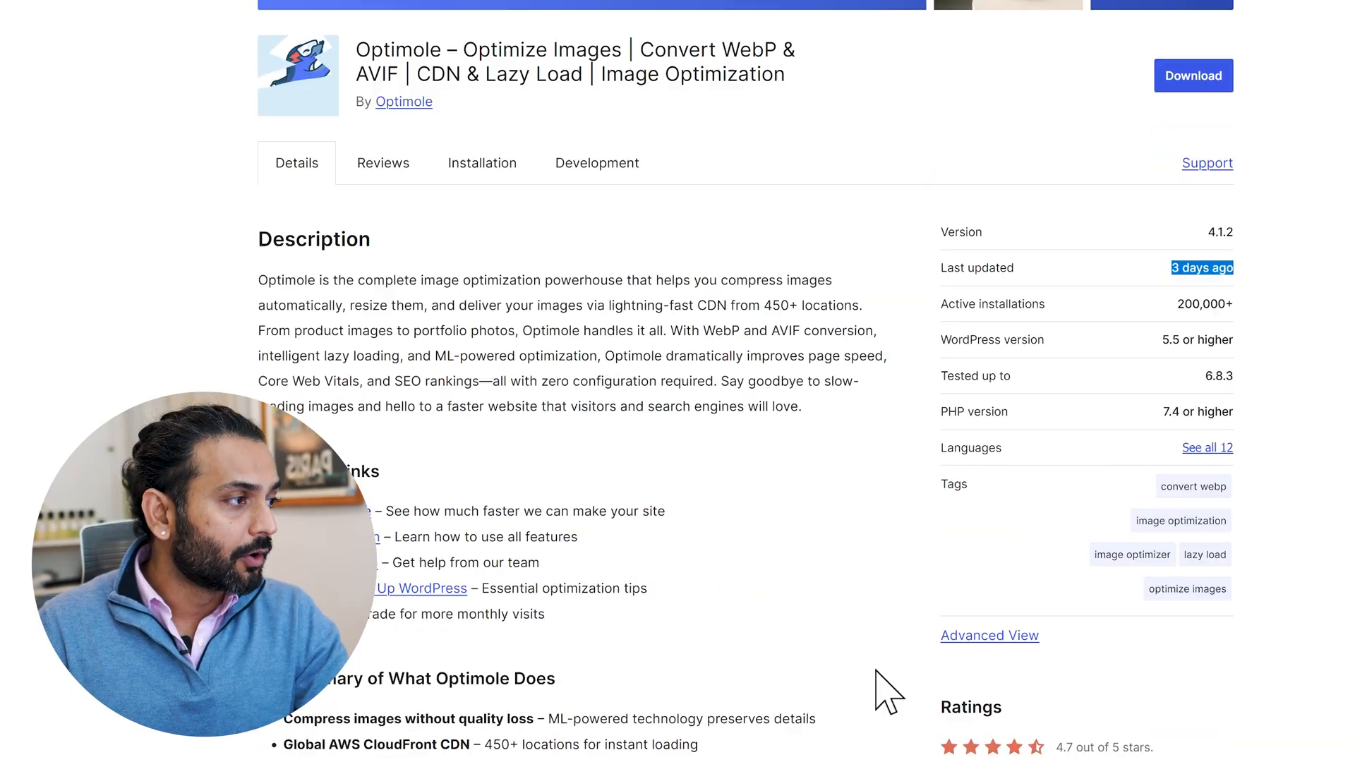
scroll("down", 3)
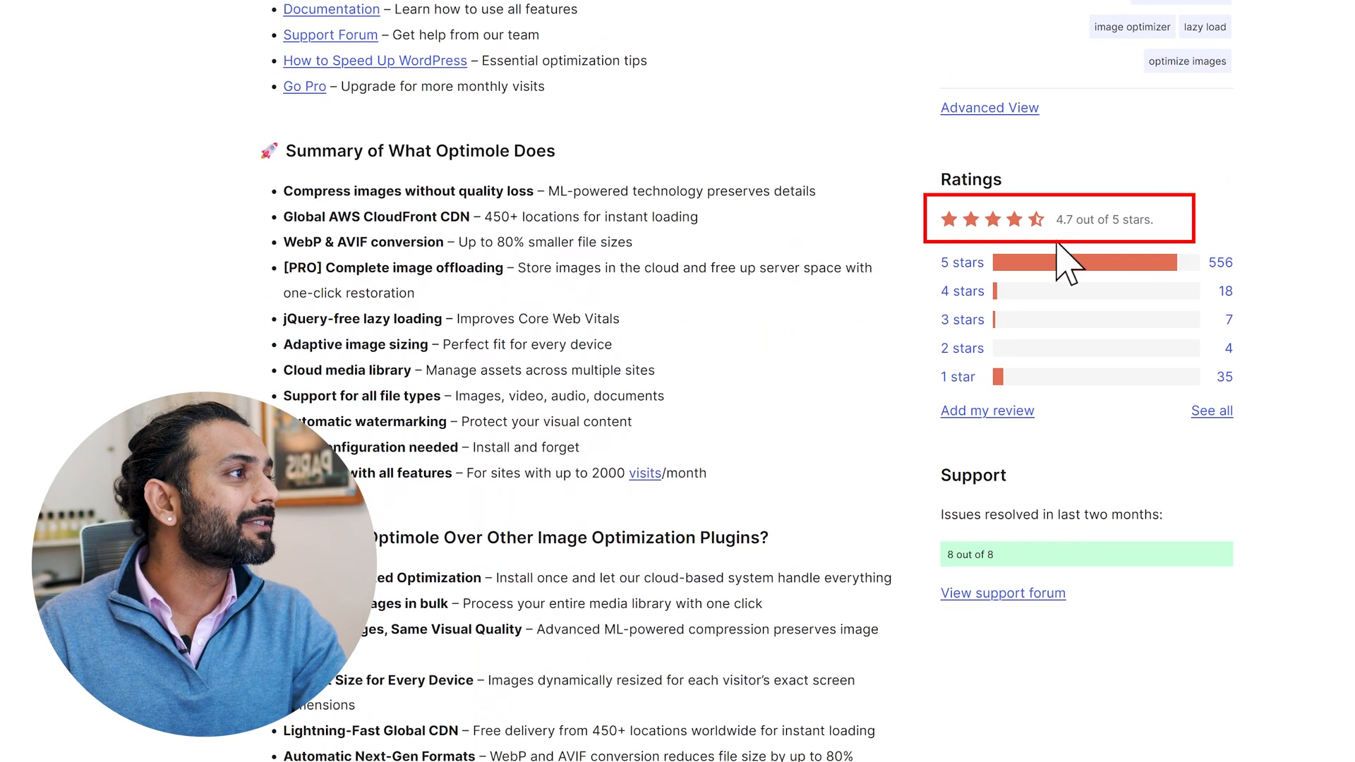
double_click(1102, 219)
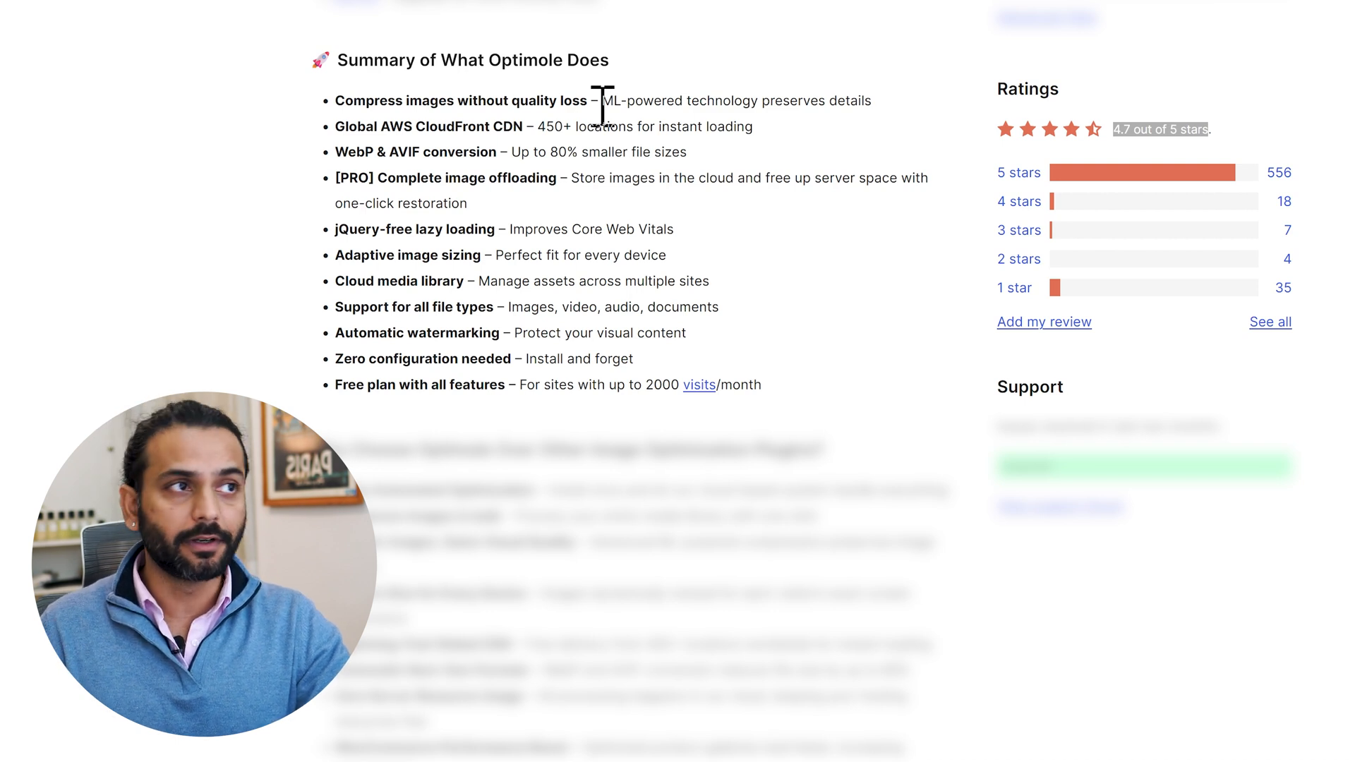
mouse_move(384, 136)
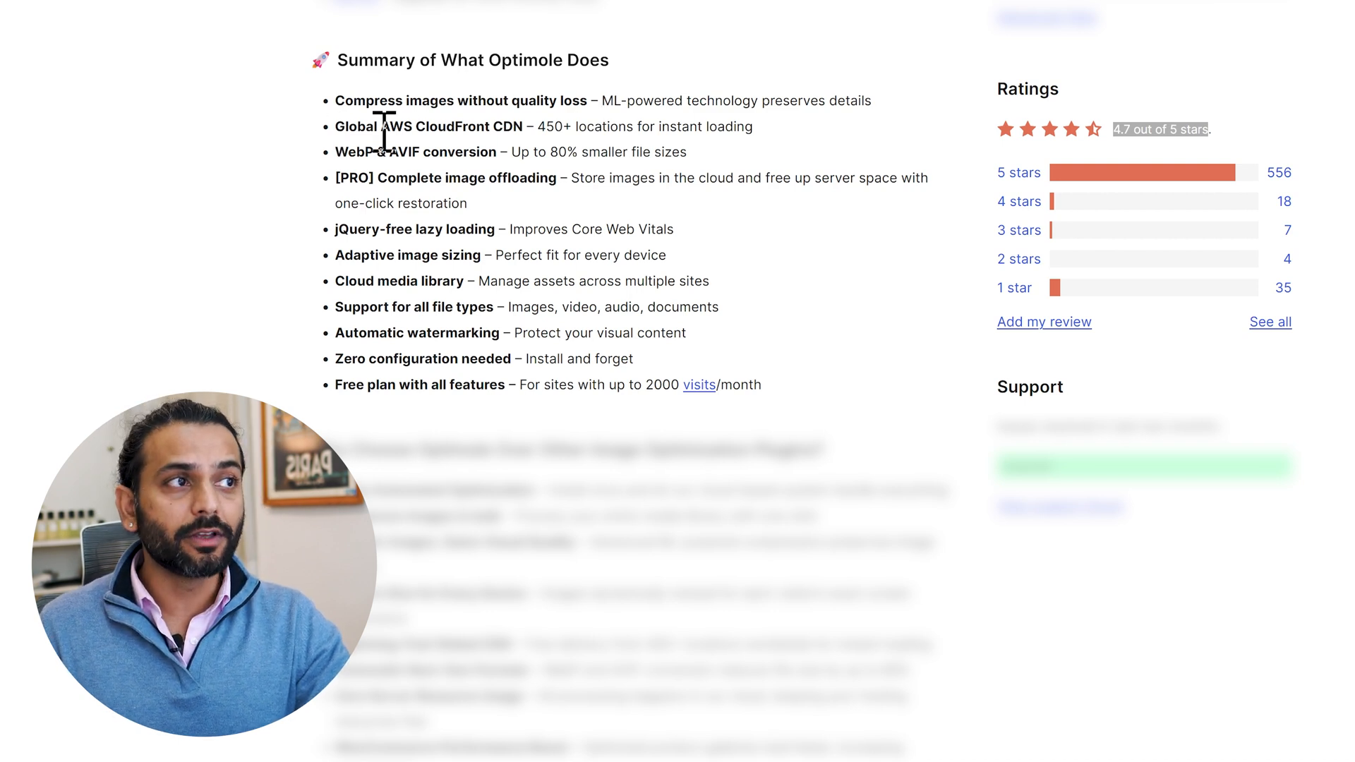
mouse_move(533, 128)
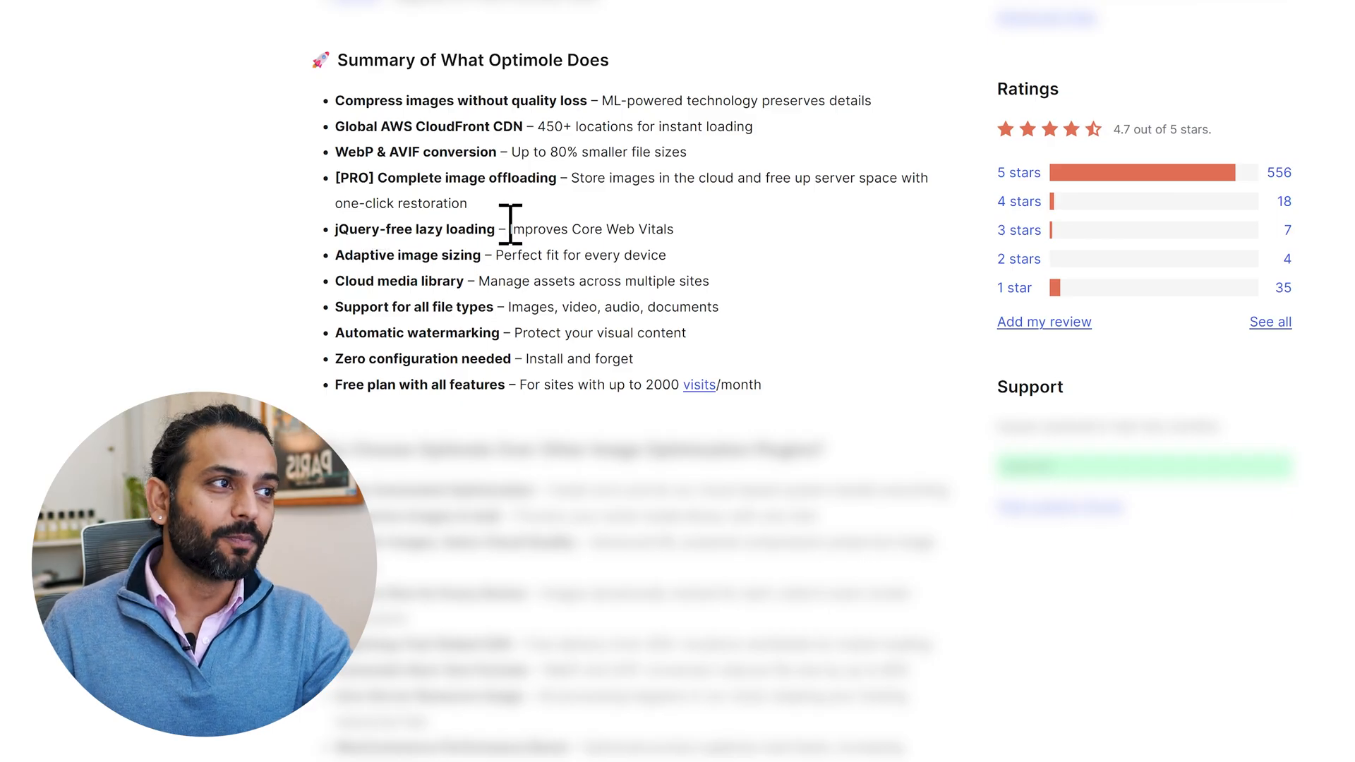
mouse_move(364, 259)
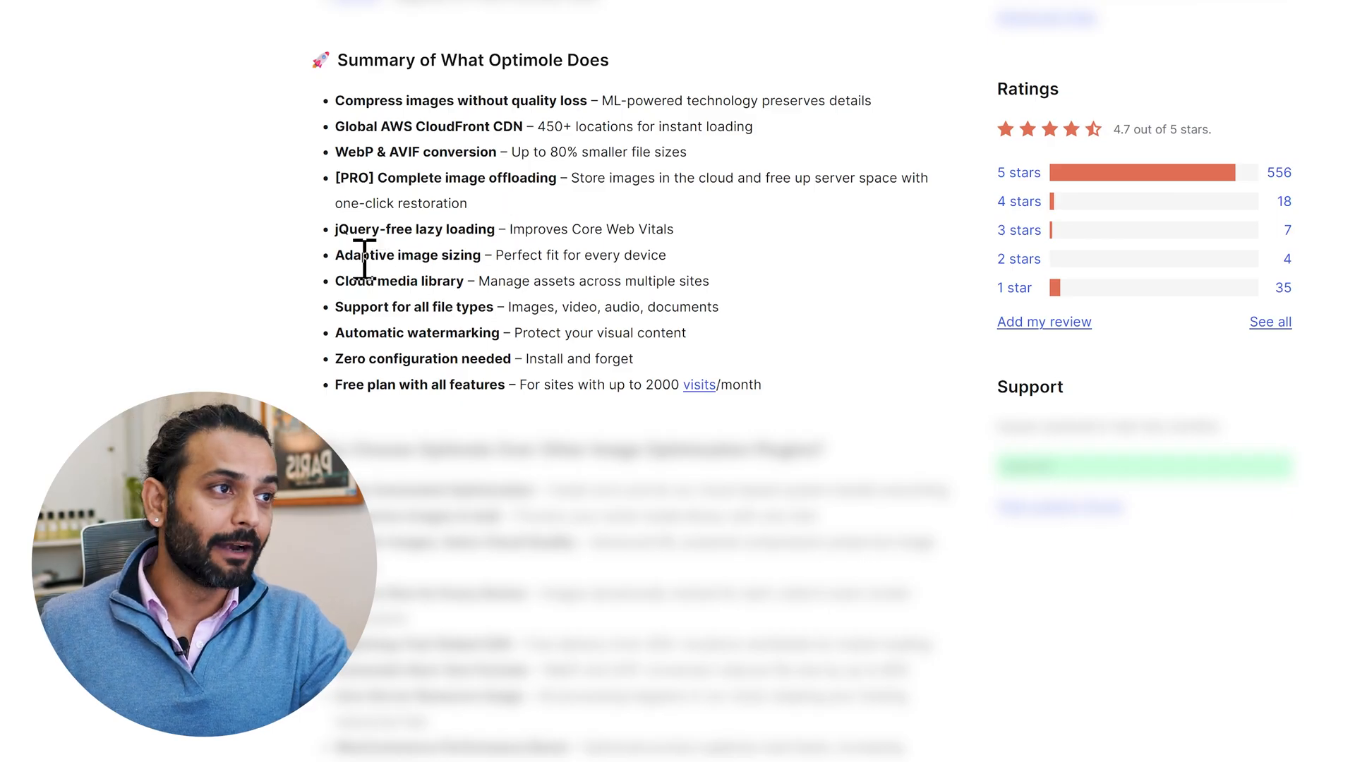
mouse_move(505, 291)
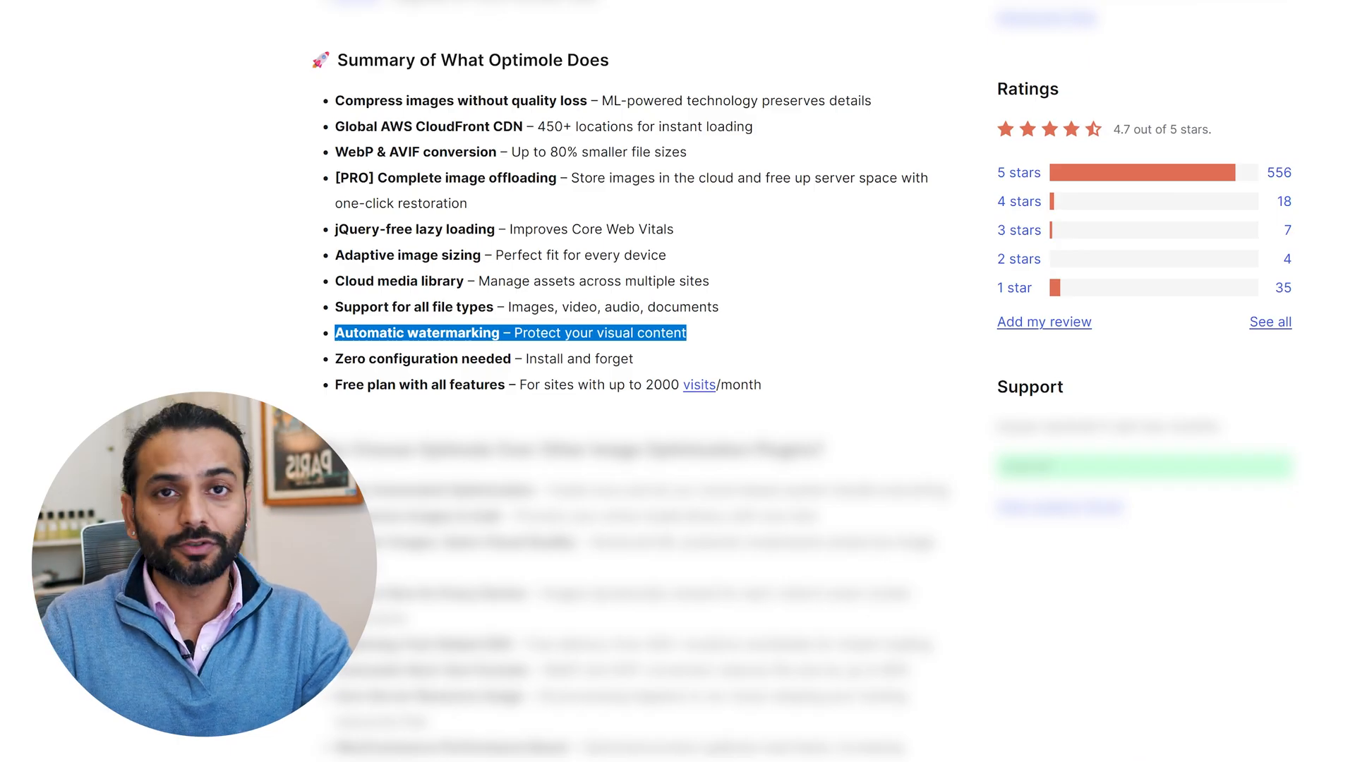
left_click(698, 384)
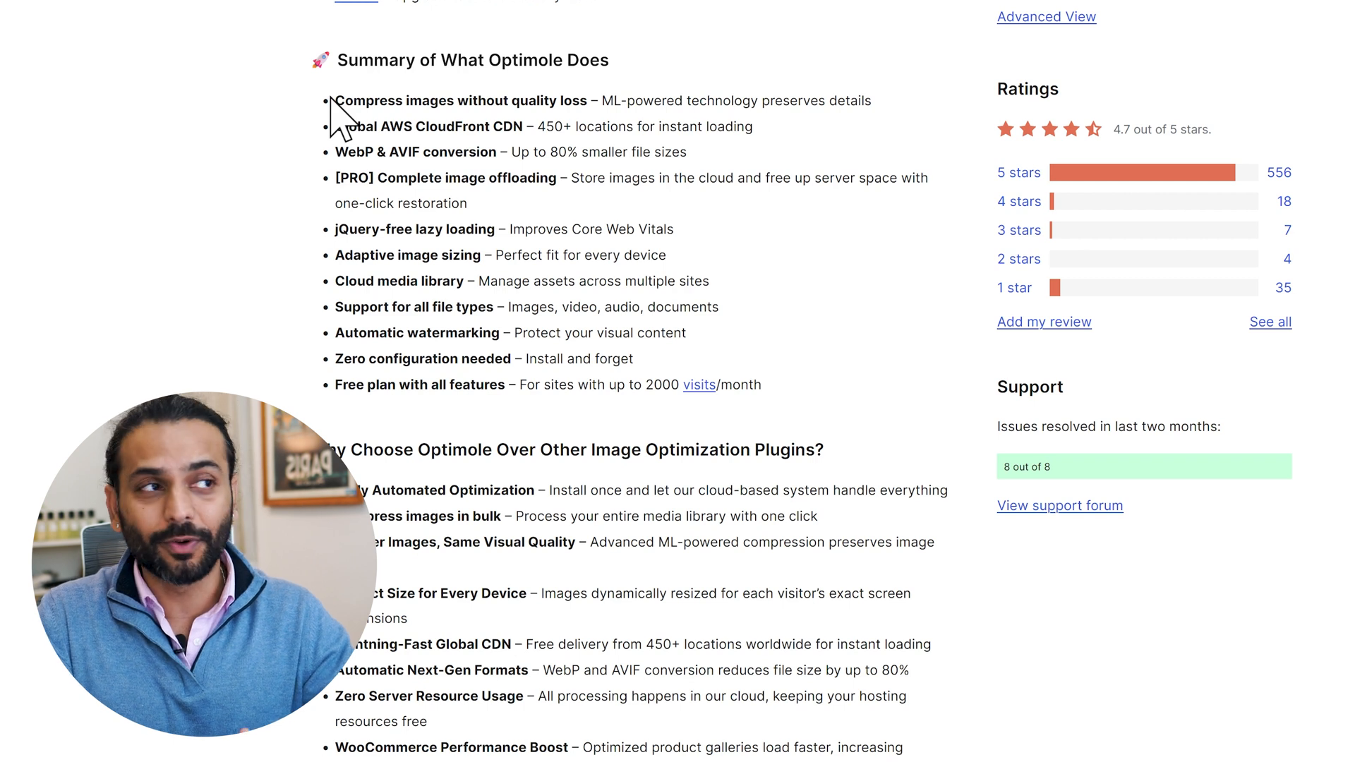
left_click(1045, 13)
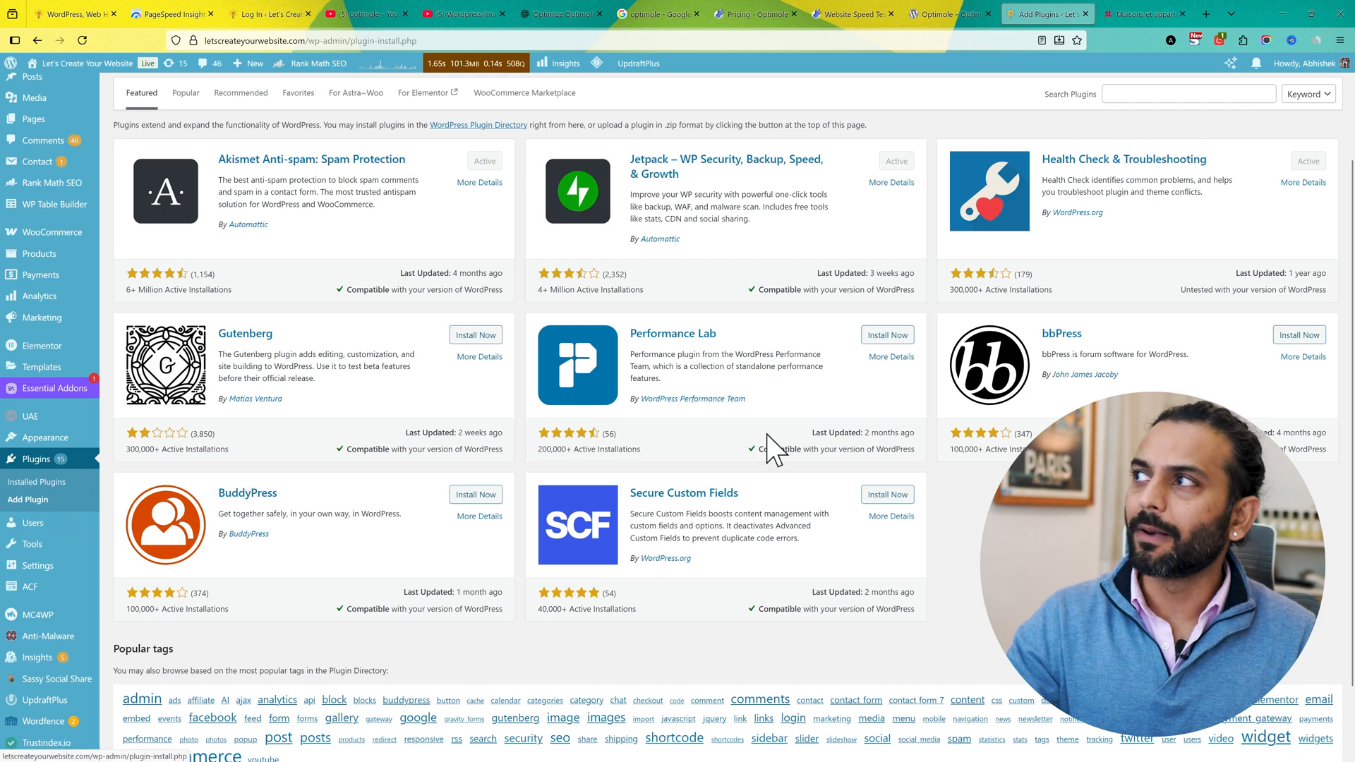
Step: Search the plugin catalogue for 'optimole', then install and activate the Optimole plugin
left_click(1188, 94)
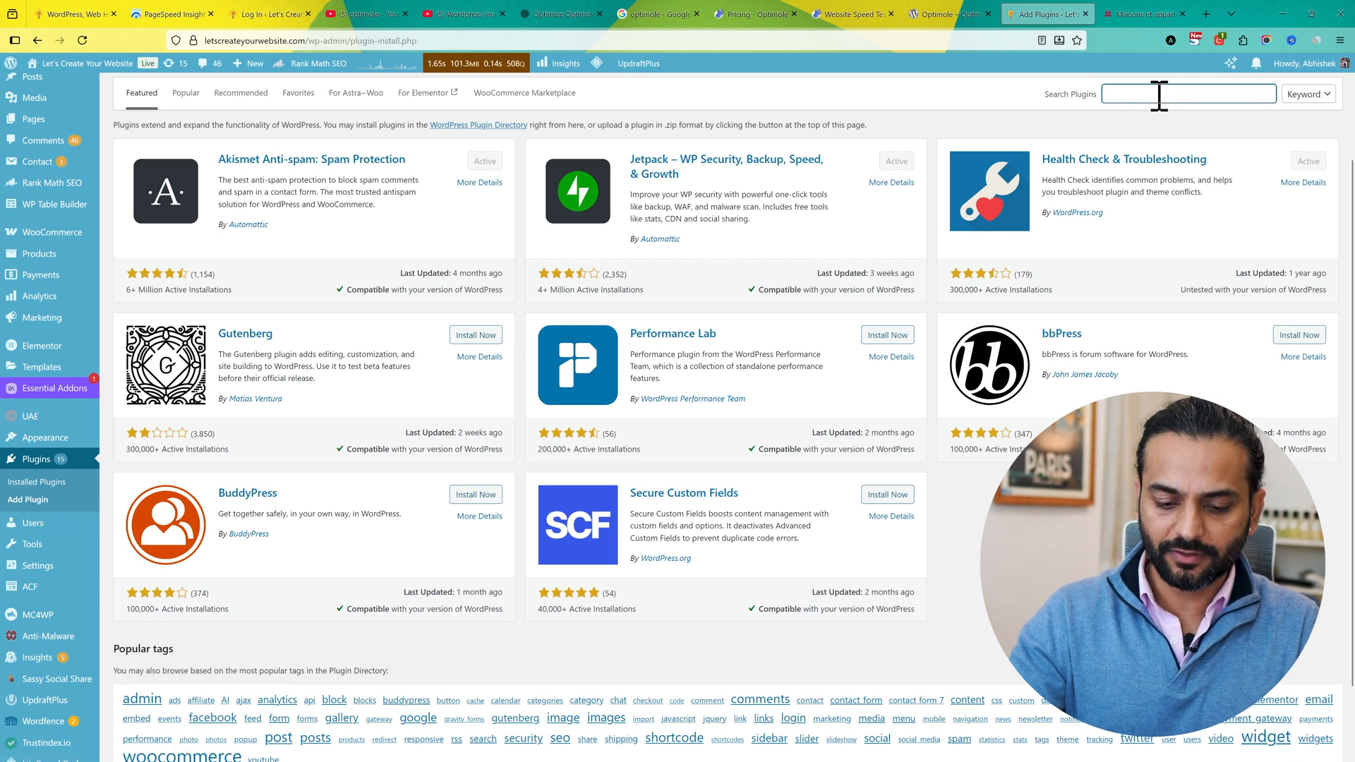
type("optimole")
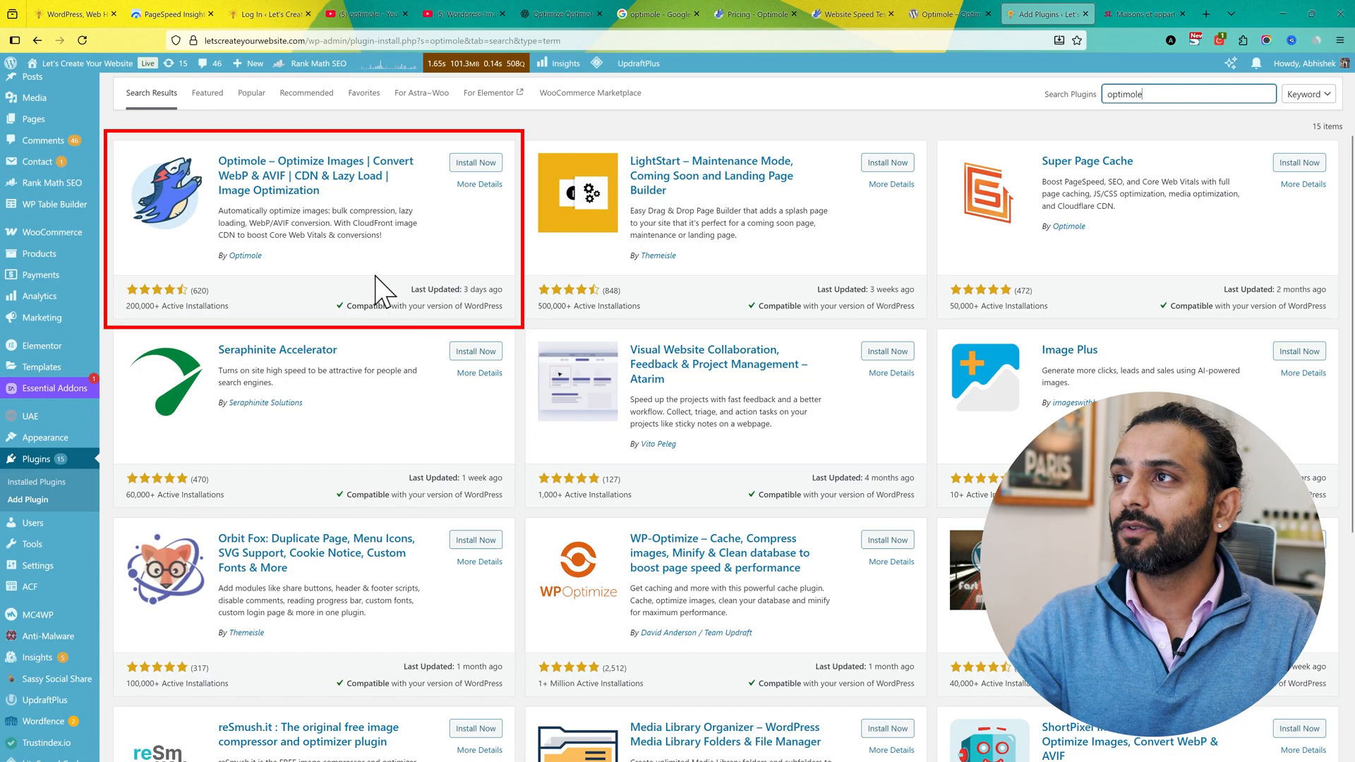
left_click(474, 162)
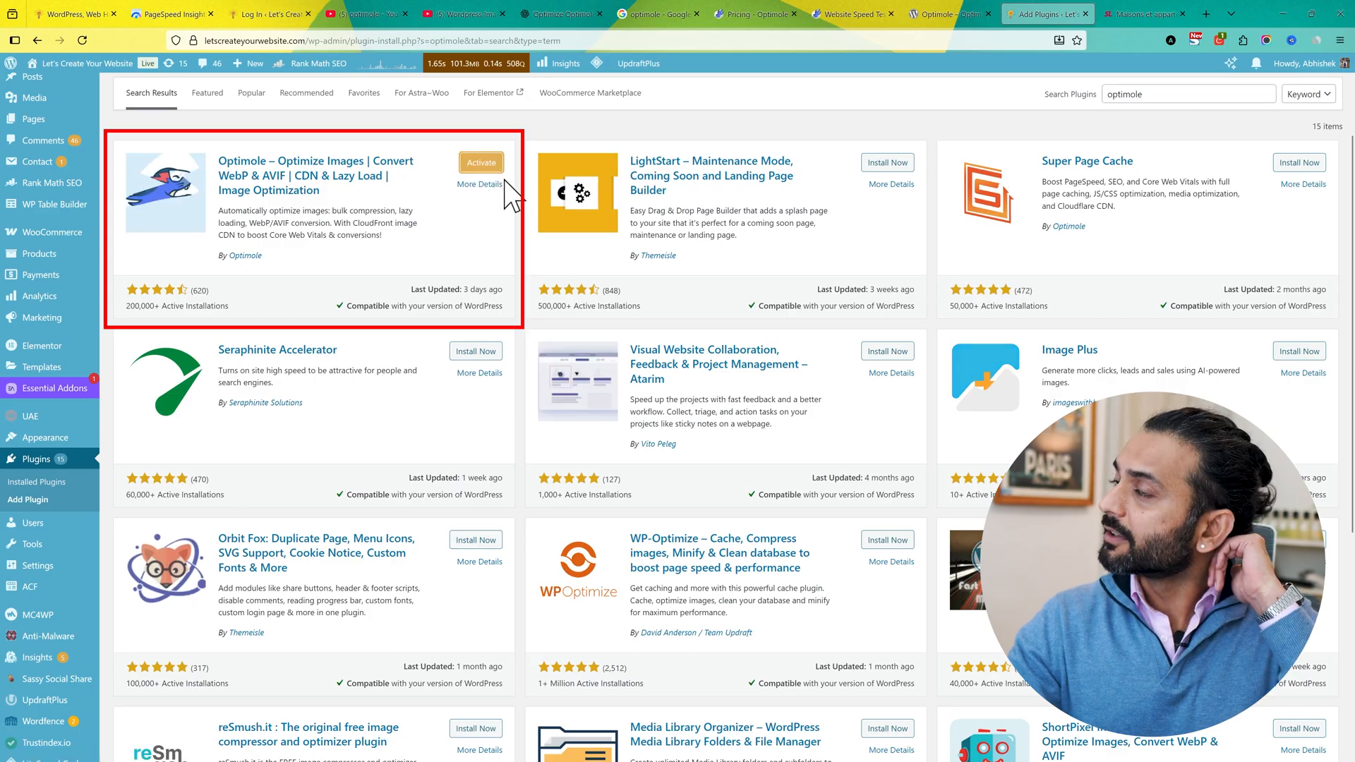
left_click(480, 162)
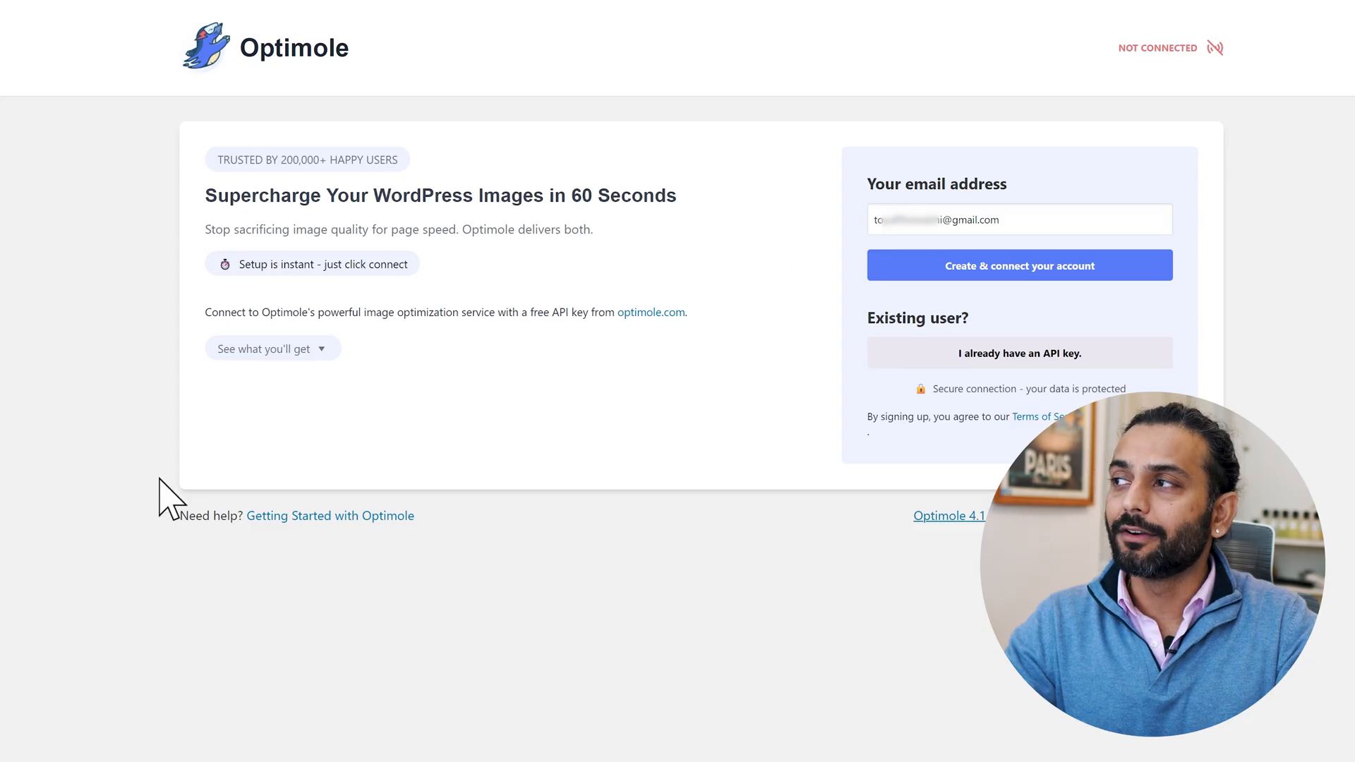
mouse_move(666, 455)
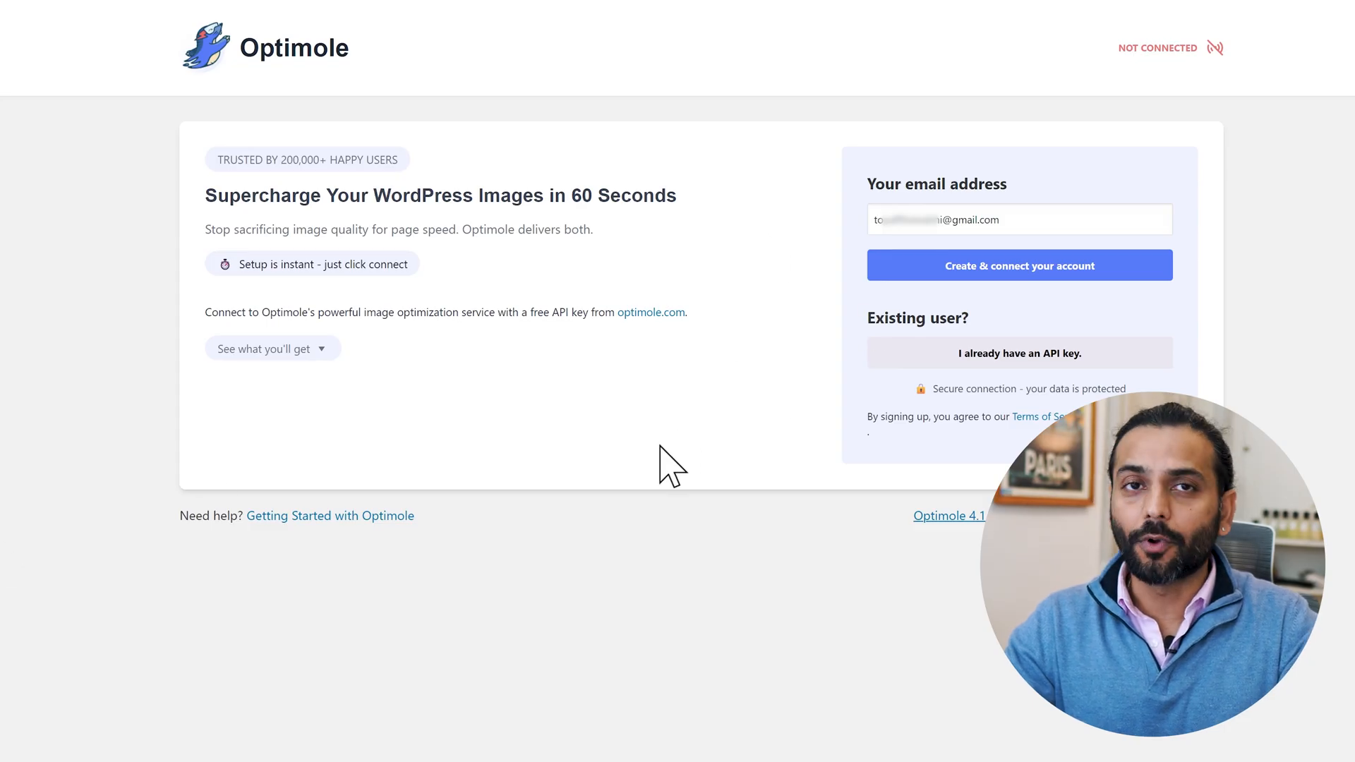
mouse_move(647, 276)
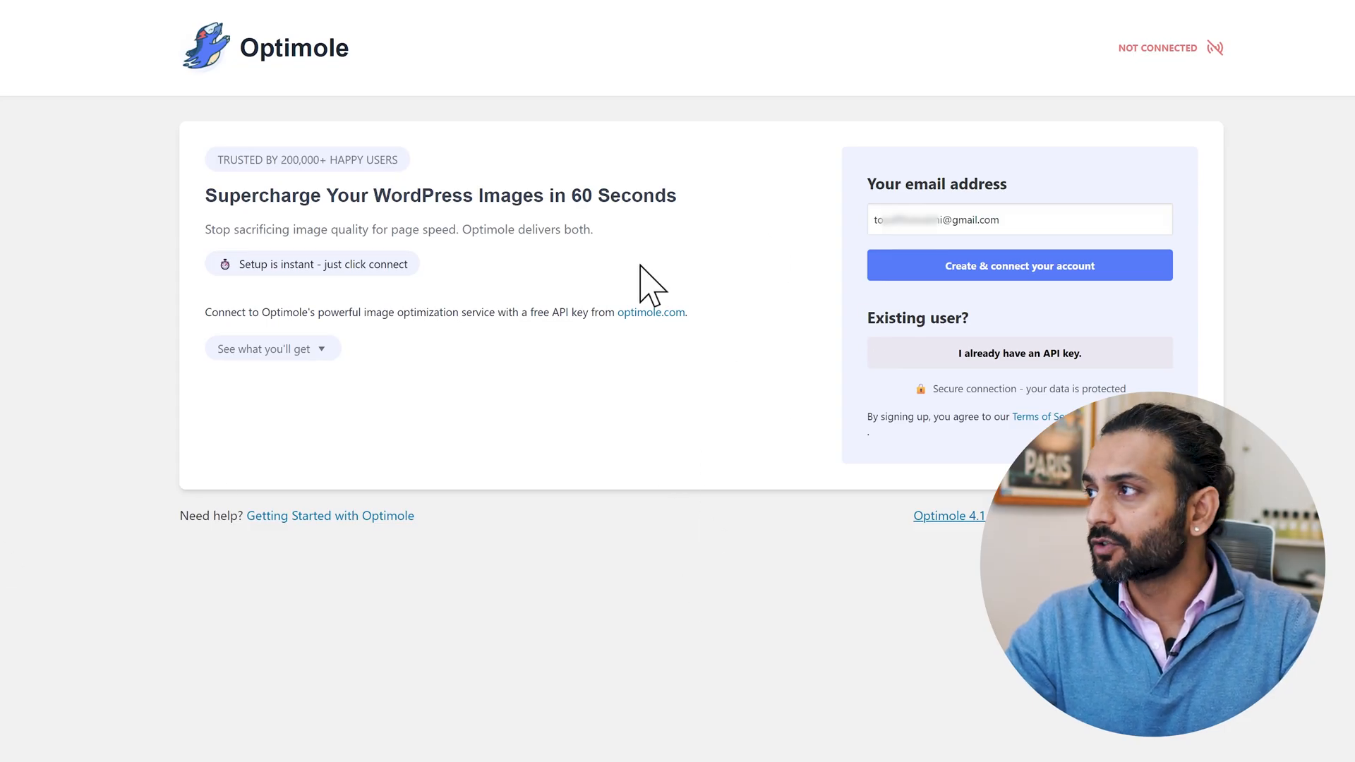
mouse_move(941, 261)
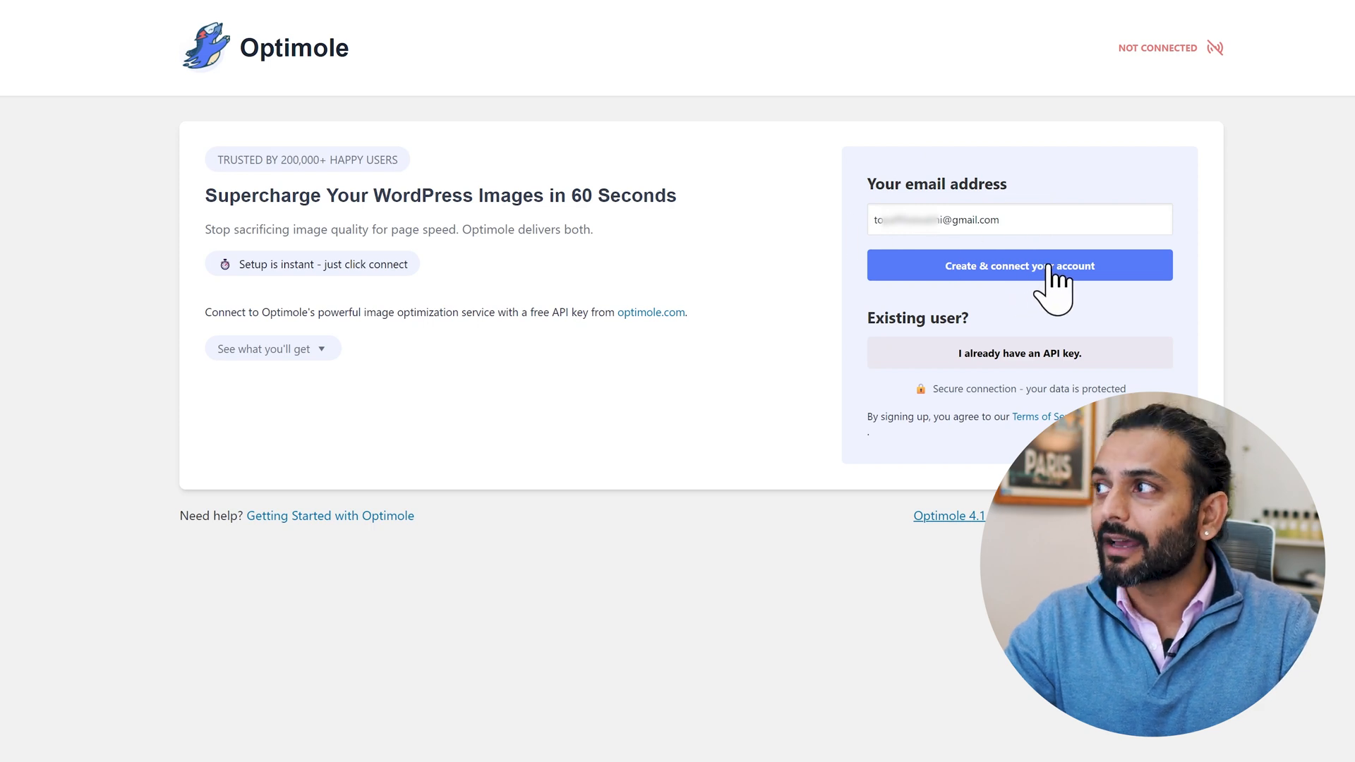
Step: Create and connect a new Optimole account from the setup screen
left_click(1019, 266)
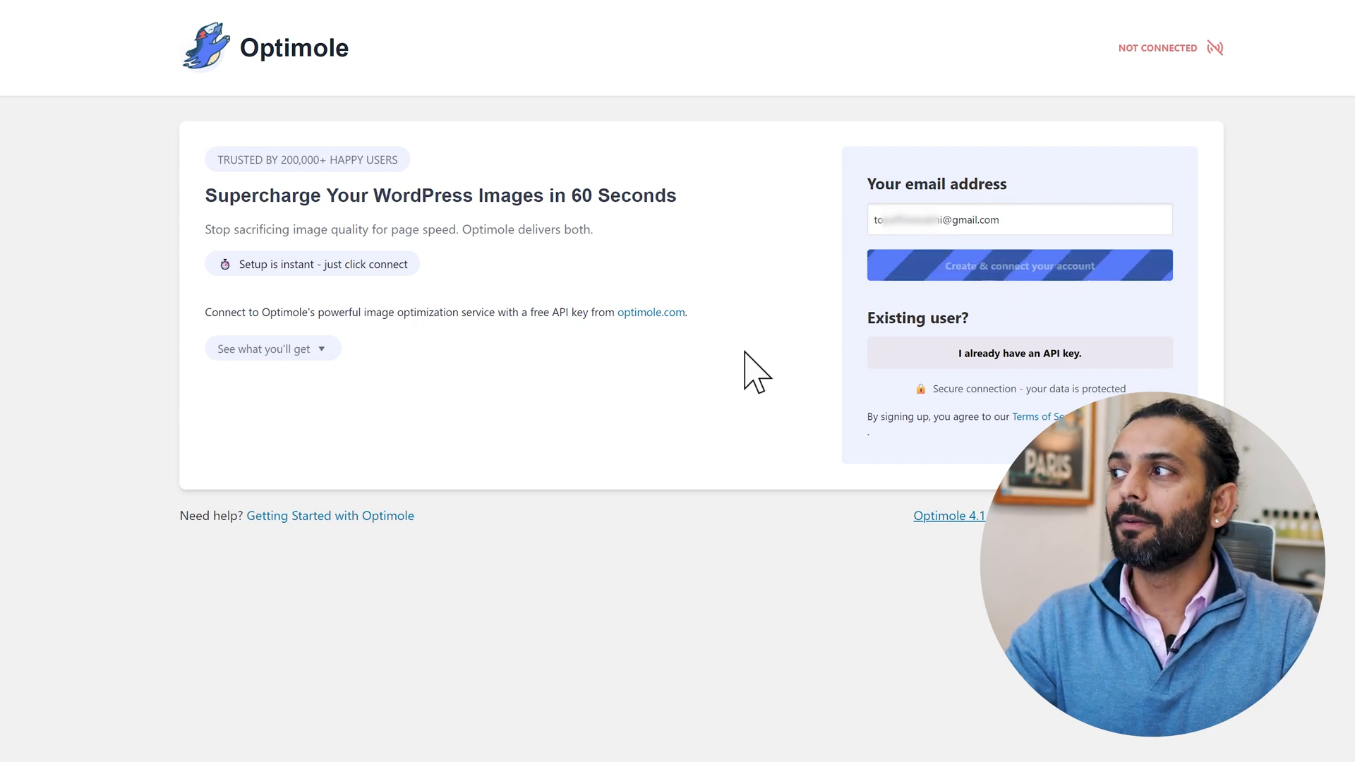
mouse_move(729, 369)
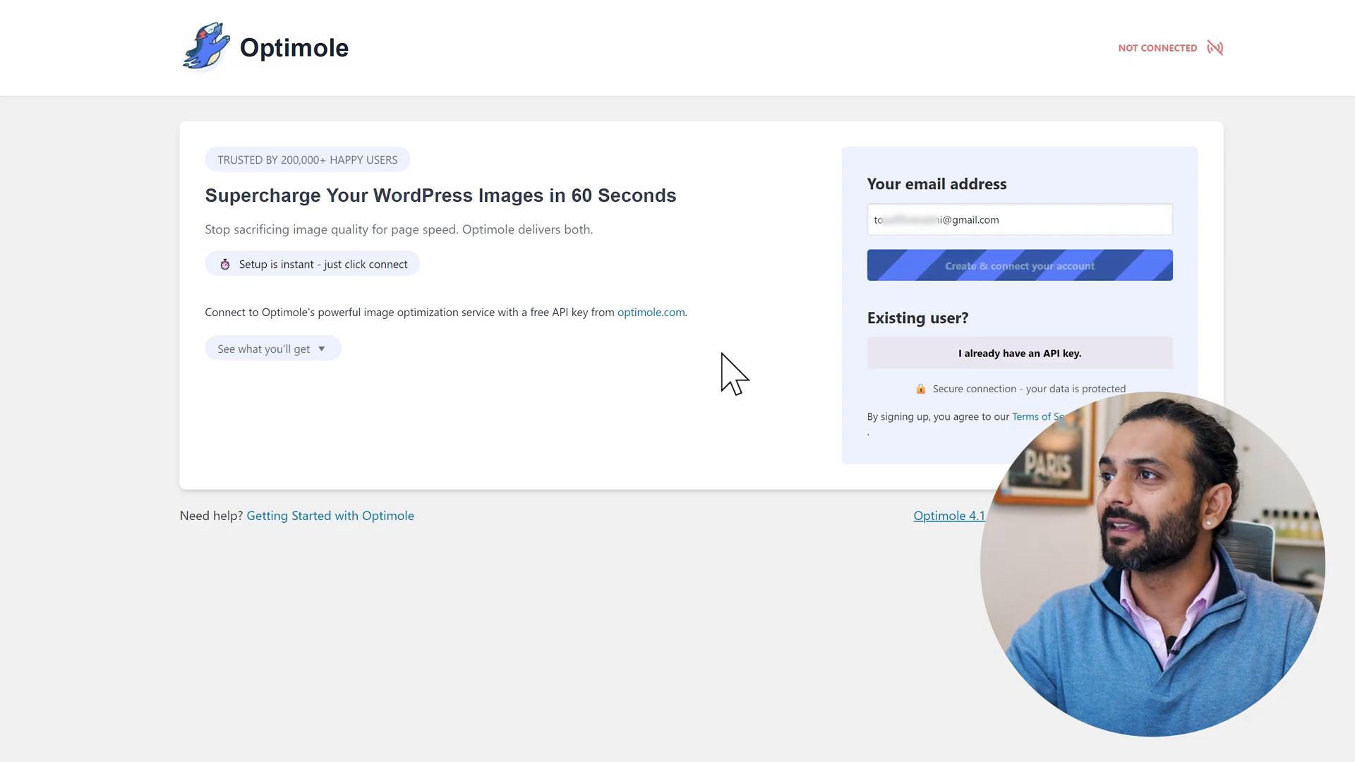
left_click(1019, 265)
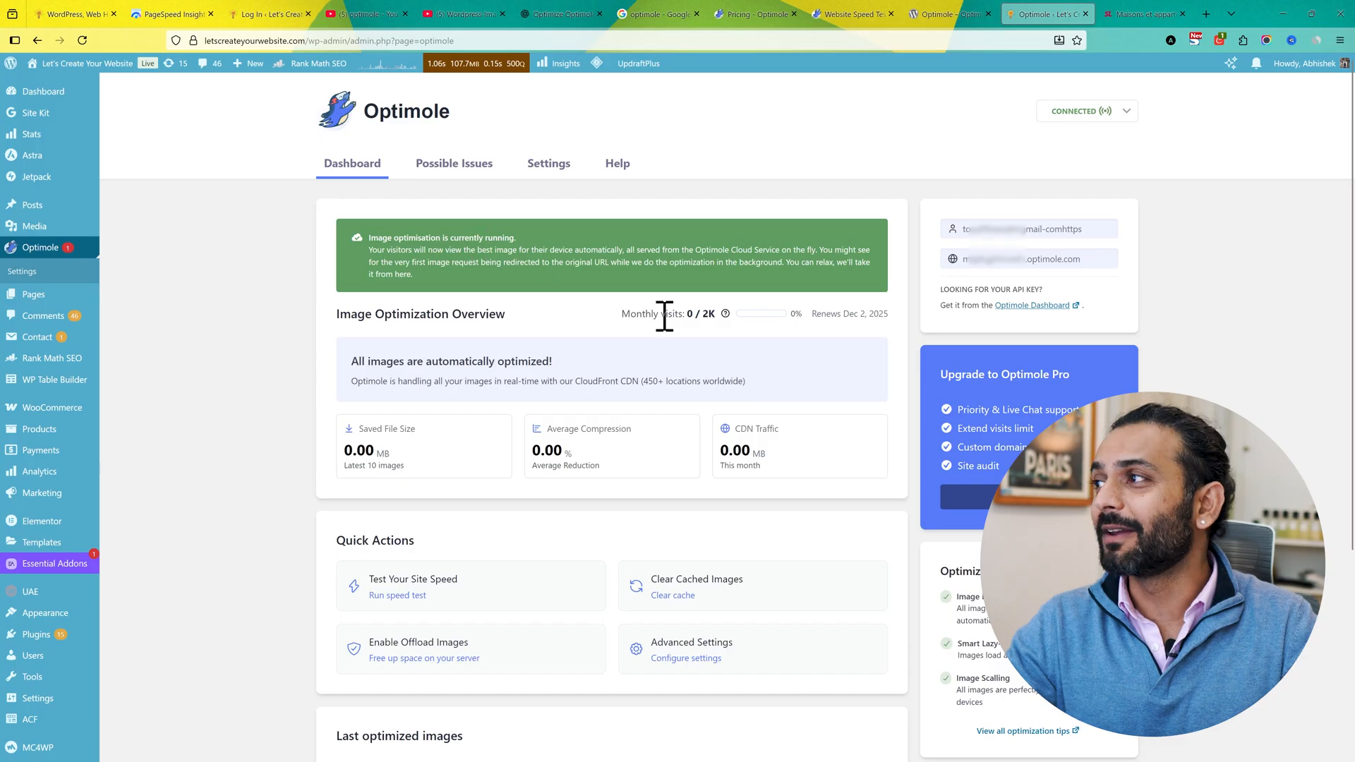
mouse_move(985, 233)
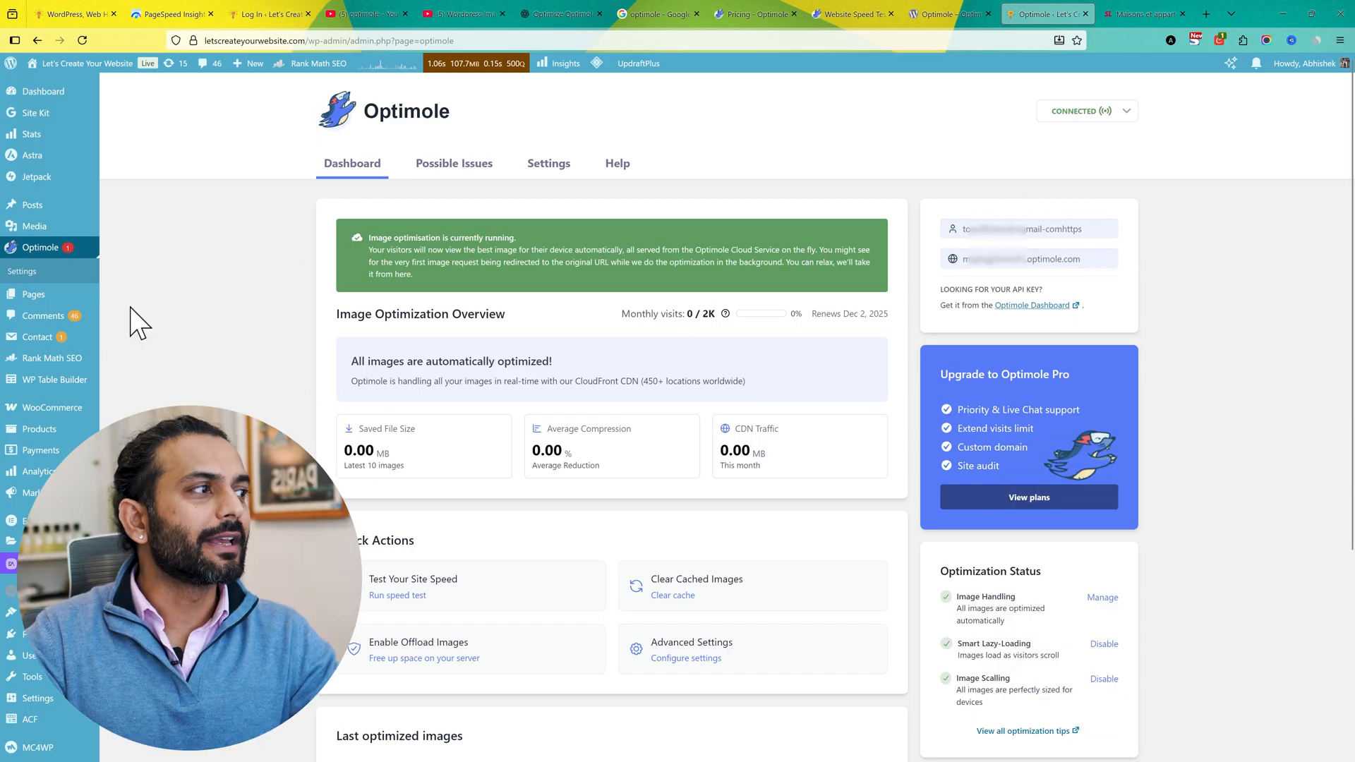
mouse_move(495, 496)
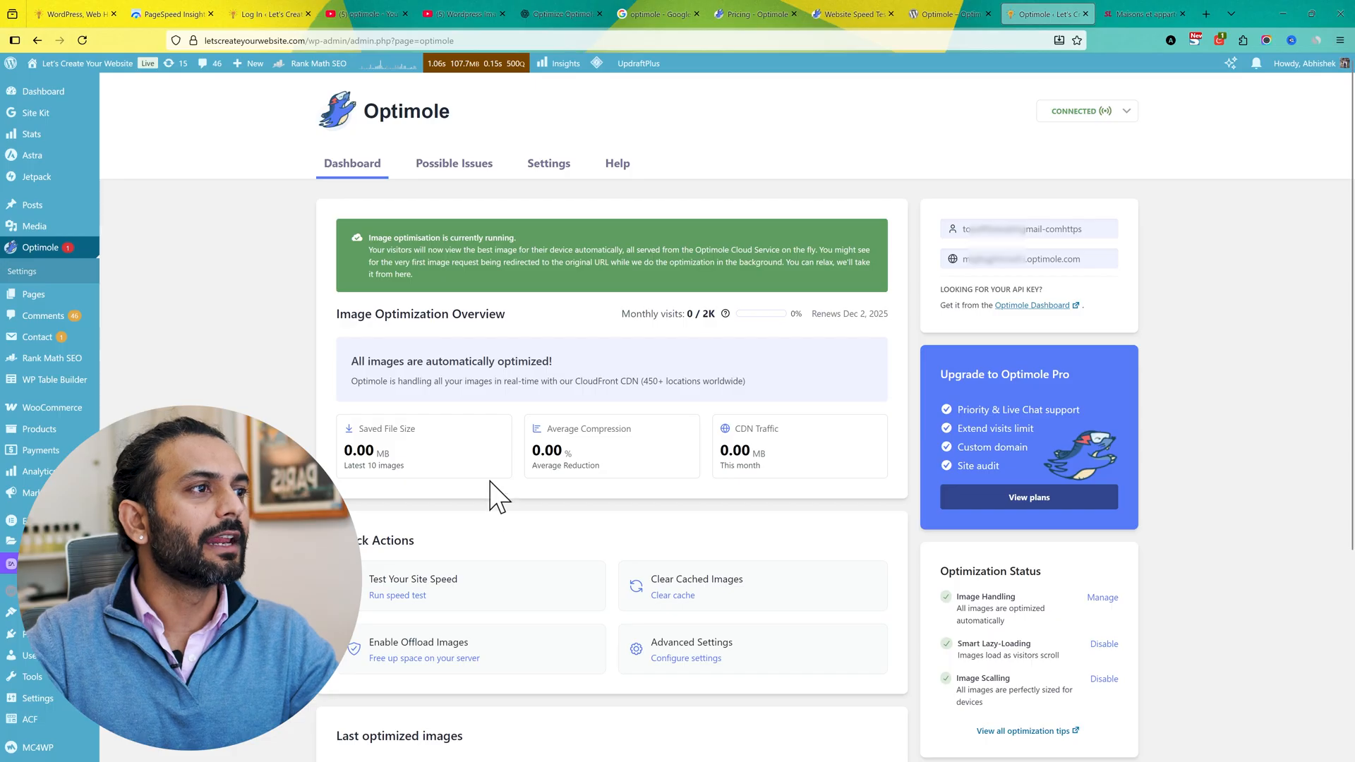
scroll("down", 3)
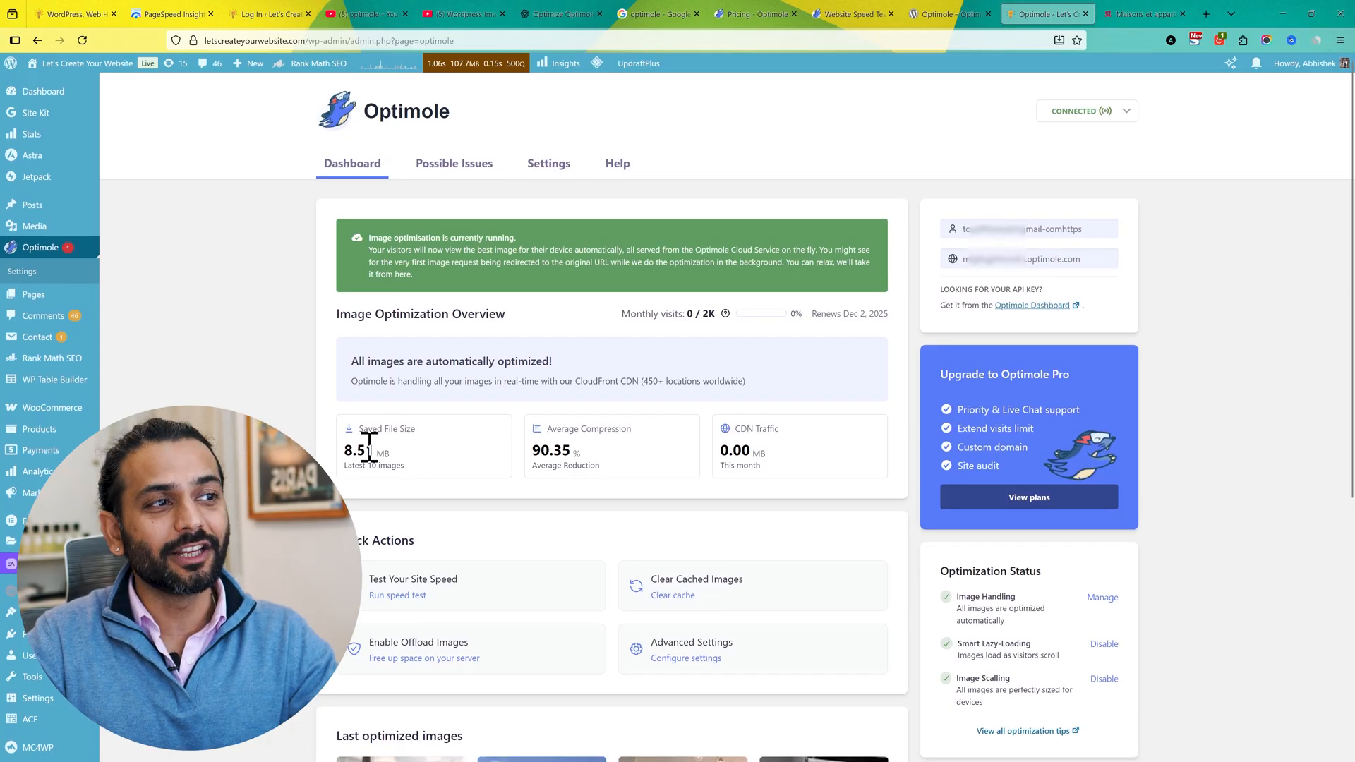
mouse_move(480, 529)
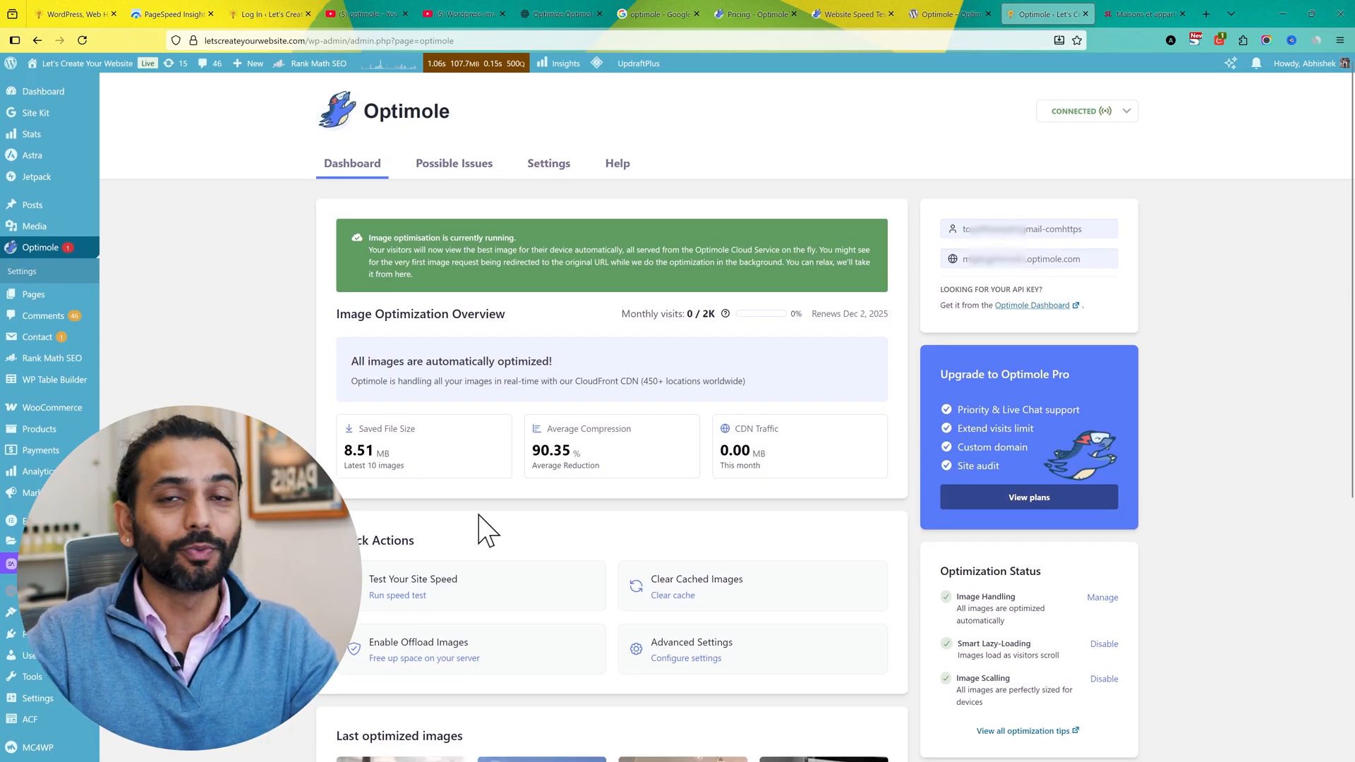
mouse_move(607, 485)
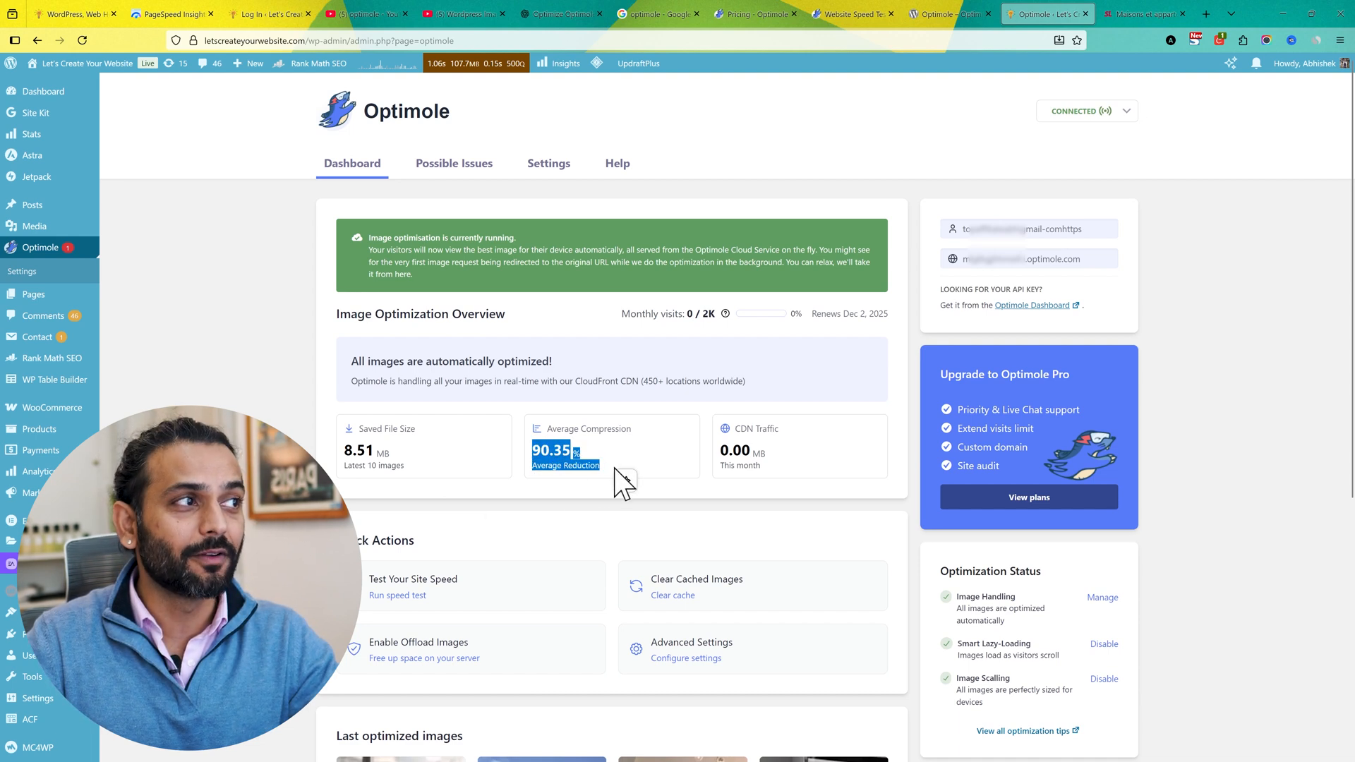
scroll("down", 3)
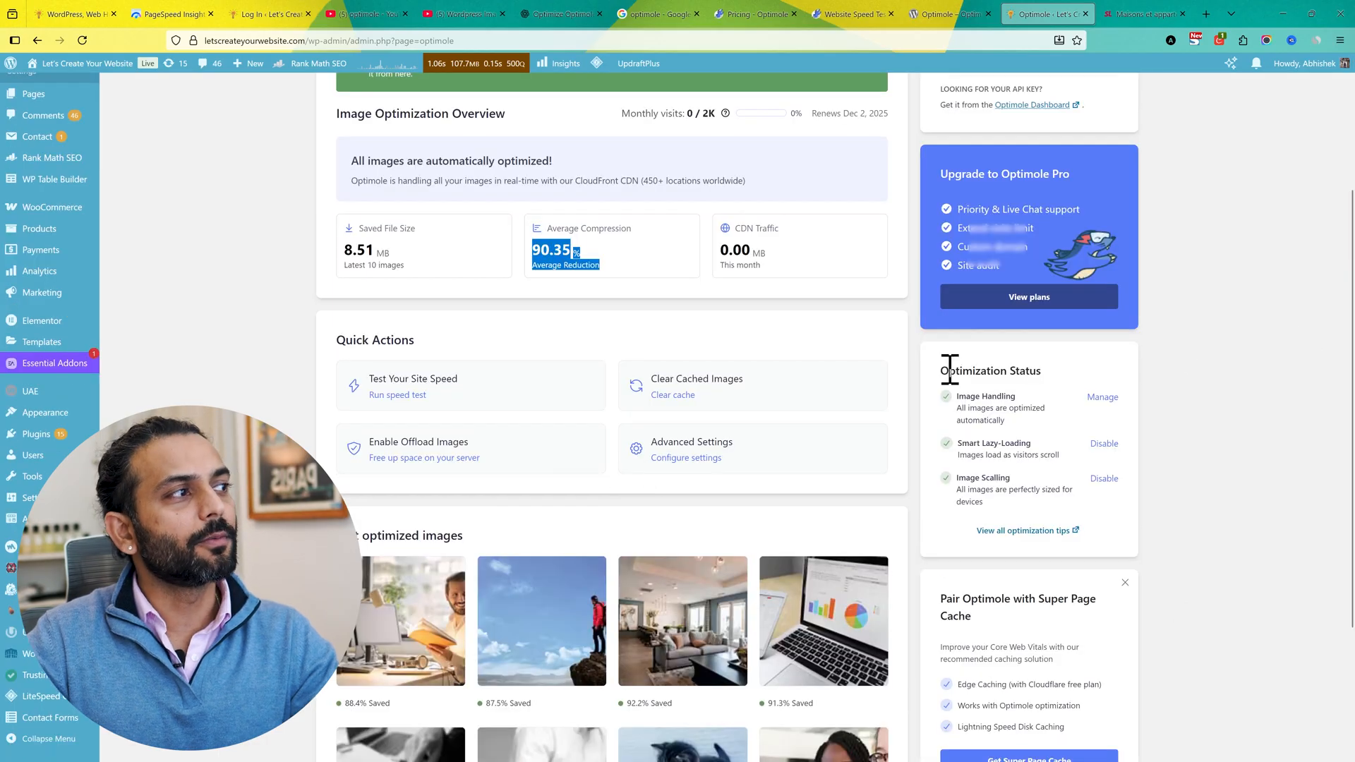
mouse_move(931, 472)
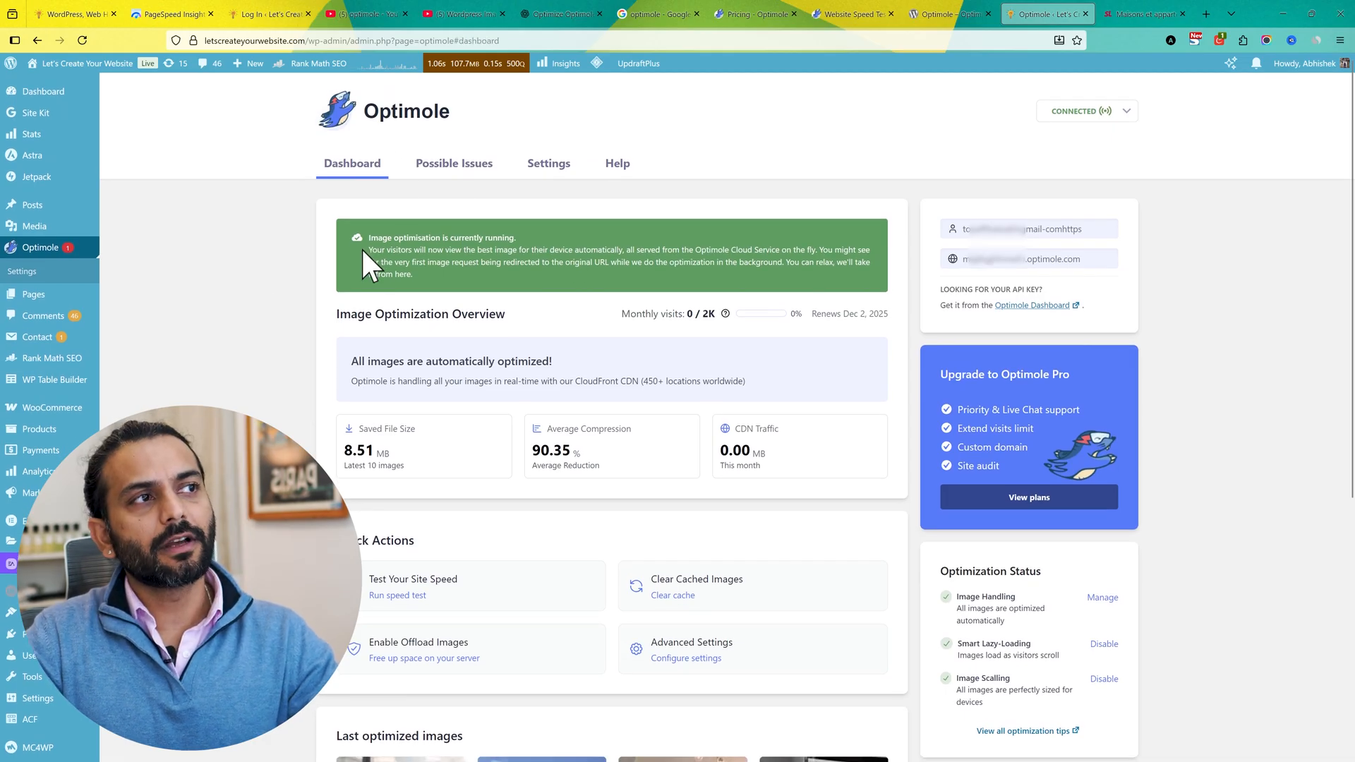
left_click(455, 164)
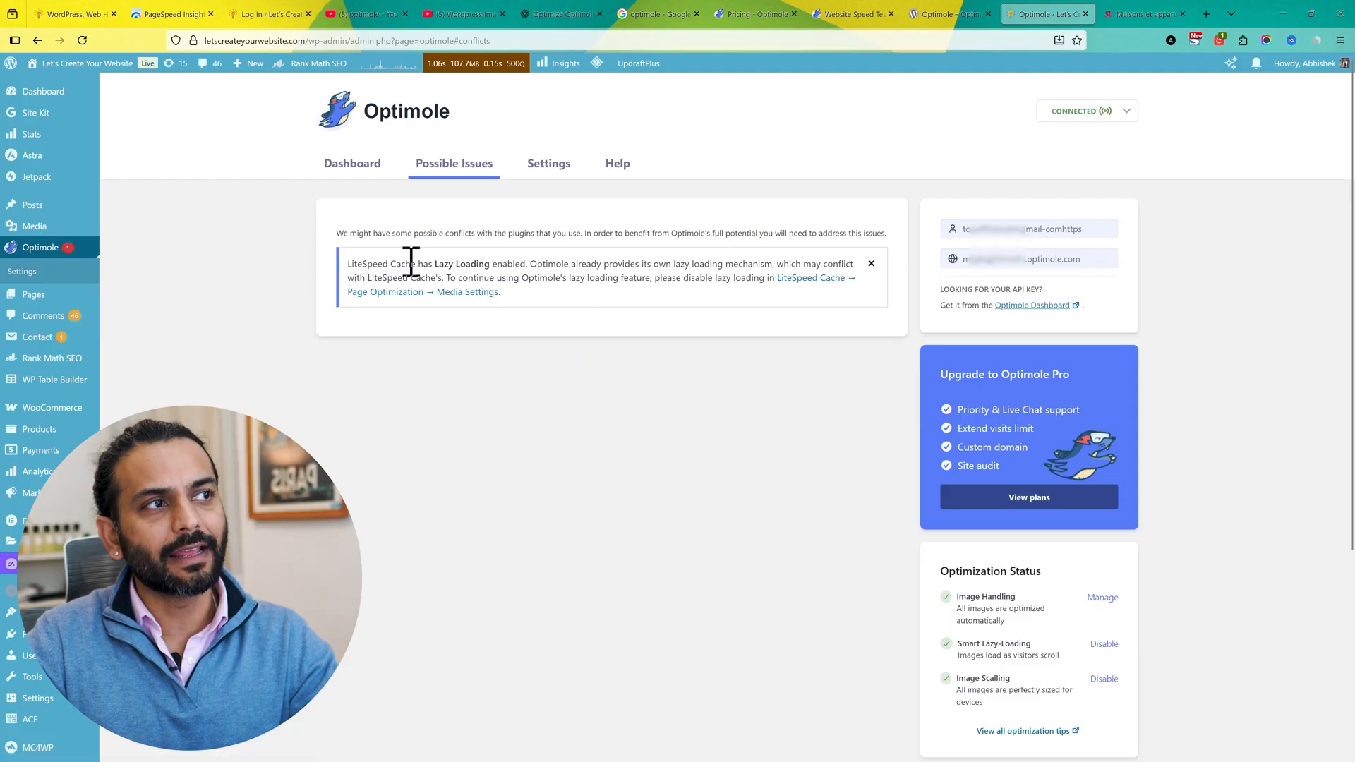
mouse_move(218, 395)
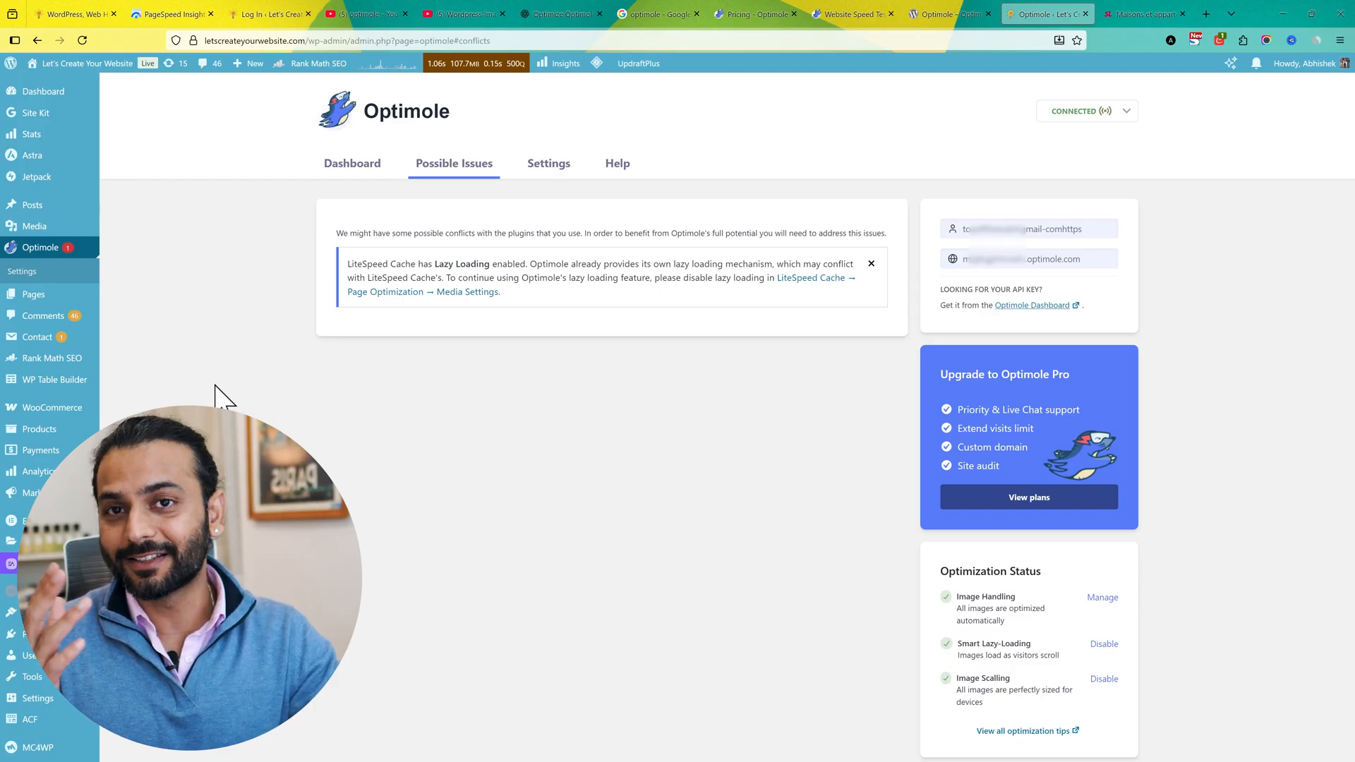
mouse_move(505, 240)
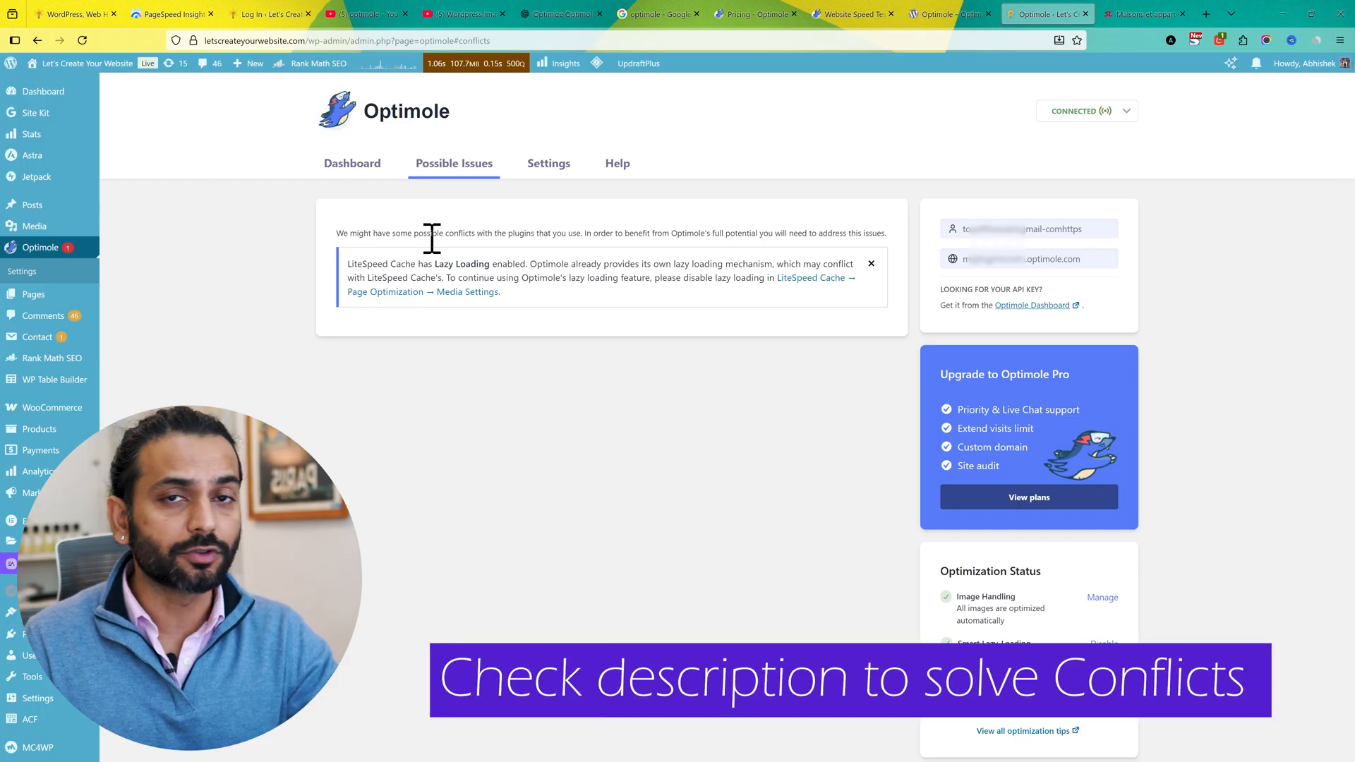
mouse_move(548, 164)
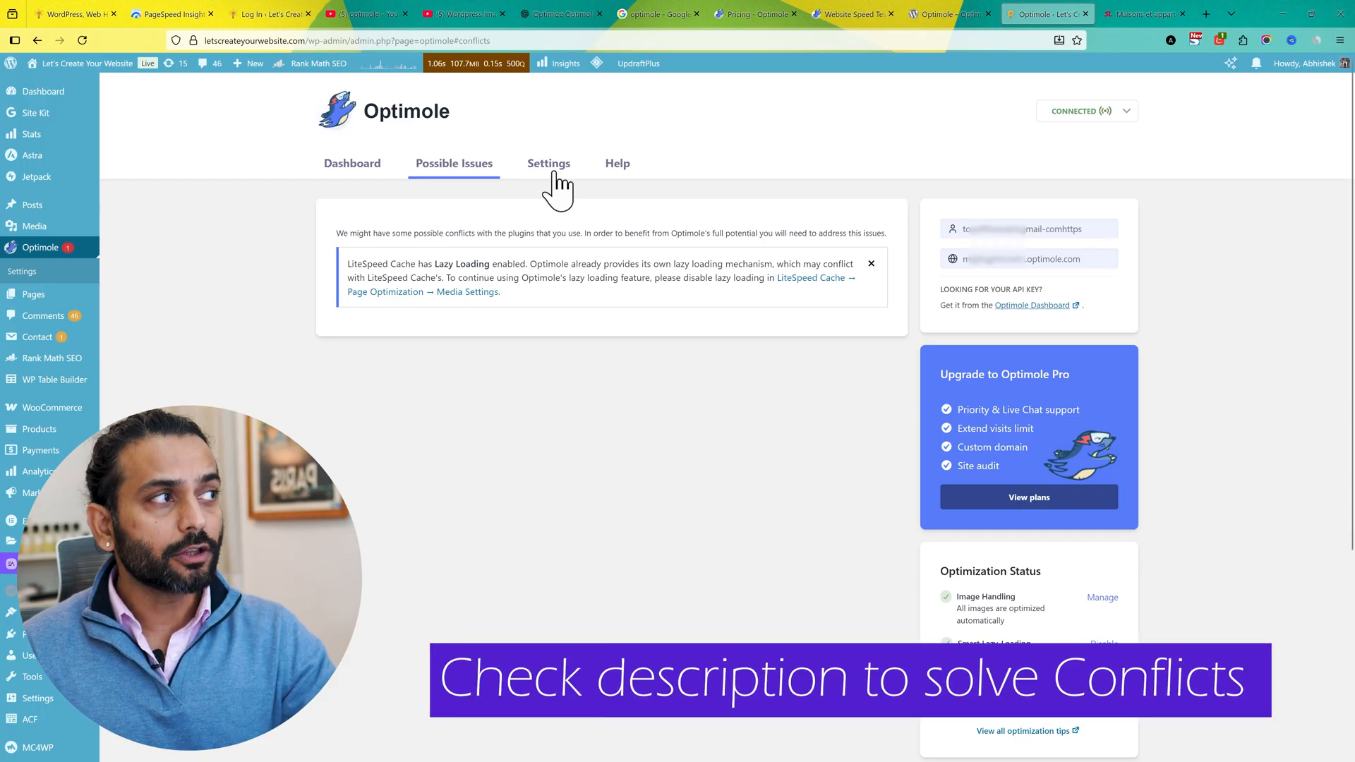
Step: Enable the Optimole badge in icon-only mode in General settings and save the changes
left_click(549, 163)
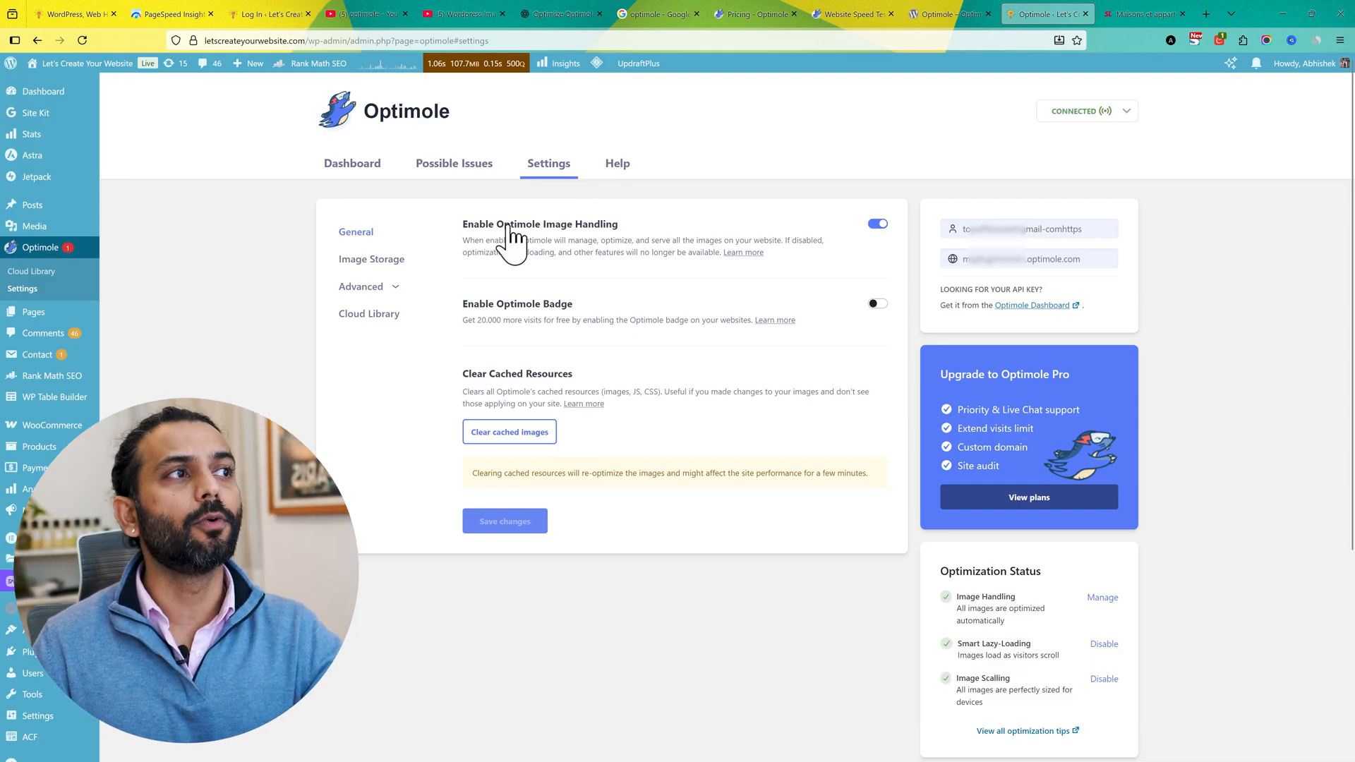
mouse_move(679, 330)
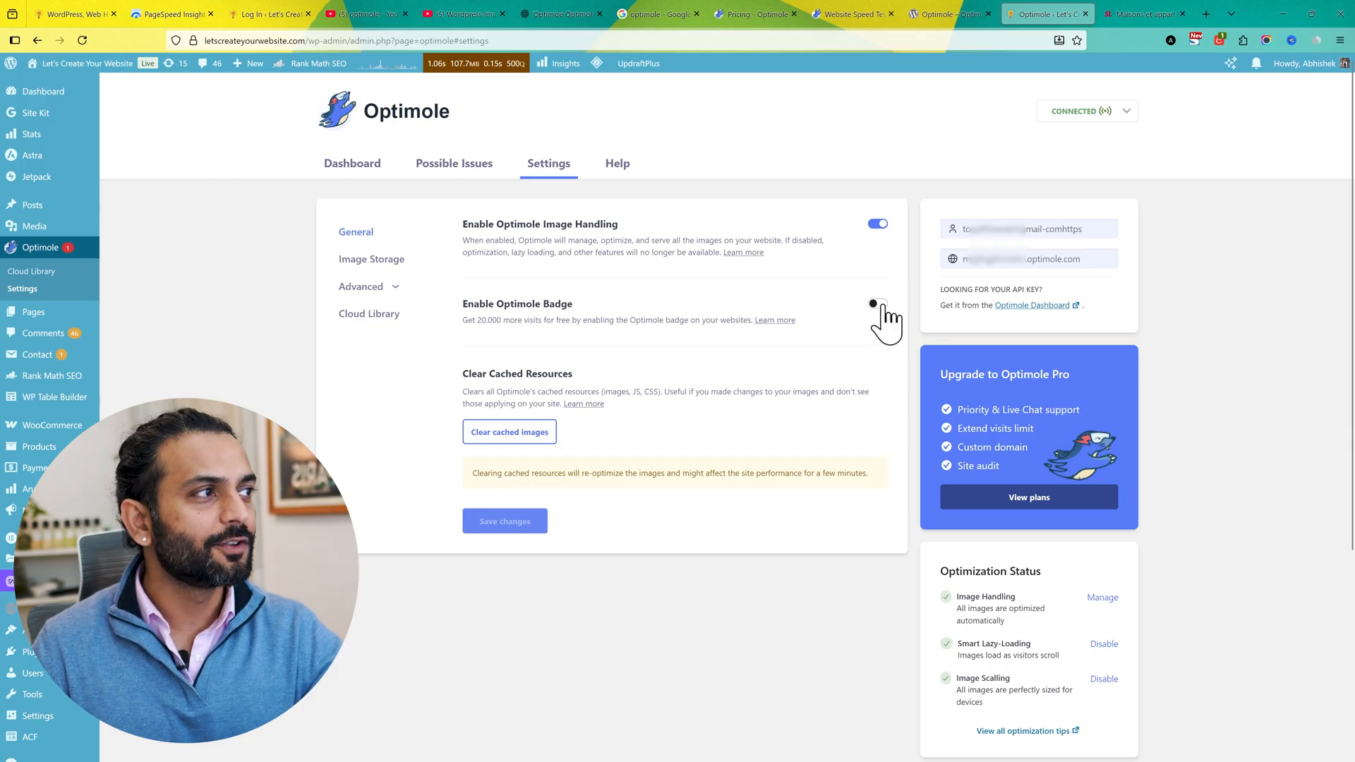
left_click(876, 302)
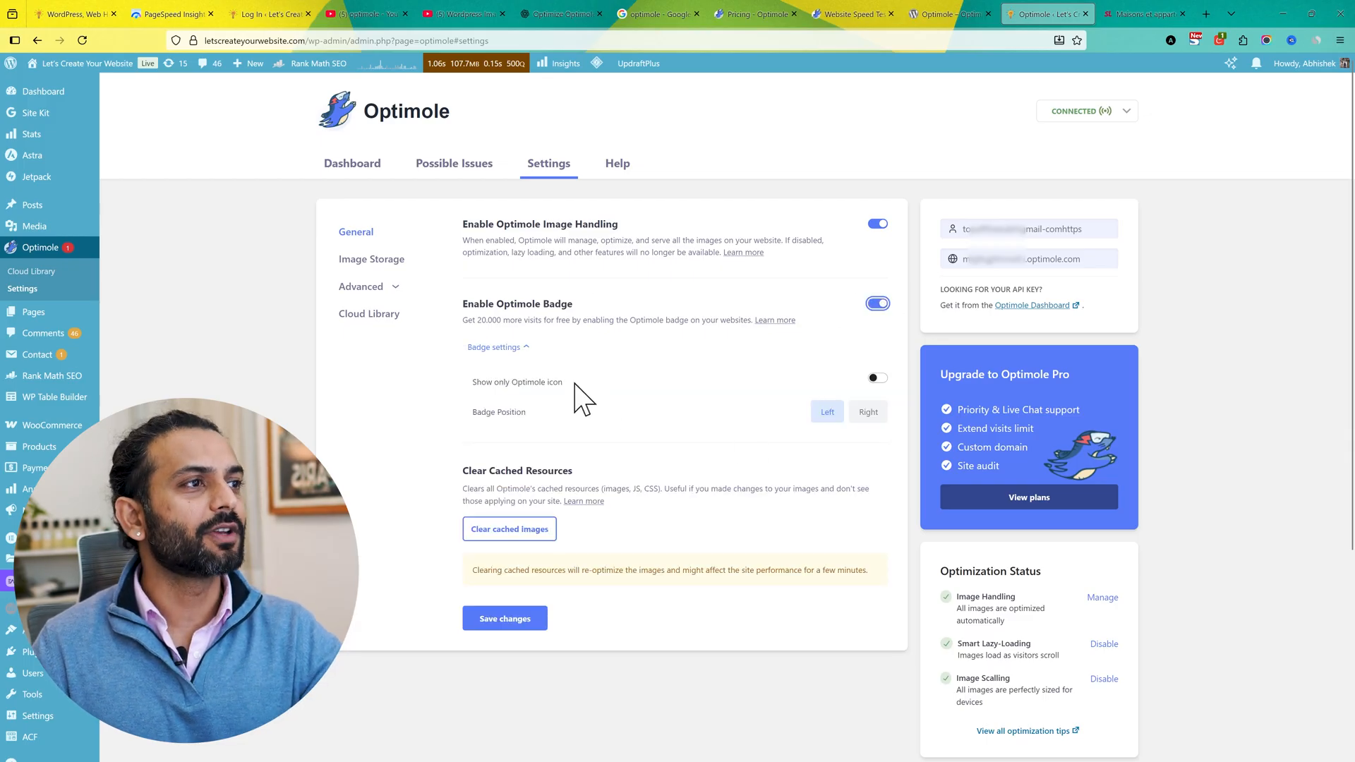
mouse_move(499, 347)
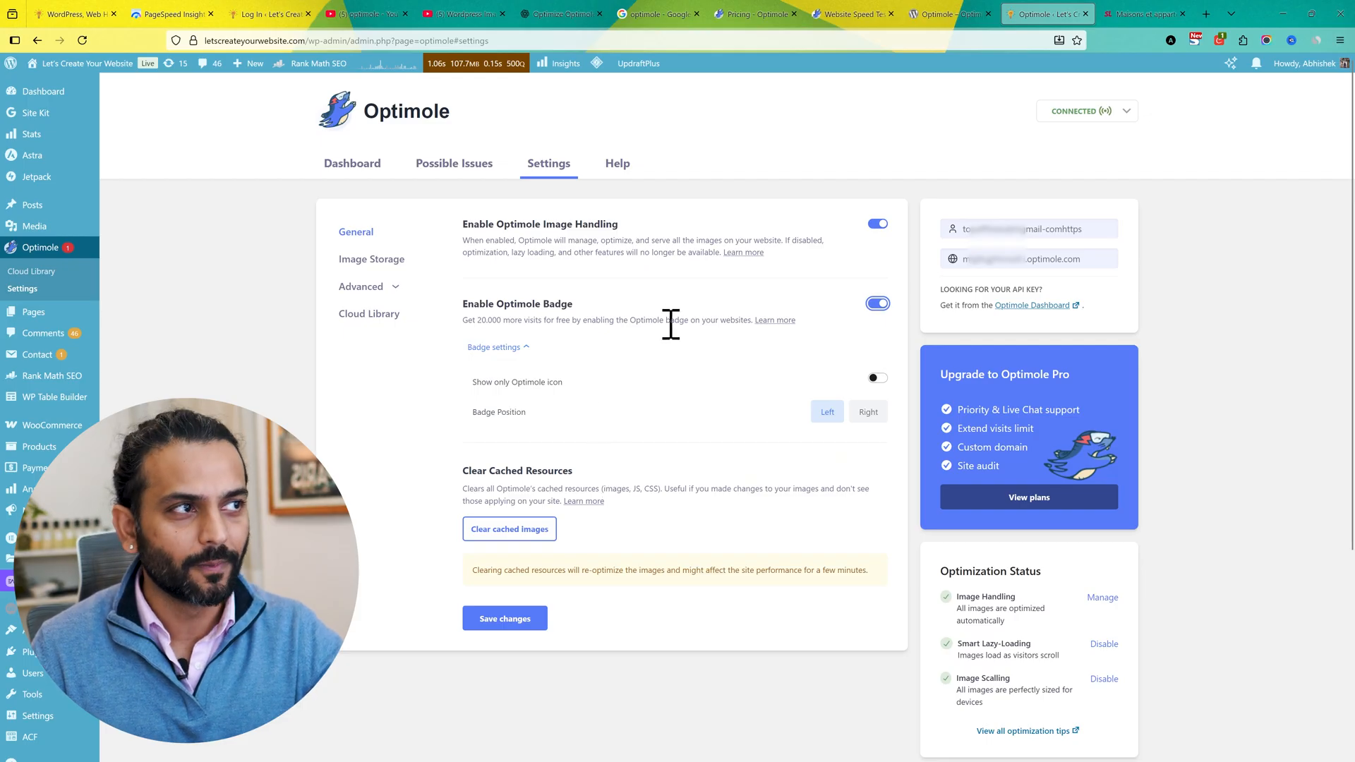
mouse_move(748, 370)
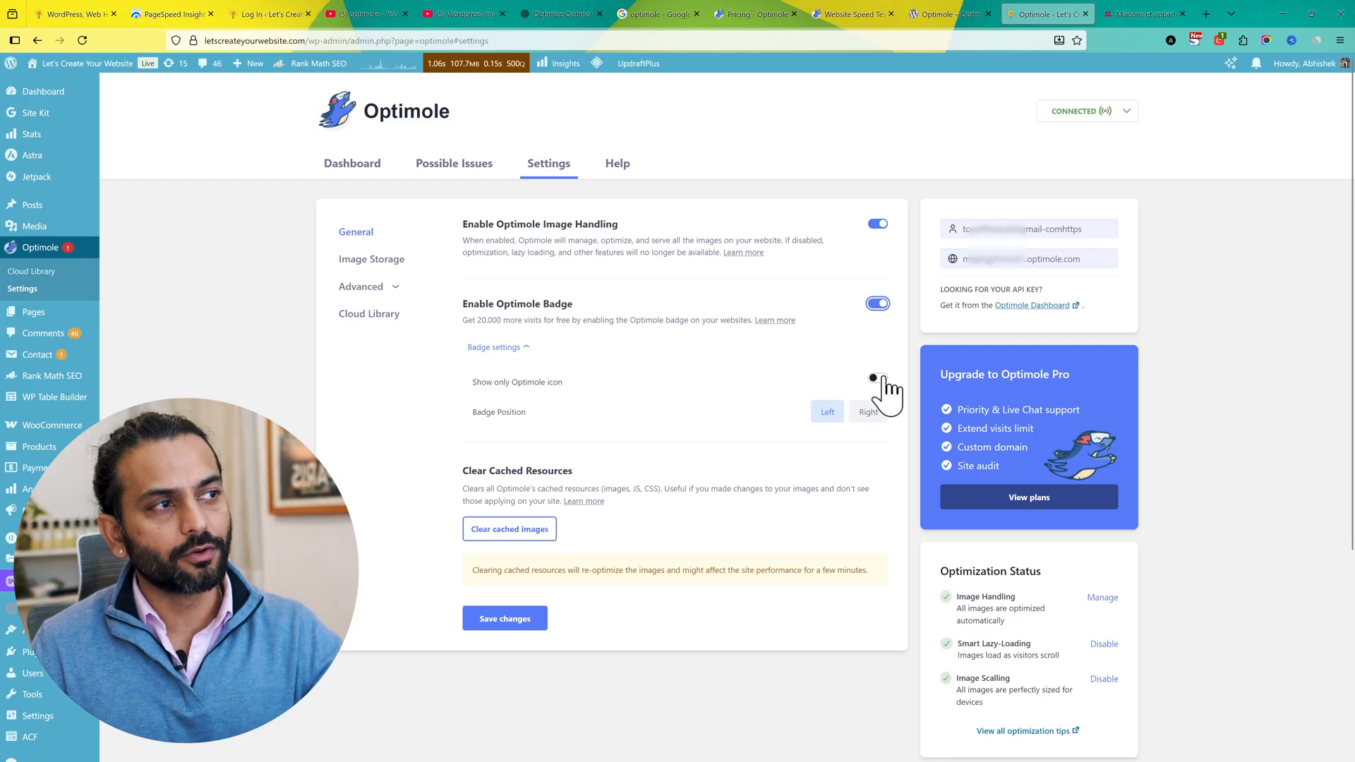
left_click(878, 378)
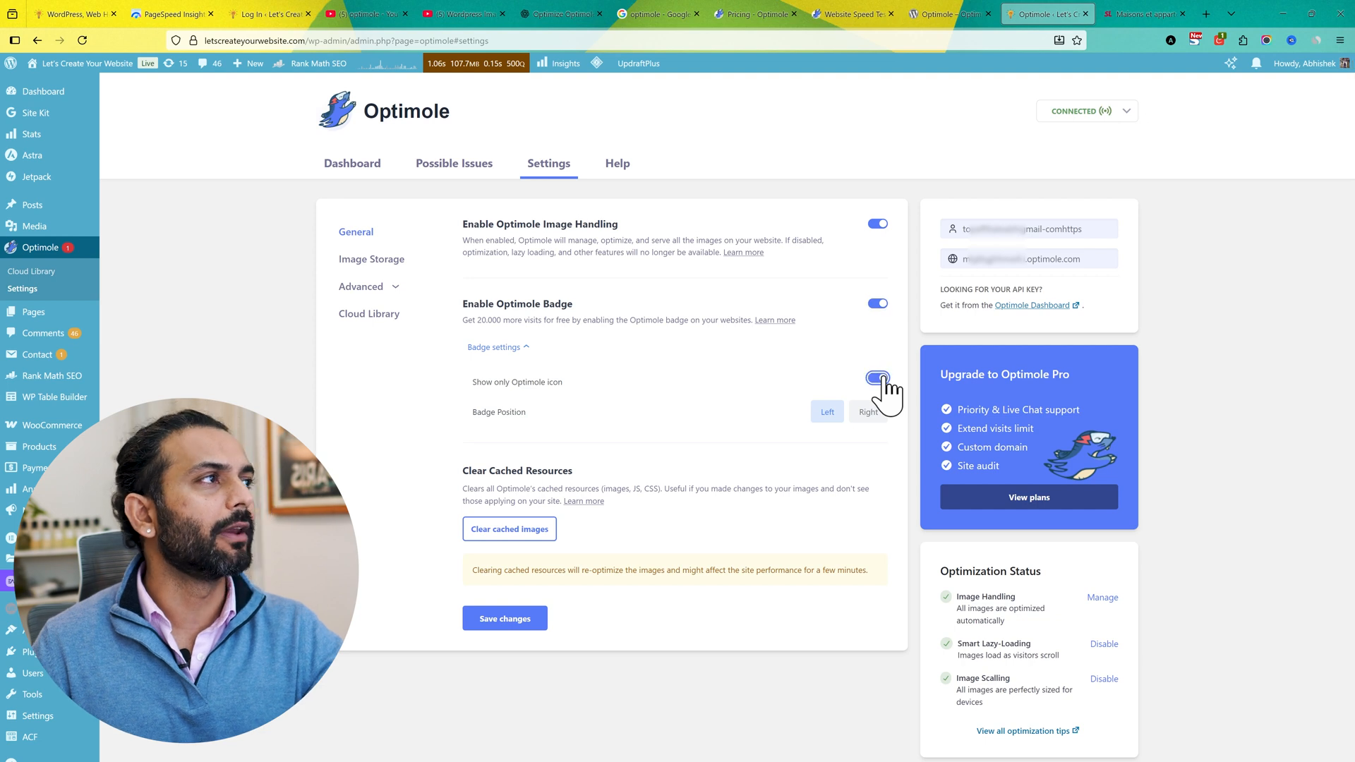
left_click(505, 618)
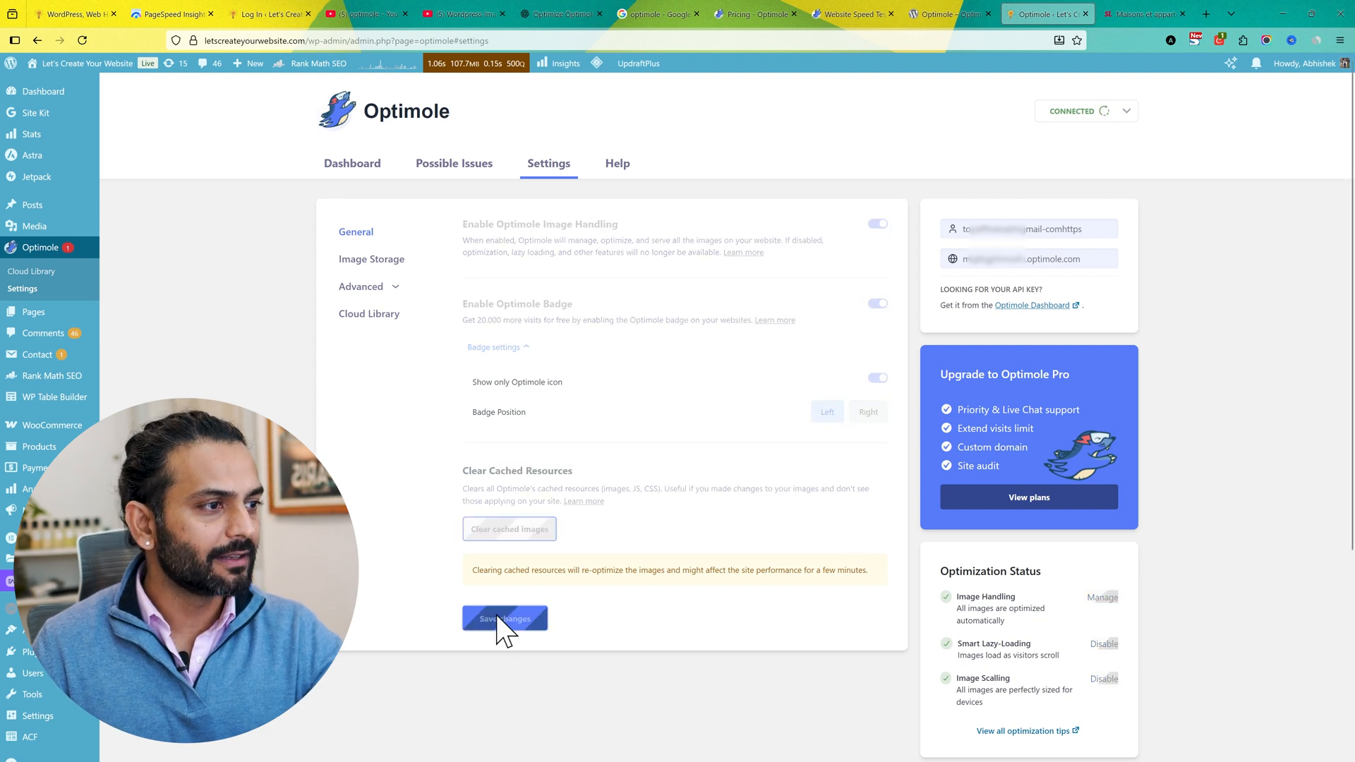
left_click(1210, 12)
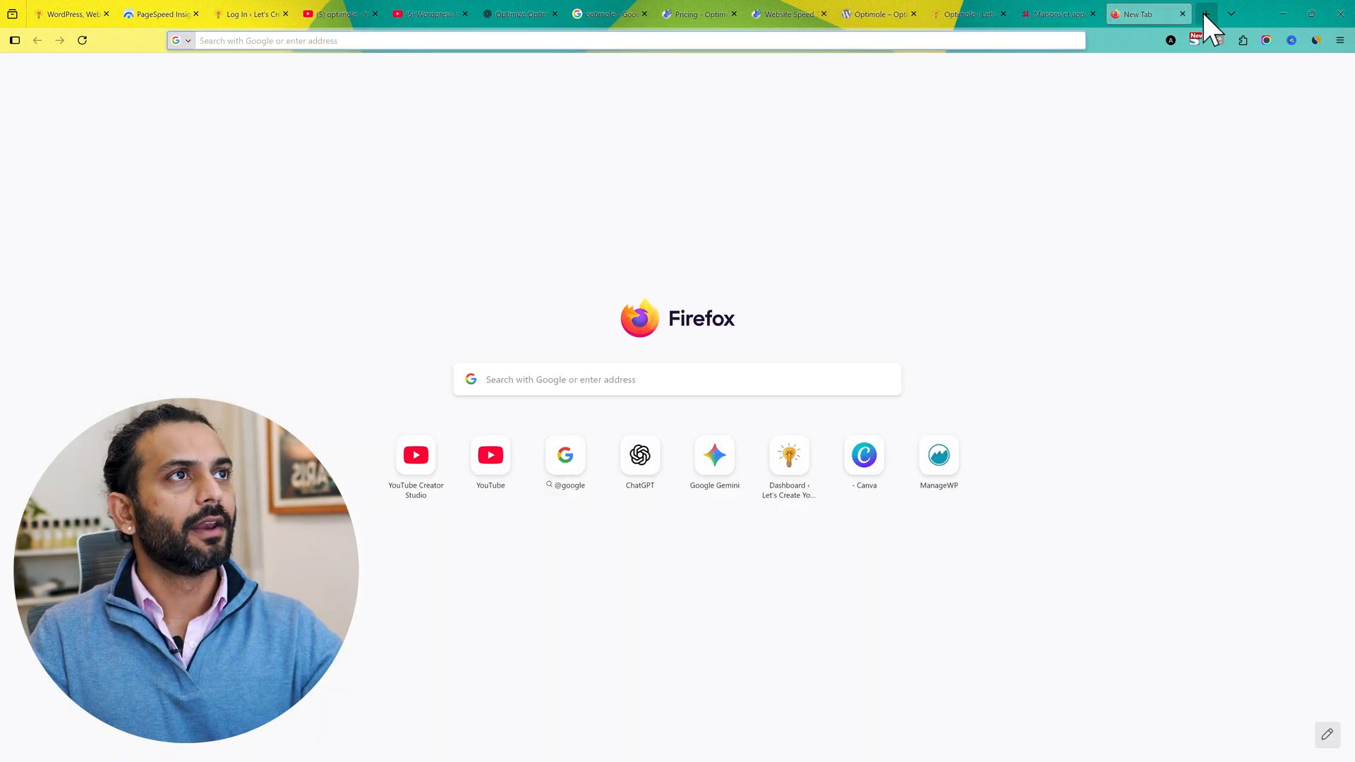
Step: Load letscreateyourwebsite.com in the new tab to see the Optimole badge icon
type("letscreateyourwebsite.com")
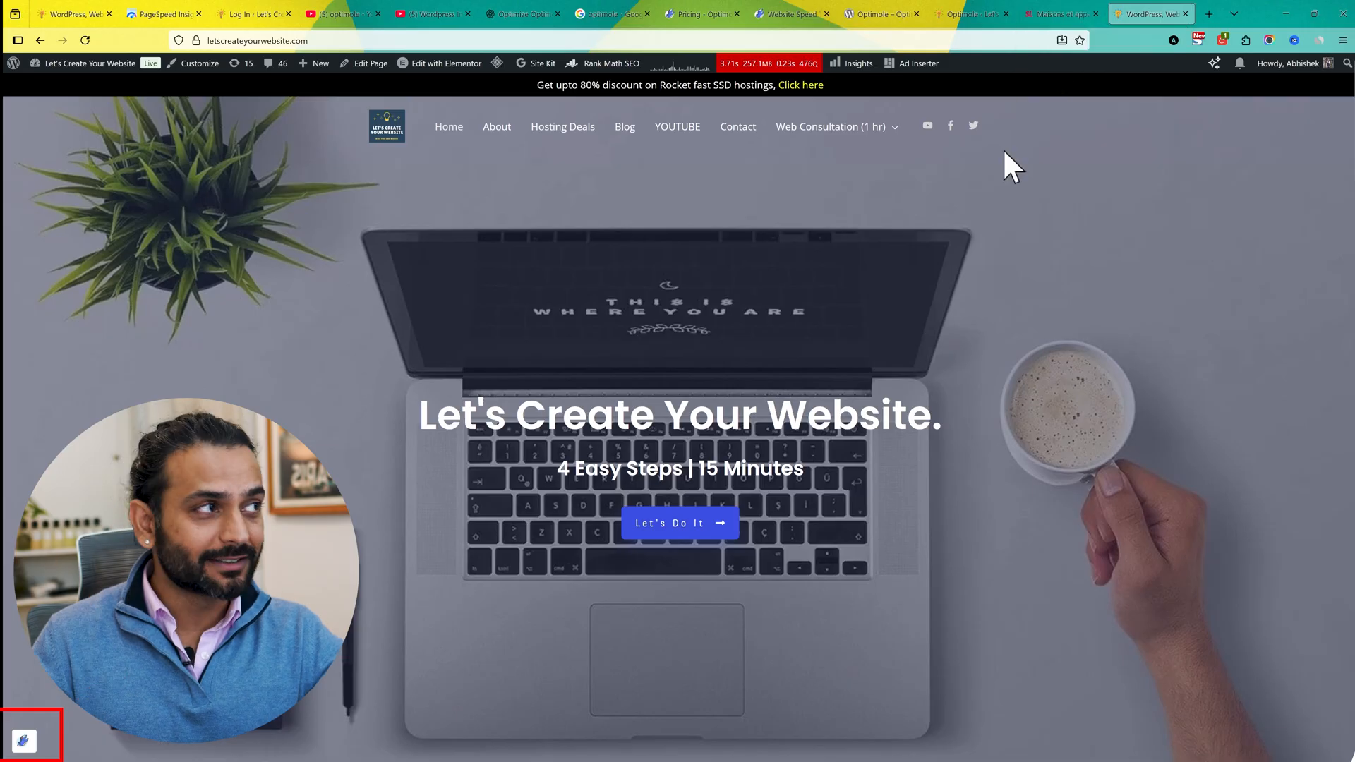
mouse_move(869, 205)
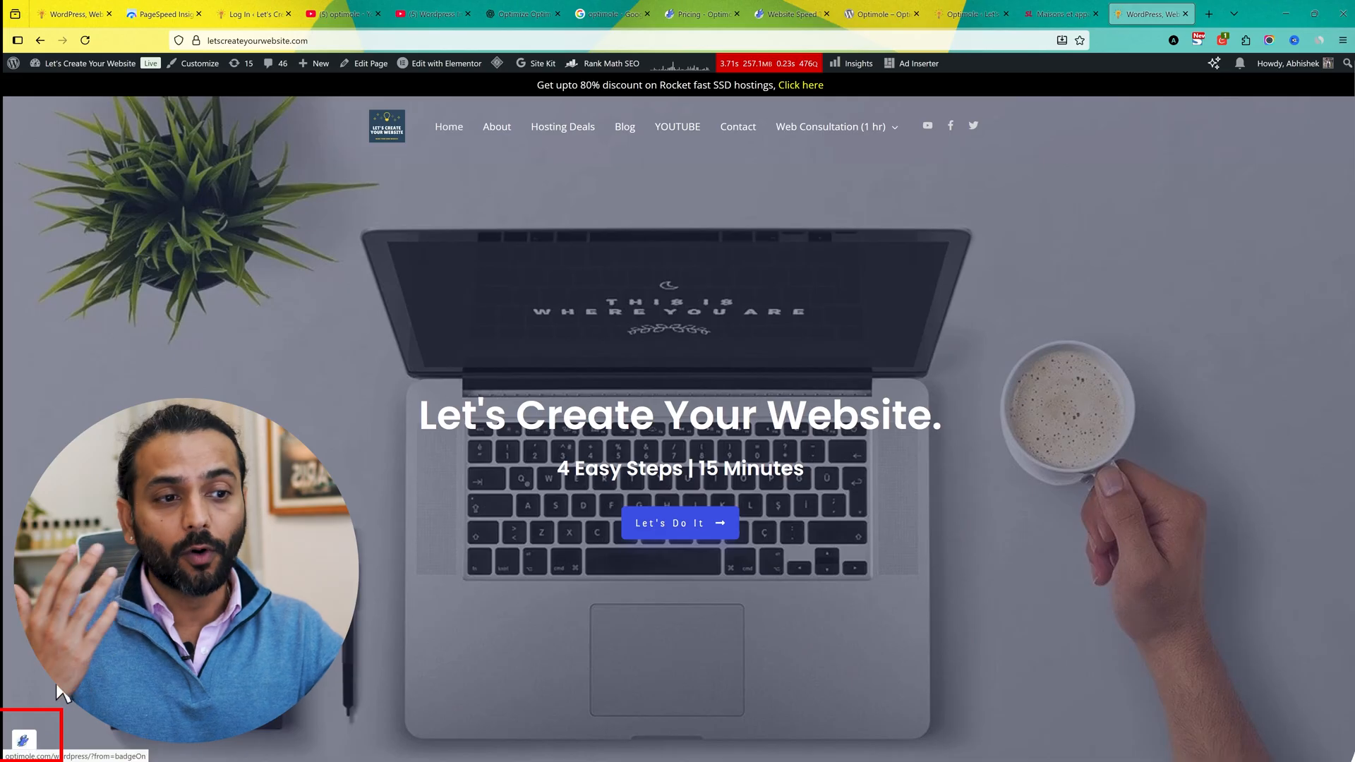
mouse_move(398, 305)
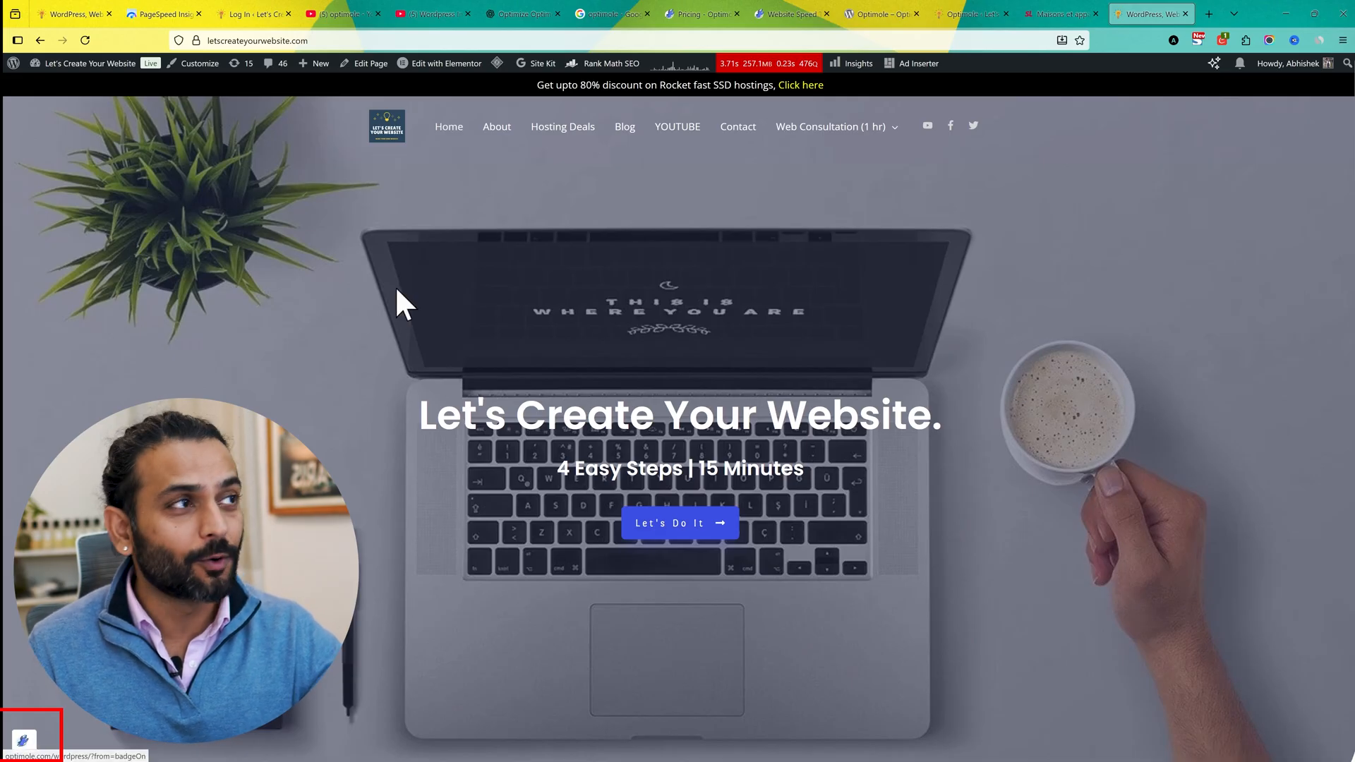
mouse_move(336, 426)
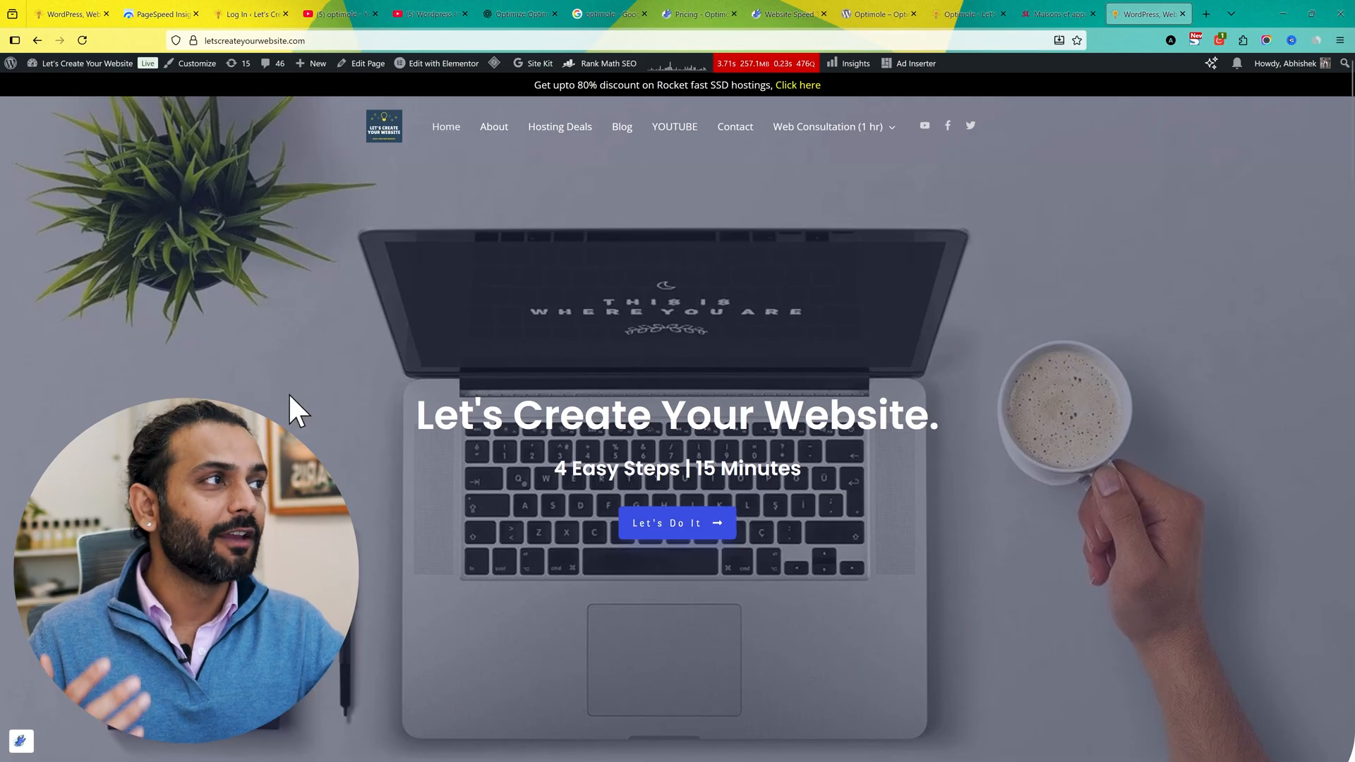
mouse_move(782, 20)
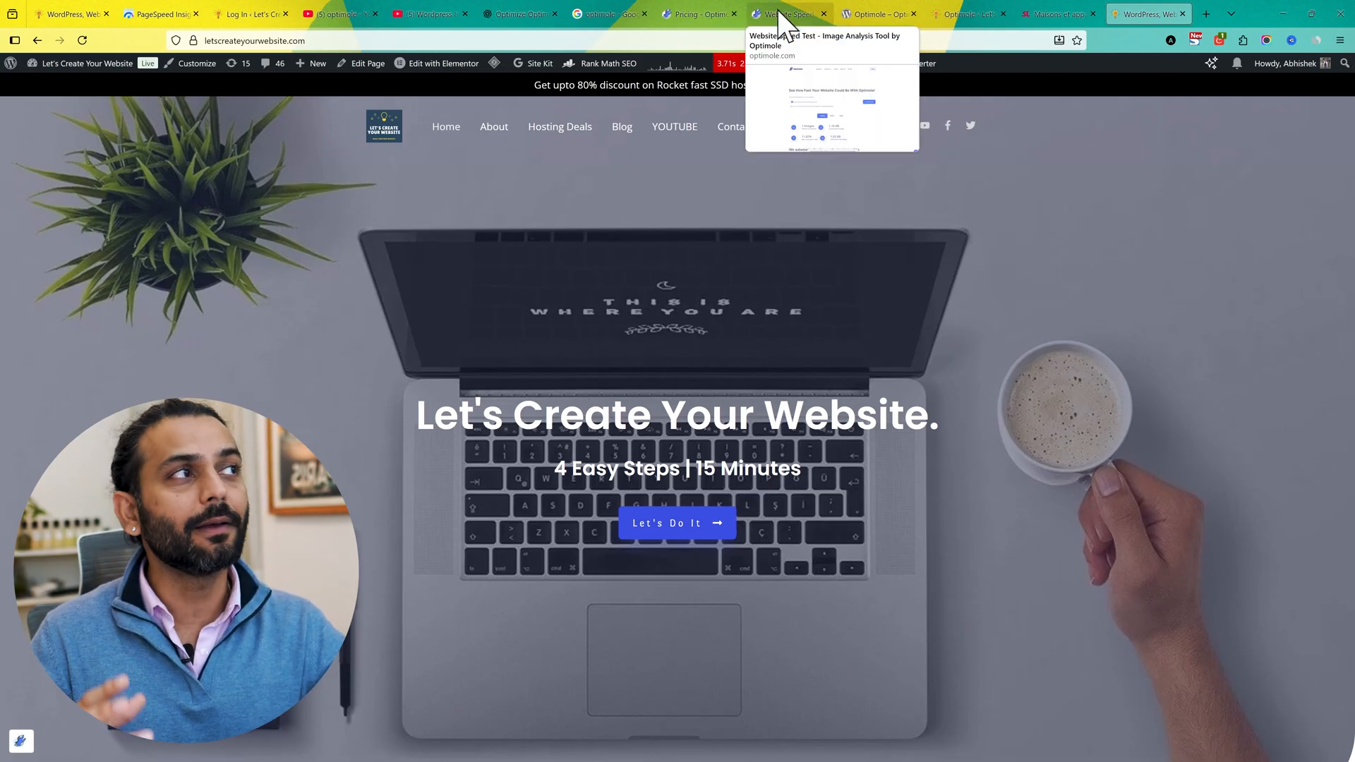
Step: Return to the Optimole settings tab and expand the Advanced section showing Compression options
left_click(971, 14)
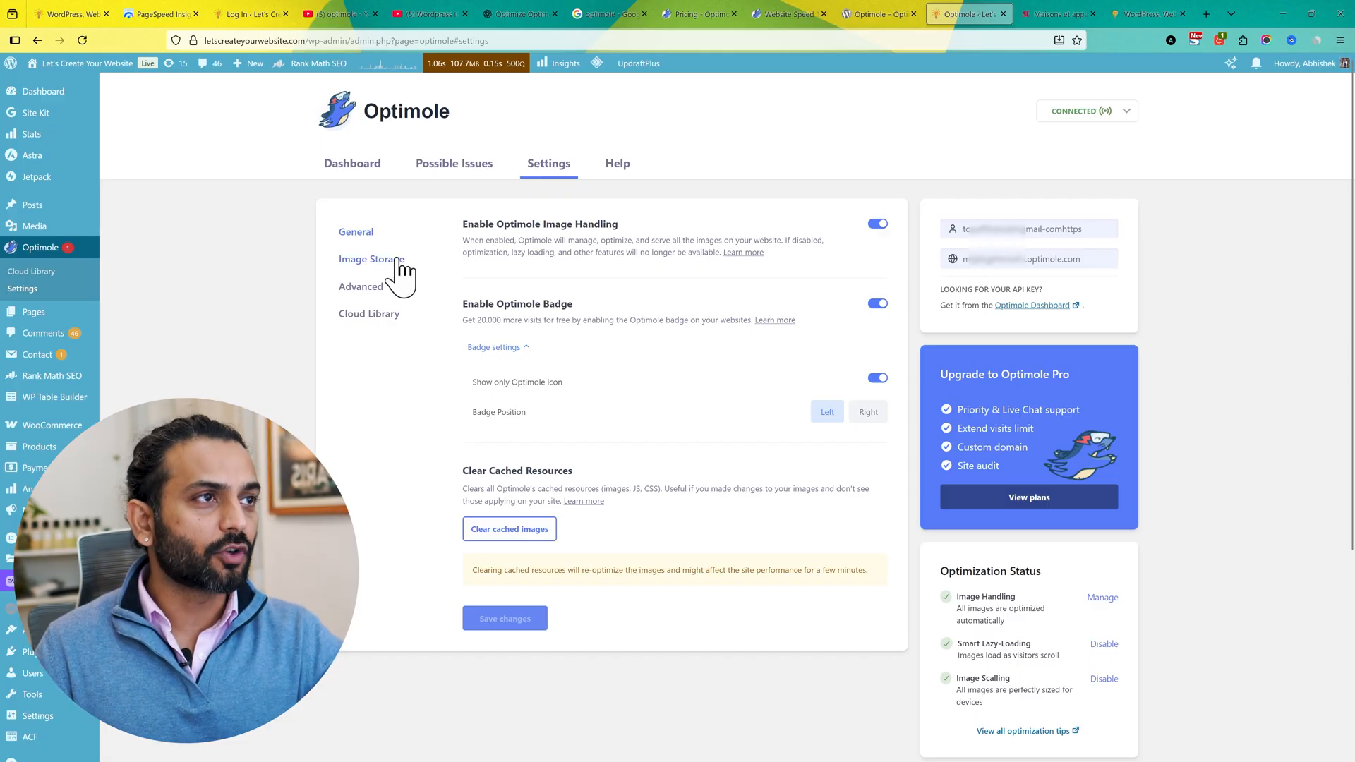
left_click(371, 260)
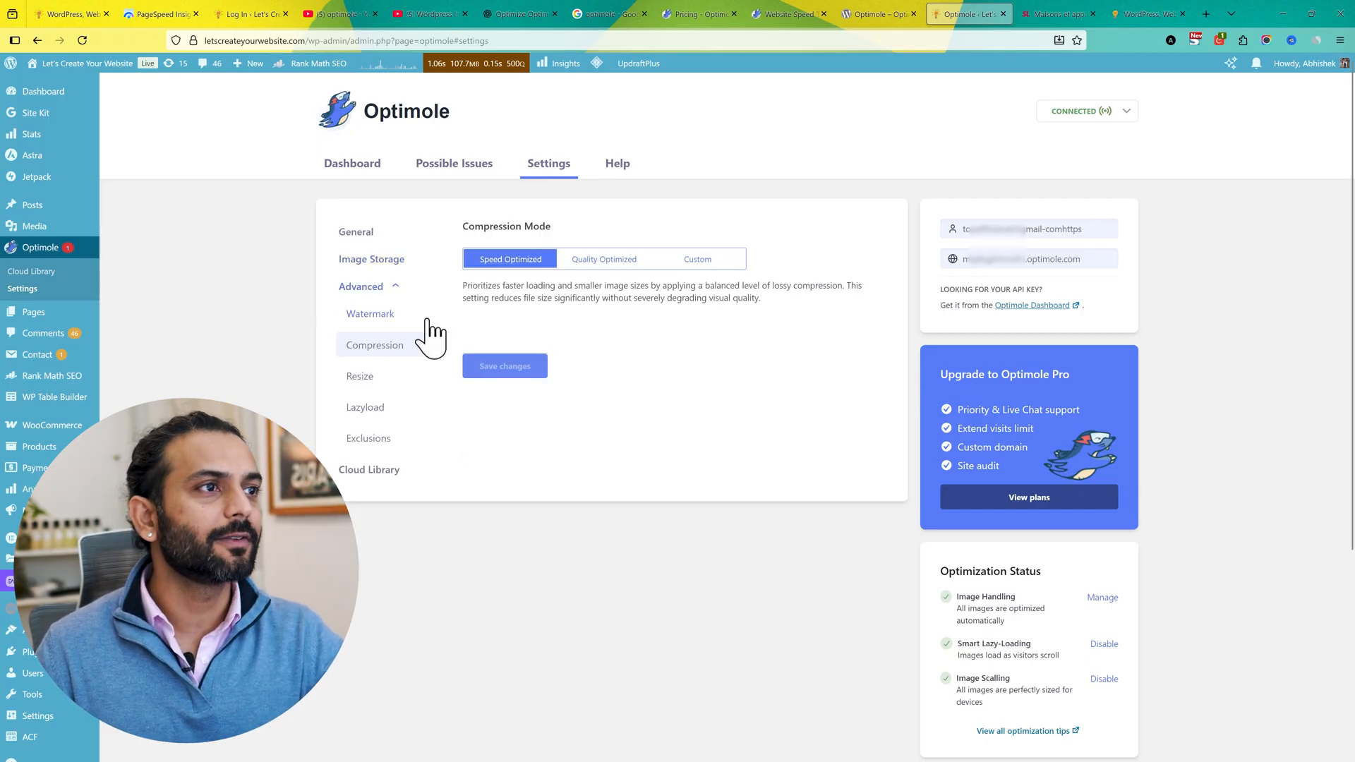
Step: From the Watermark options, launch the Optimole Dashboard and switch to its tab
left_click(369, 314)
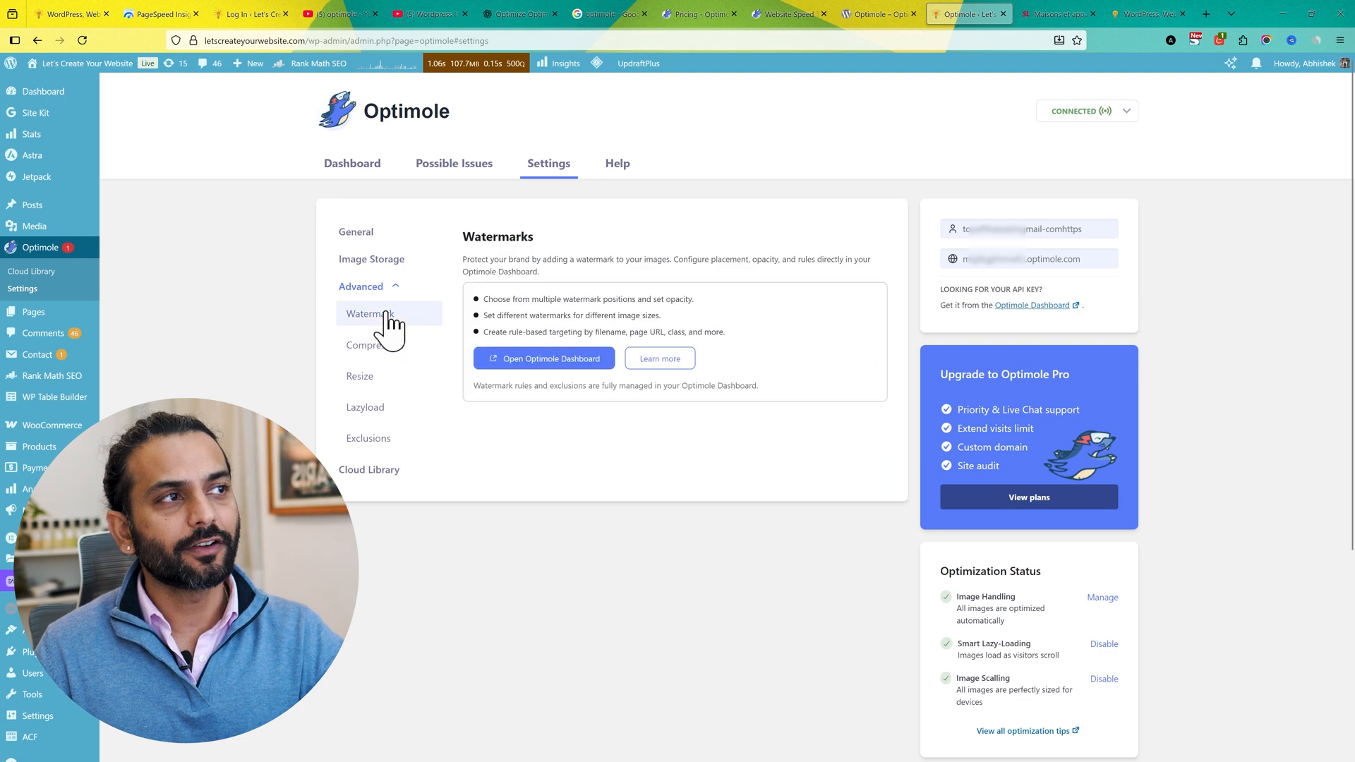
mouse_move(556, 370)
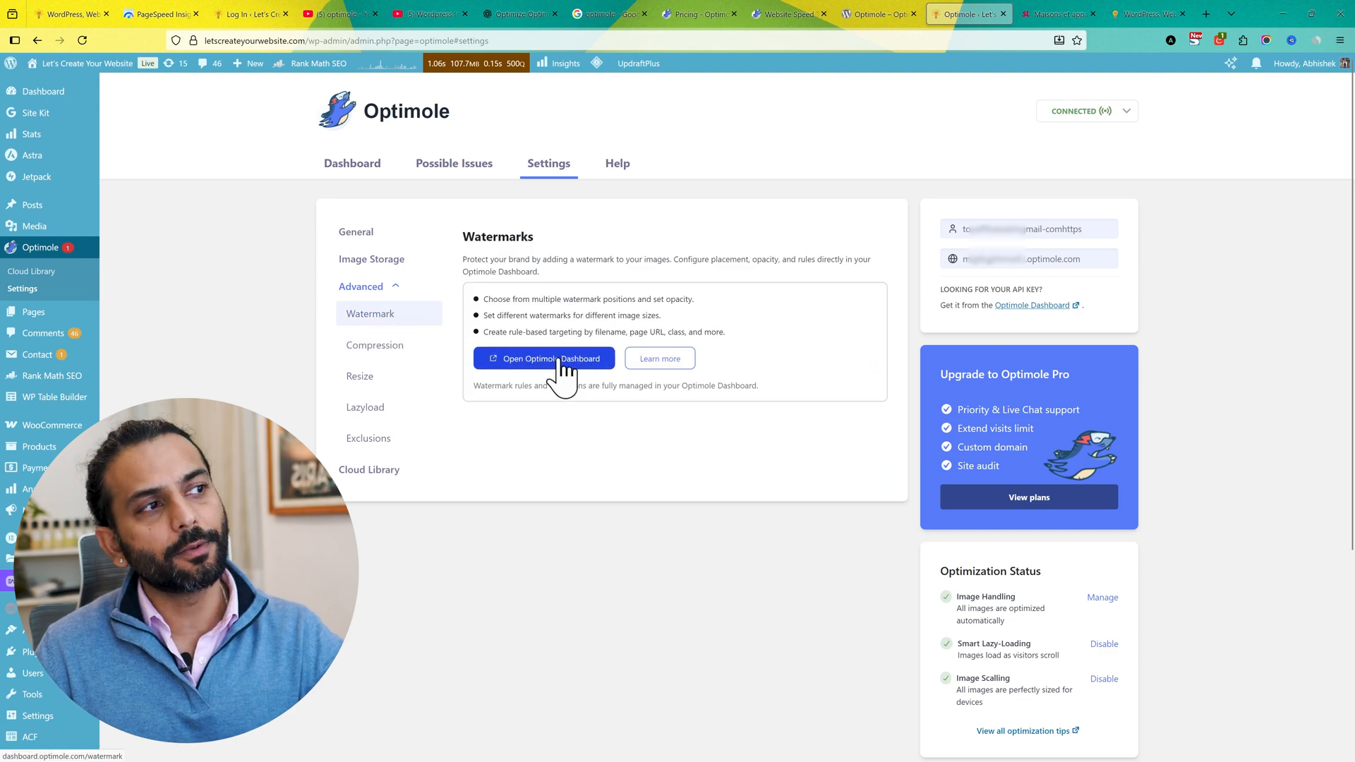
left_click(543, 359)
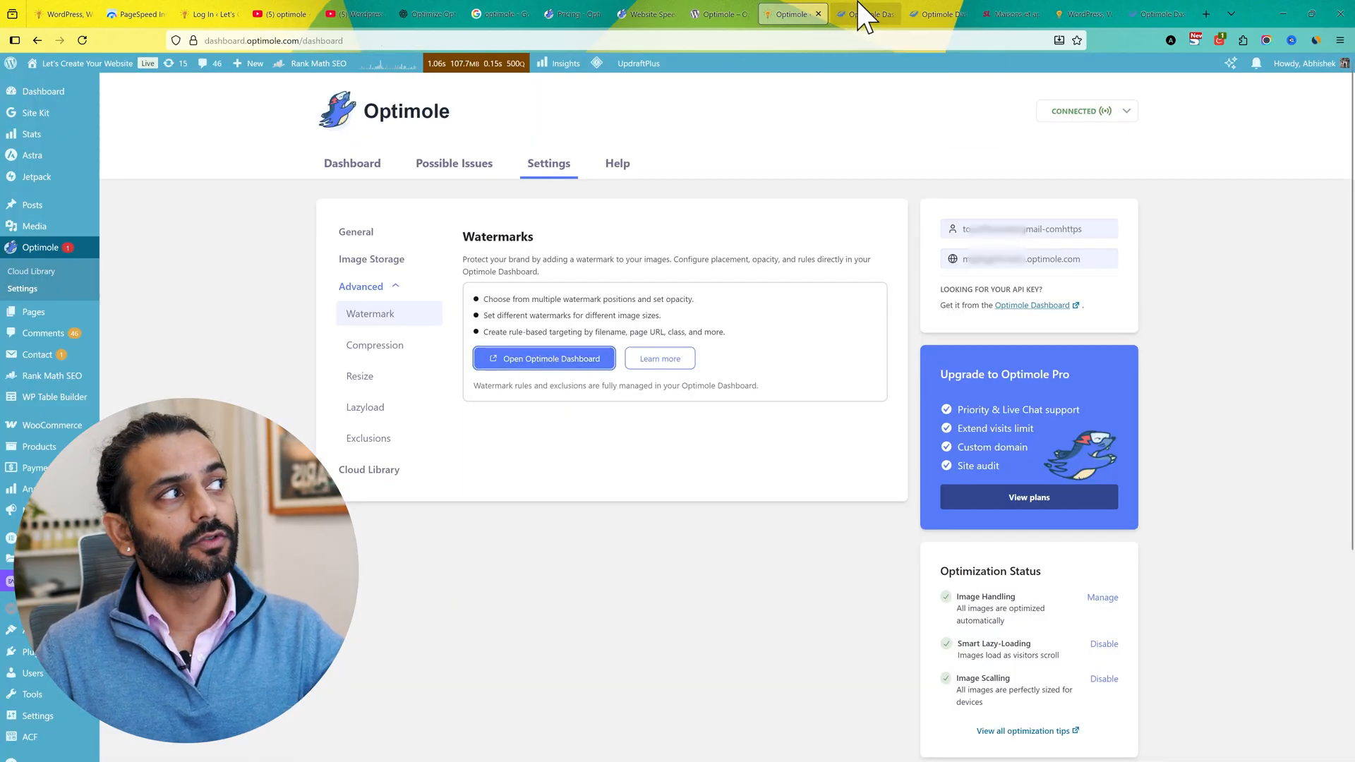
left_click(870, 13)
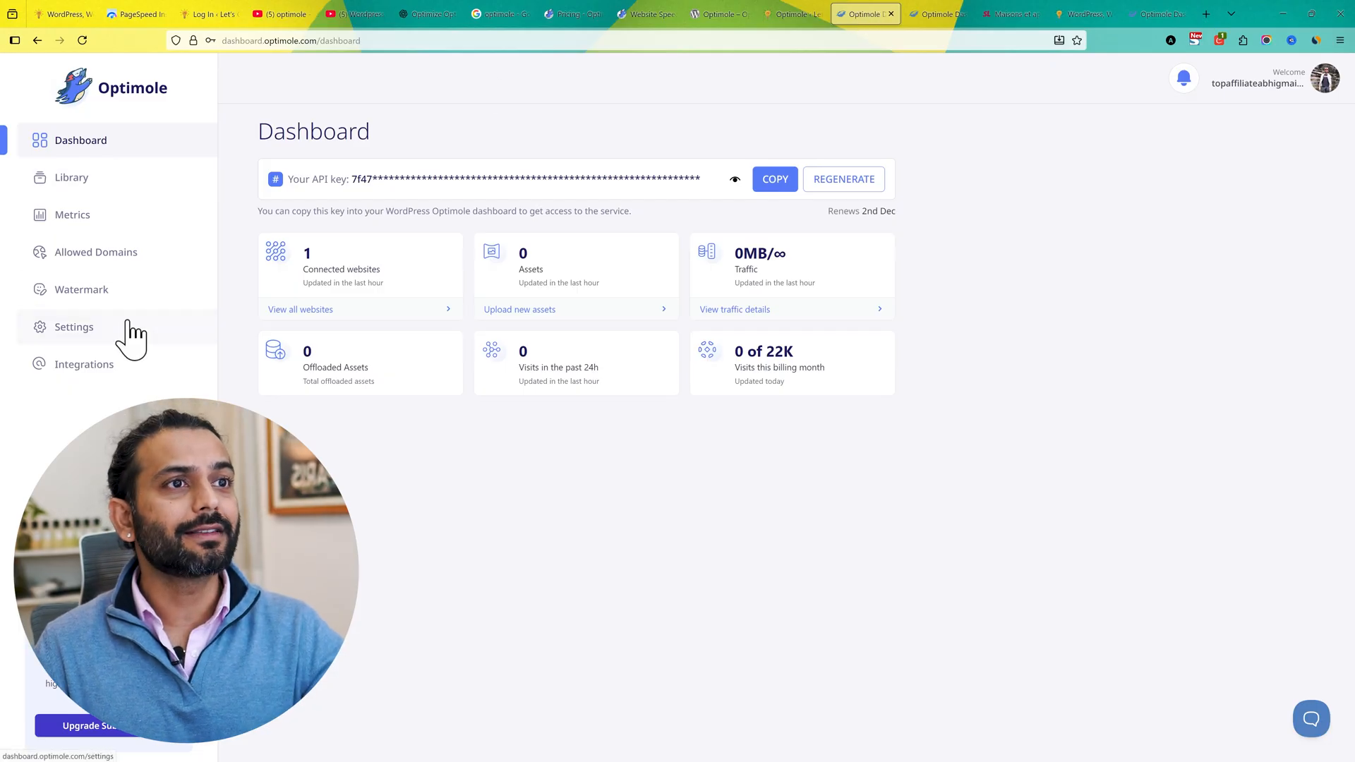
Step: Upload channels4_profile.jpg from Desktop as a new watermark and go to the Rules list
left_click(82, 289)
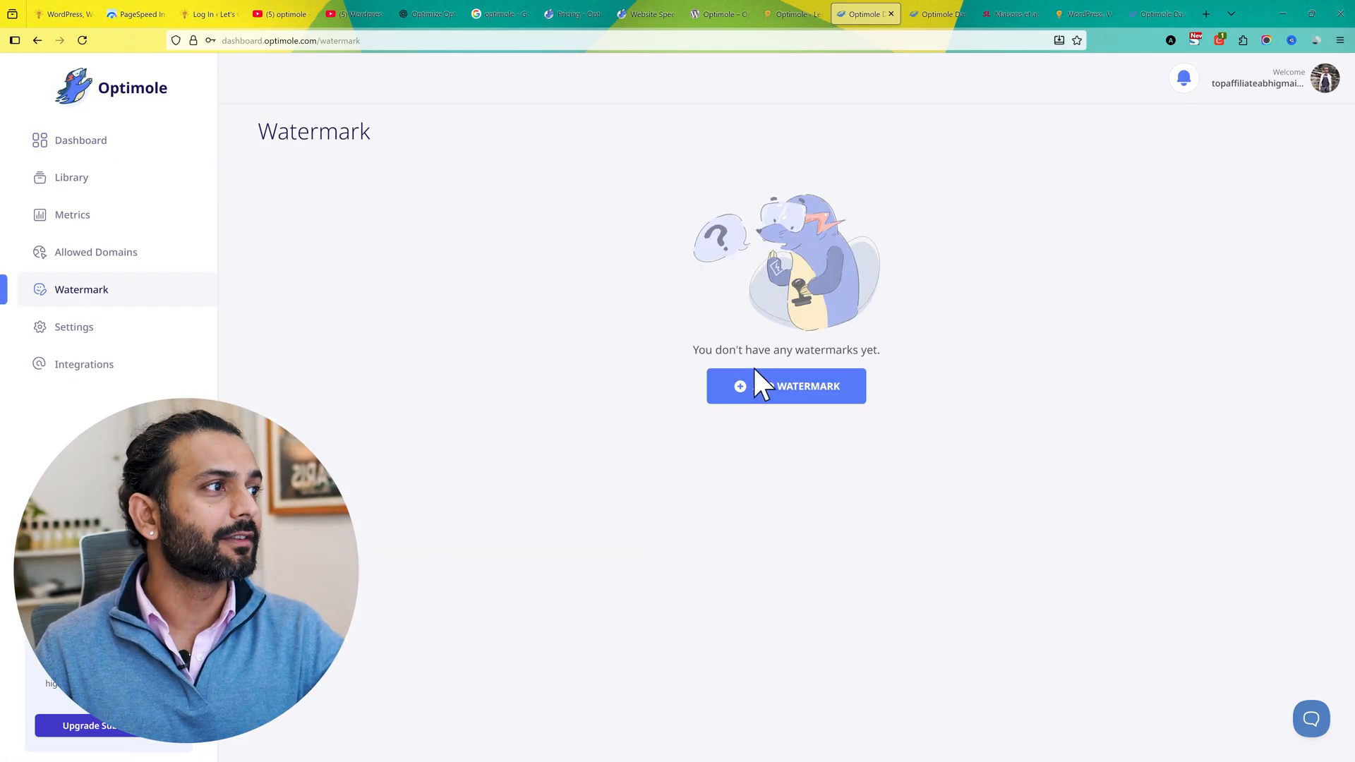
left_click(785, 385)
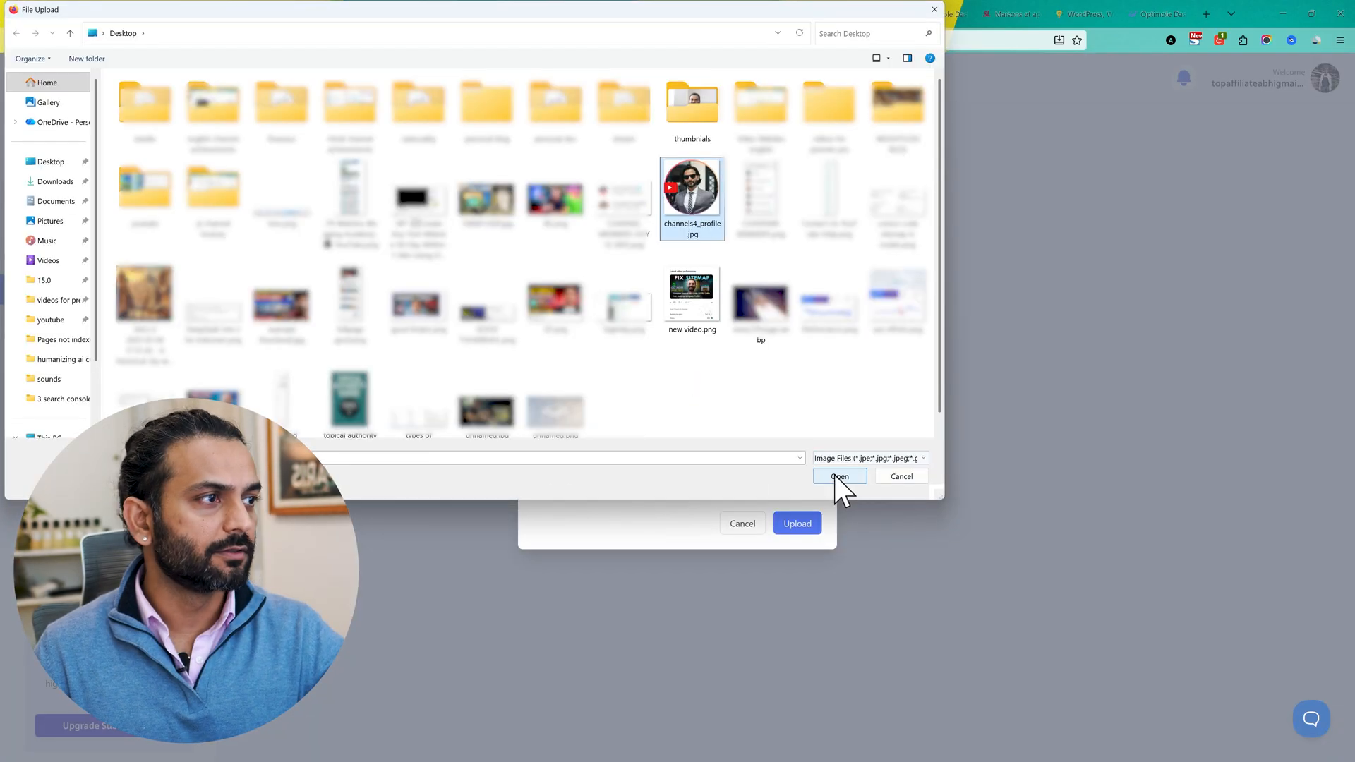
left_click(838, 477)
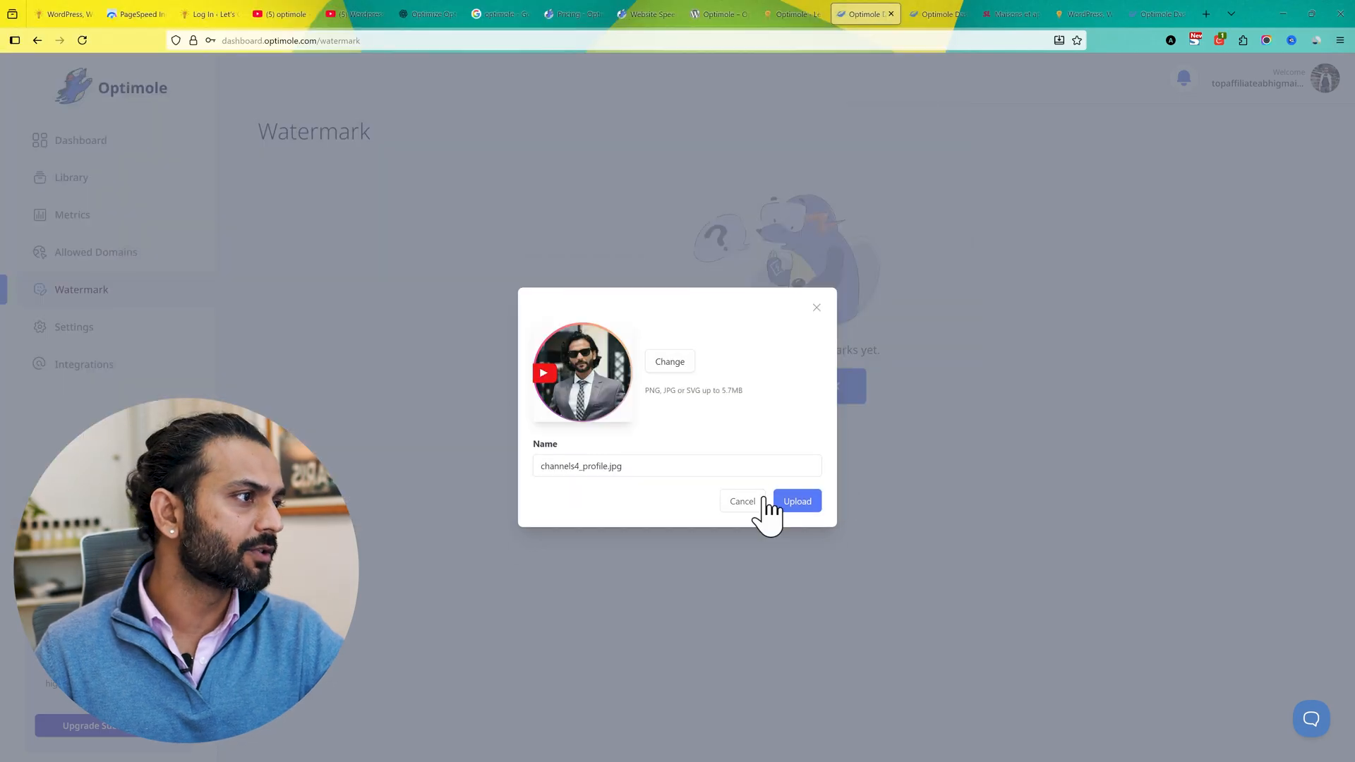
left_click(796, 501)
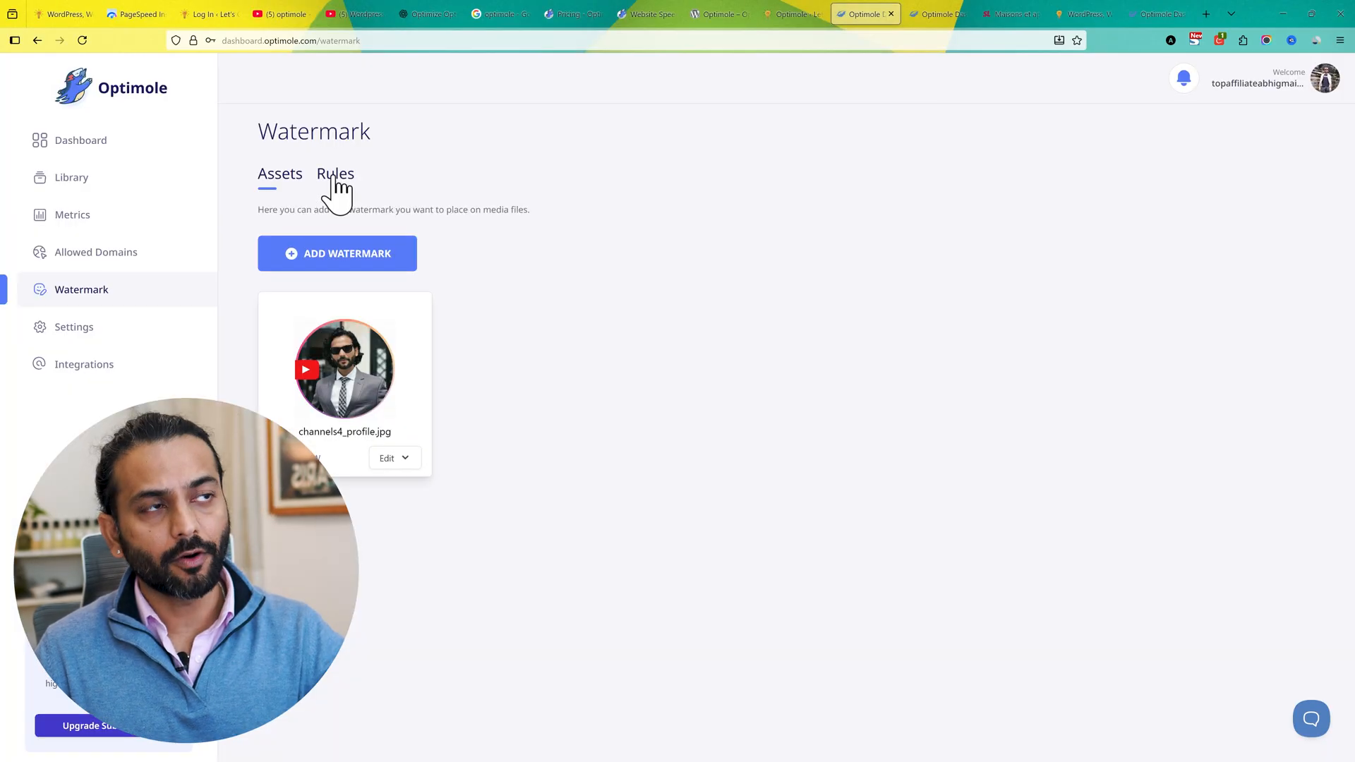
left_click(335, 174)
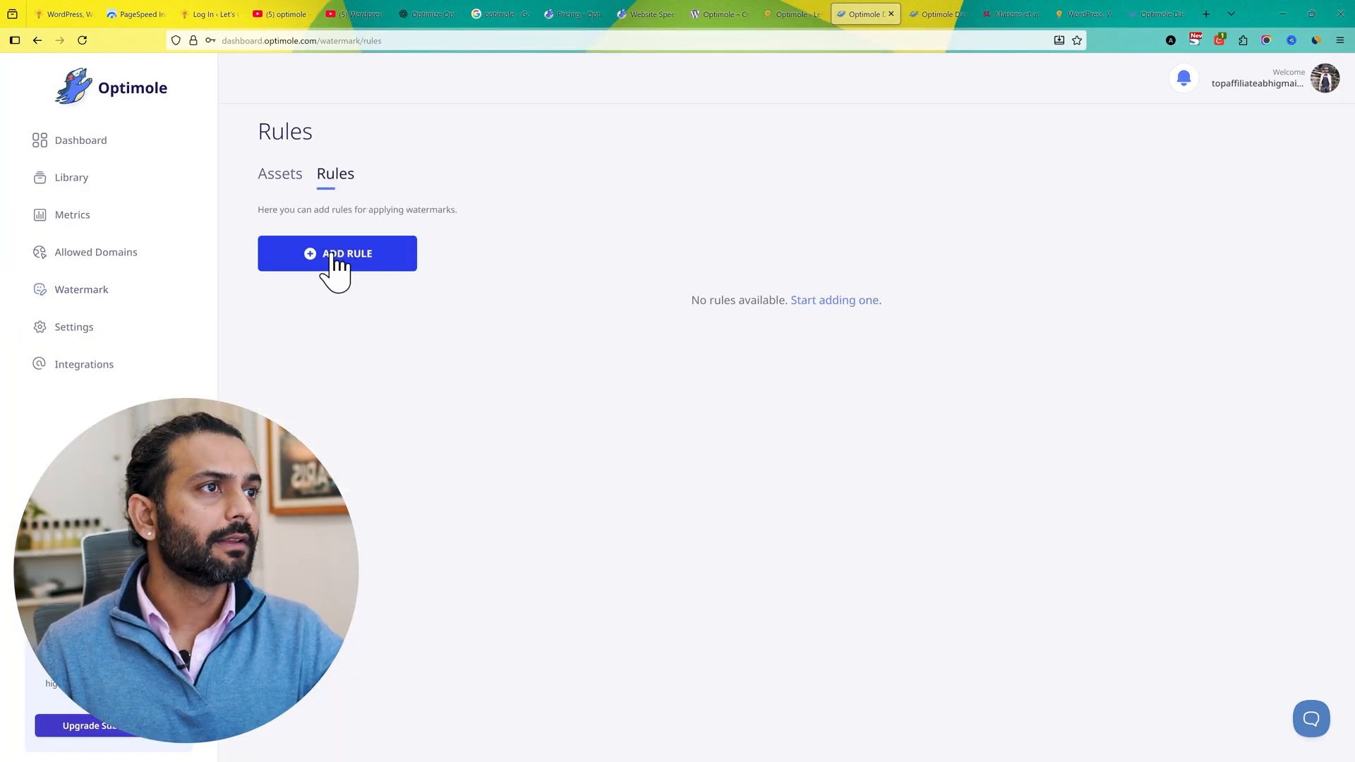
Step: Add a watermark rule for the site with channels4_profile.jpg at opacity 0.4, scale 0.1, positioned Center
left_click(337, 254)
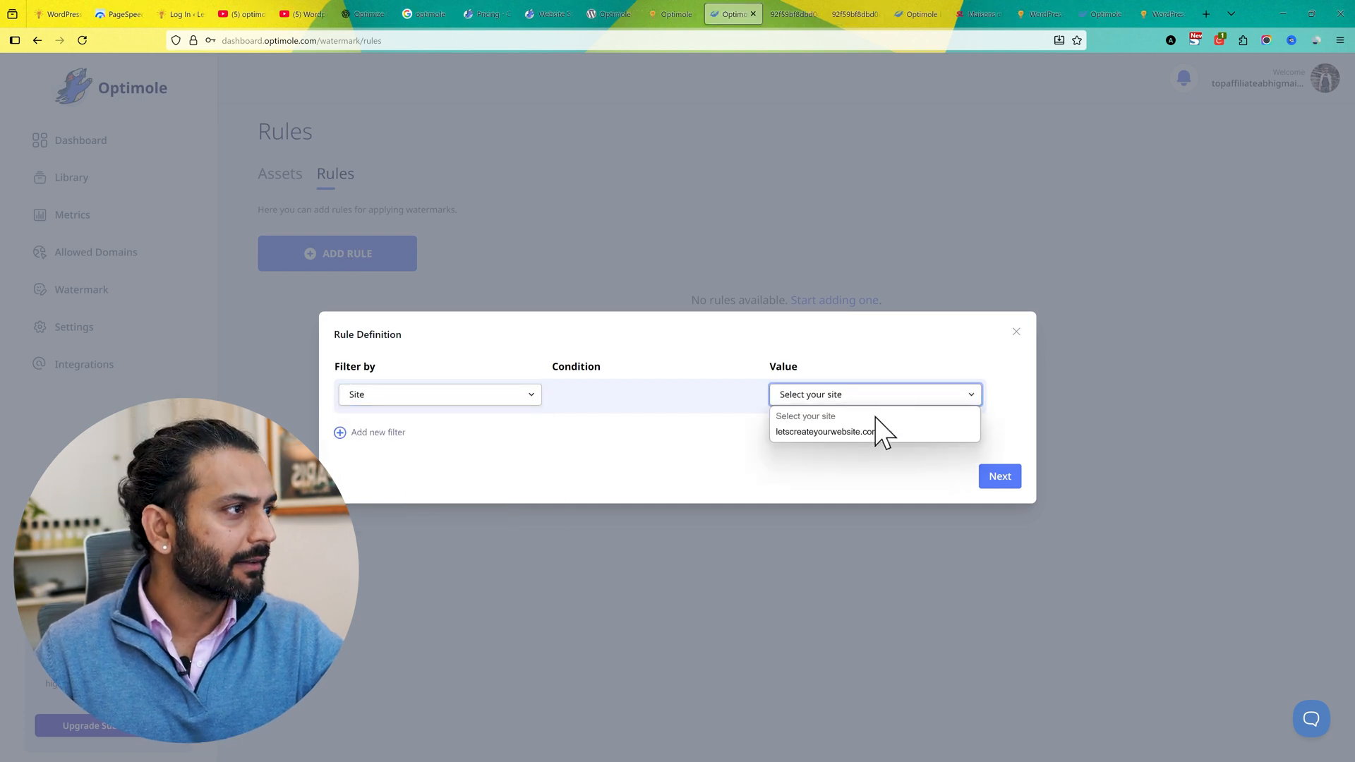
left_click(999, 476)
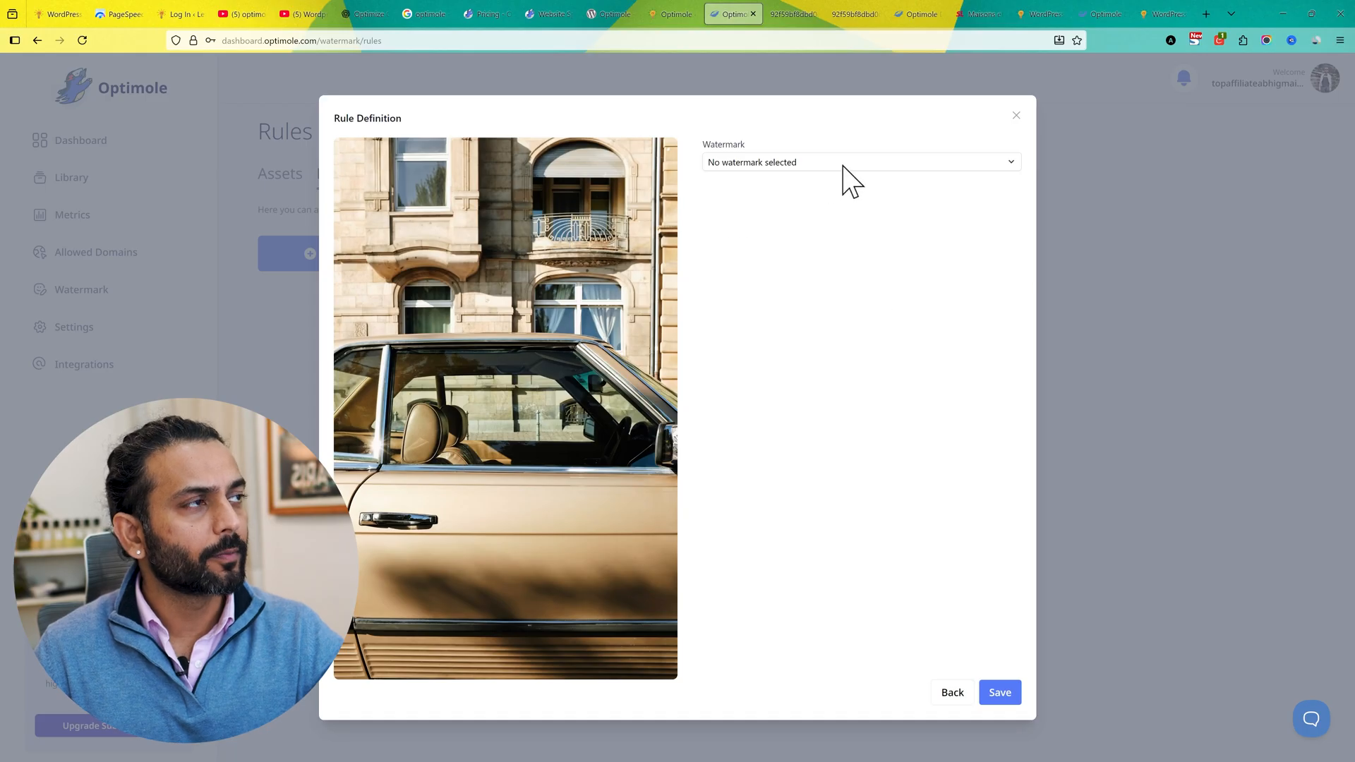
left_click(861, 161)
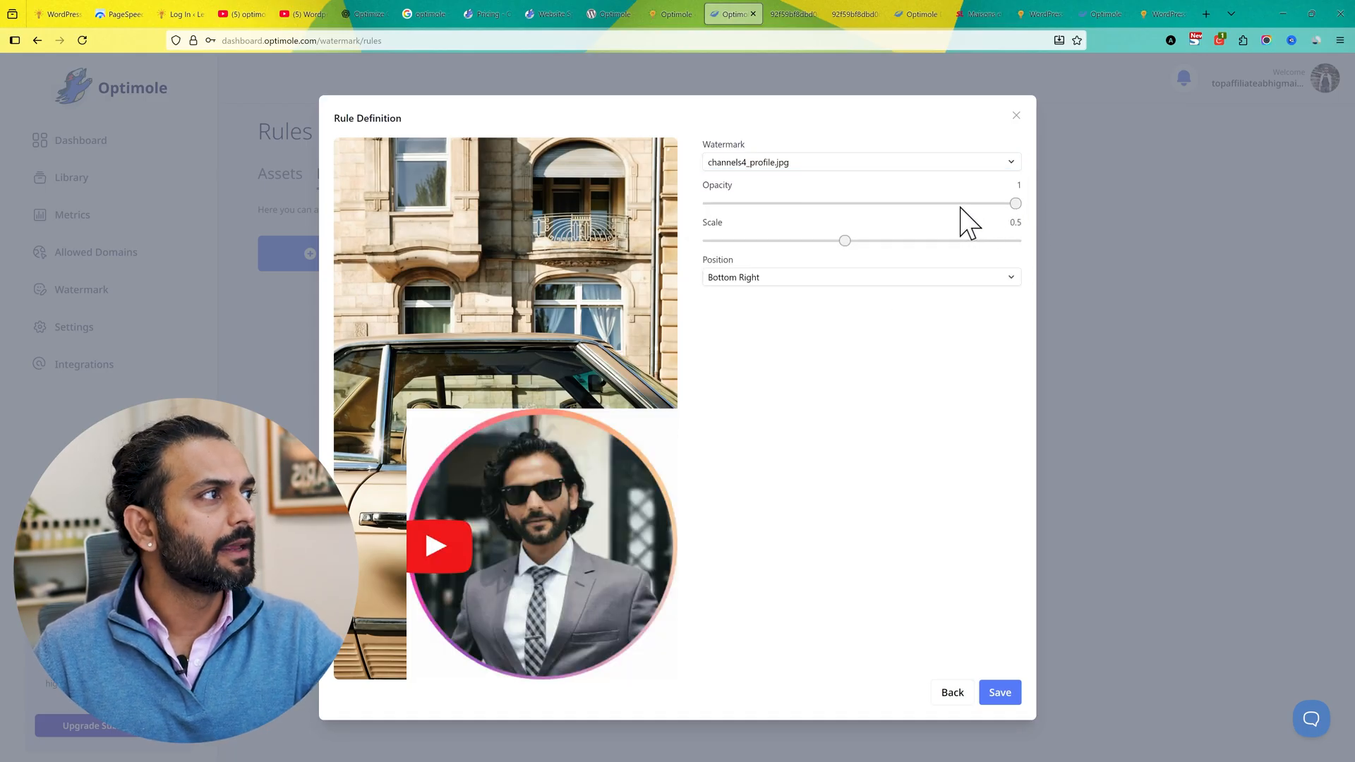
left_click_drag(1014, 203, 913, 203)
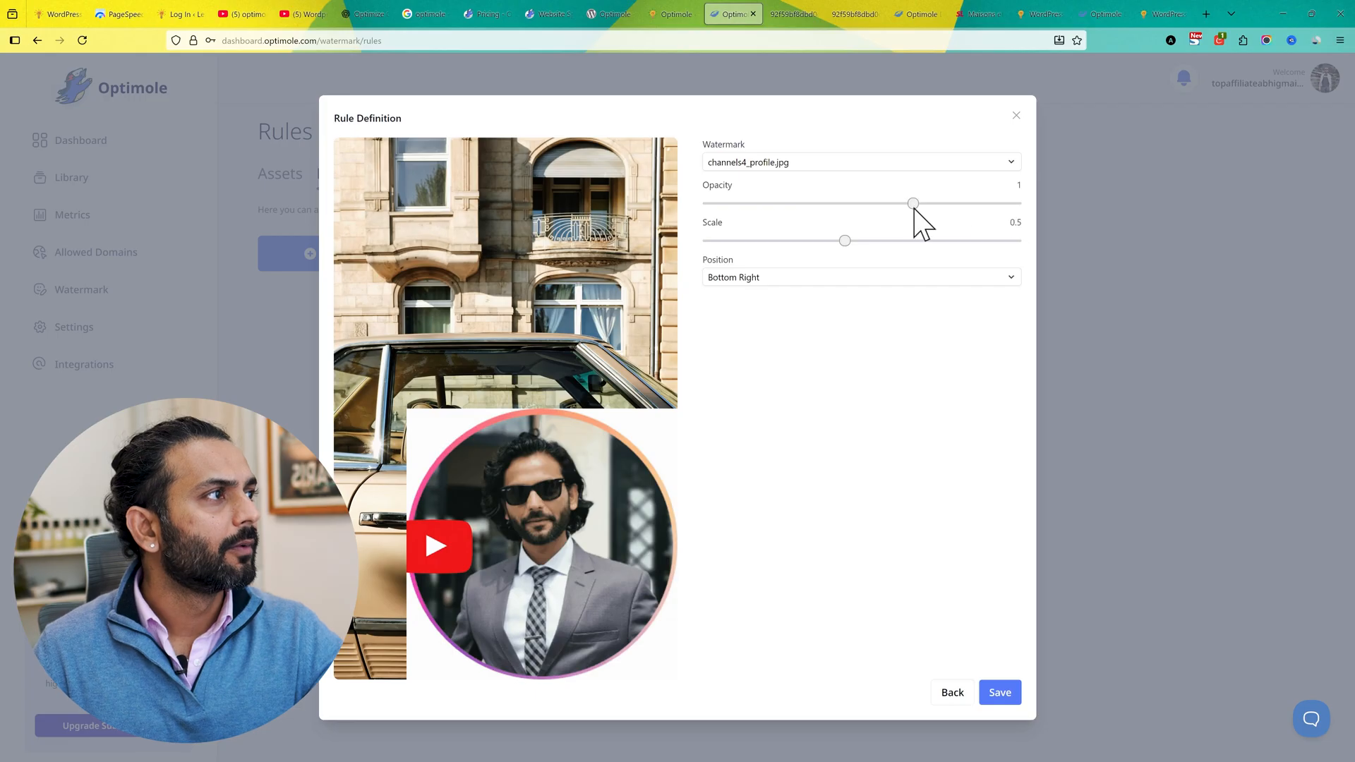
left_click_drag(913, 203, 810, 203)
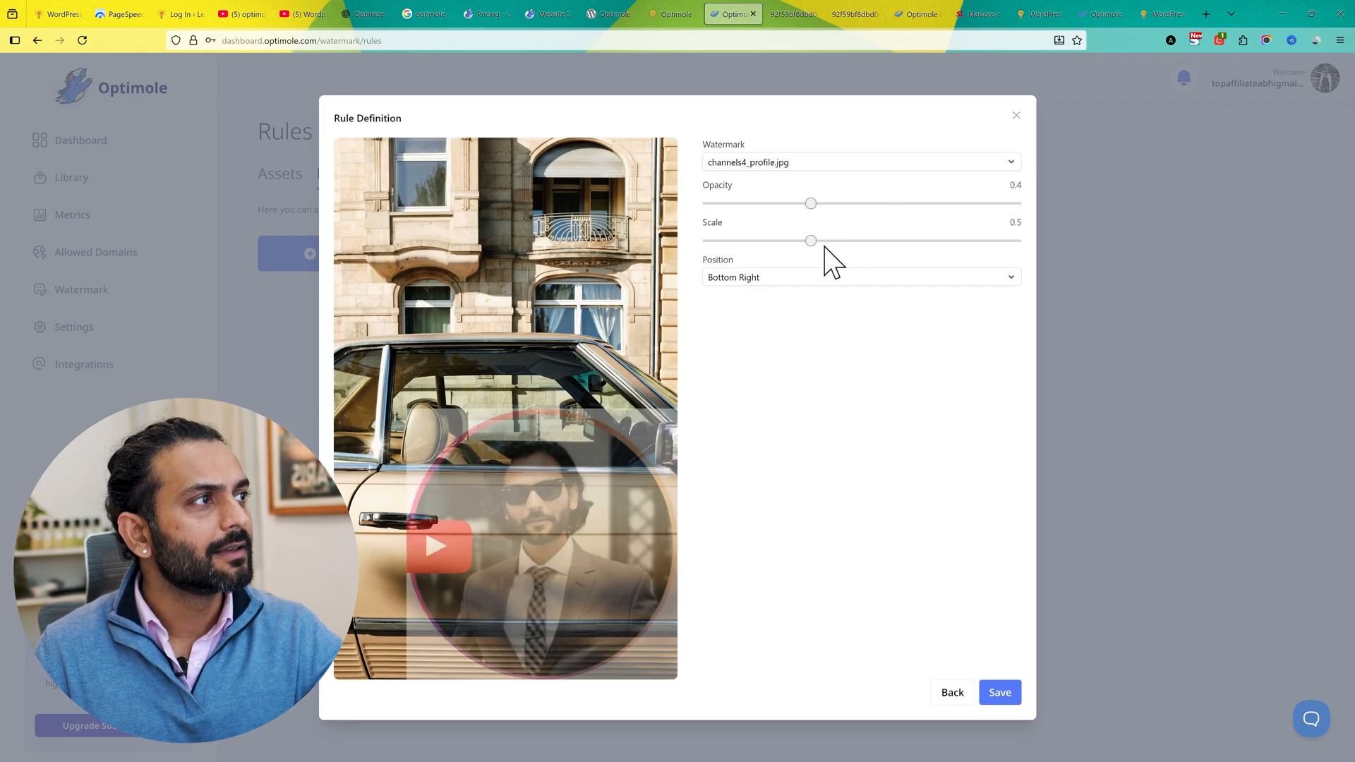
left_click_drag(810, 240, 707, 240)
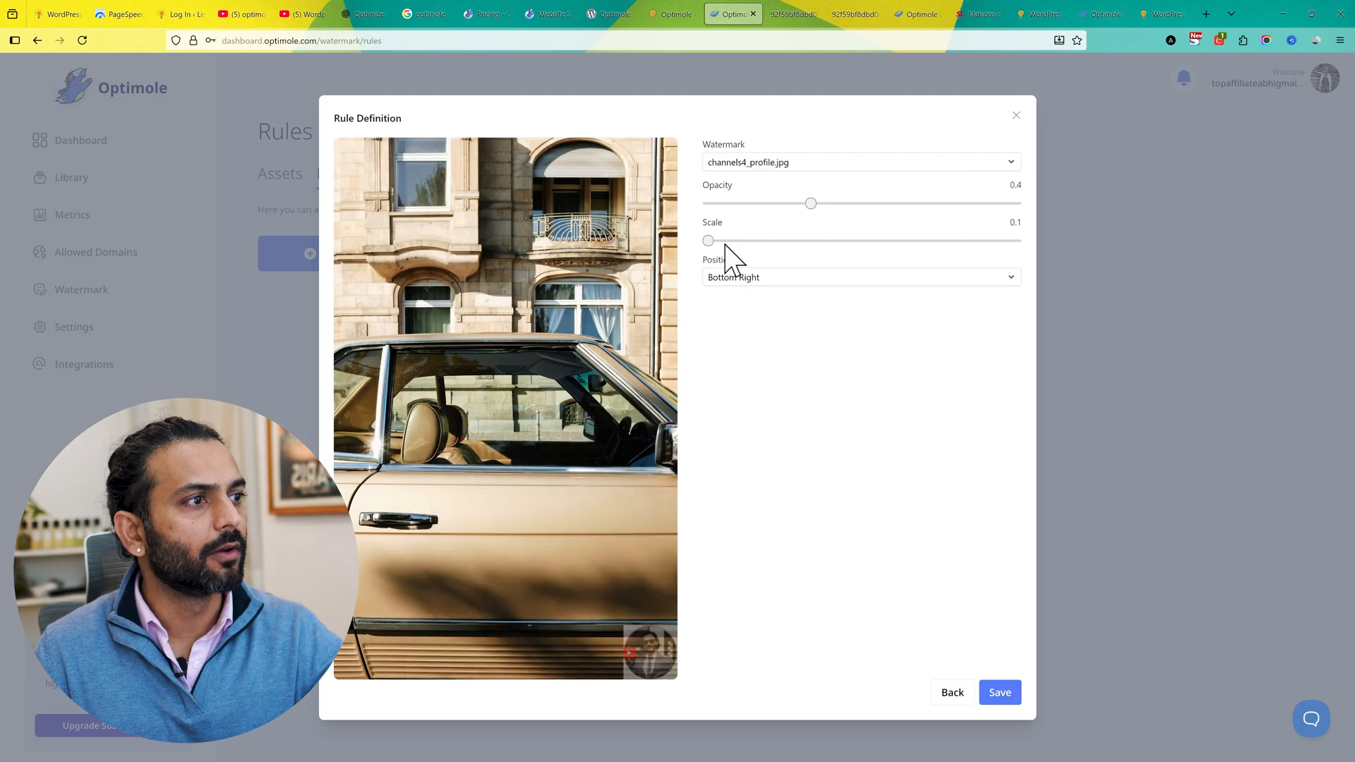
left_click(860, 276)
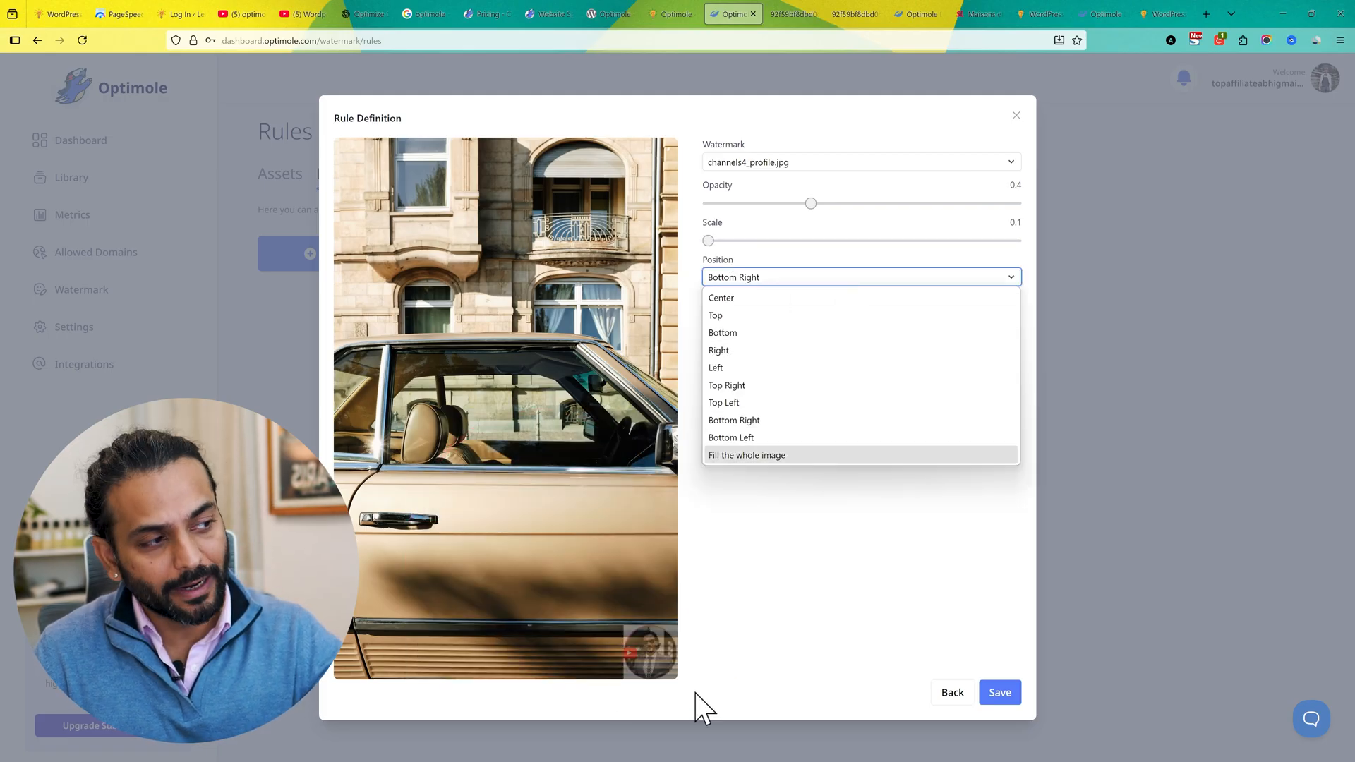
mouse_move(741, 344)
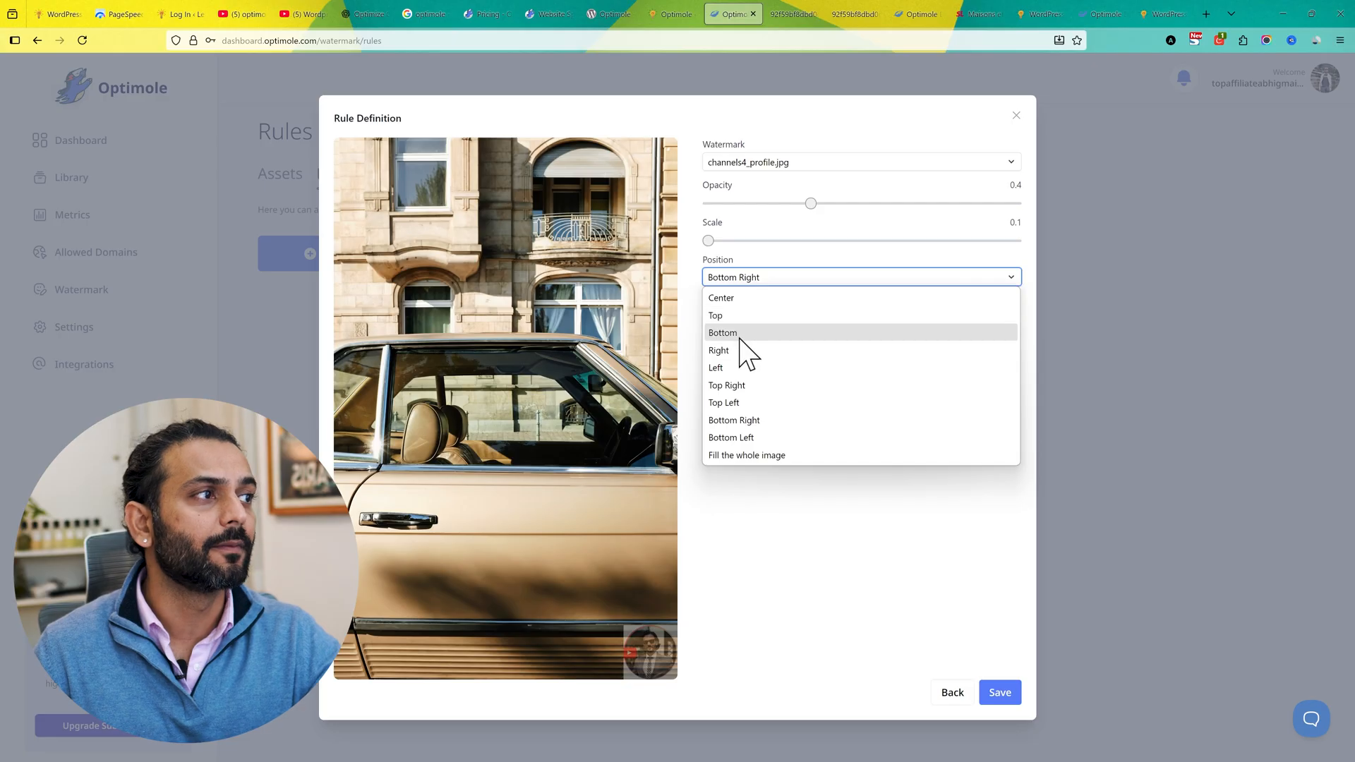
mouse_move(757, 455)
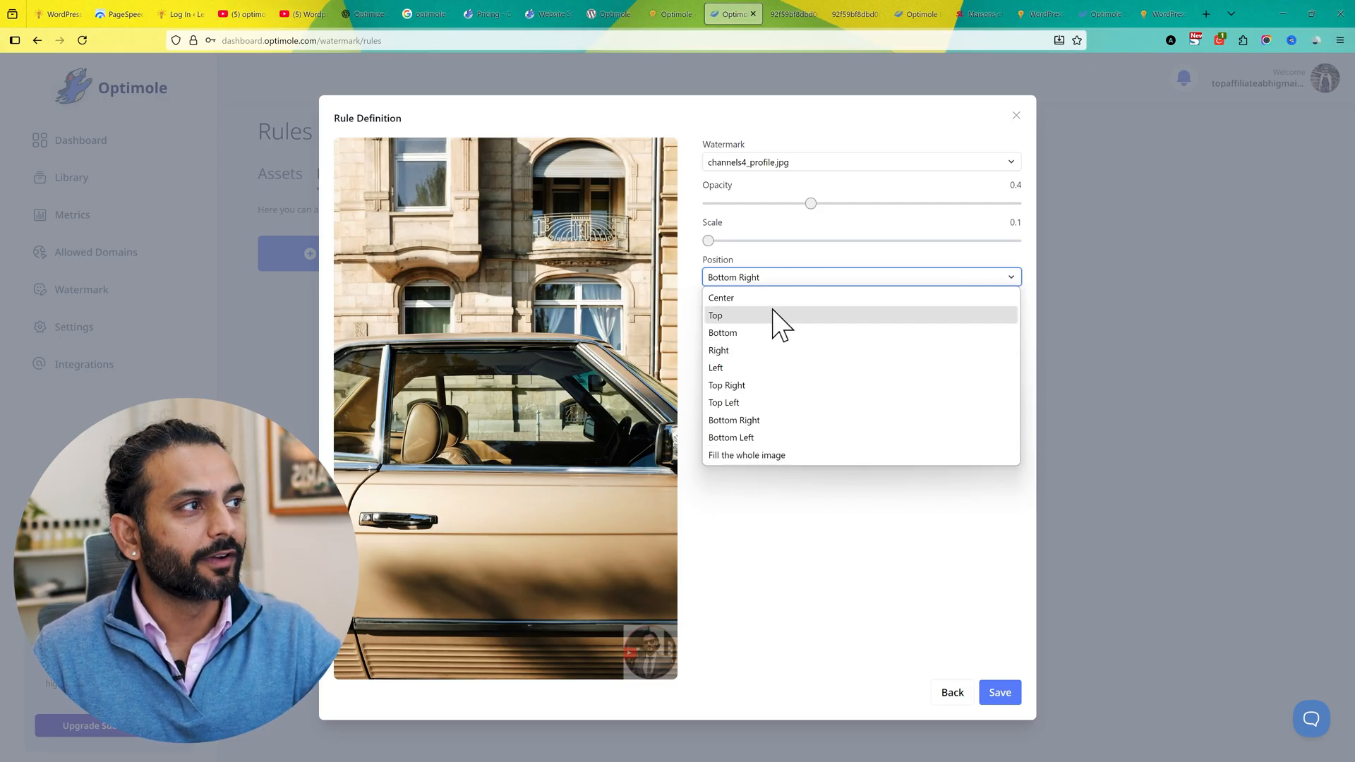
left_click(721, 298)
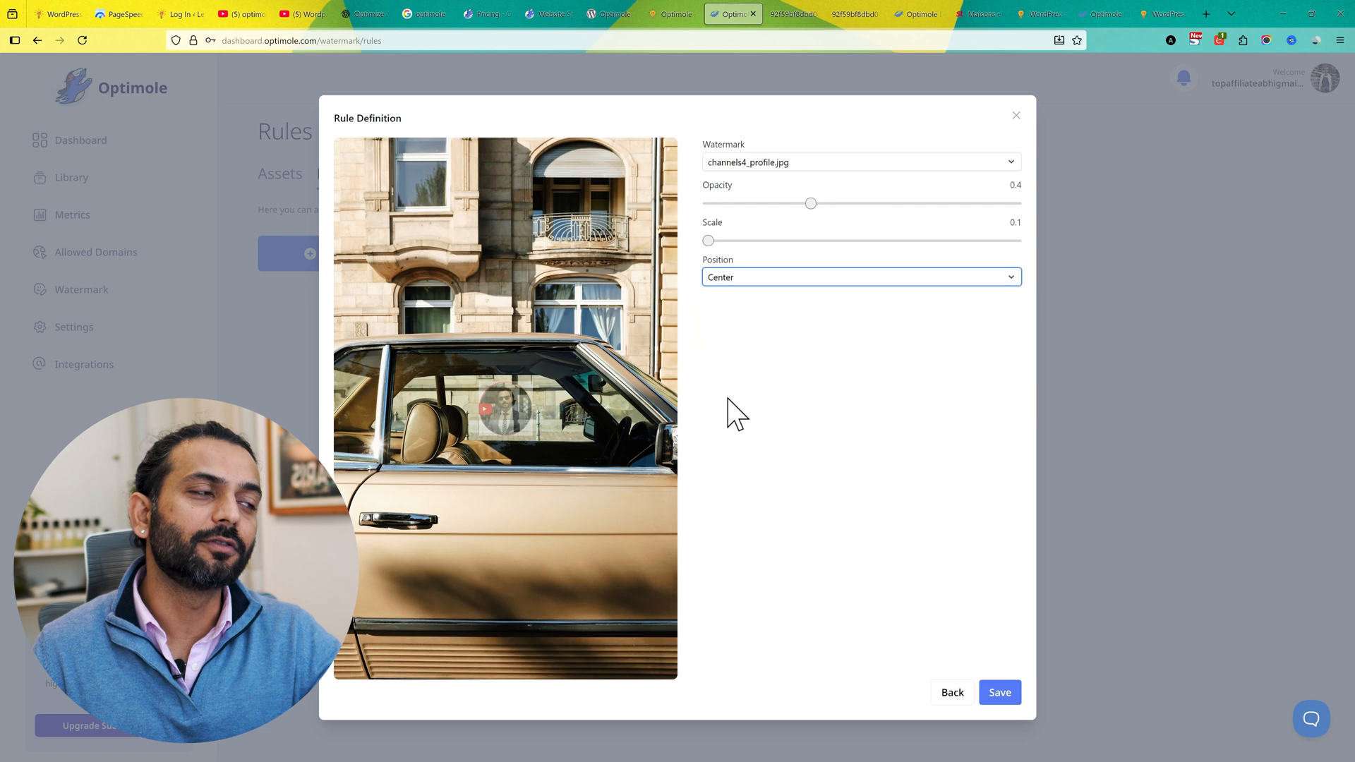
left_click(999, 692)
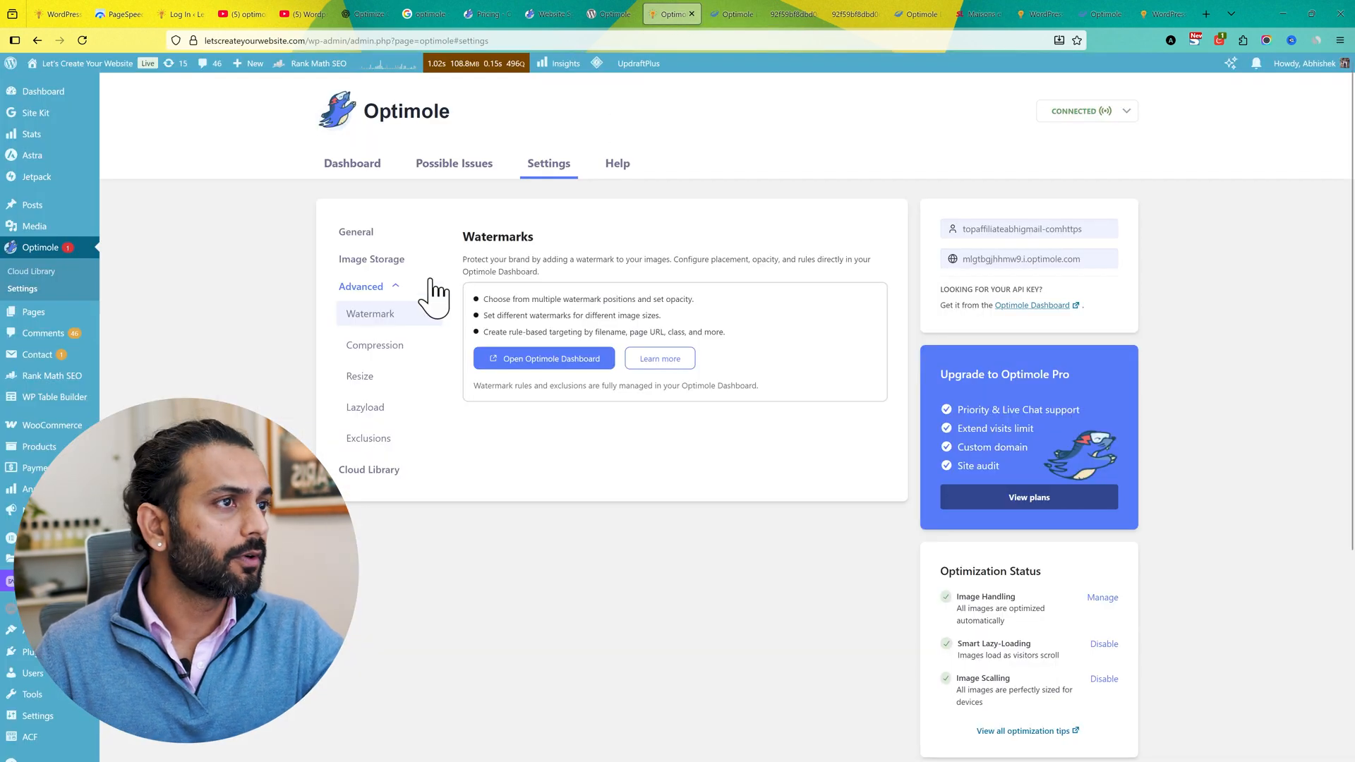
Step: In Advanced > Compression, move from Quality Optimized to Custom mode to reveal individual options
left_click(374, 344)
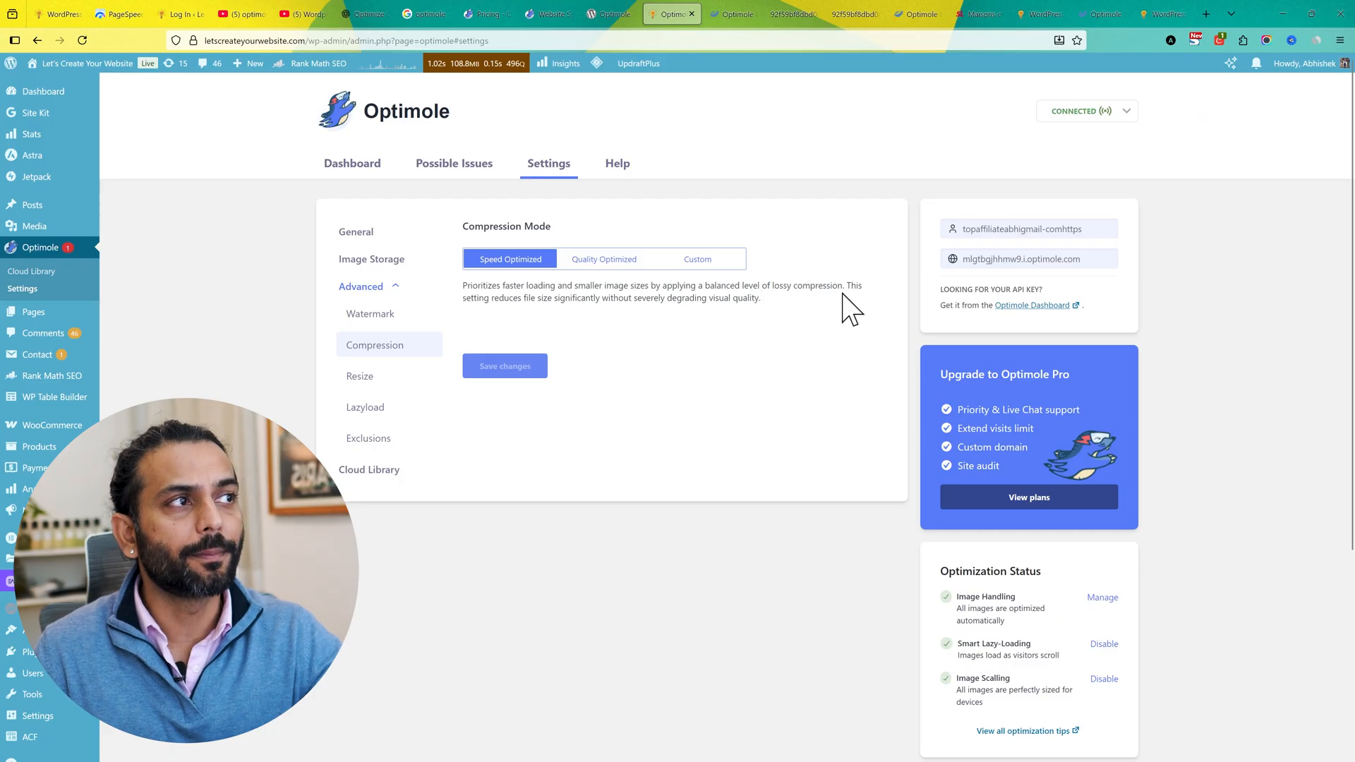
left_click(604, 260)
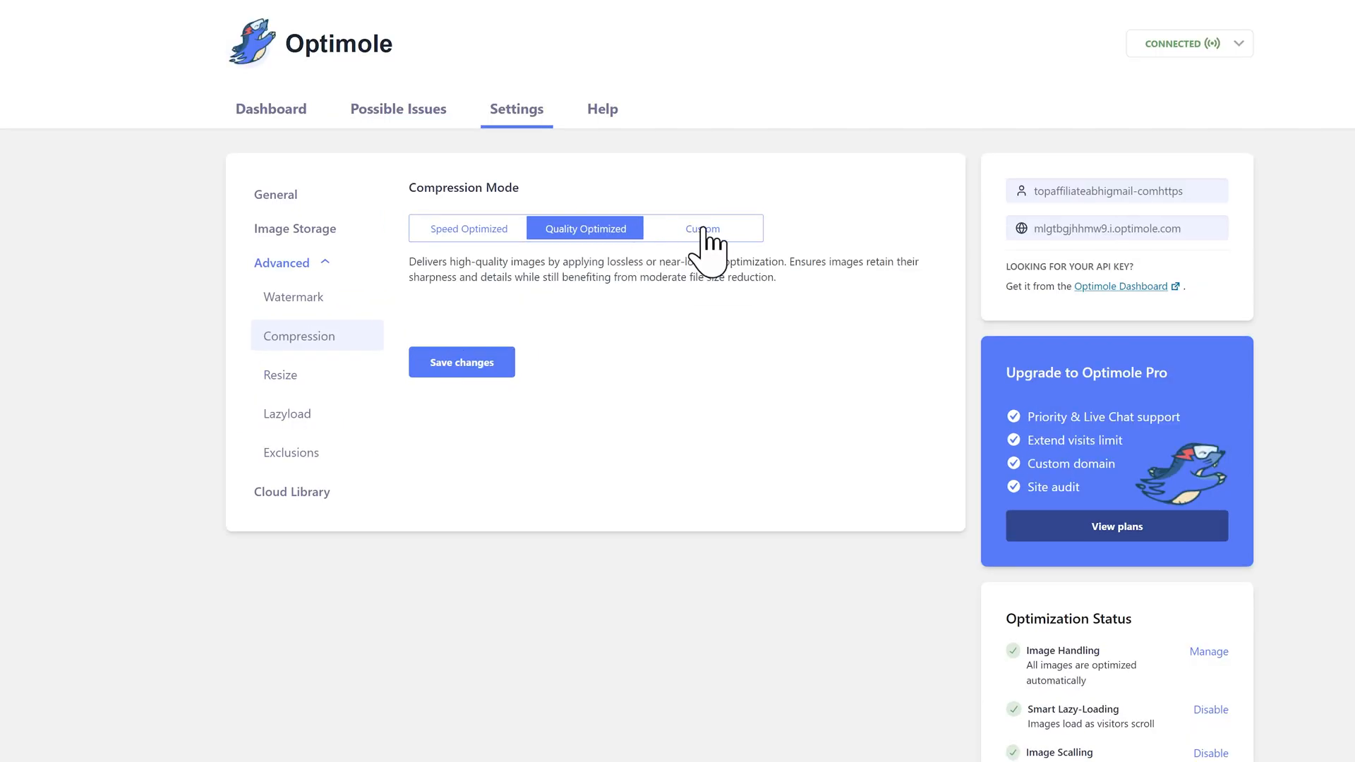
left_click(703, 229)
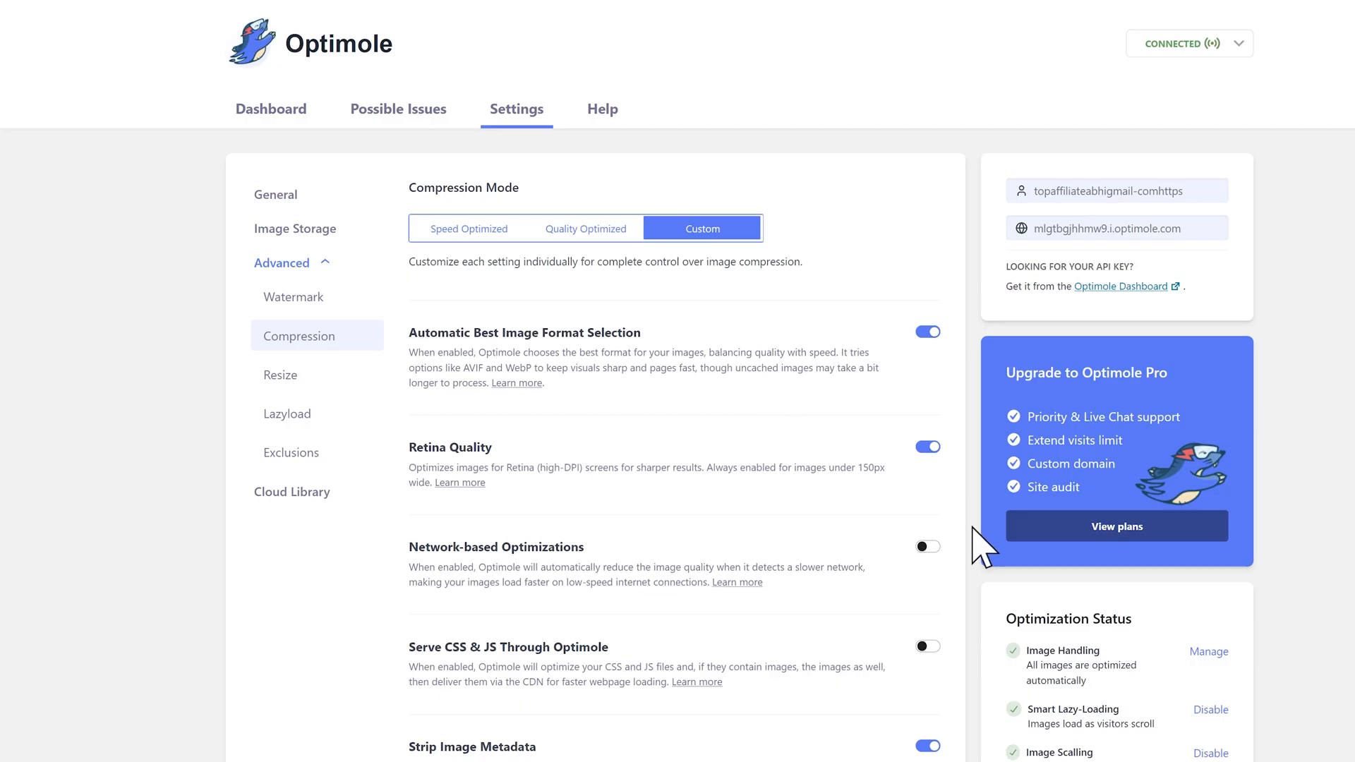
Step: Look over the Custom compression toggles, then switch compression back to Quality Optimized mode
scroll("down", 3)
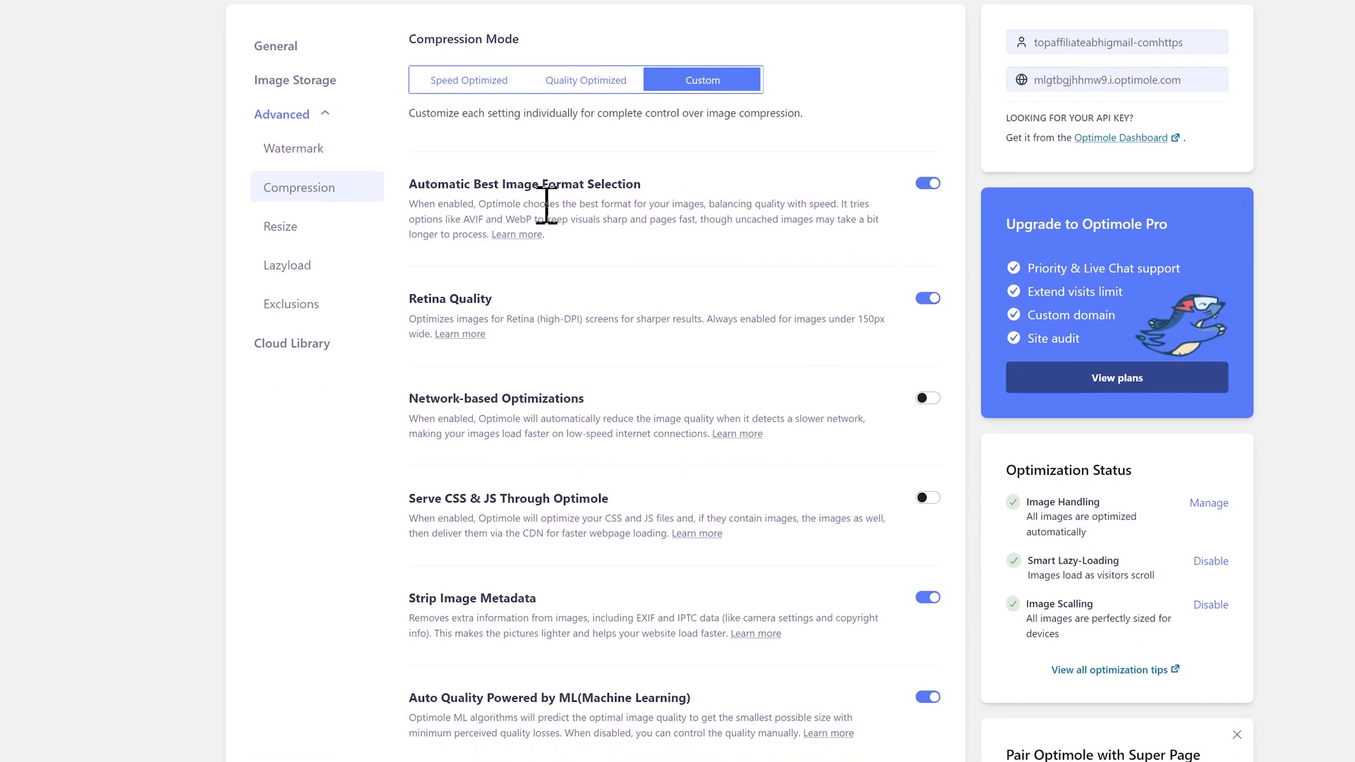
mouse_move(903, 218)
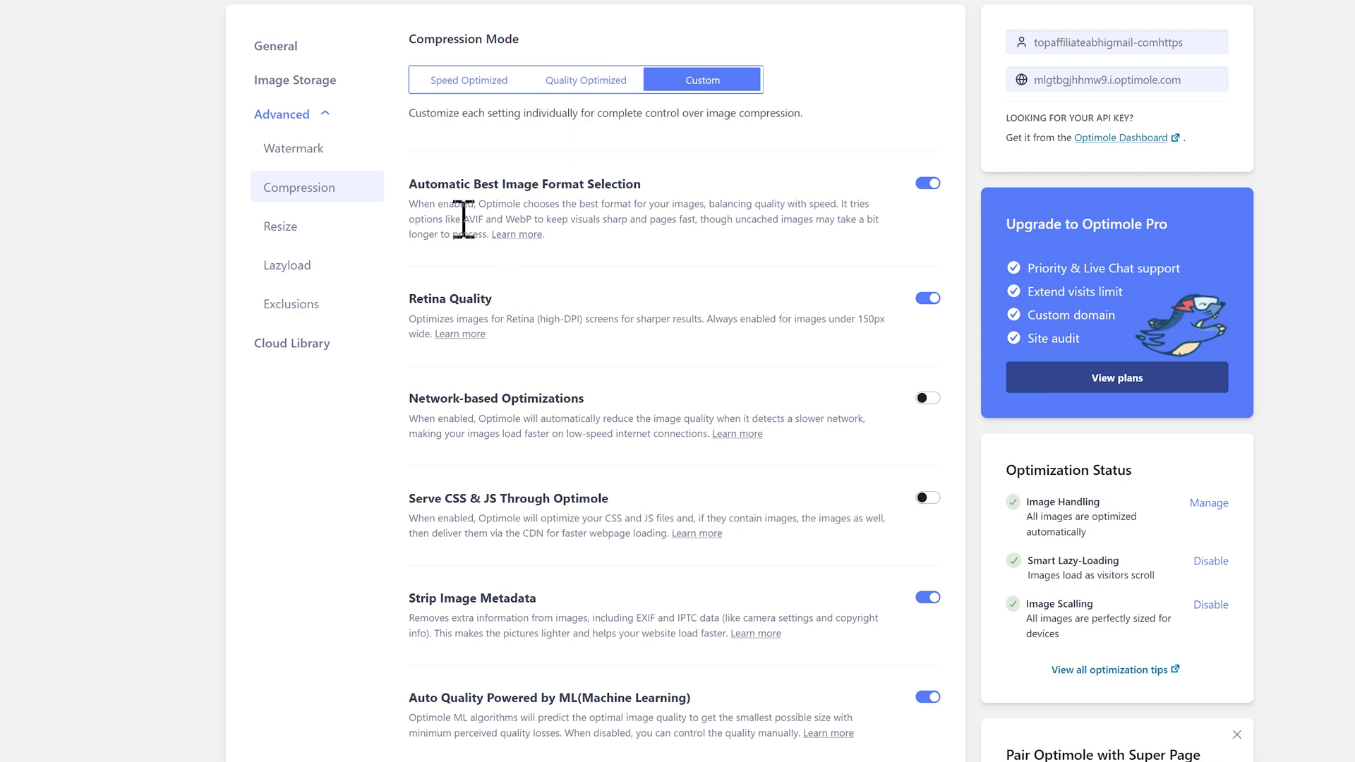
mouse_move(580, 223)
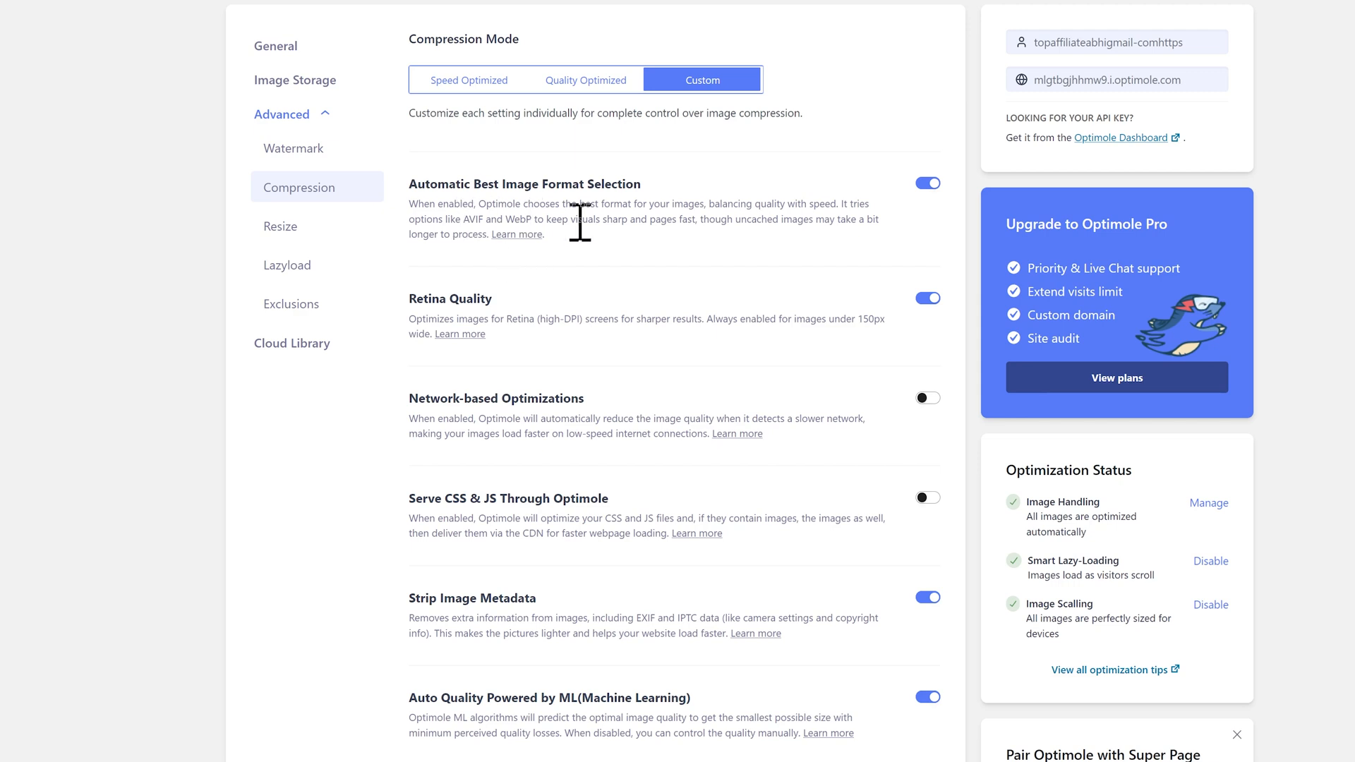
mouse_move(646, 223)
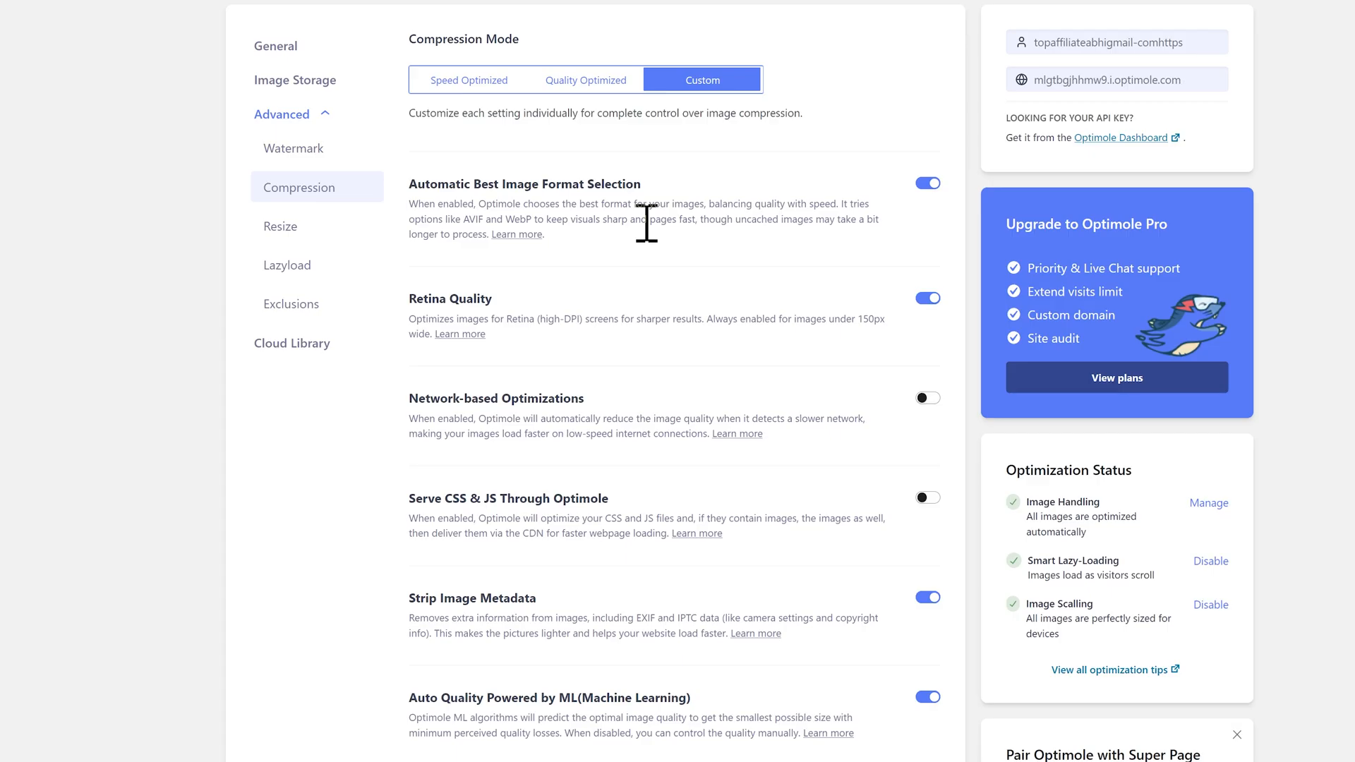
mouse_move(872, 367)
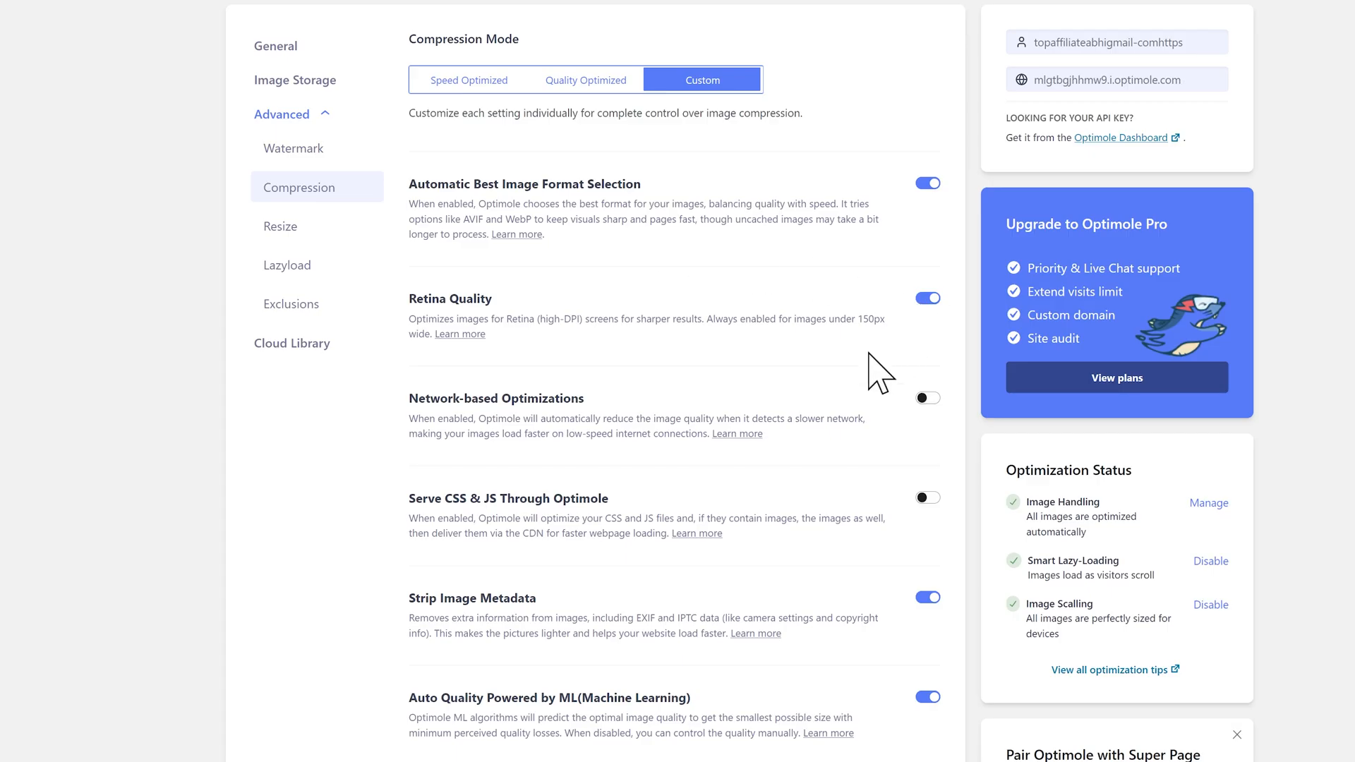
mouse_move(773, 398)
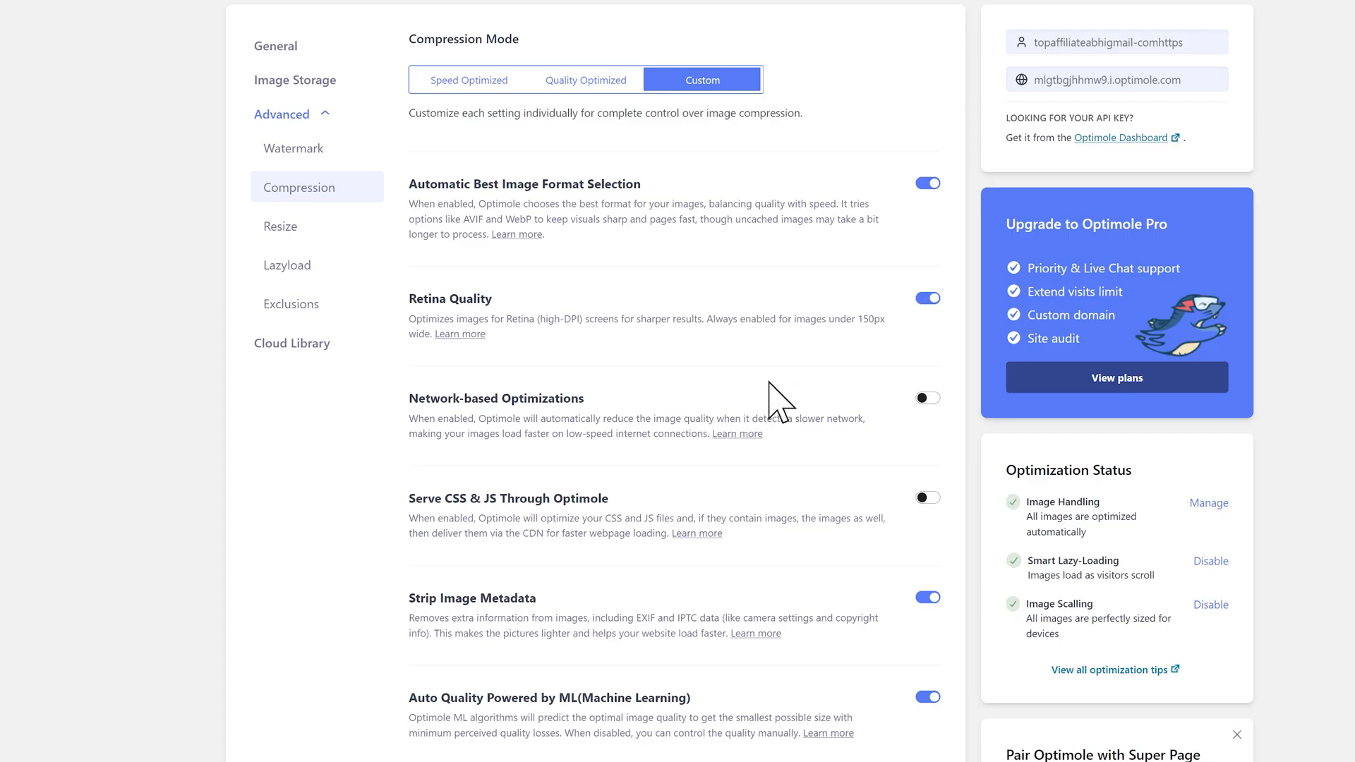
mouse_move(931, 412)
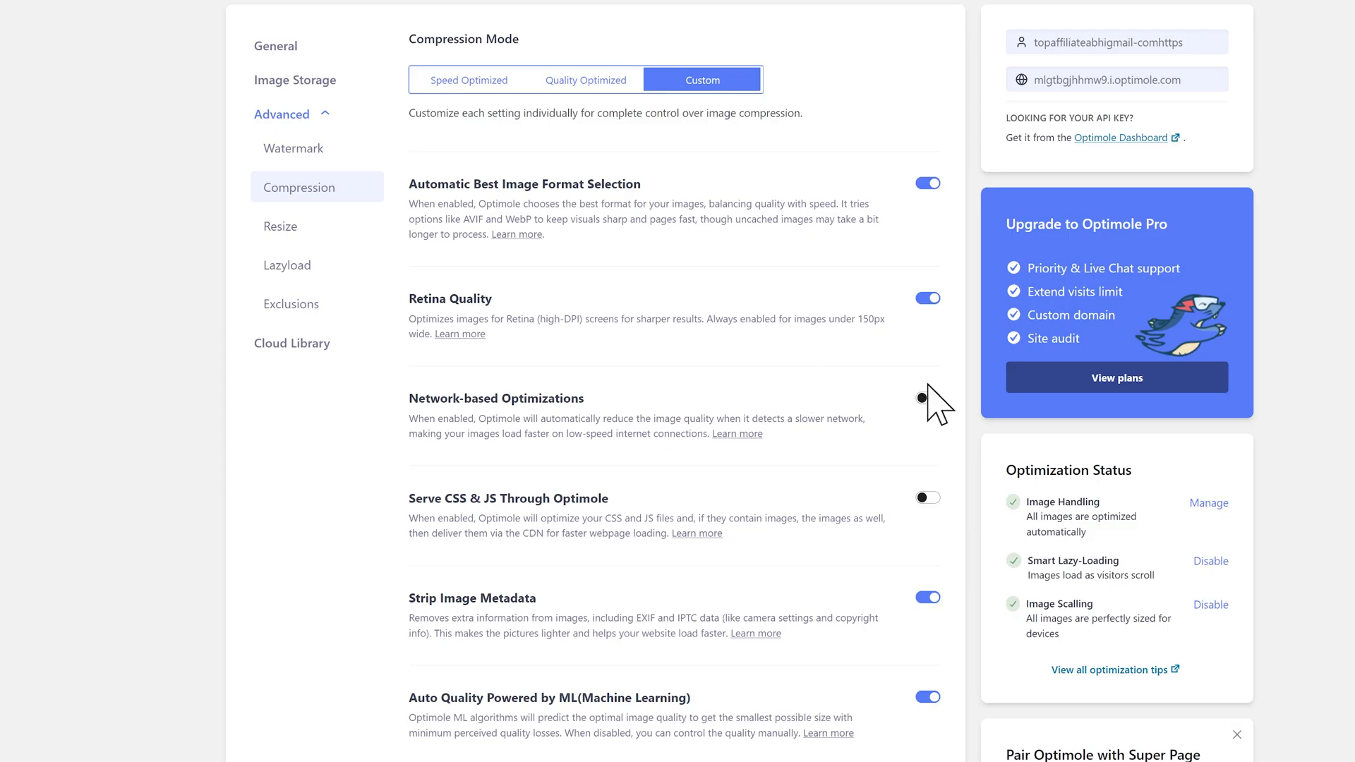
left_click(927, 398)
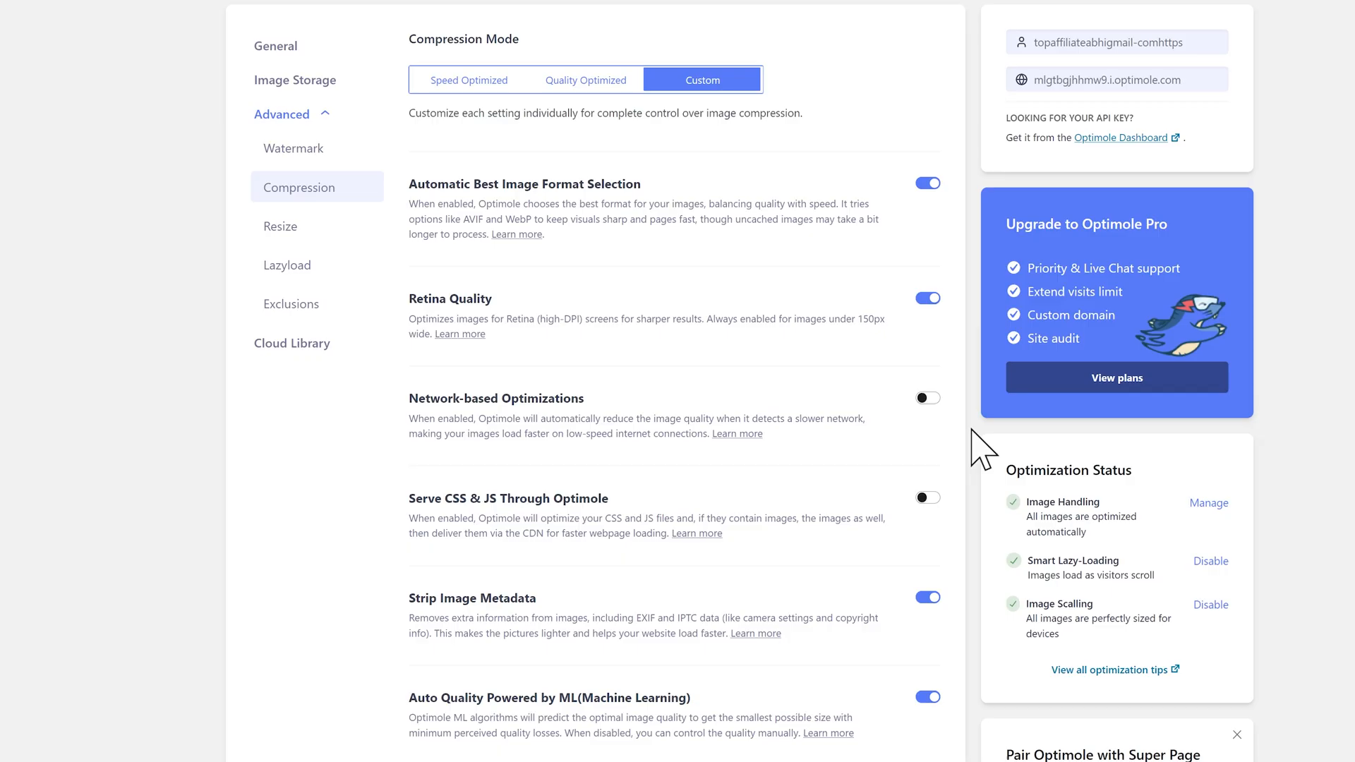
mouse_move(420, 520)
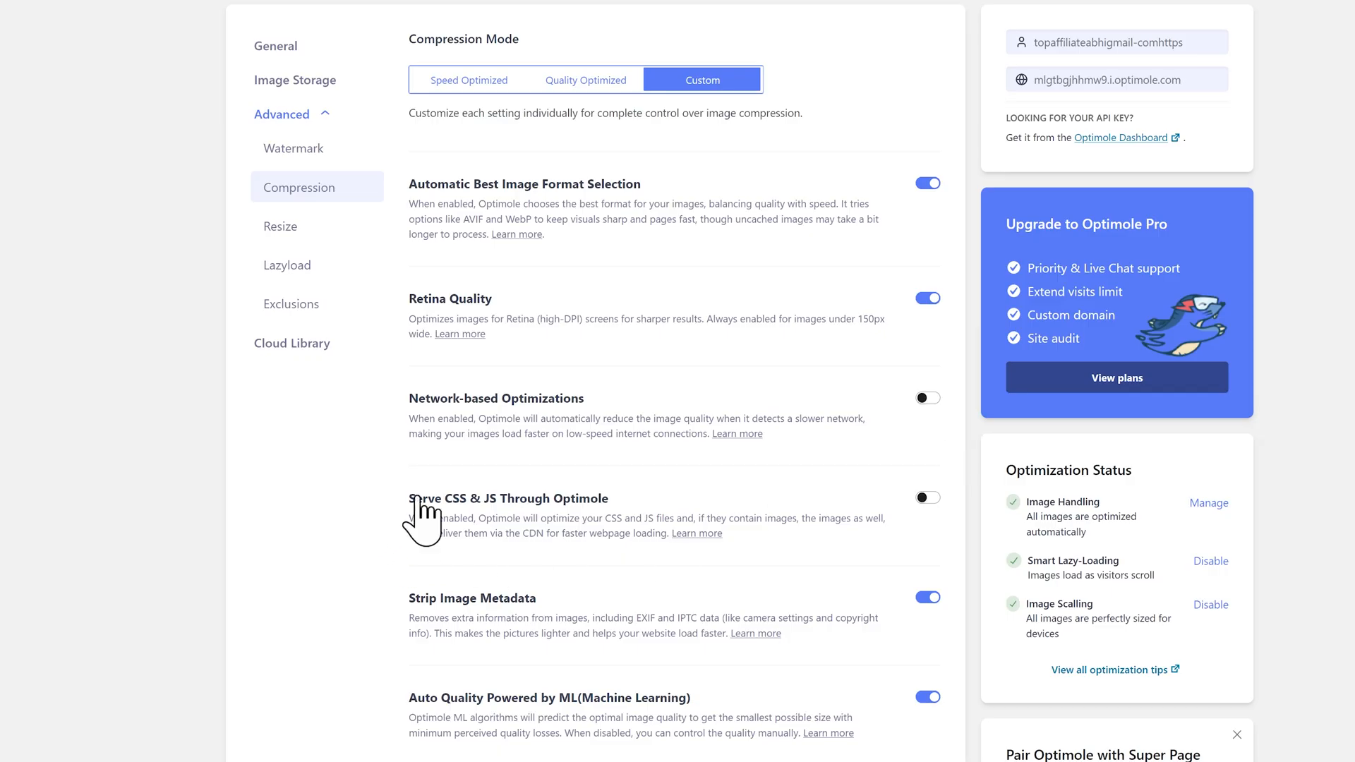
mouse_move(412, 635)
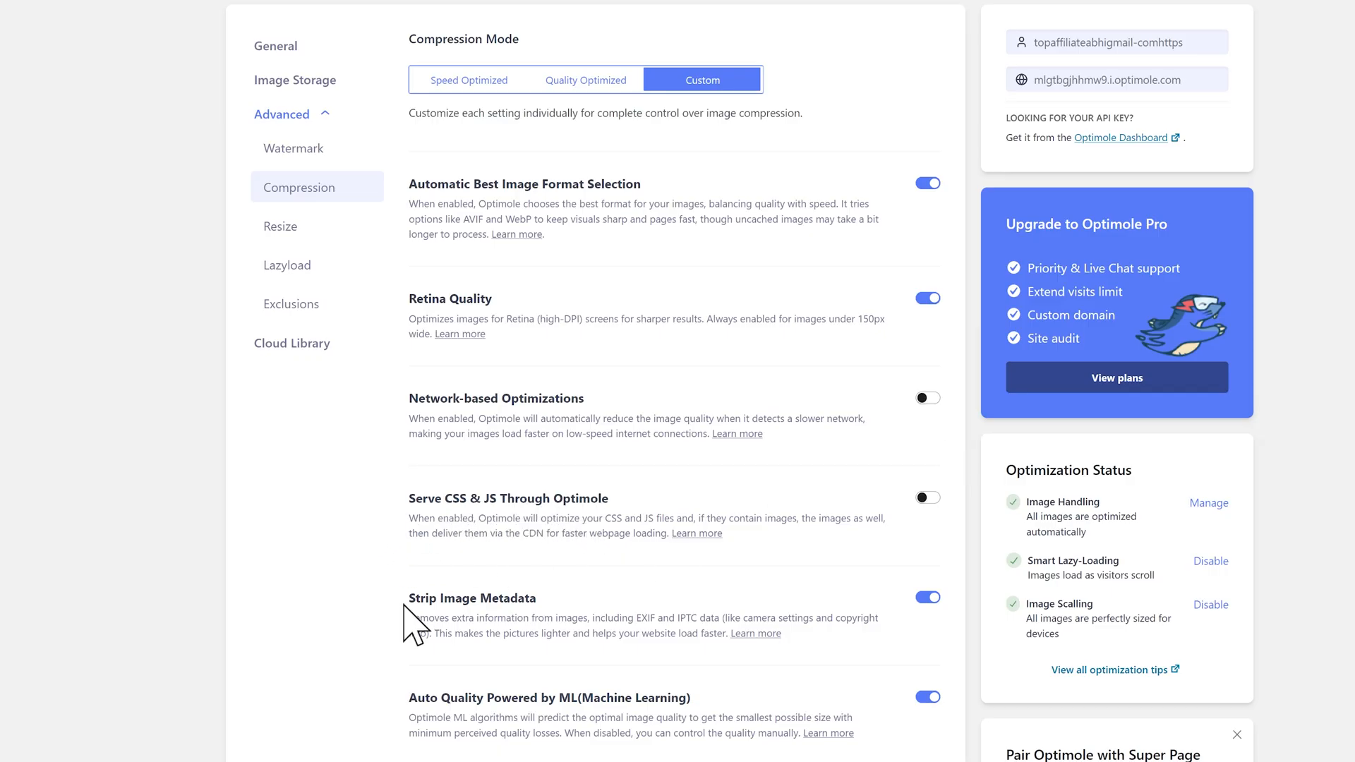
mouse_move(443, 731)
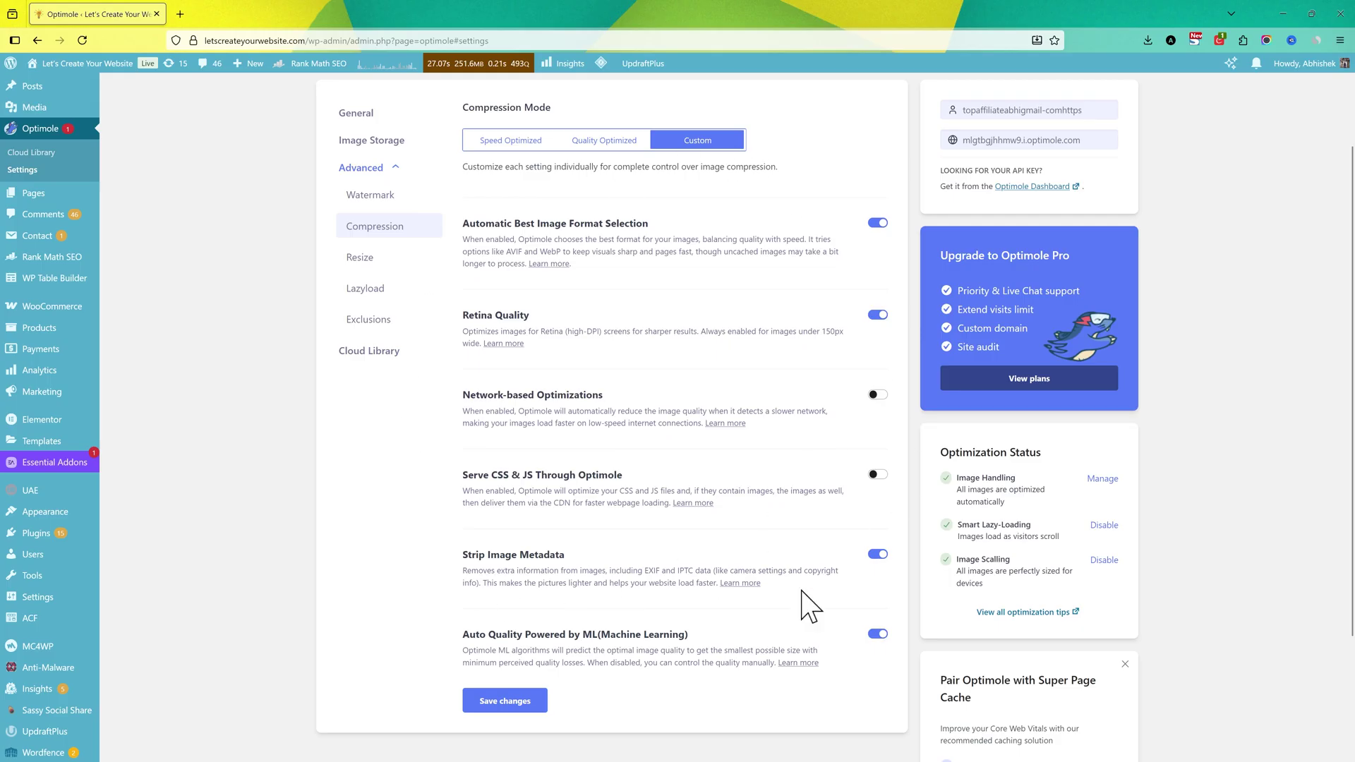
left_click(604, 139)
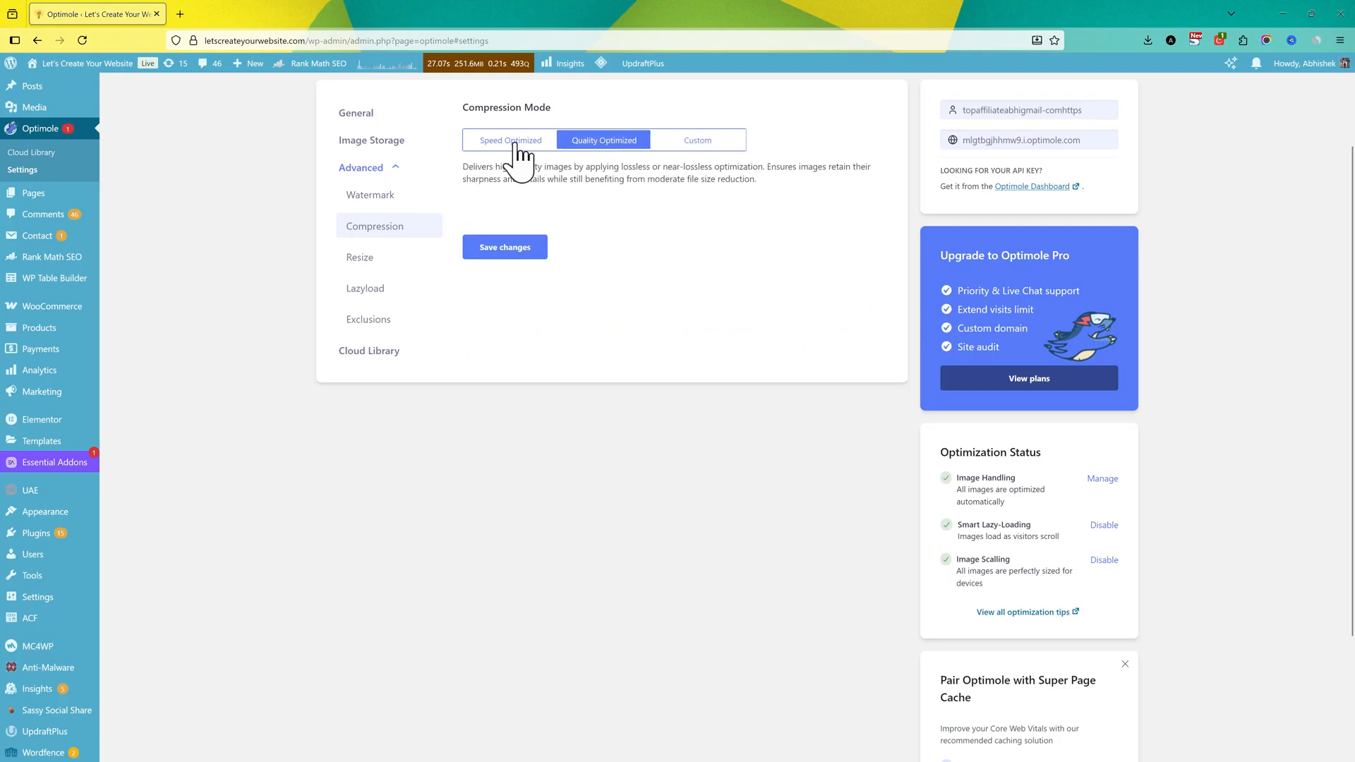
left_click(360, 375)
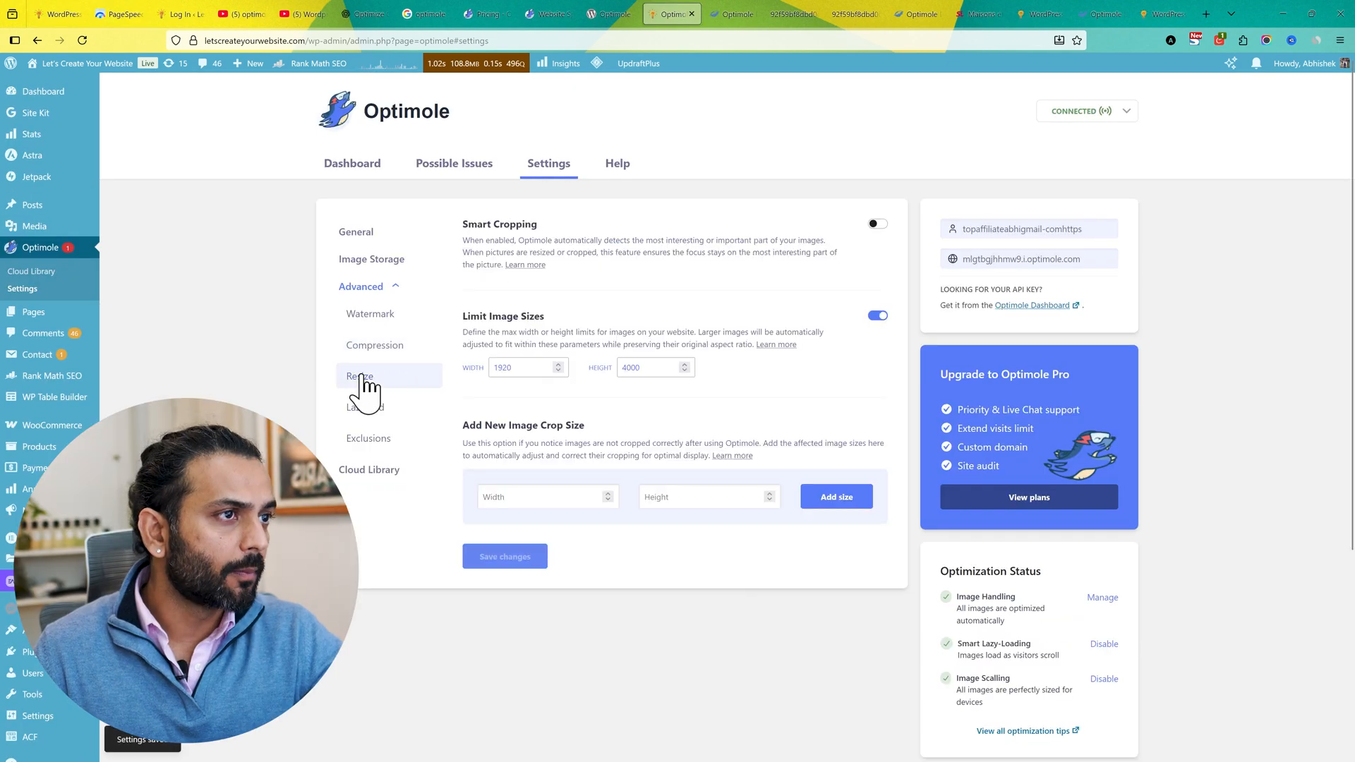
mouse_move(769, 299)
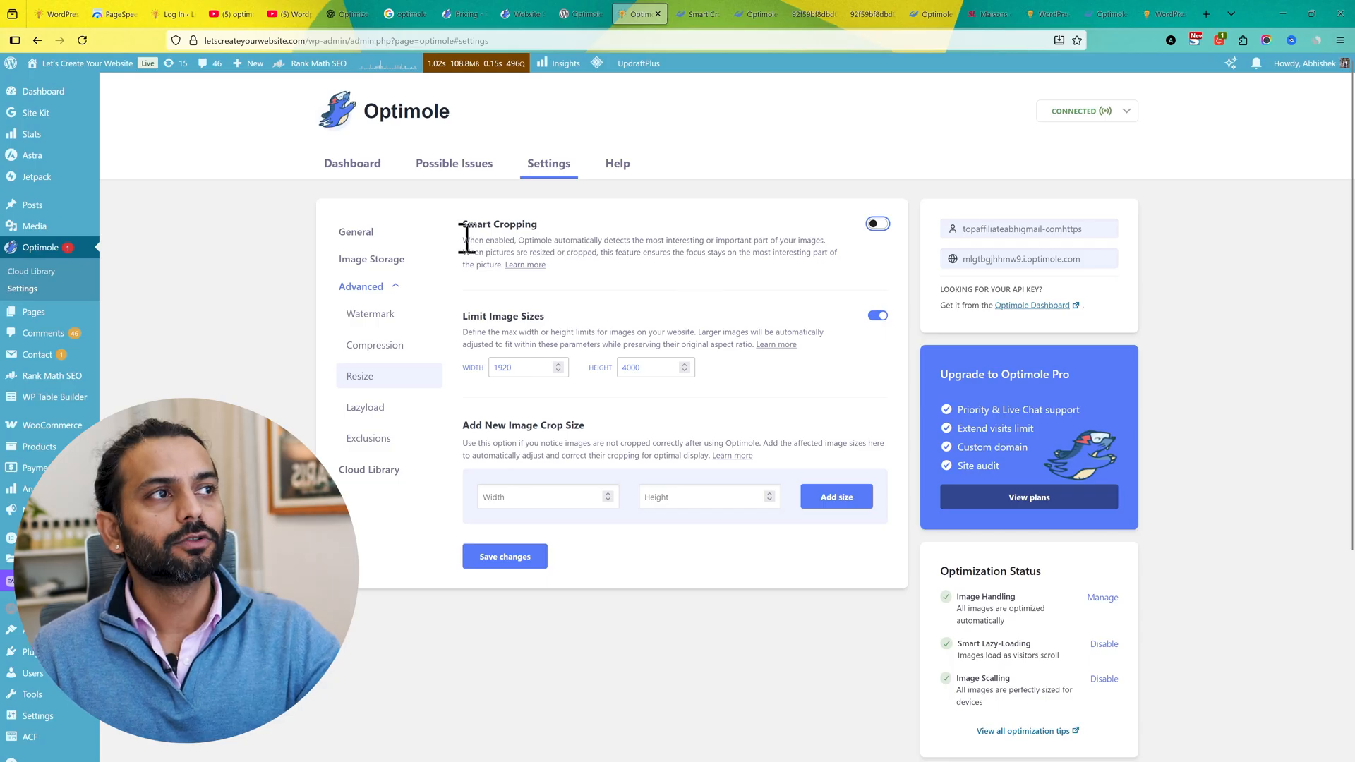
mouse_move(570, 237)
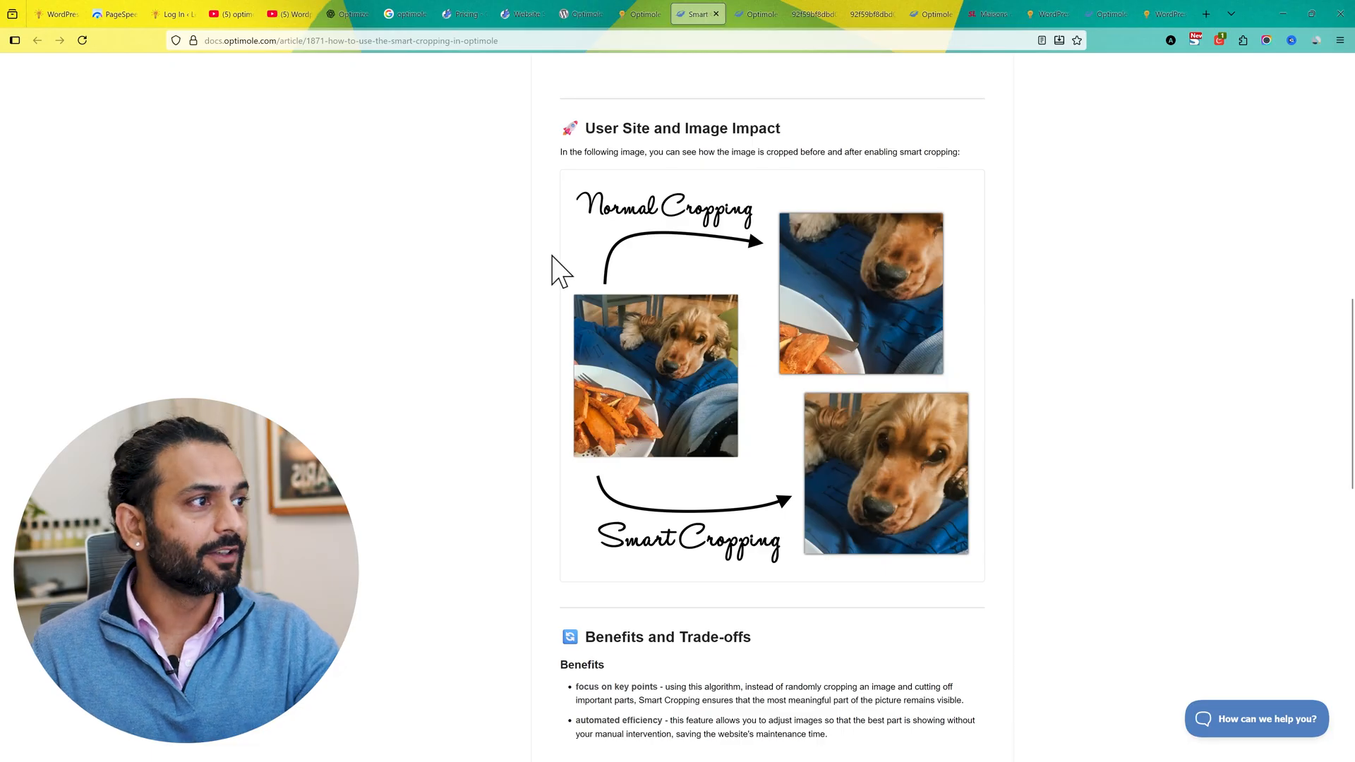
mouse_move(864, 333)
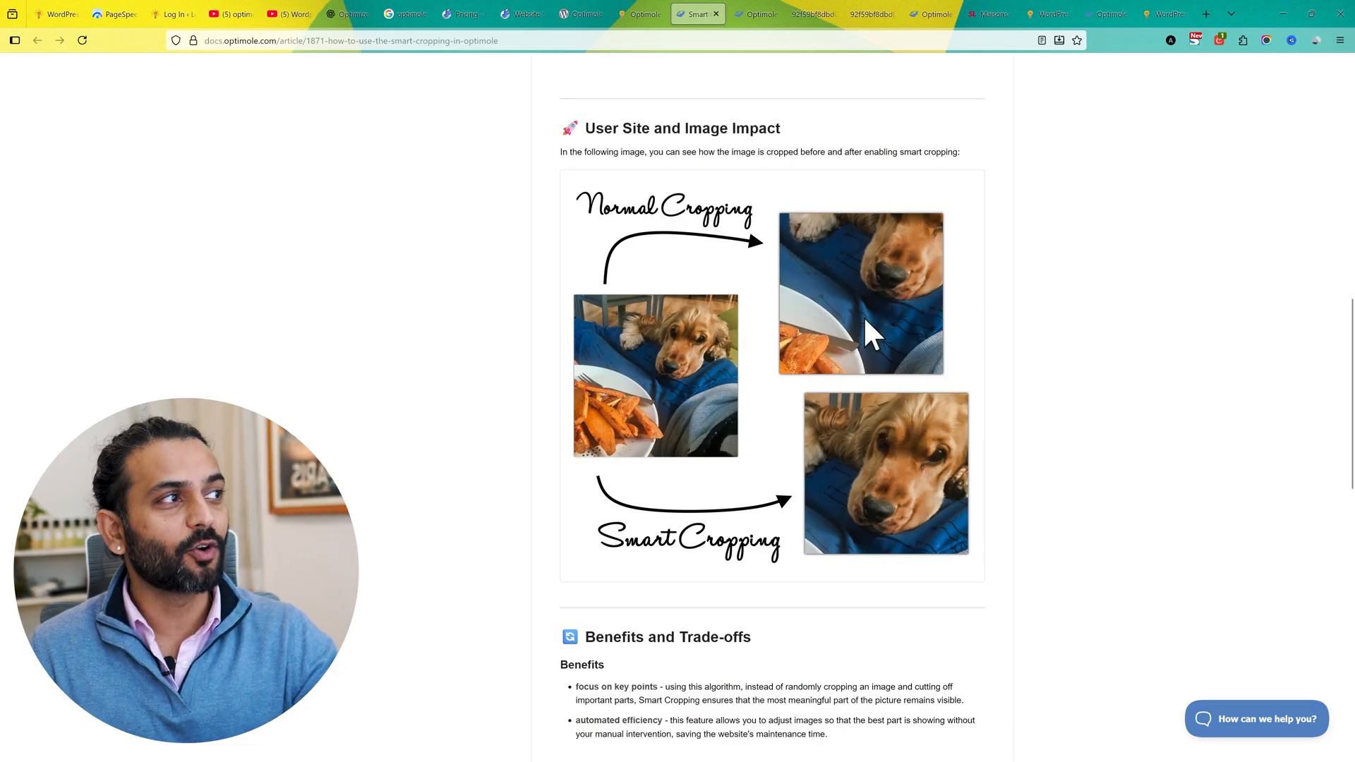
mouse_move(833, 432)
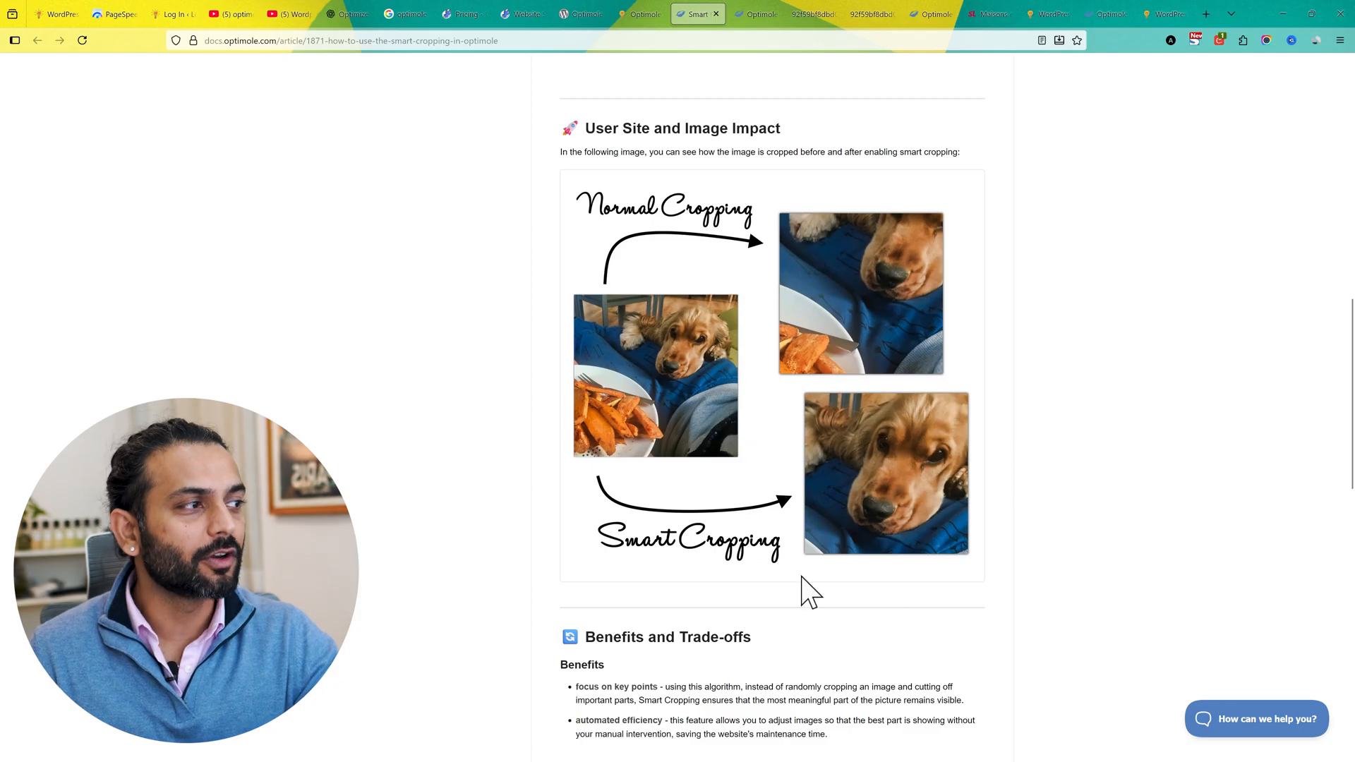
mouse_move(643, 272)
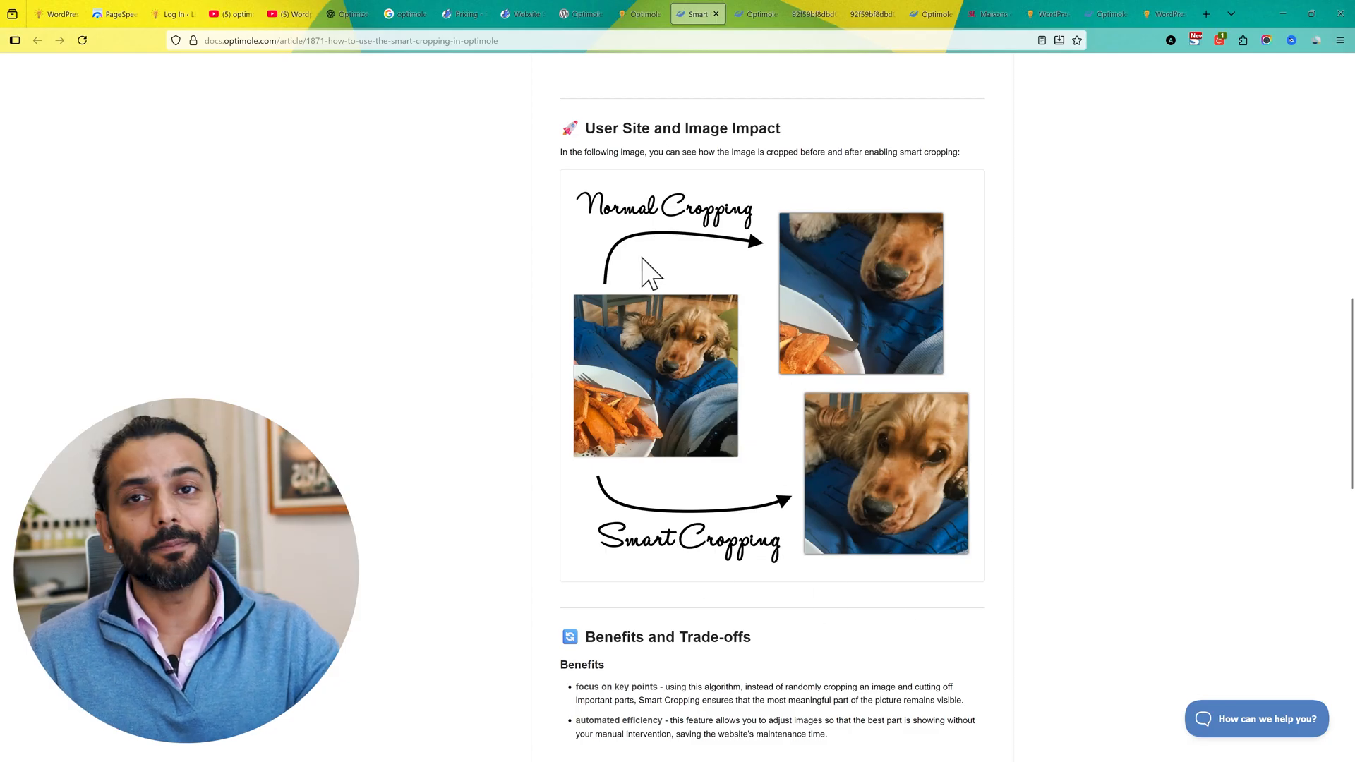
left_click(637, 14)
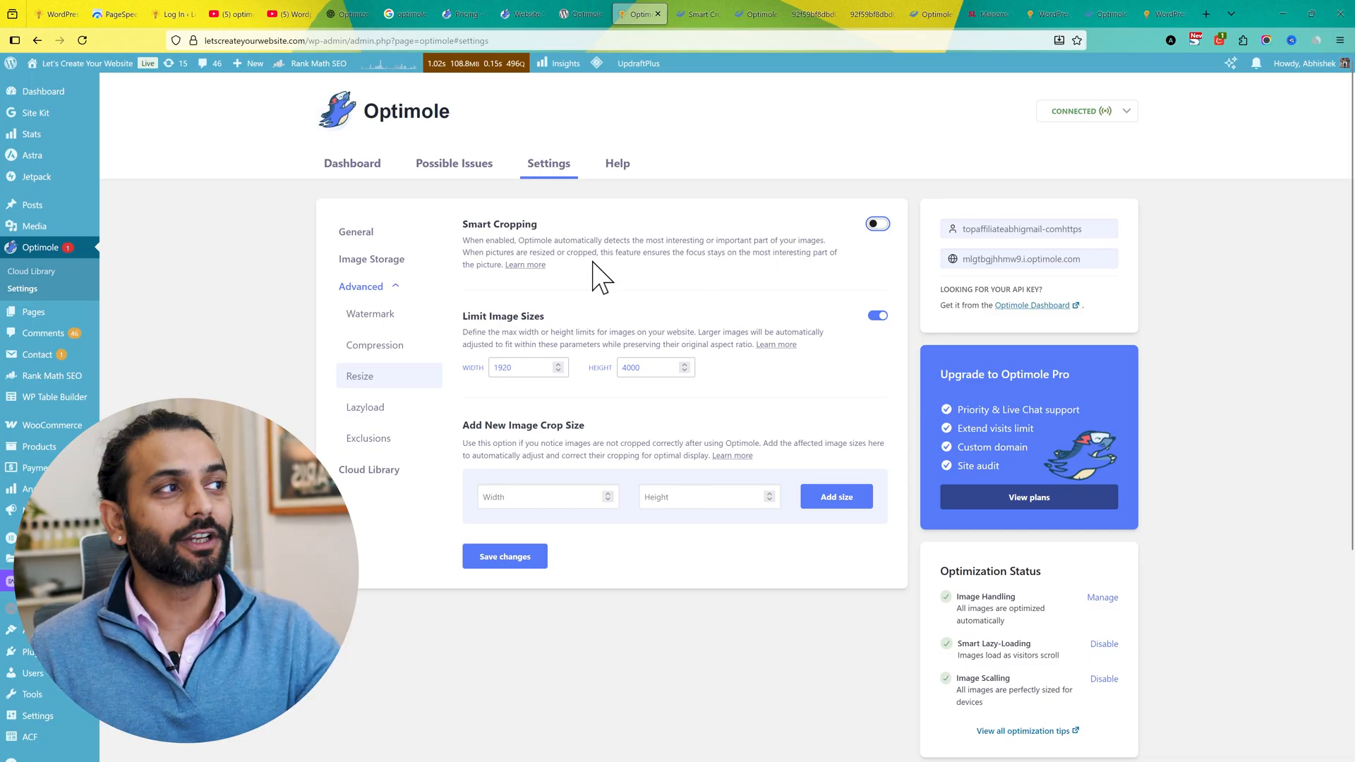
left_click(877, 223)
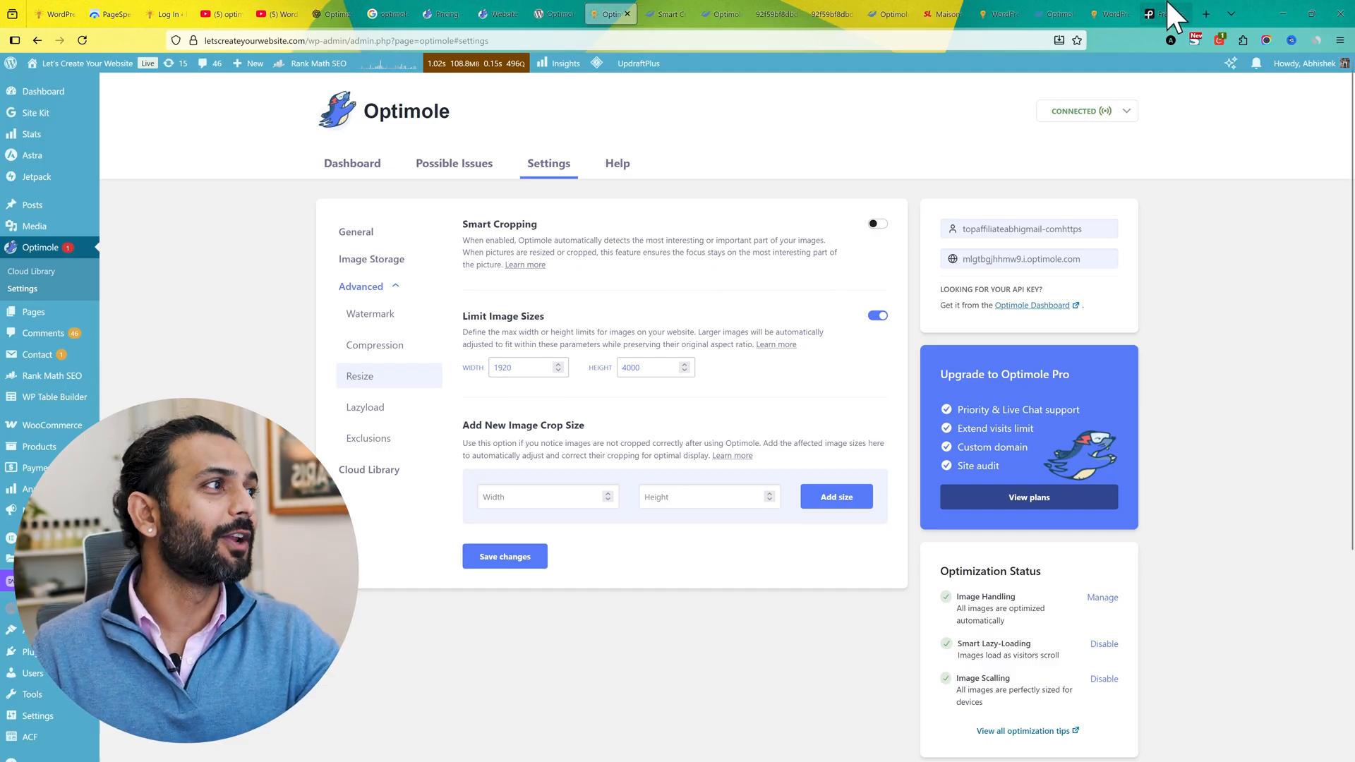
Step: On Pexels, open the autumn coffee-and-books photo and show its download sizes (Original 6000×4000)
left_click(1159, 13)
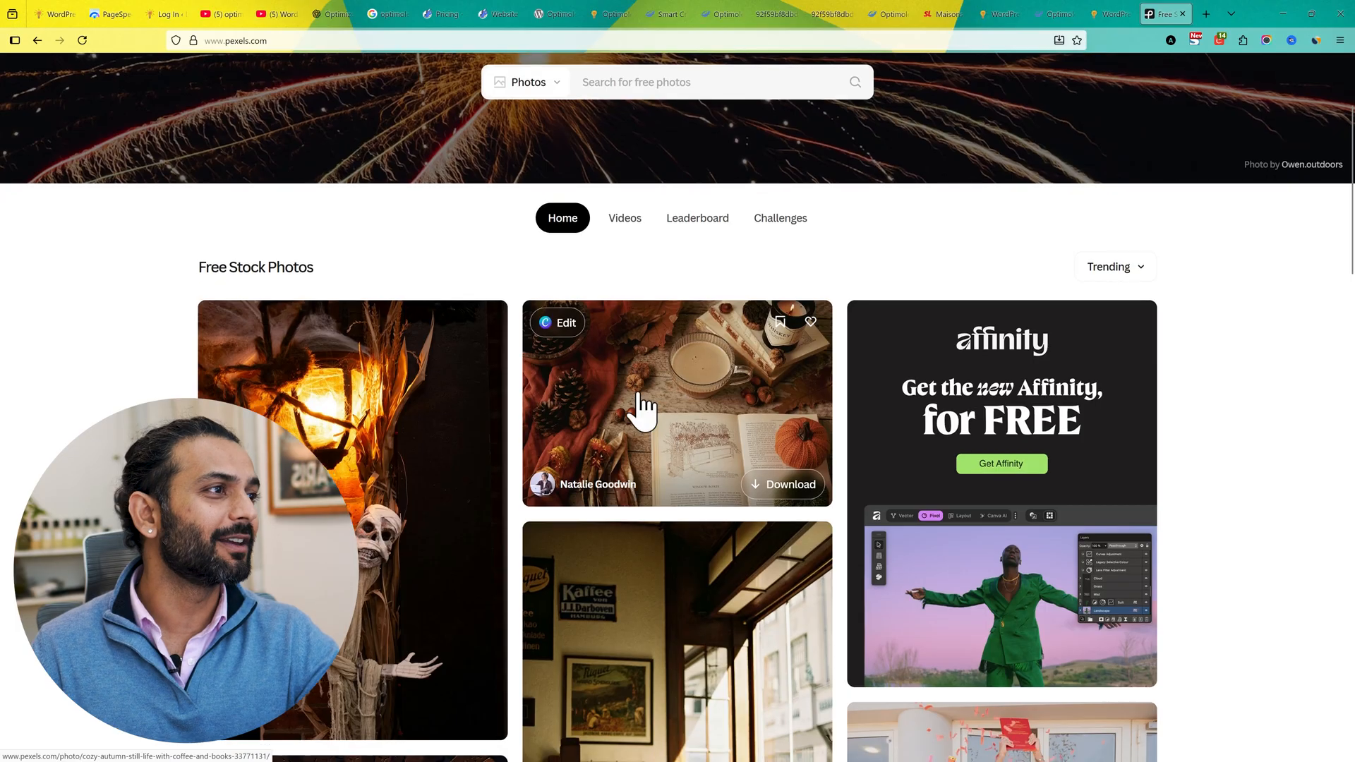
left_click(643, 412)
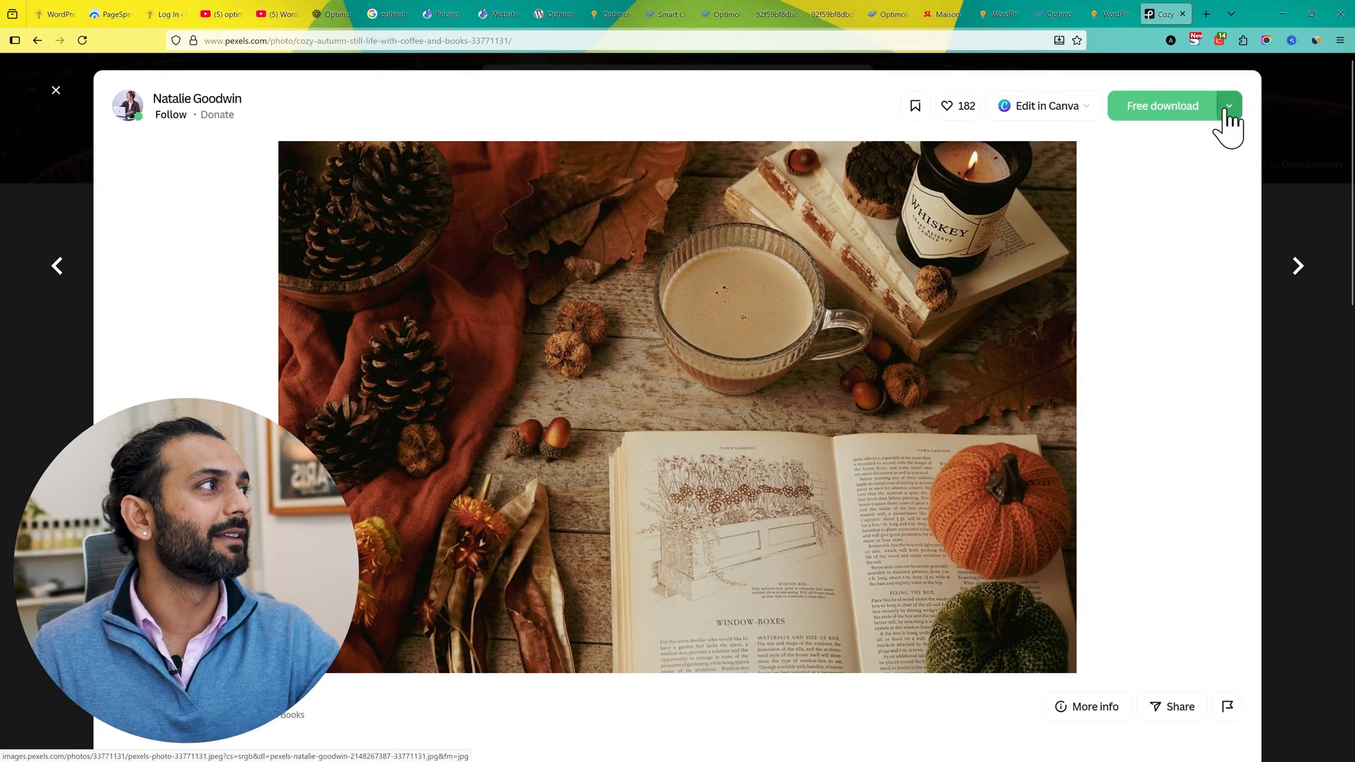
left_click(1228, 106)
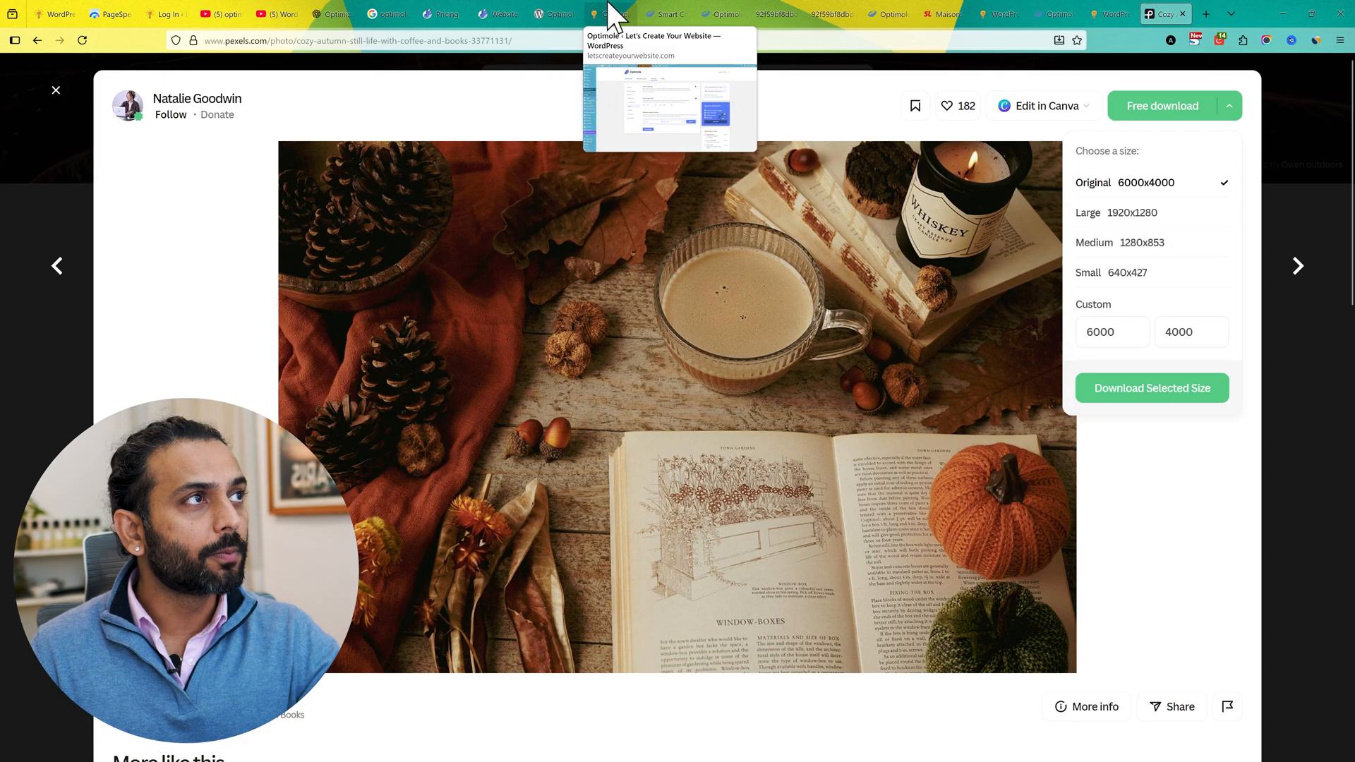
left_click(593, 13)
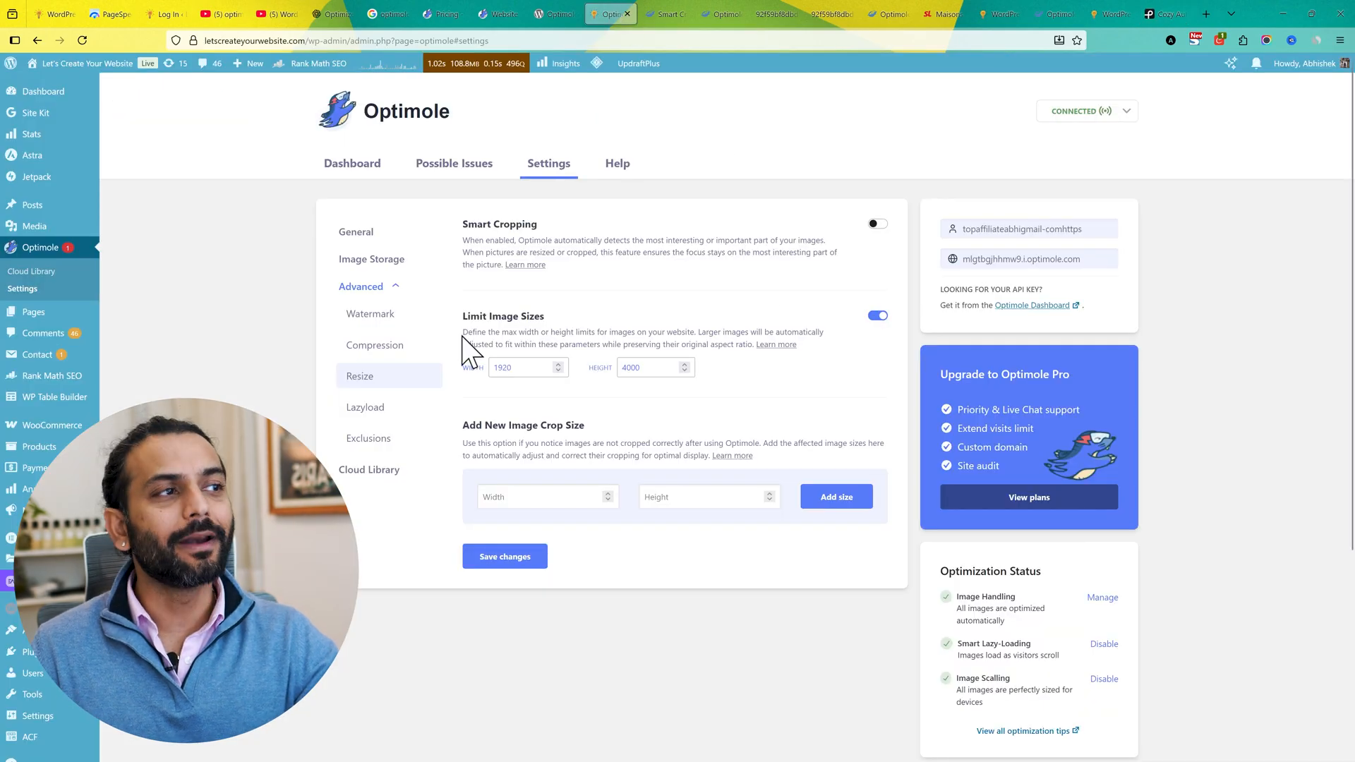
left_click(522, 367)
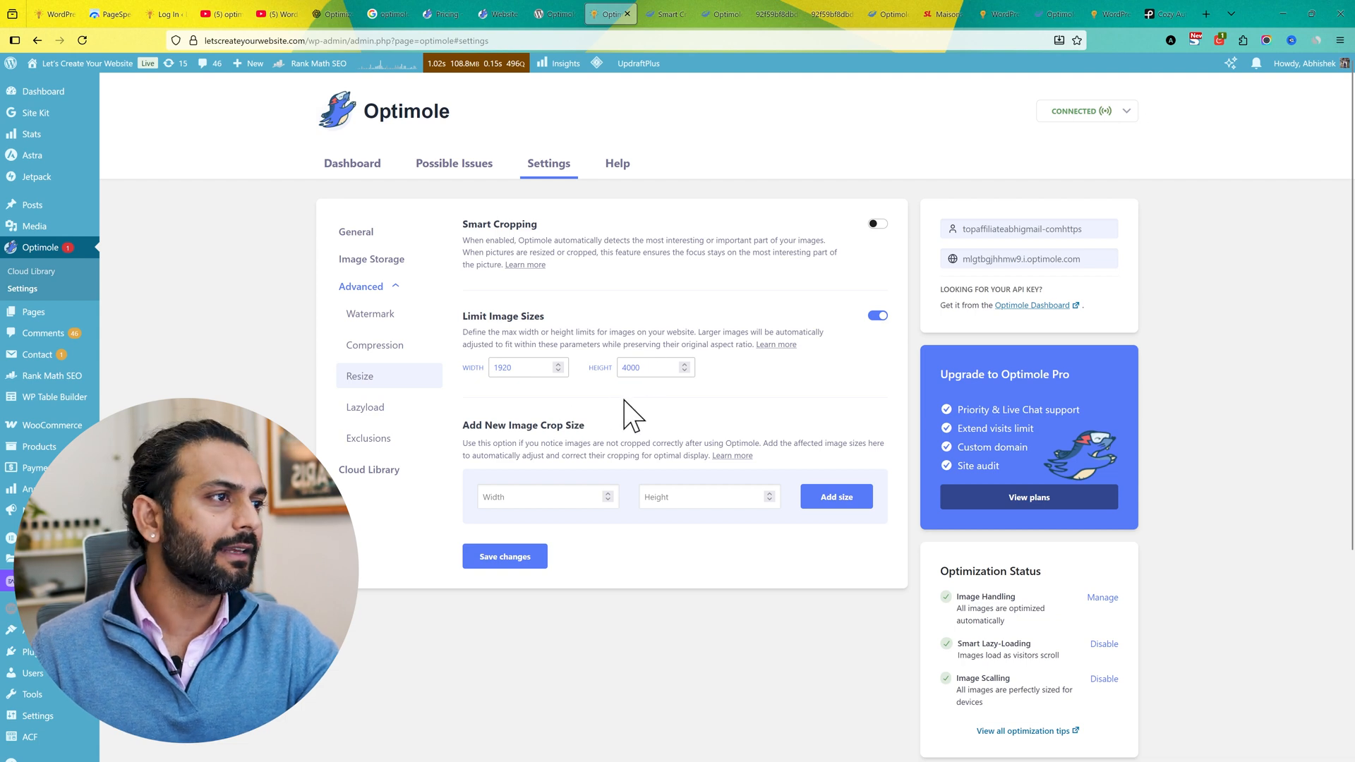
mouse_move(643, 419)
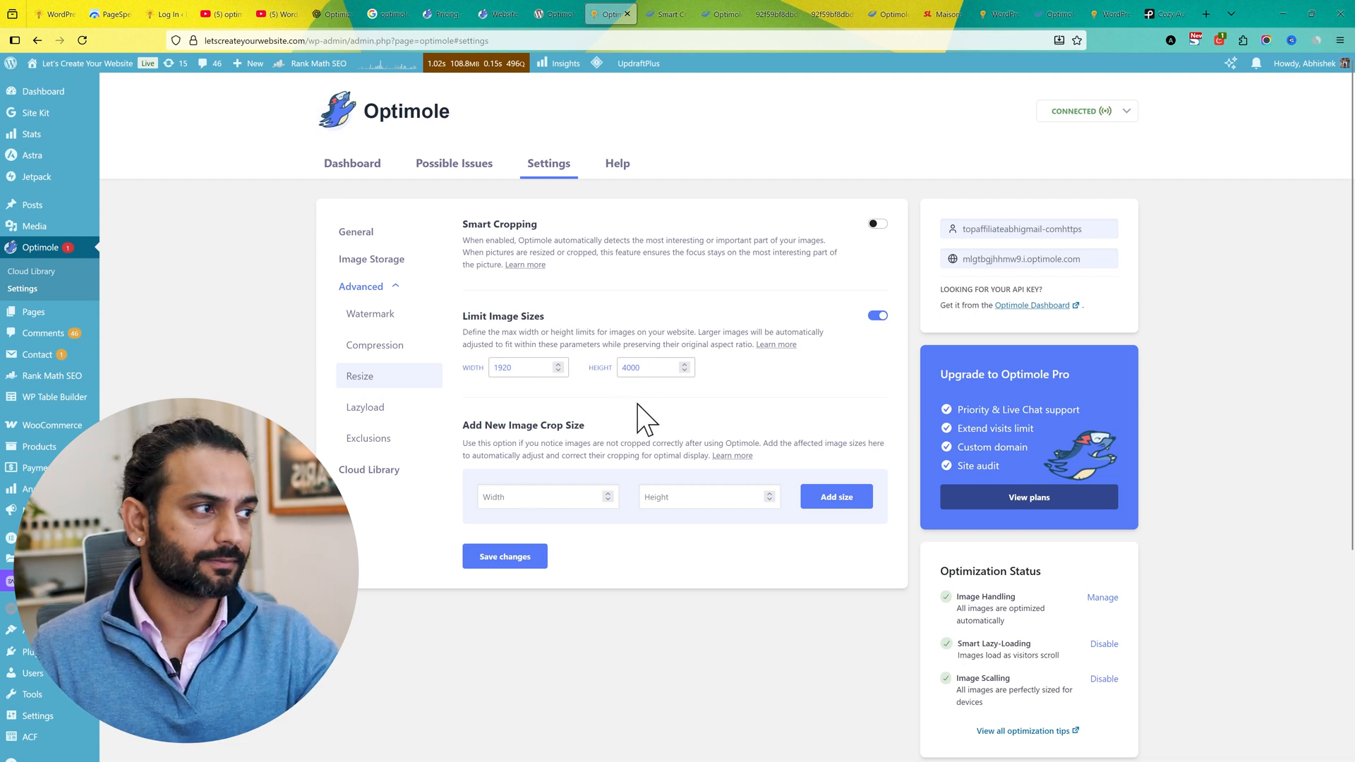
left_click(536, 497)
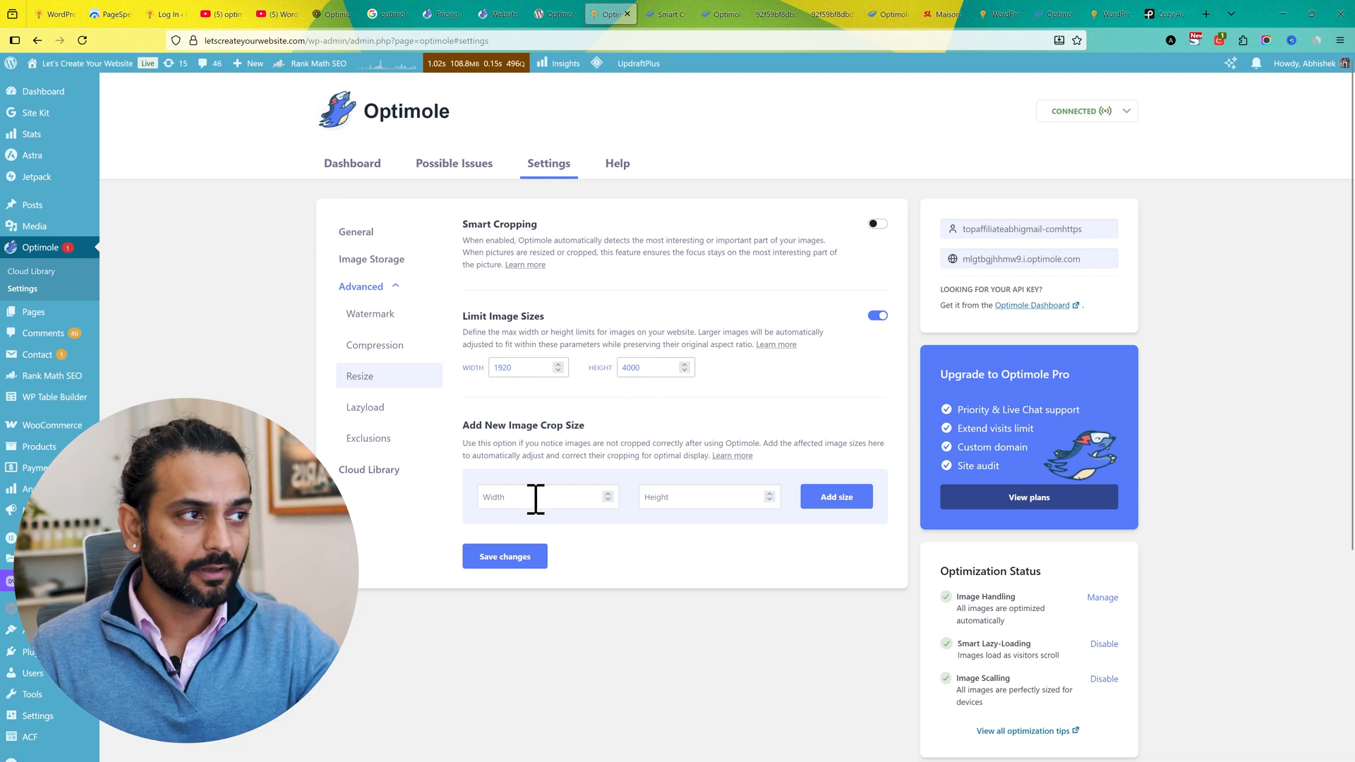
mouse_move(459, 499)
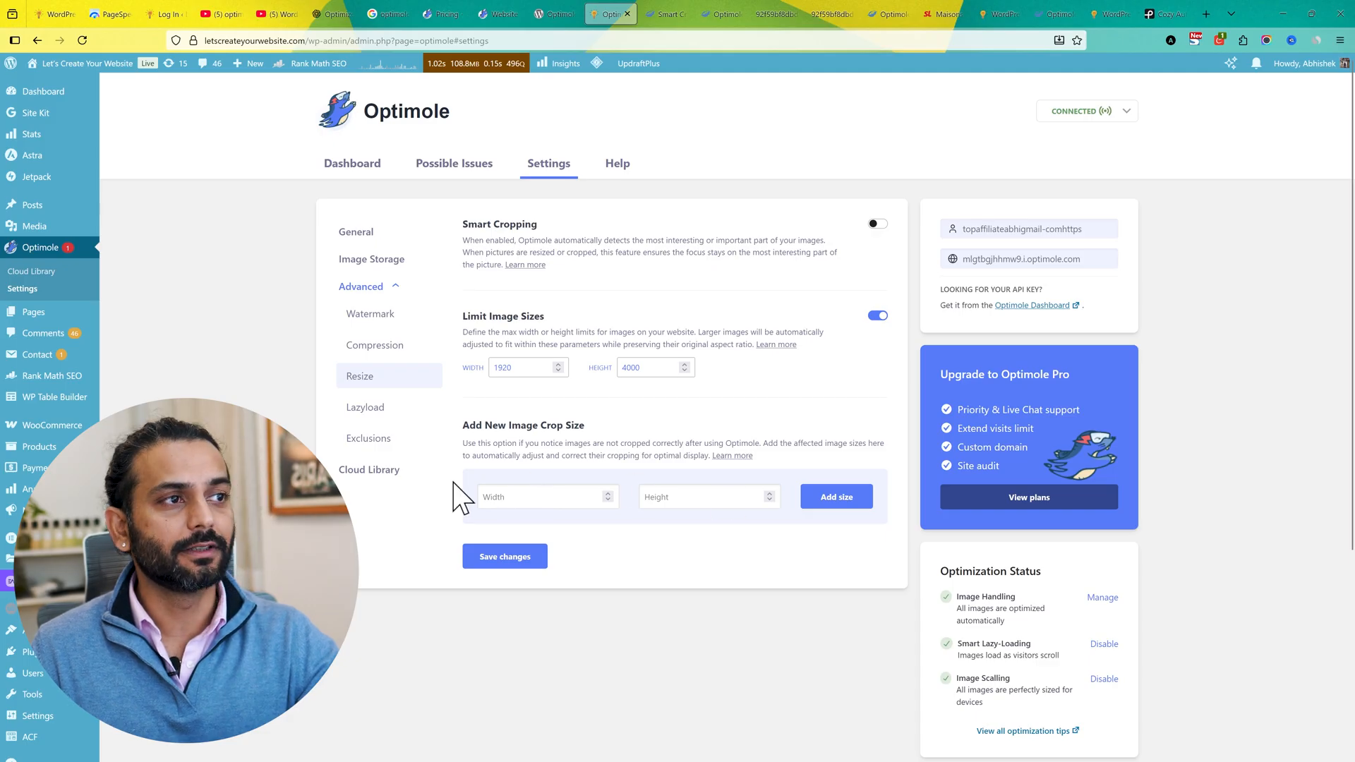
mouse_move(364, 424)
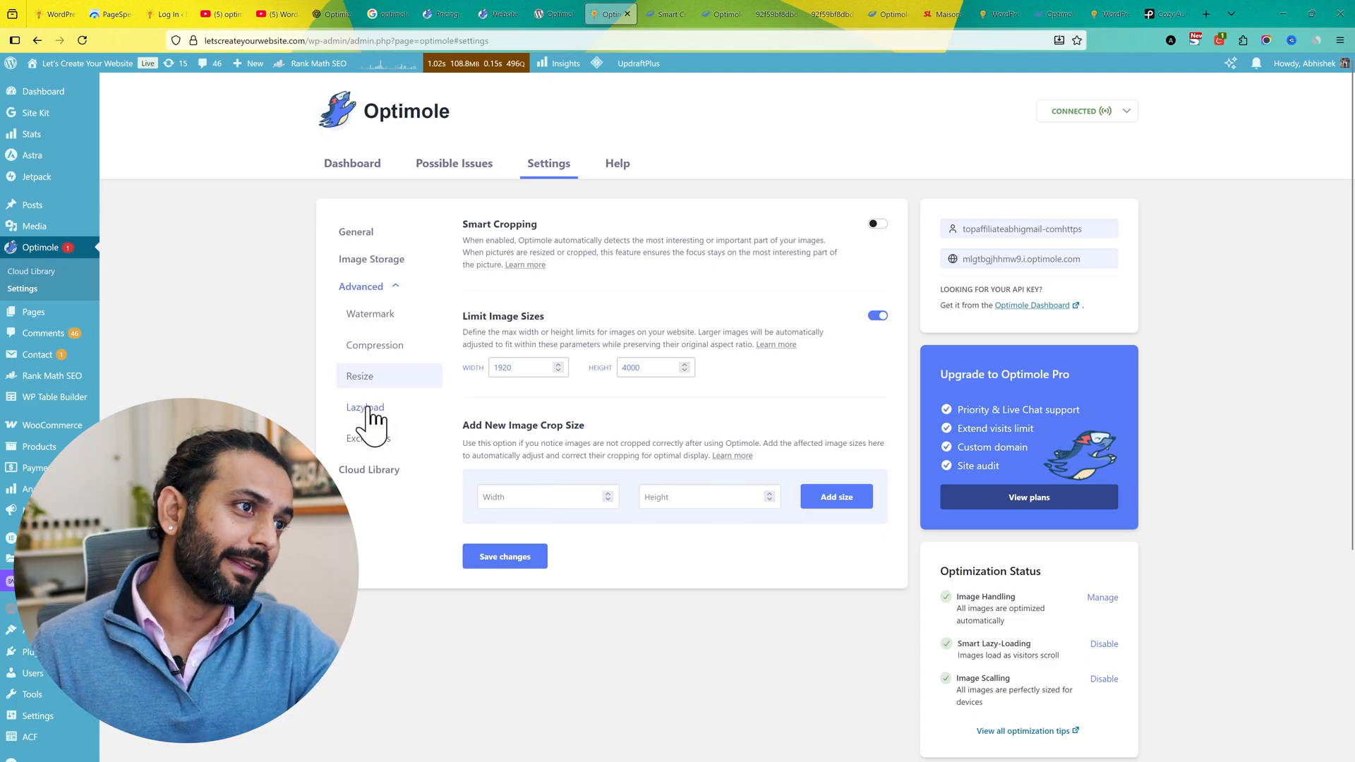
Step: Open the Lazyload settings under Advanced, showing lazy loading on with Smart Loading
left_click(364, 406)
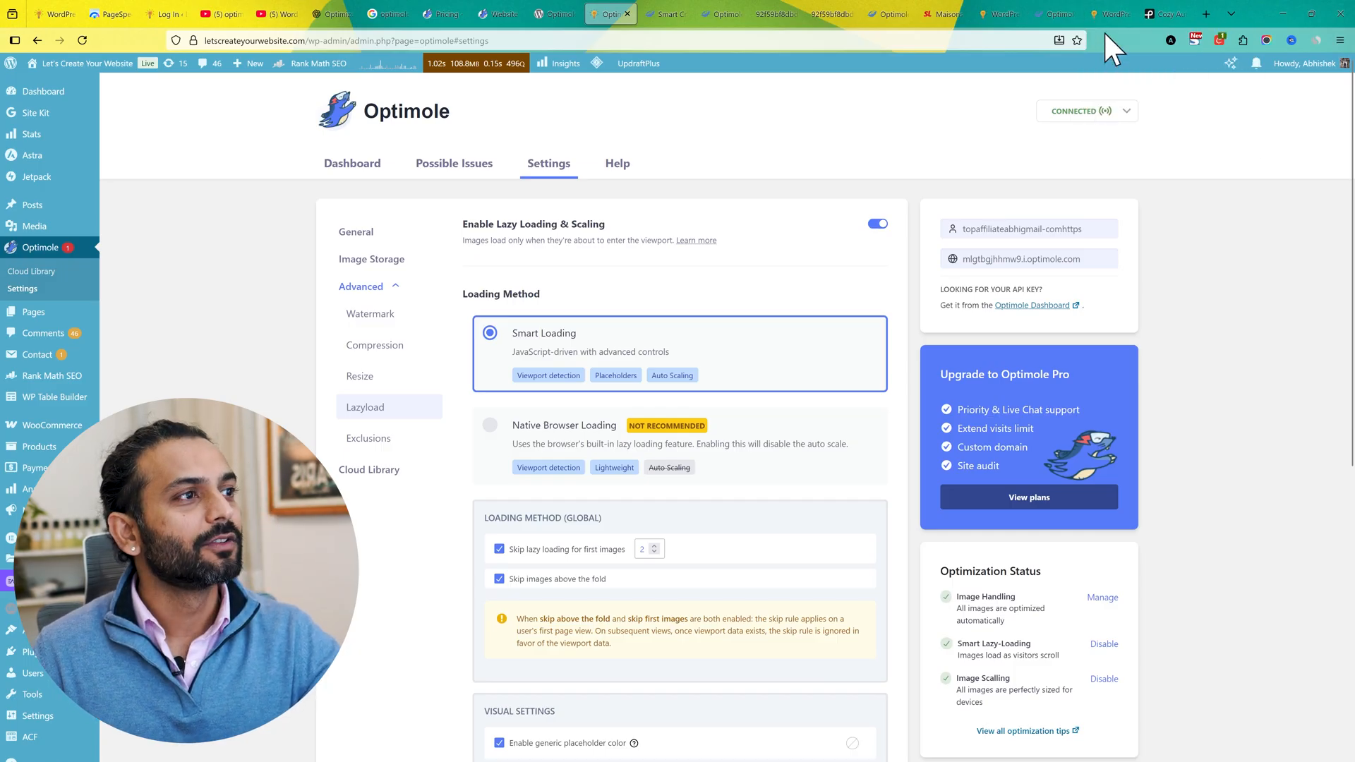
mouse_move(697, 240)
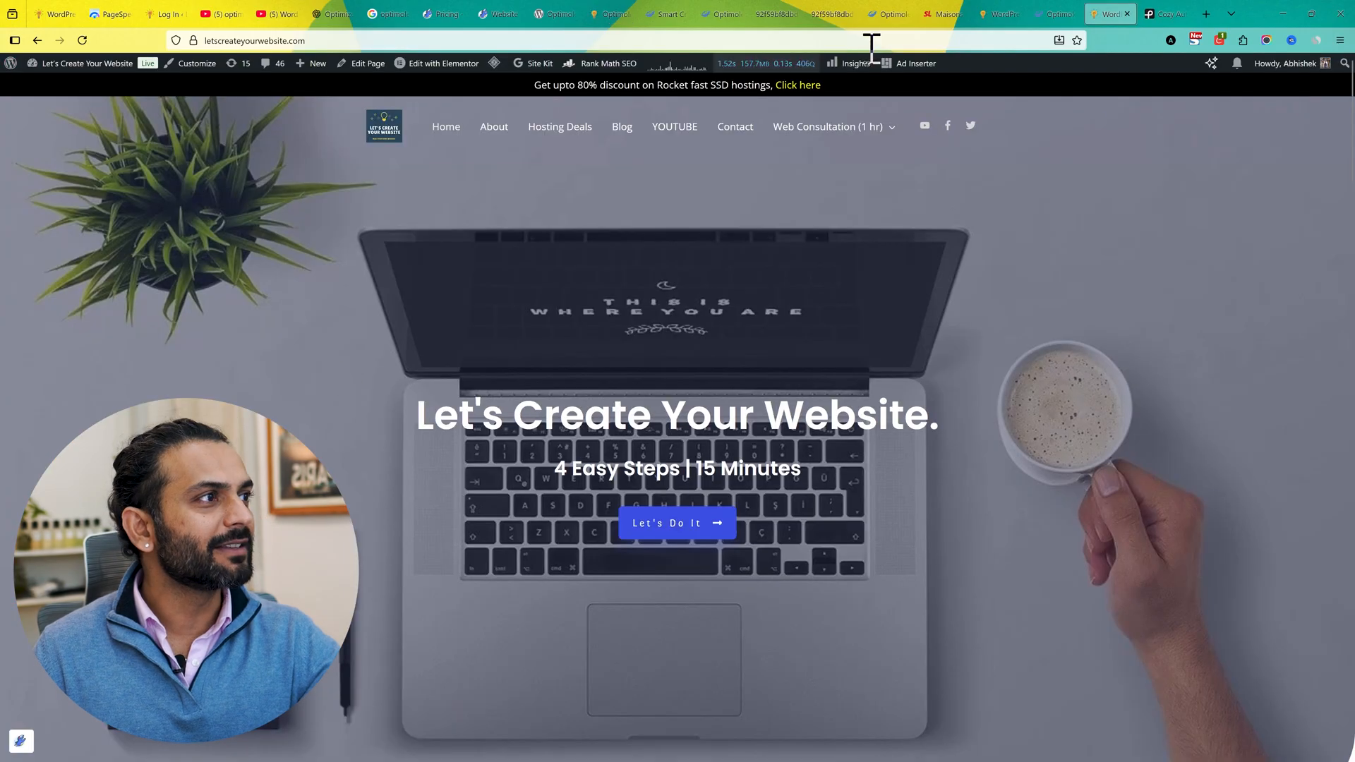
mouse_move(999, 211)
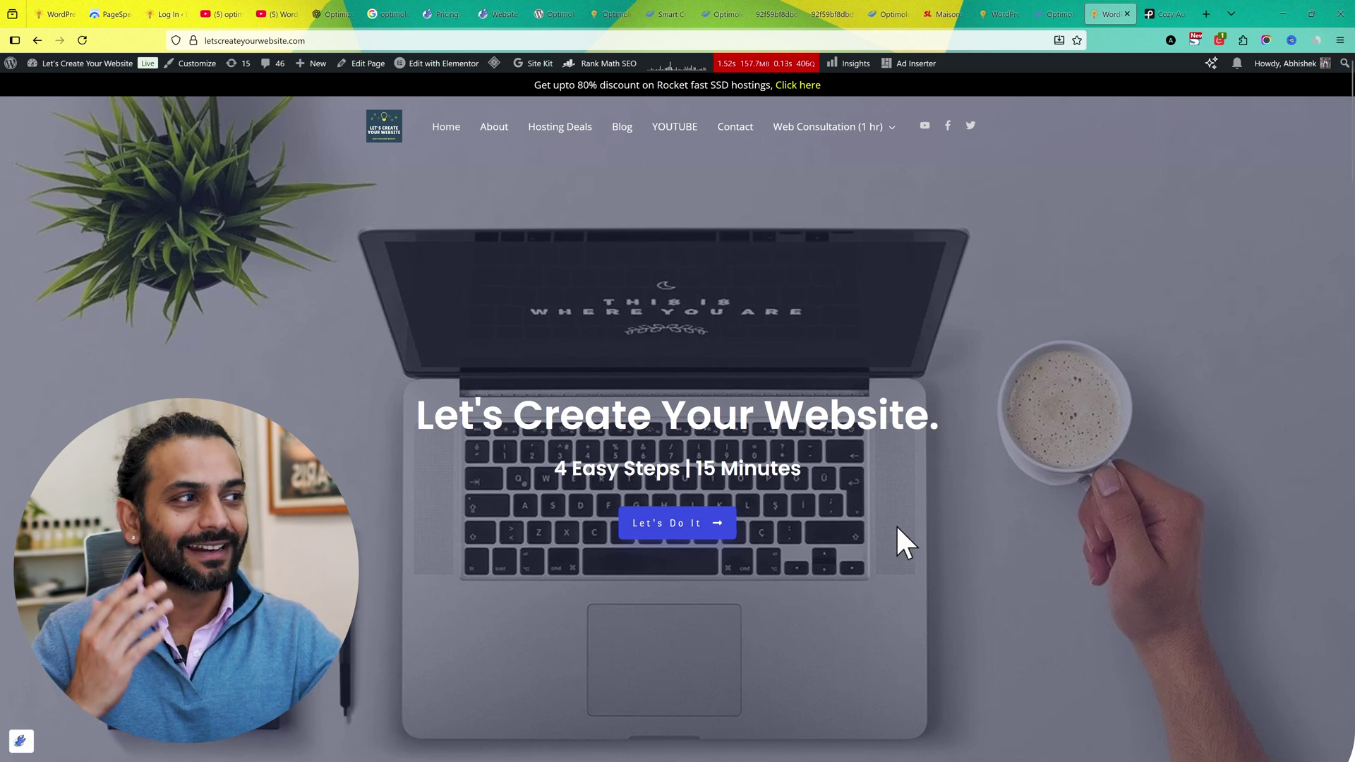
scroll("down", 3)
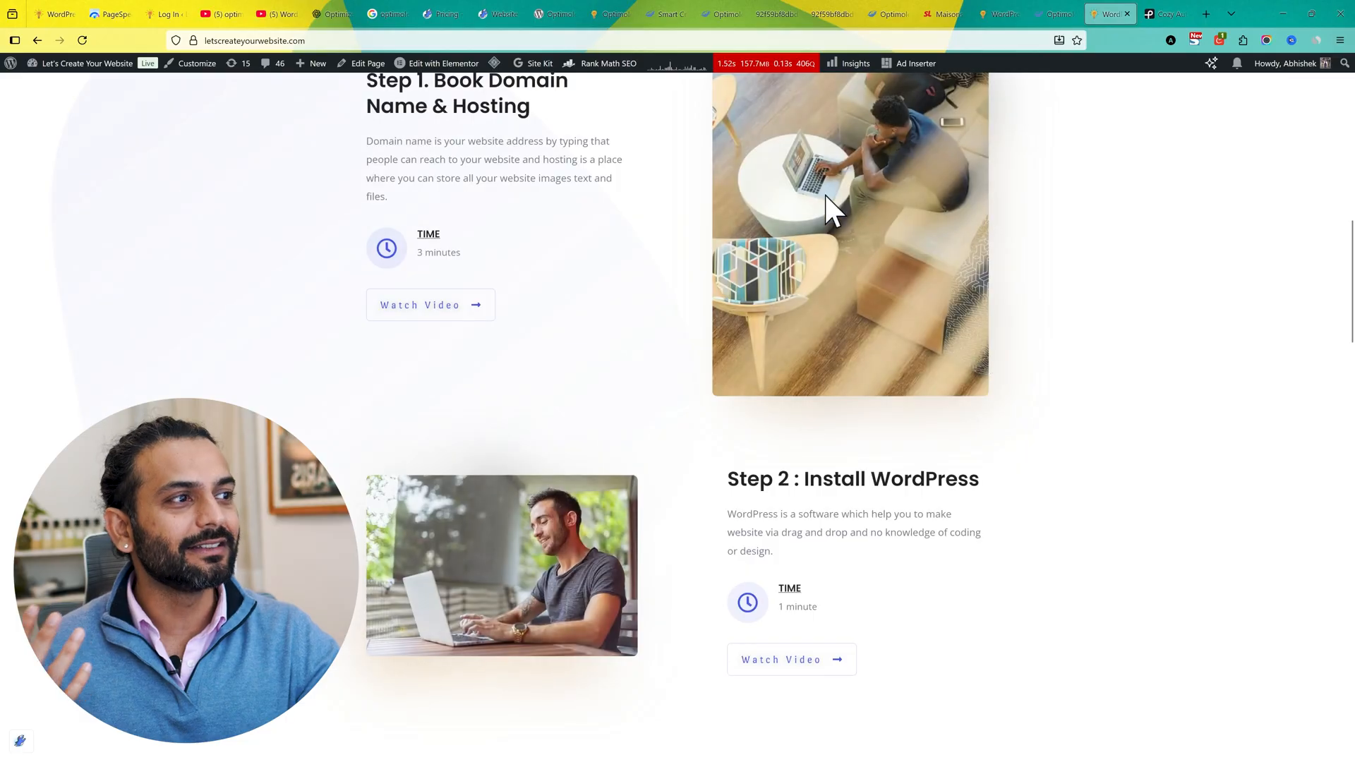
scroll("down", 3)
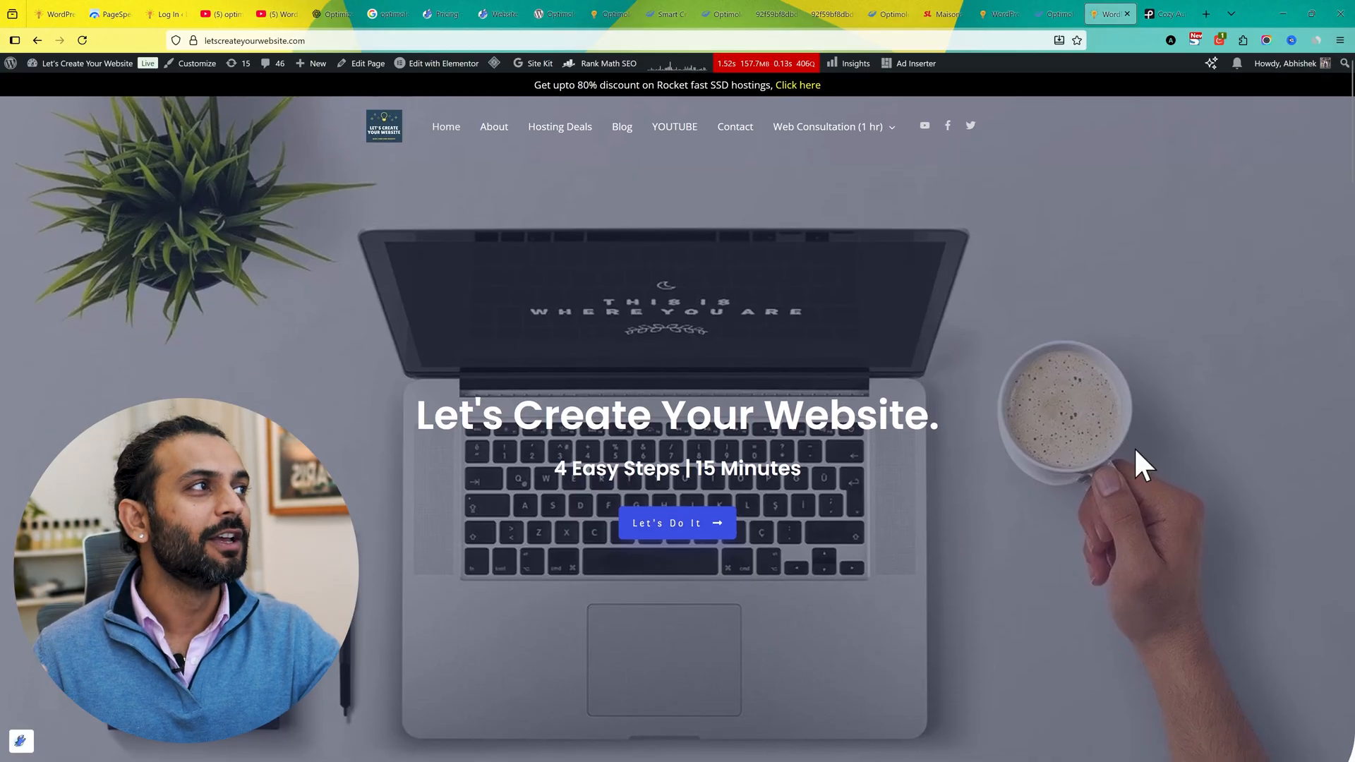
mouse_move(601, 361)
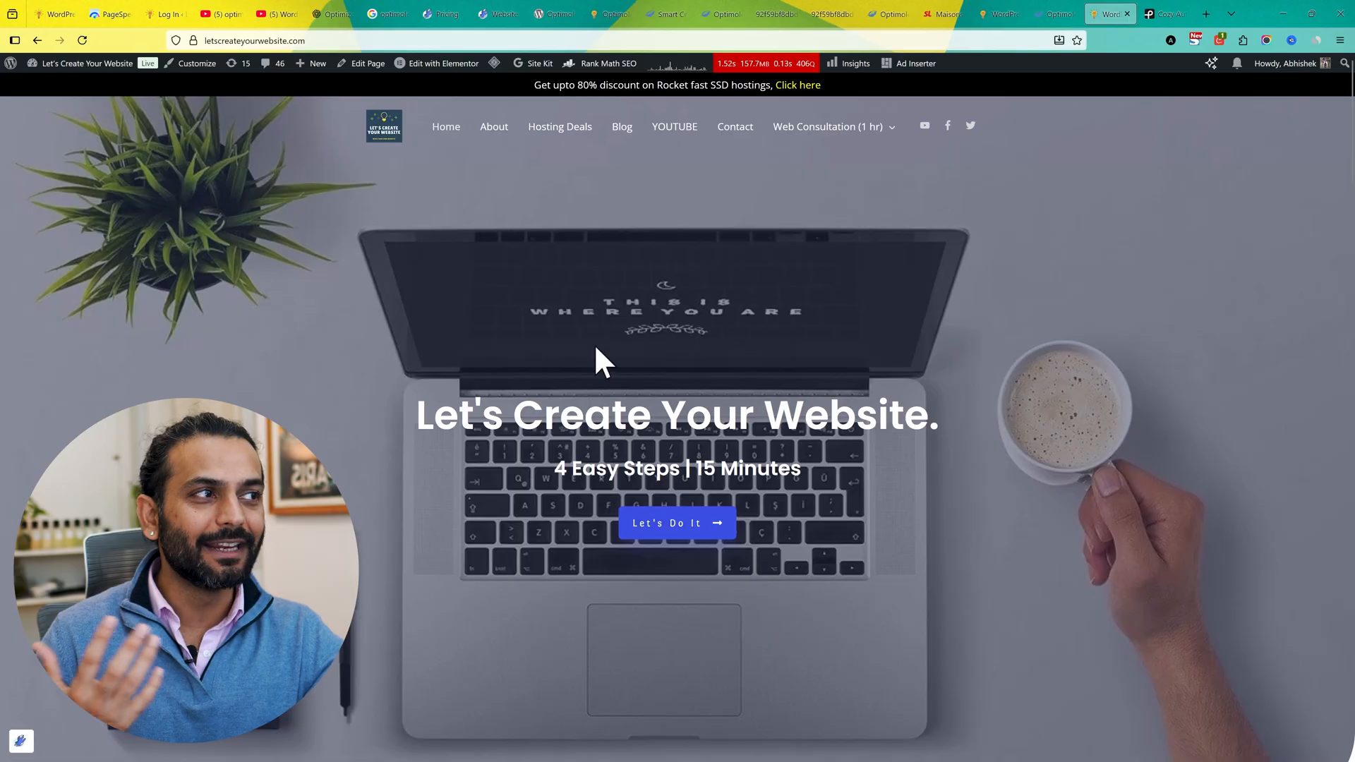
mouse_move(412, 264)
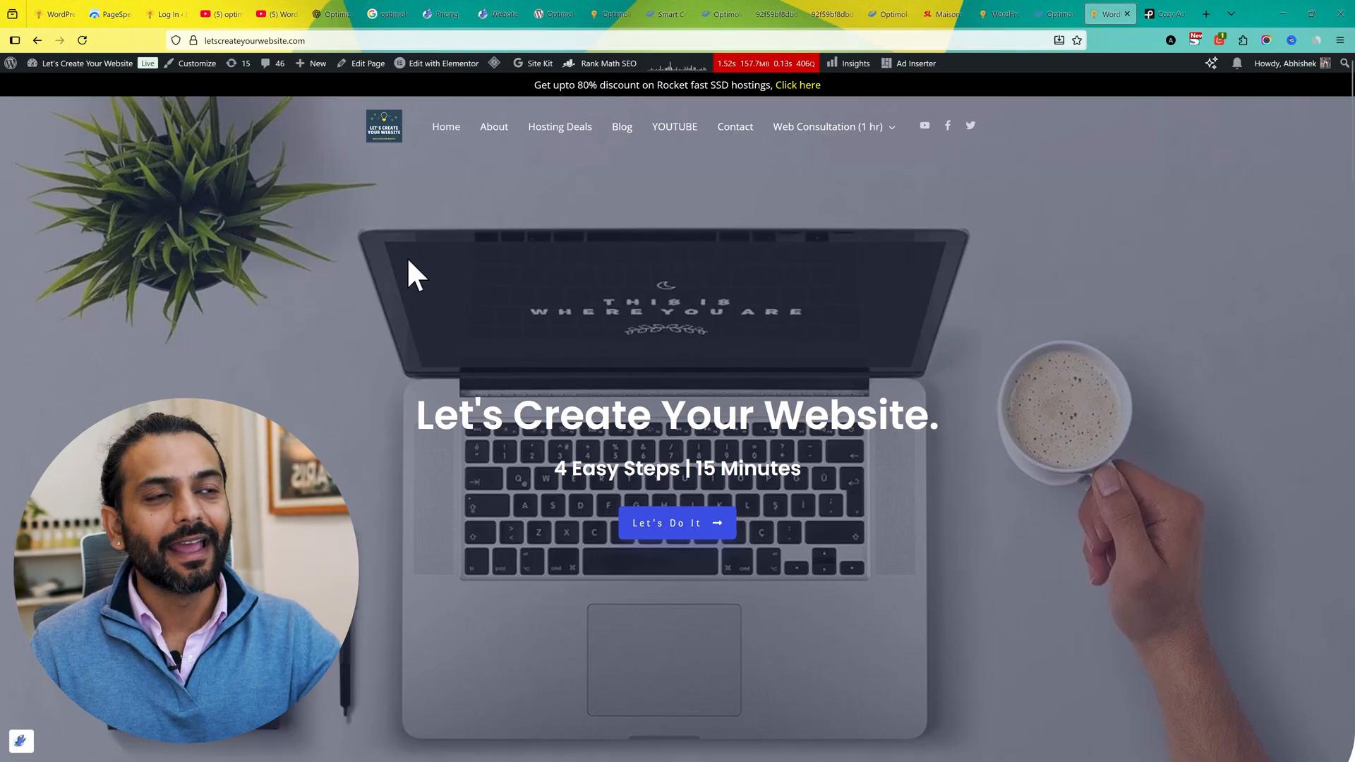
mouse_move(496, 279)
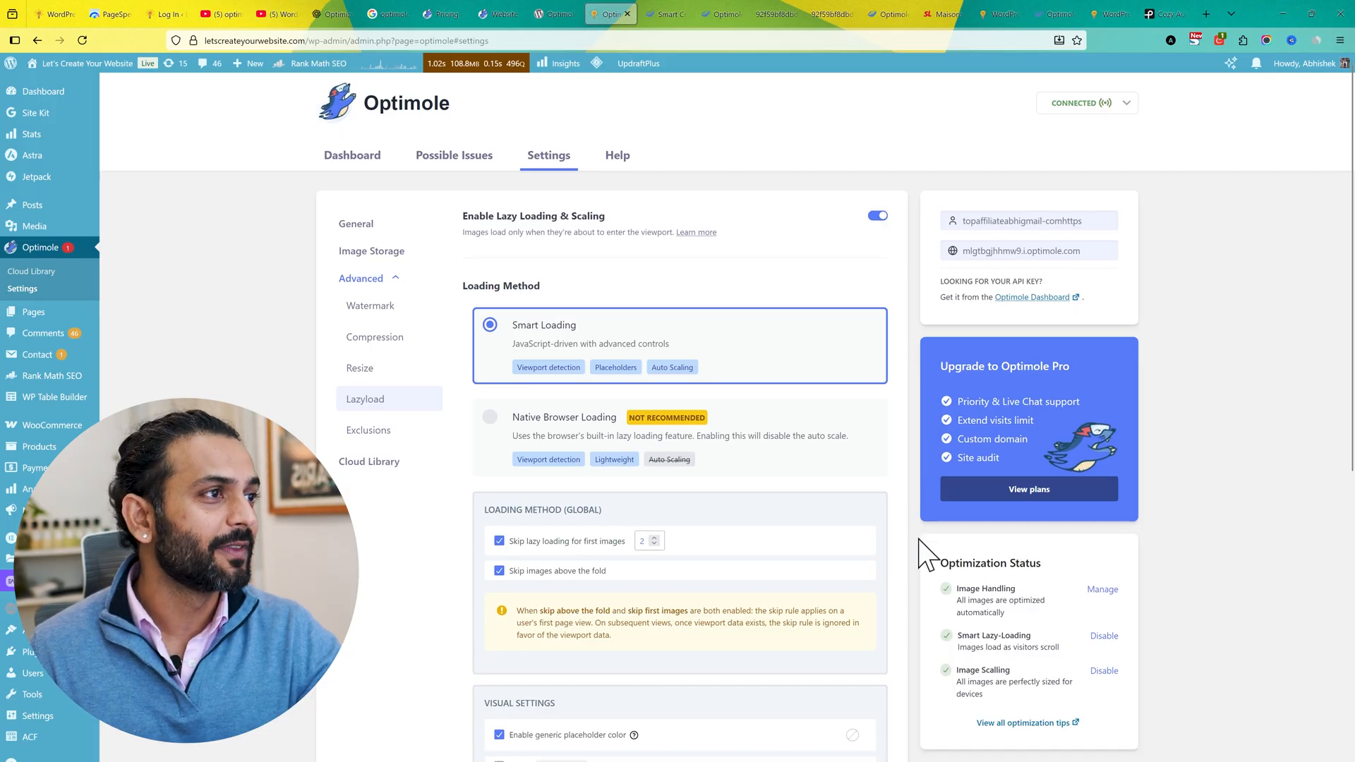
Step: Scroll down through the lazy-load skip rules for first and above-the-fold images
scroll("down", 3)
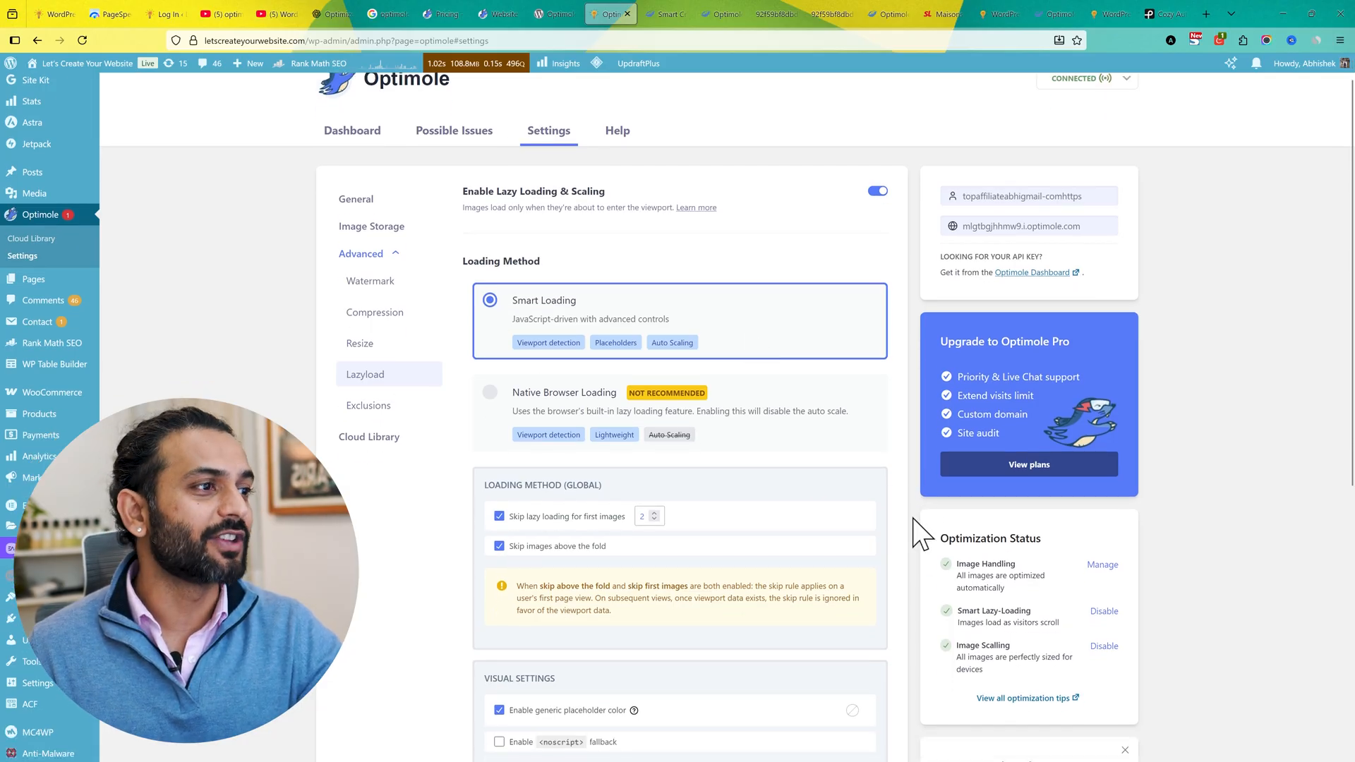
scroll("down", 3)
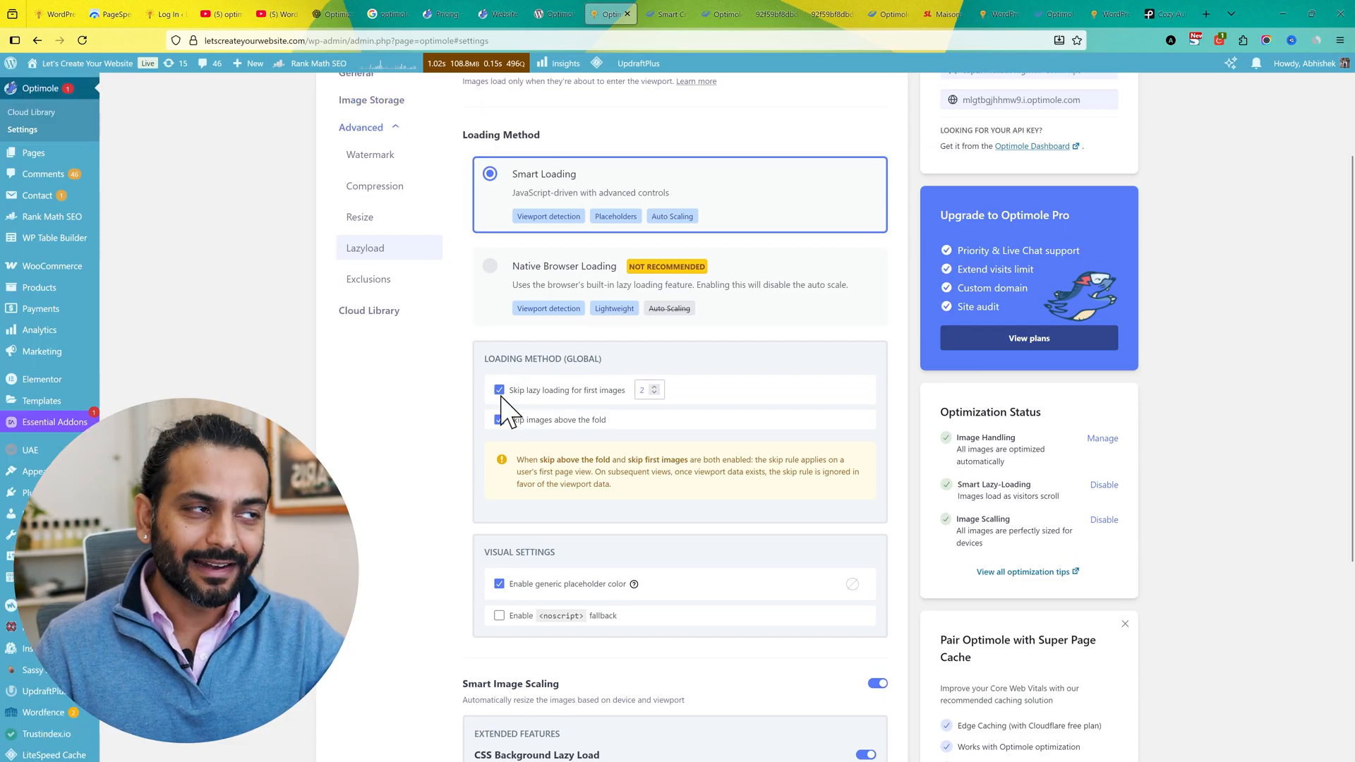
mouse_move(415, 423)
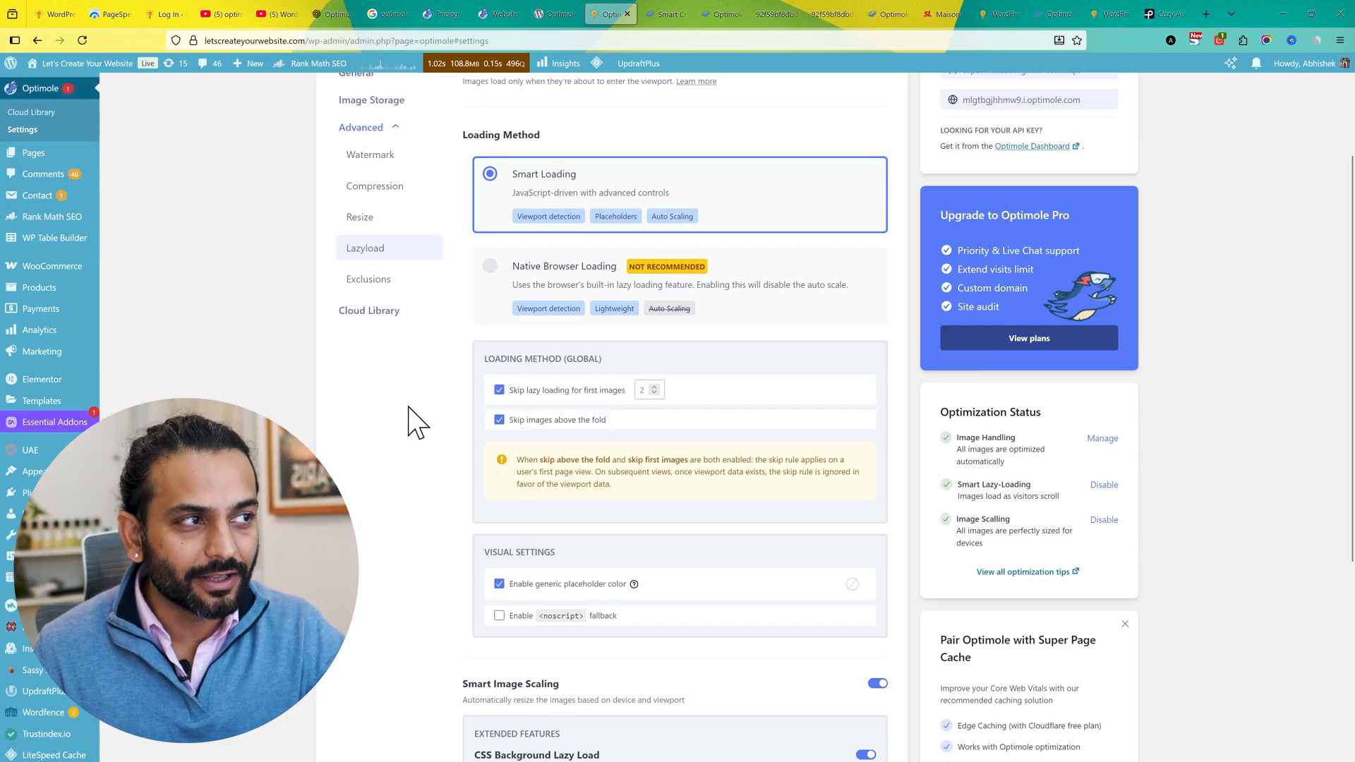
mouse_move(446, 457)
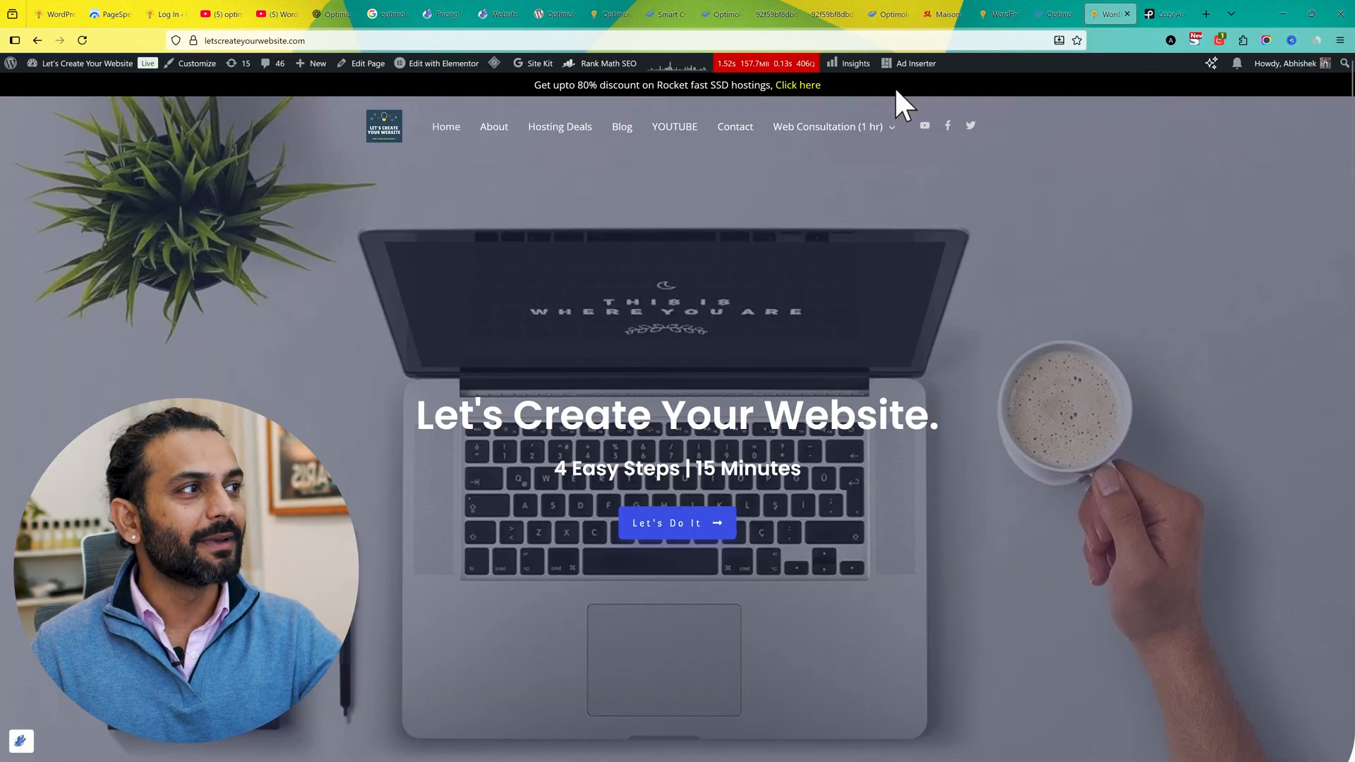
Step: Check the site's homepage briefly, then return to the Optimole Lazyload settings
left_click(827, 127)
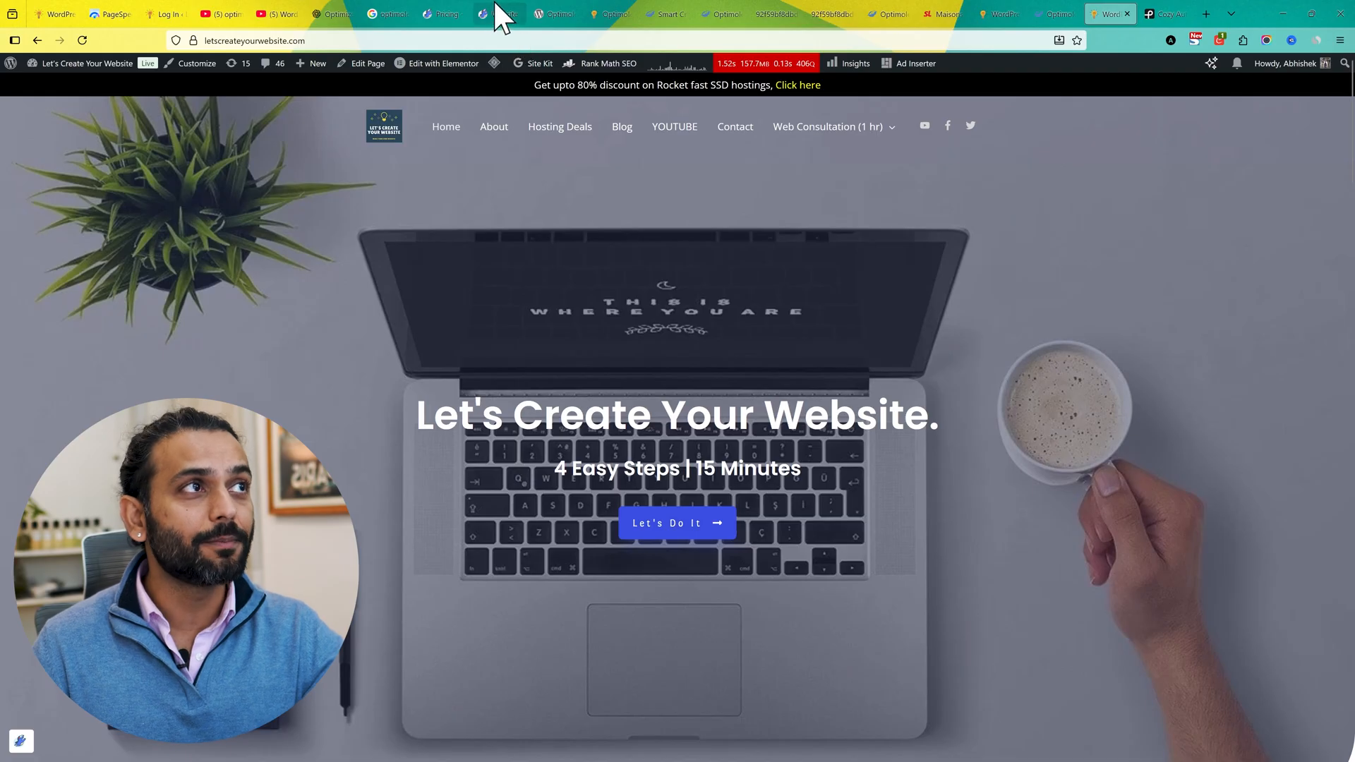
mouse_move(674, 13)
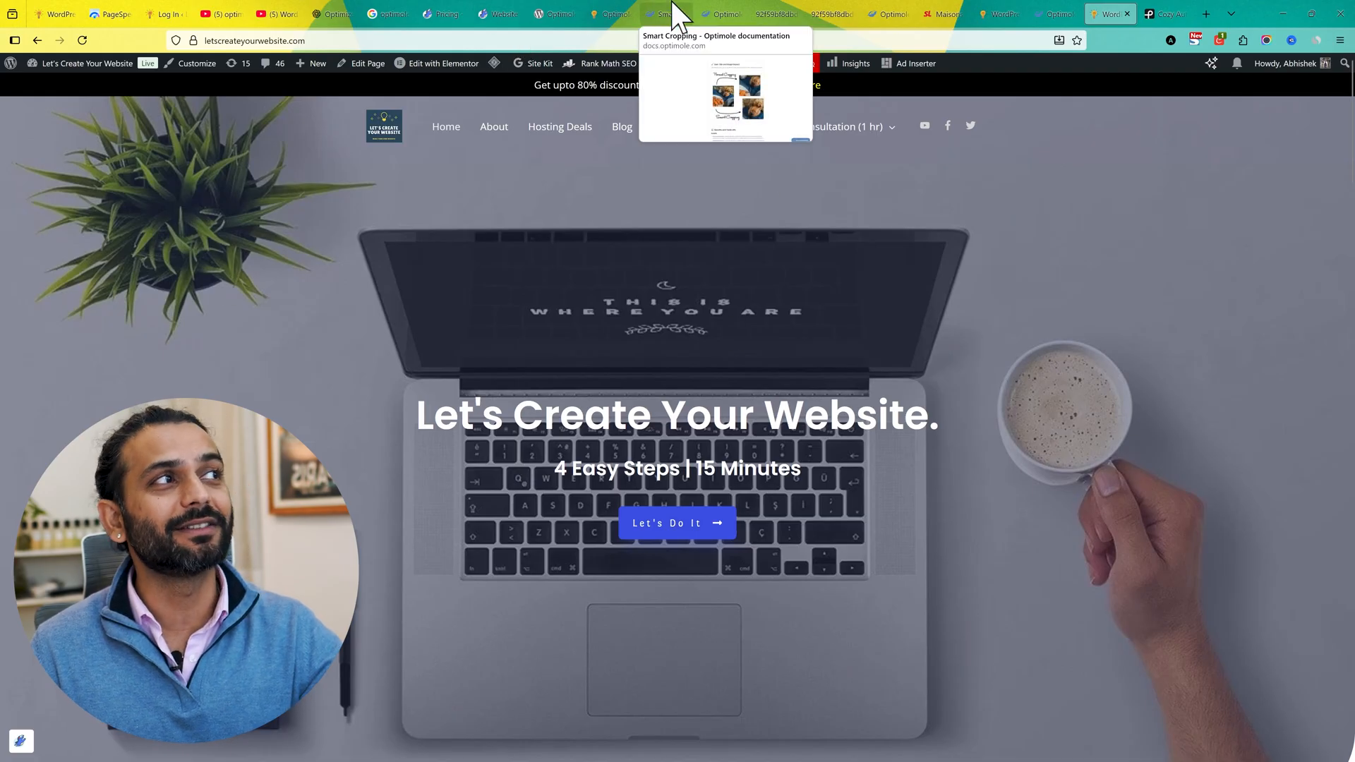
left_click(611, 13)
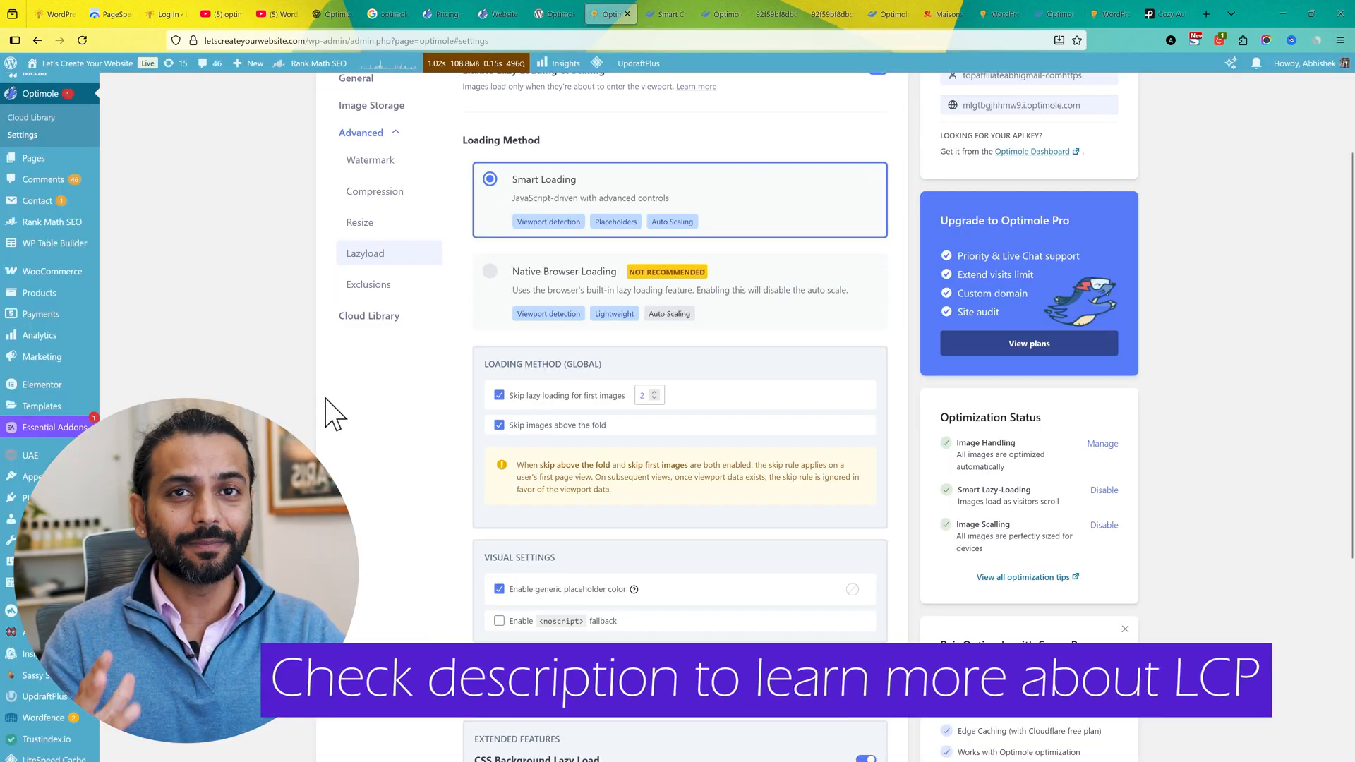
Step: Enable the <noscript> fallback under Visual Settings and save the Lazyload settings
scroll("down", 3)
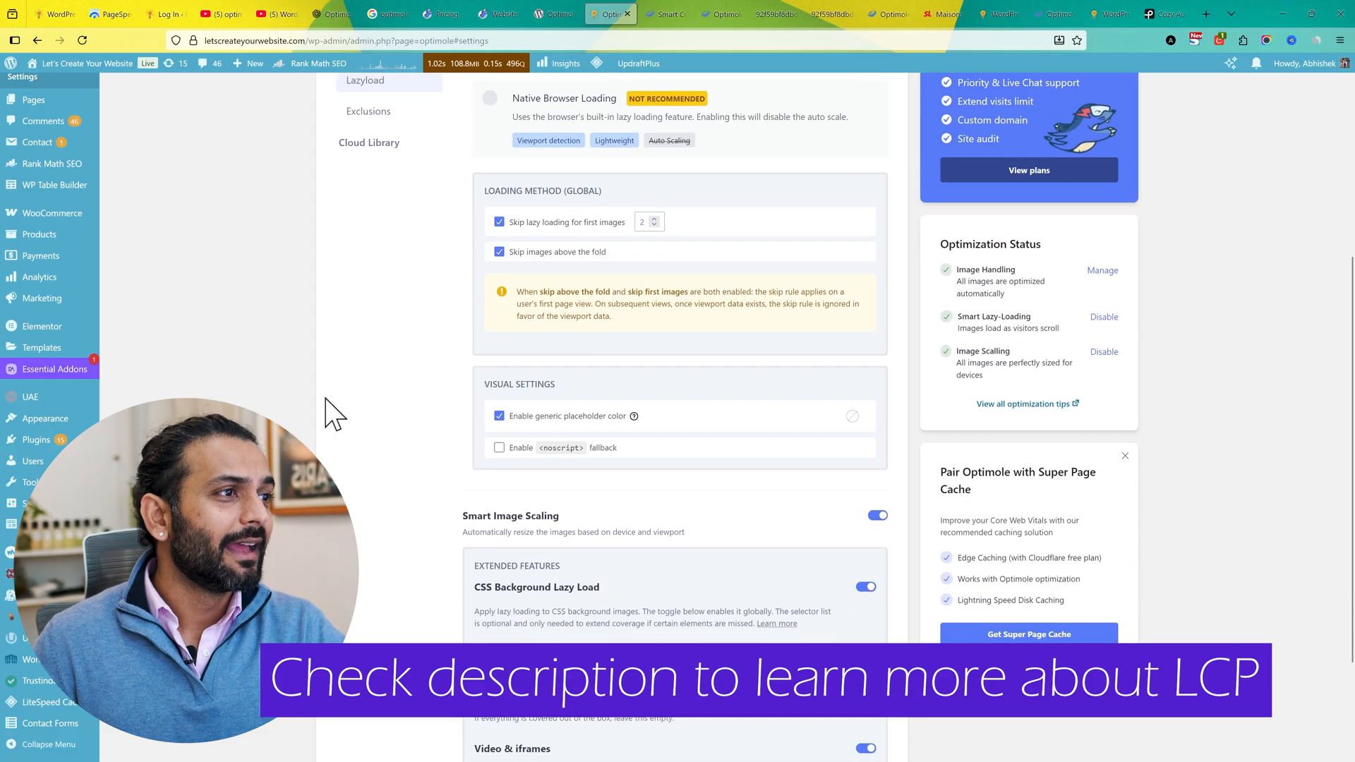
scroll("down", 3)
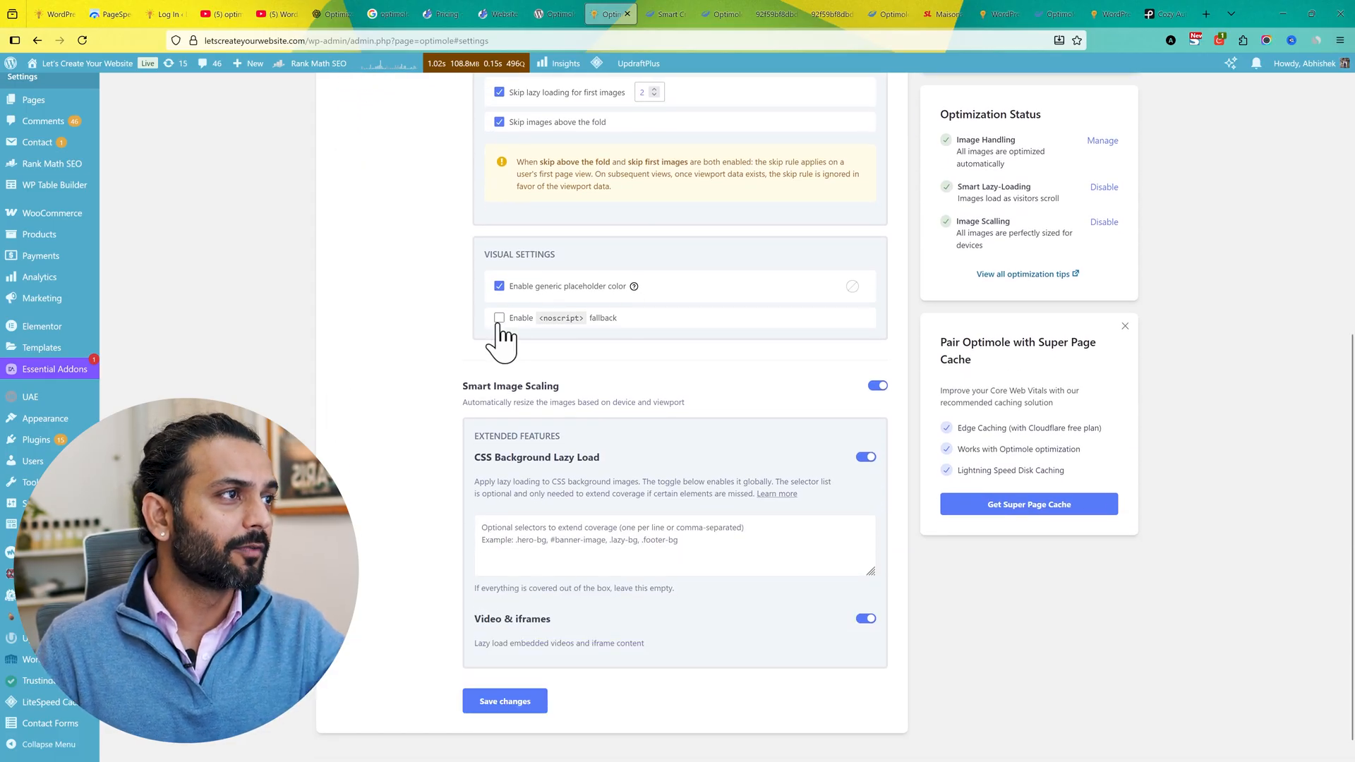
left_click(500, 317)
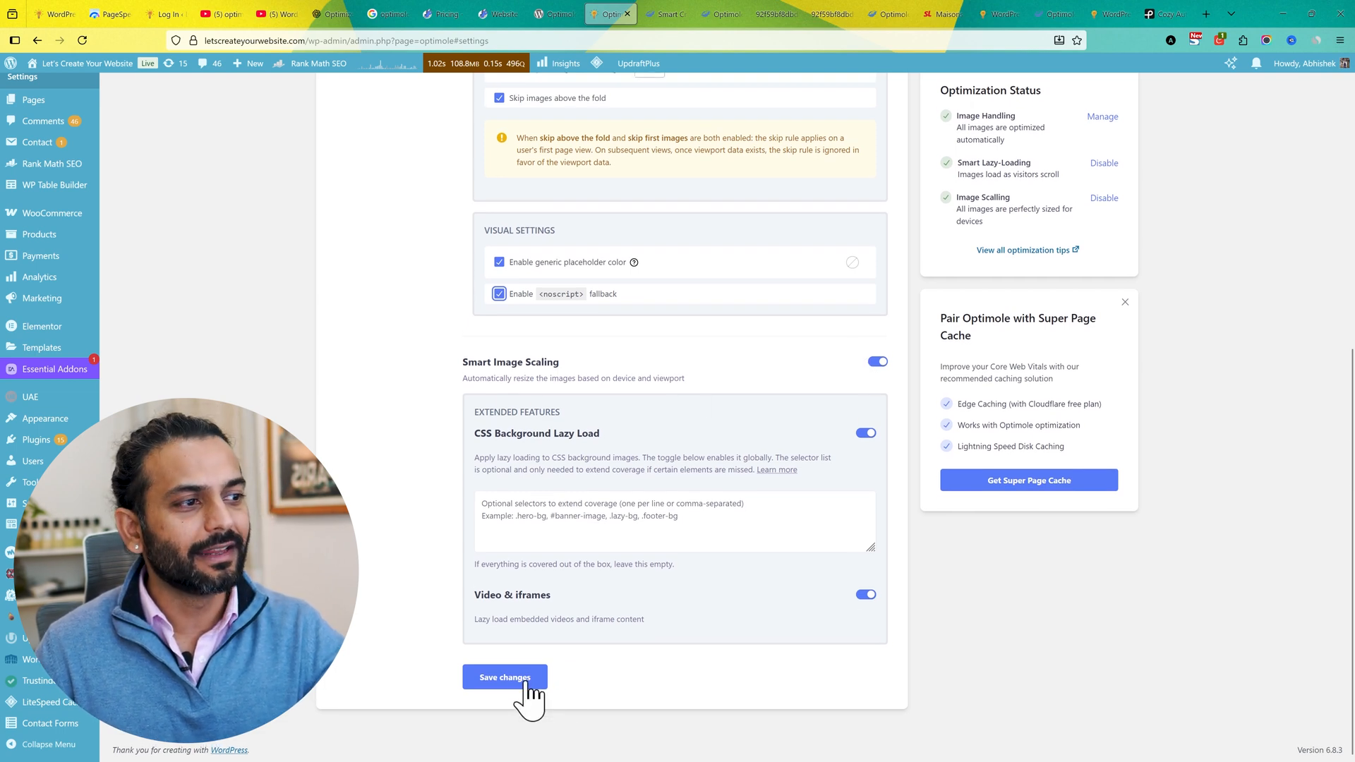
left_click(505, 677)
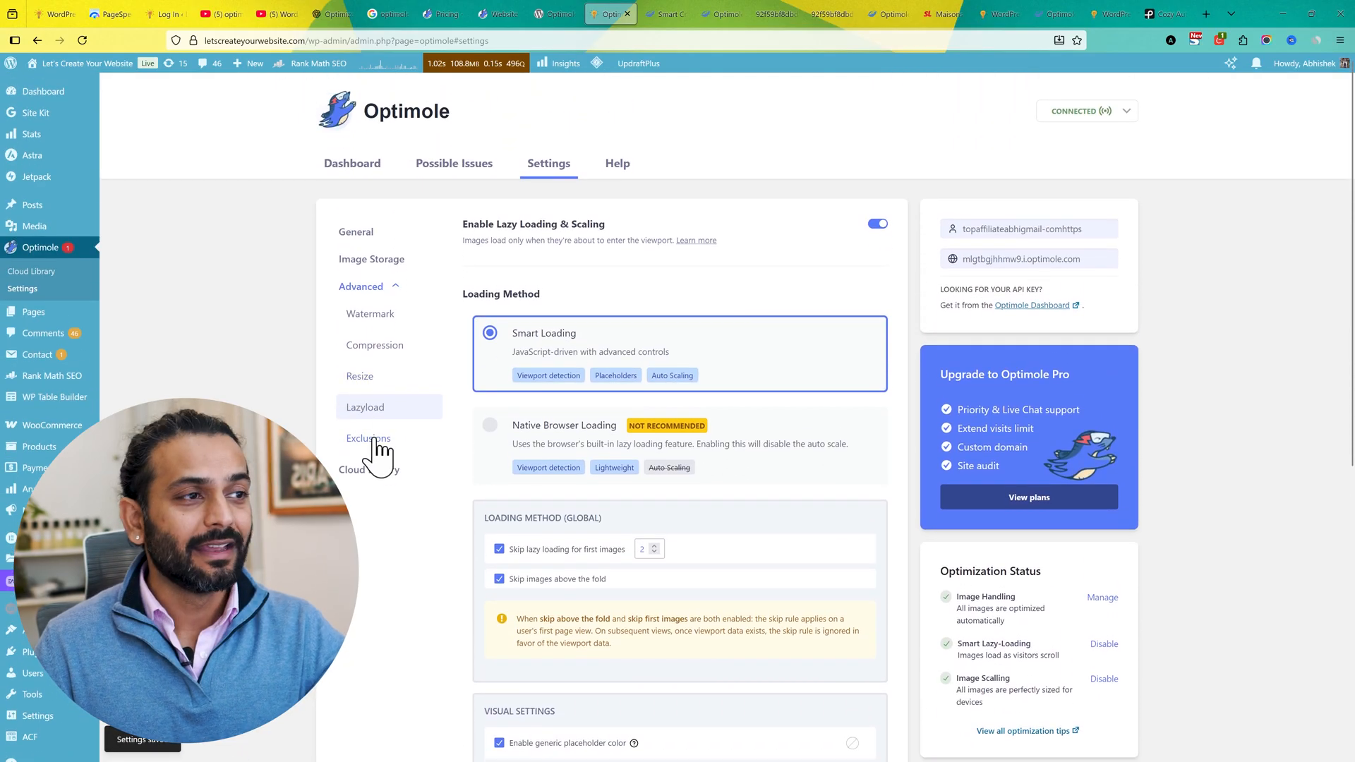
mouse_move(366, 576)
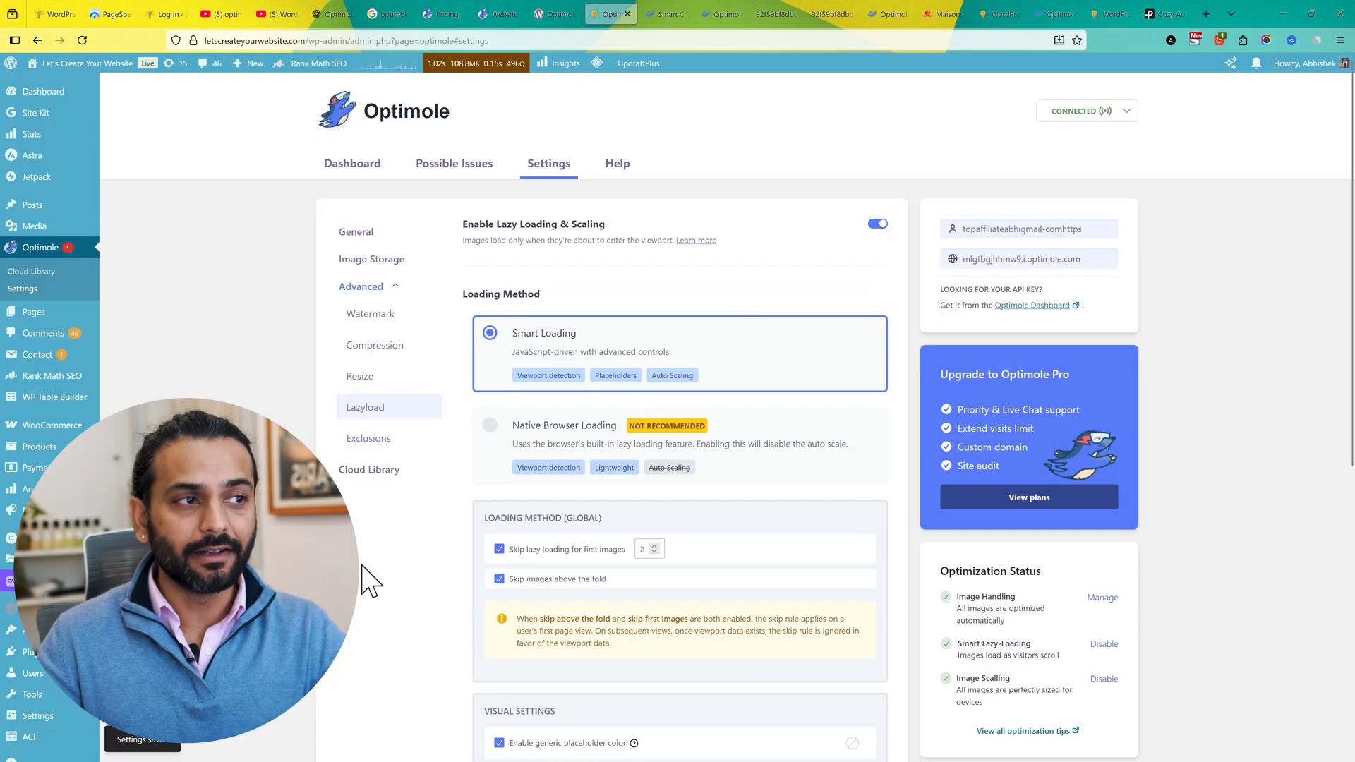
Step: In Exclusions, add a 'Don't optimize and don't lazy-load' filter for filenames containing gallery-2.jpg
left_click(369, 438)
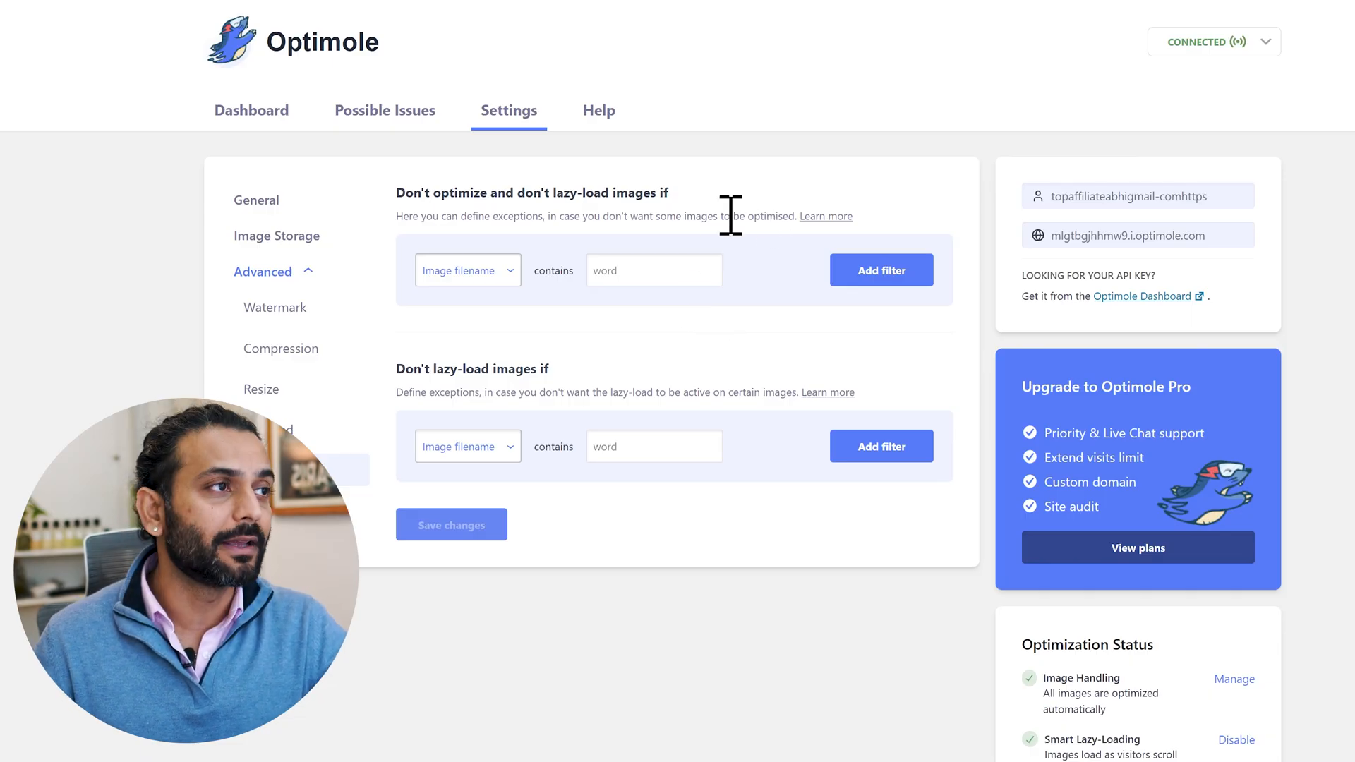
mouse_move(508, 287)
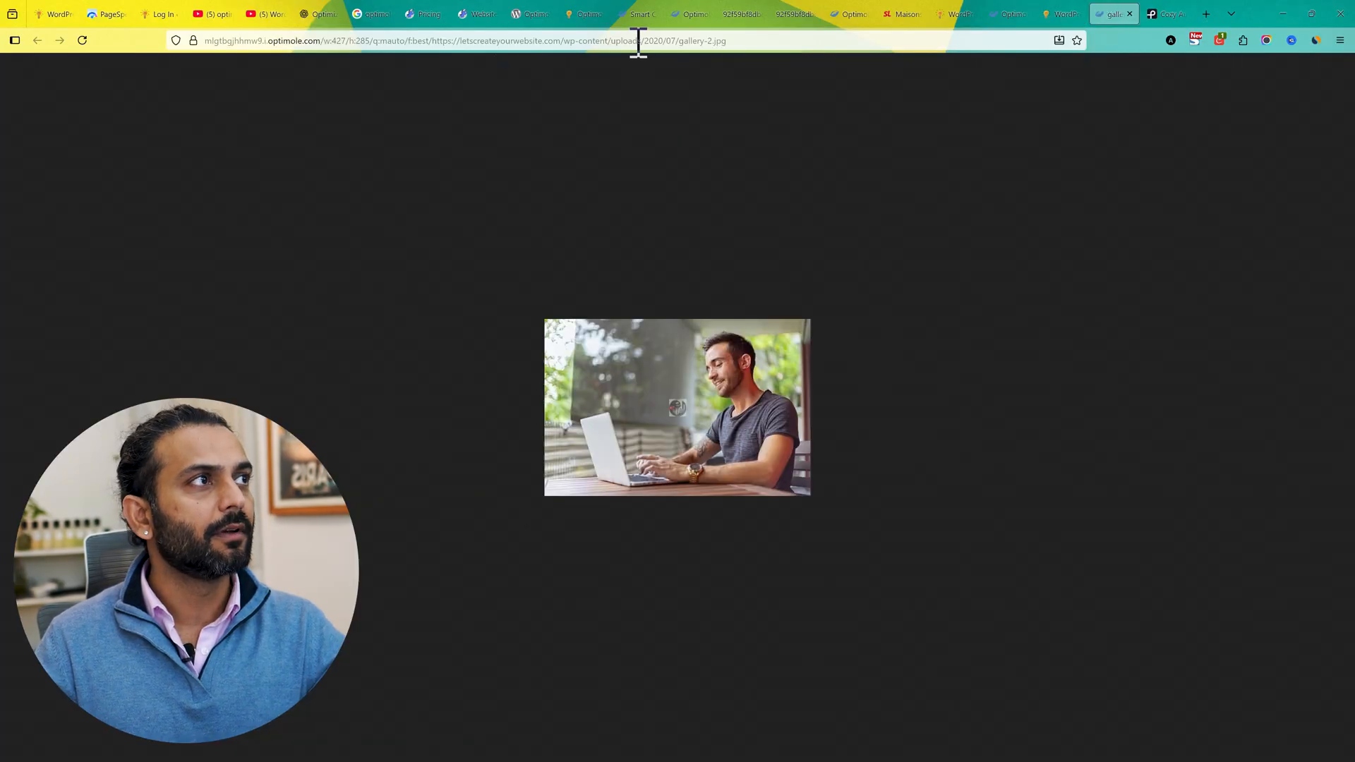
mouse_move(851, 11)
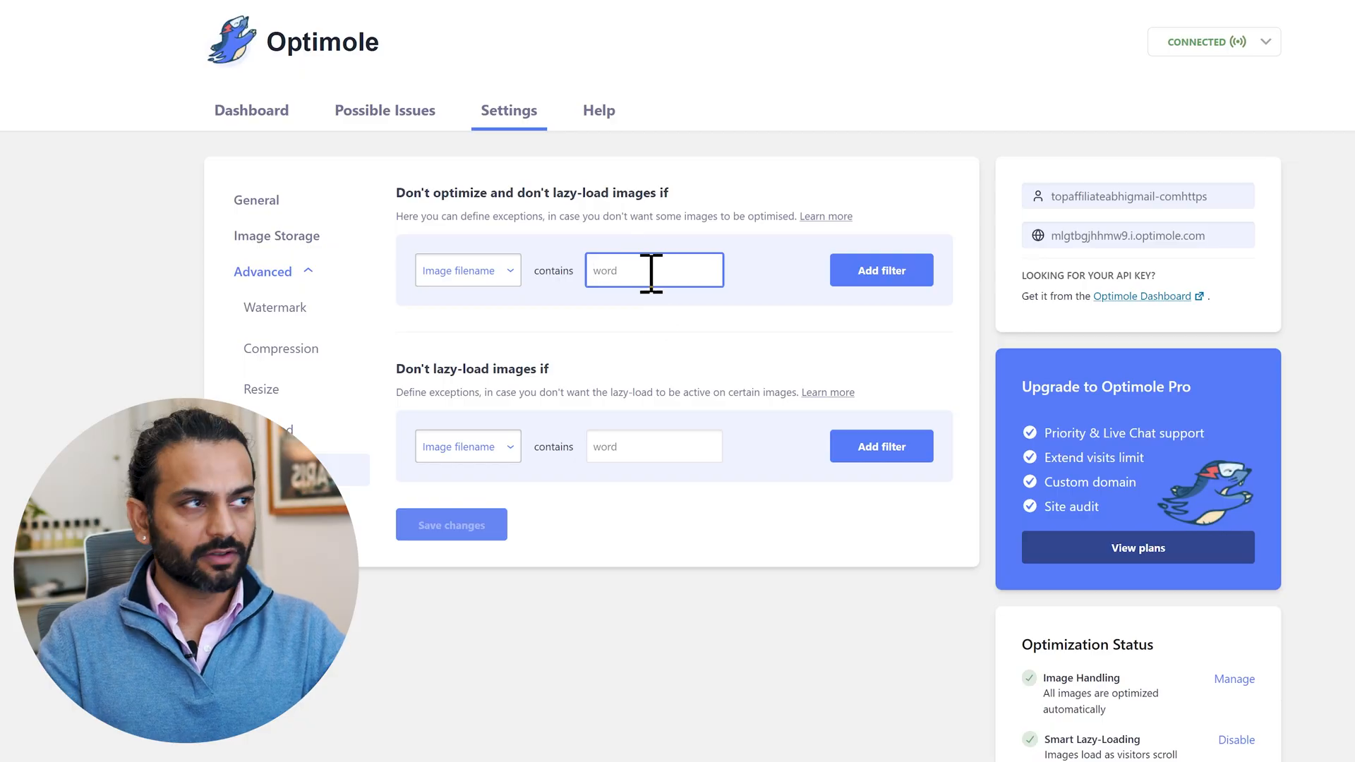
left_click(880, 269)
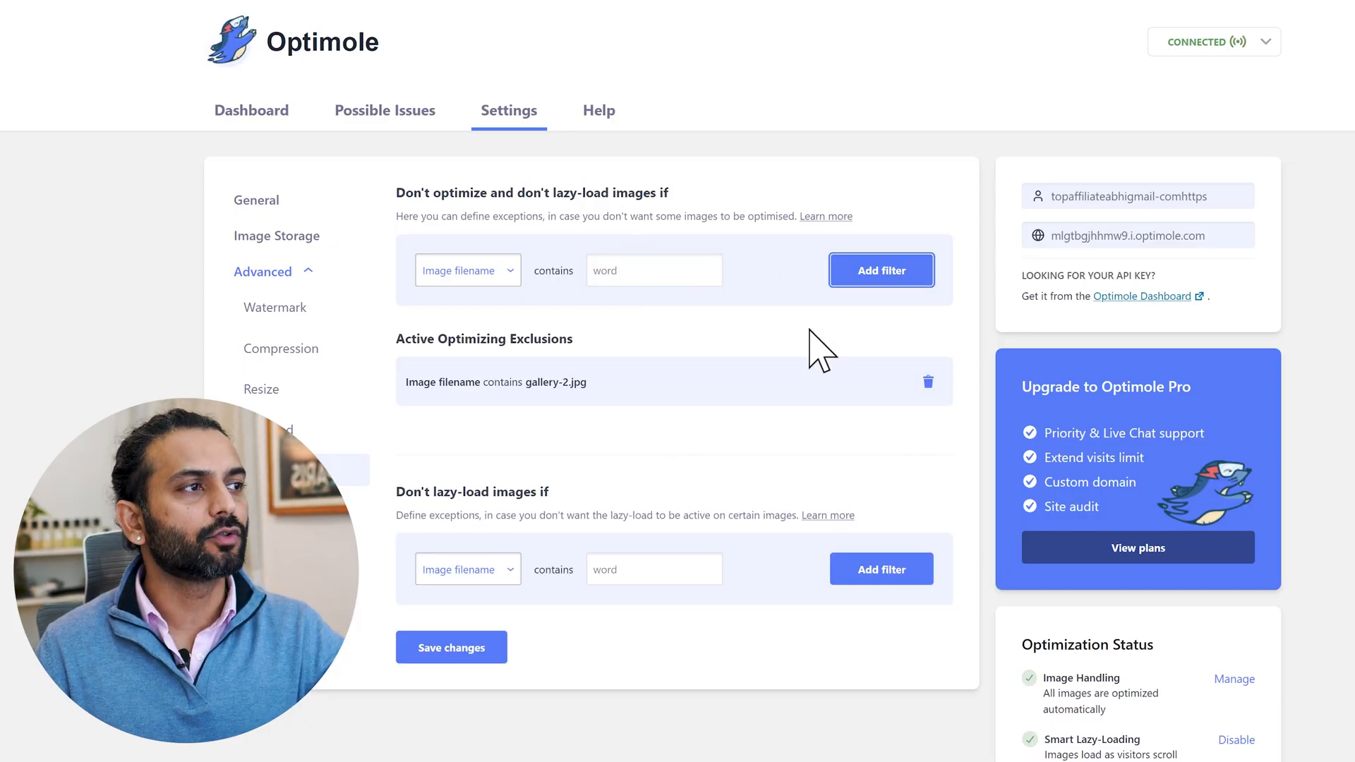
mouse_move(462, 463)
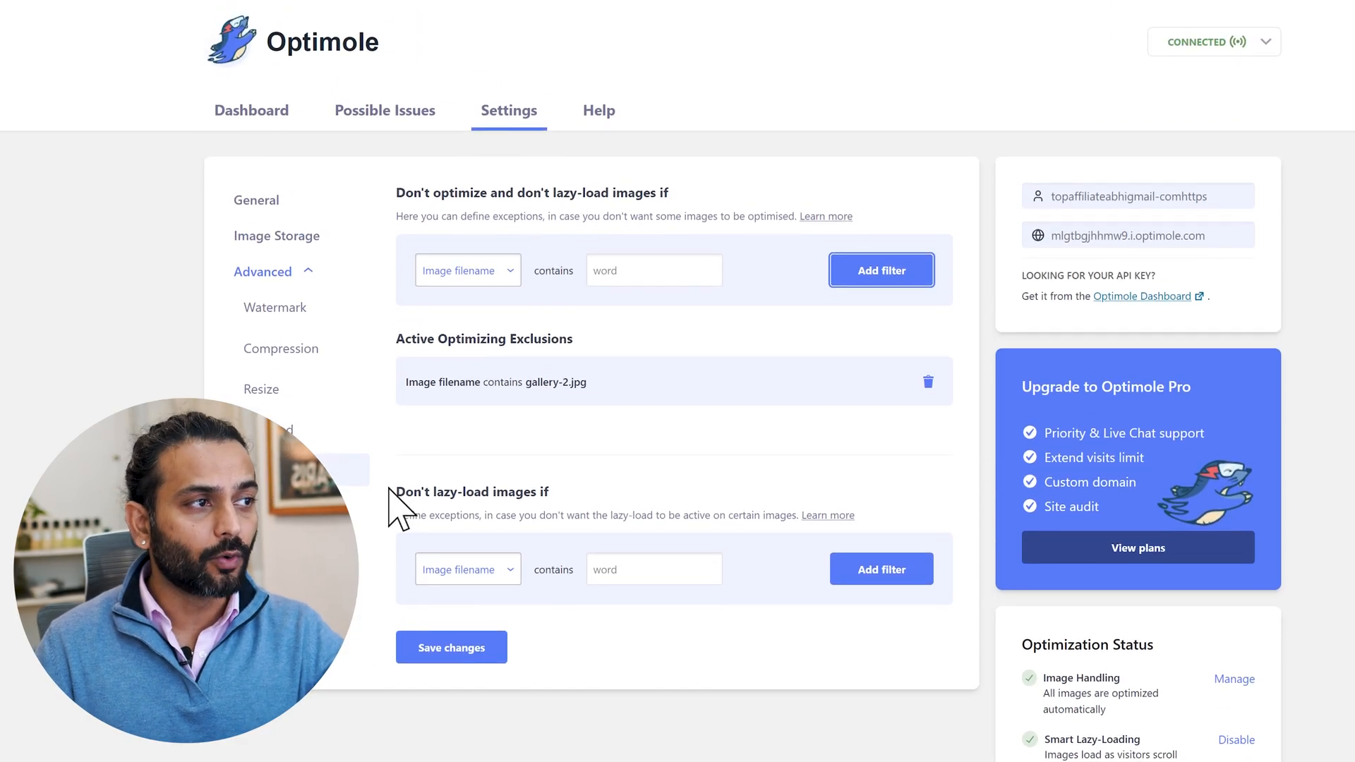
Step: Set a 'Don't lazy-load images if' condition of Page URL containing the site's /cart/ address
left_click(655, 569)
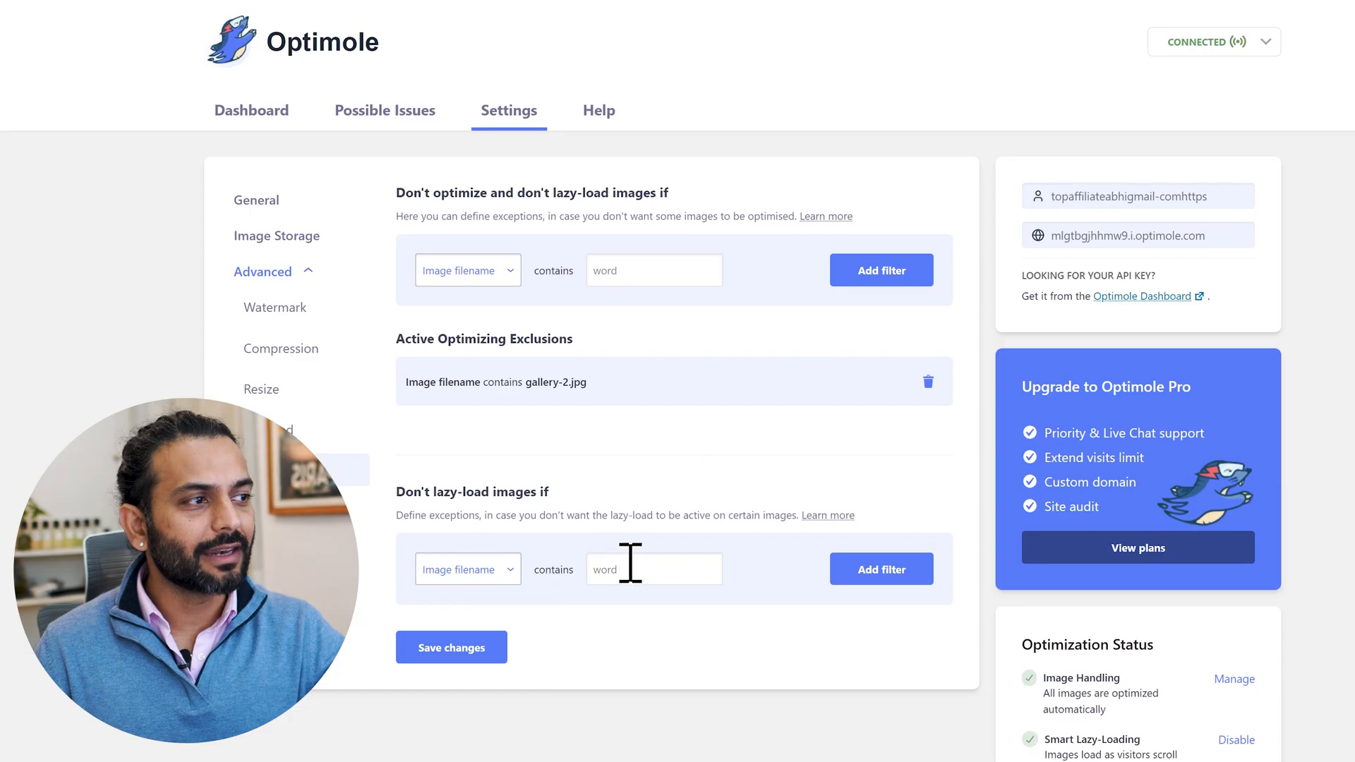
left_click(467, 569)
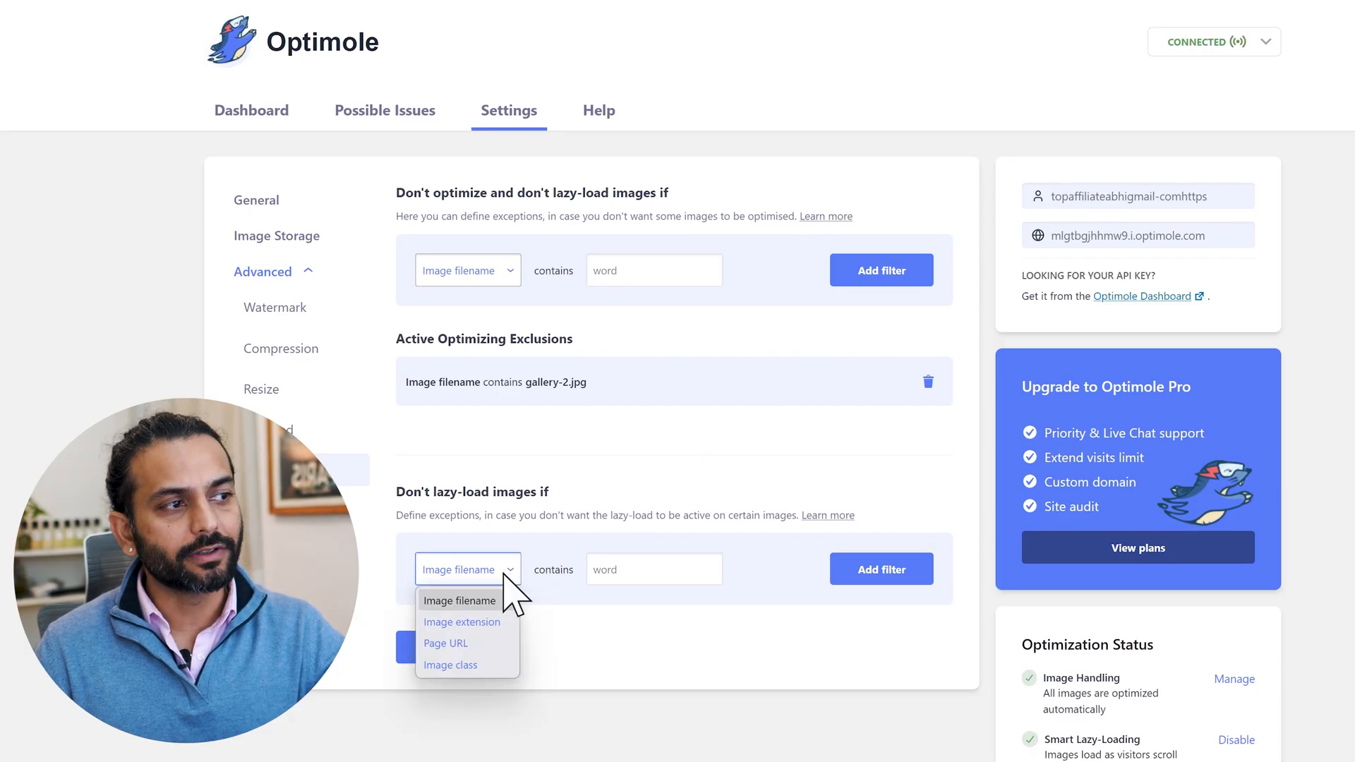
mouse_move(483, 635)
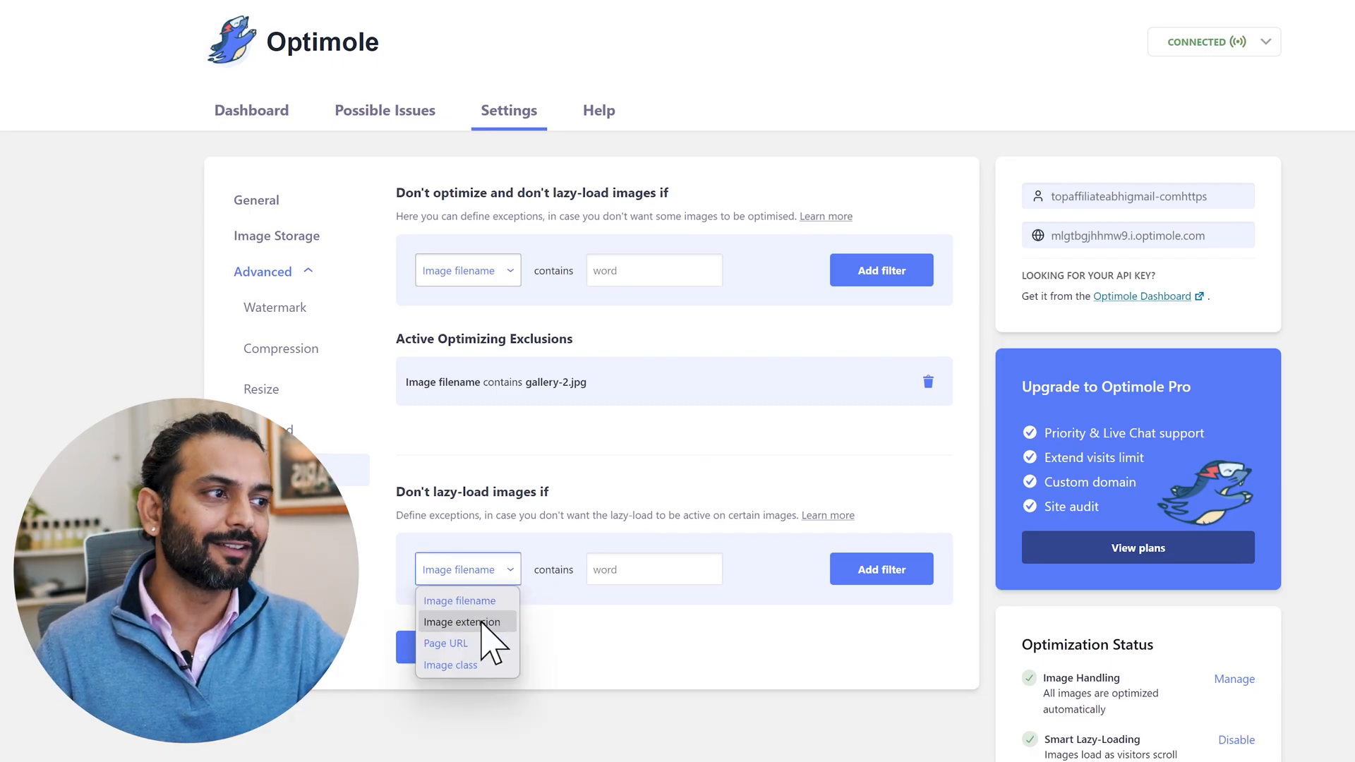
mouse_move(649, 578)
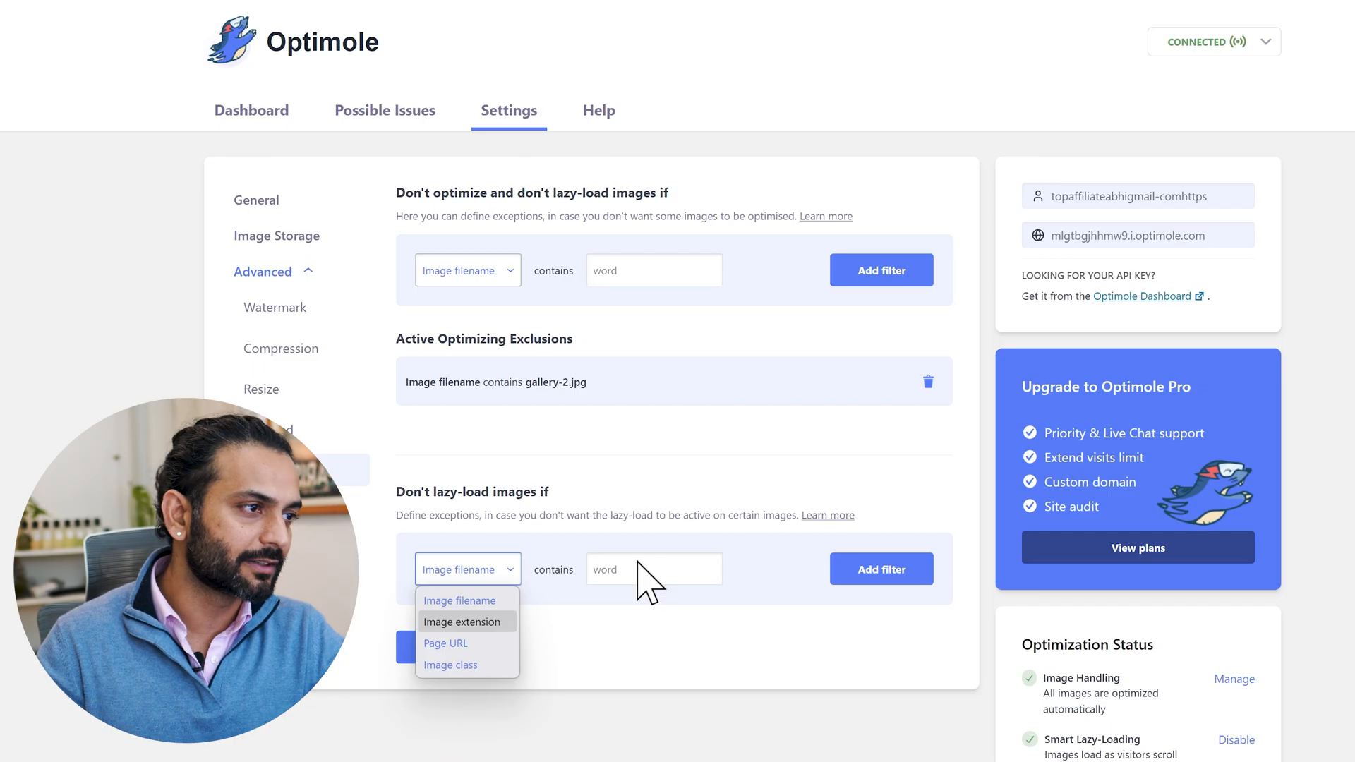
left_click(446, 644)
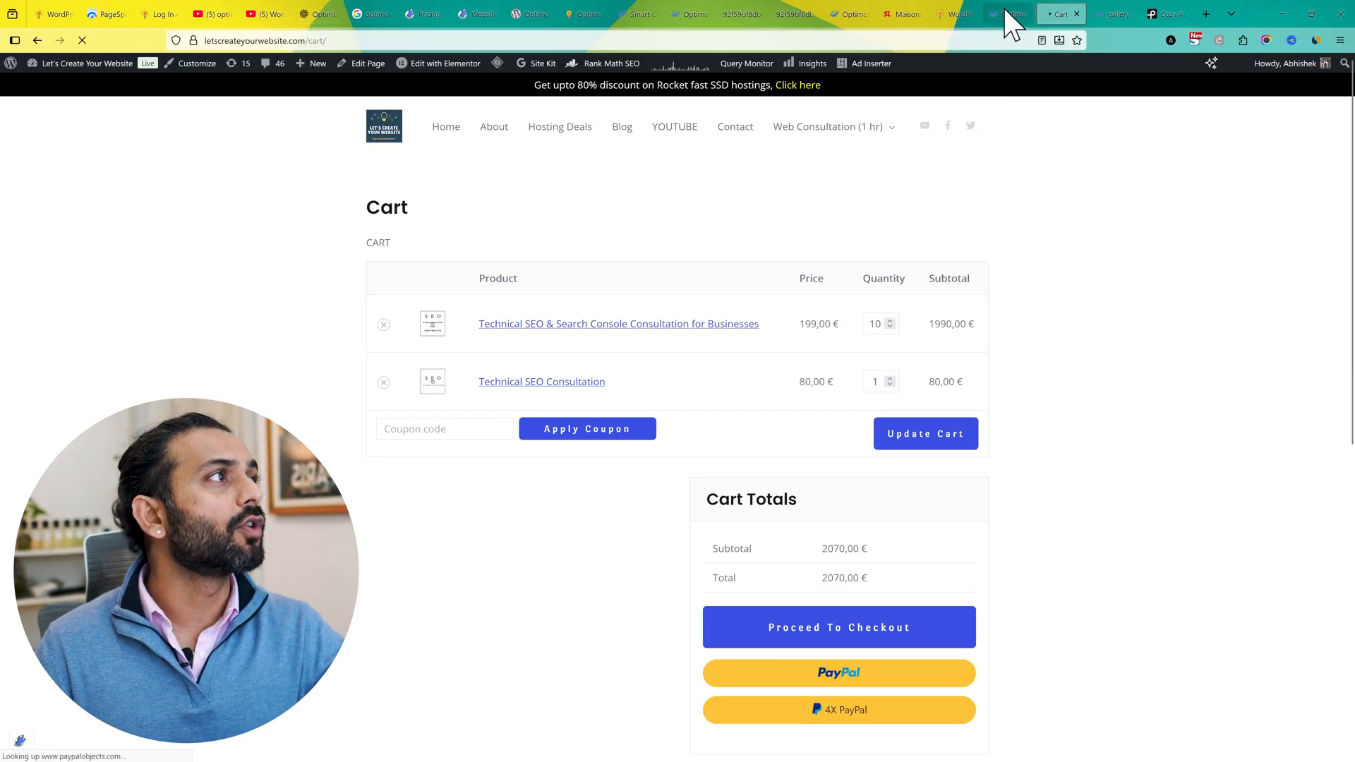
mouse_move(539, 13)
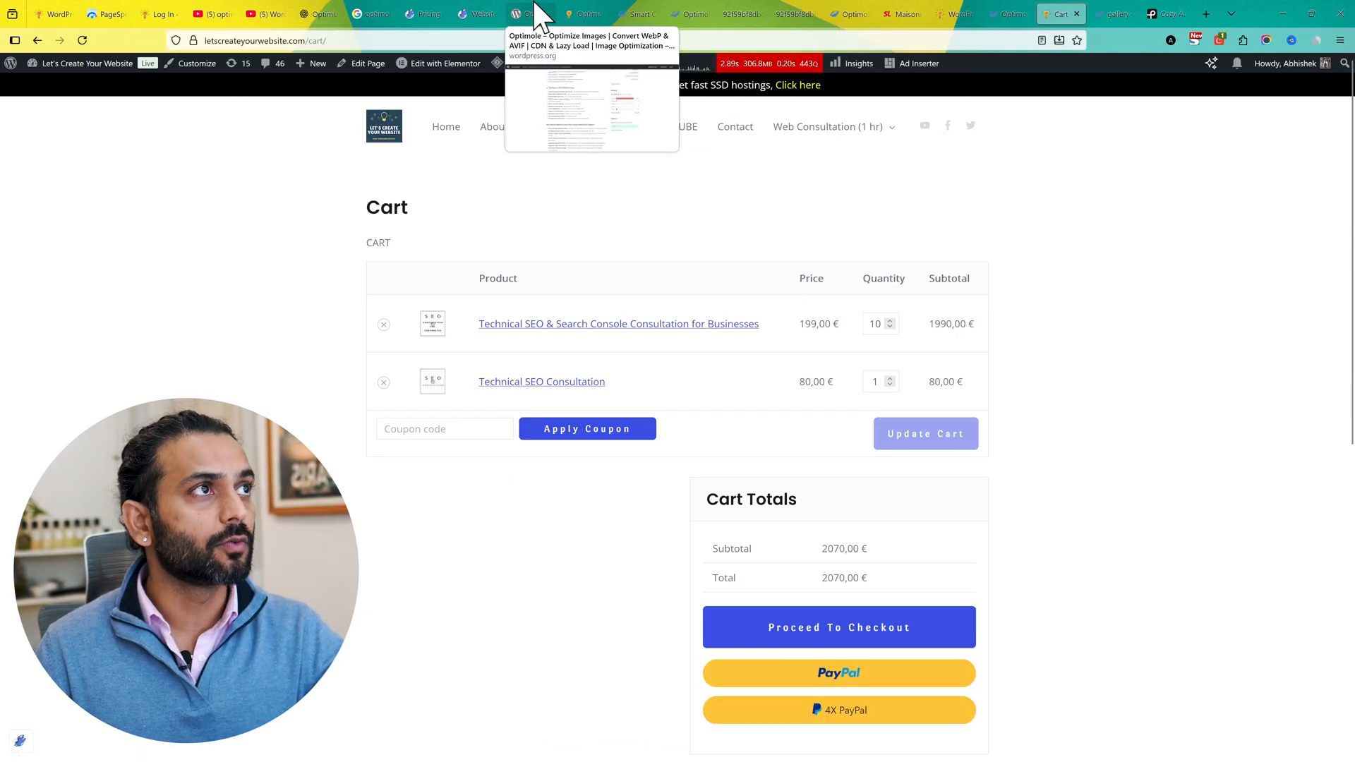
left_click(518, 13)
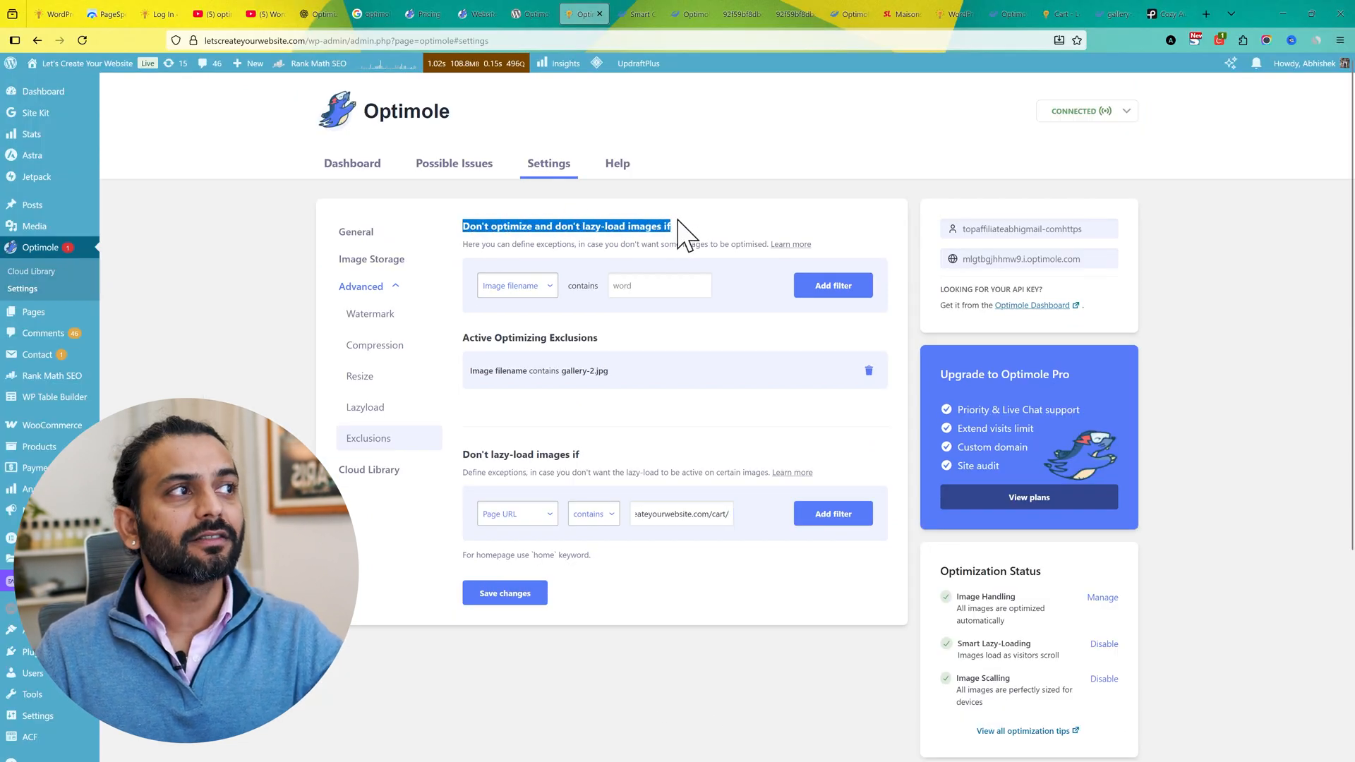
mouse_move(655, 297)
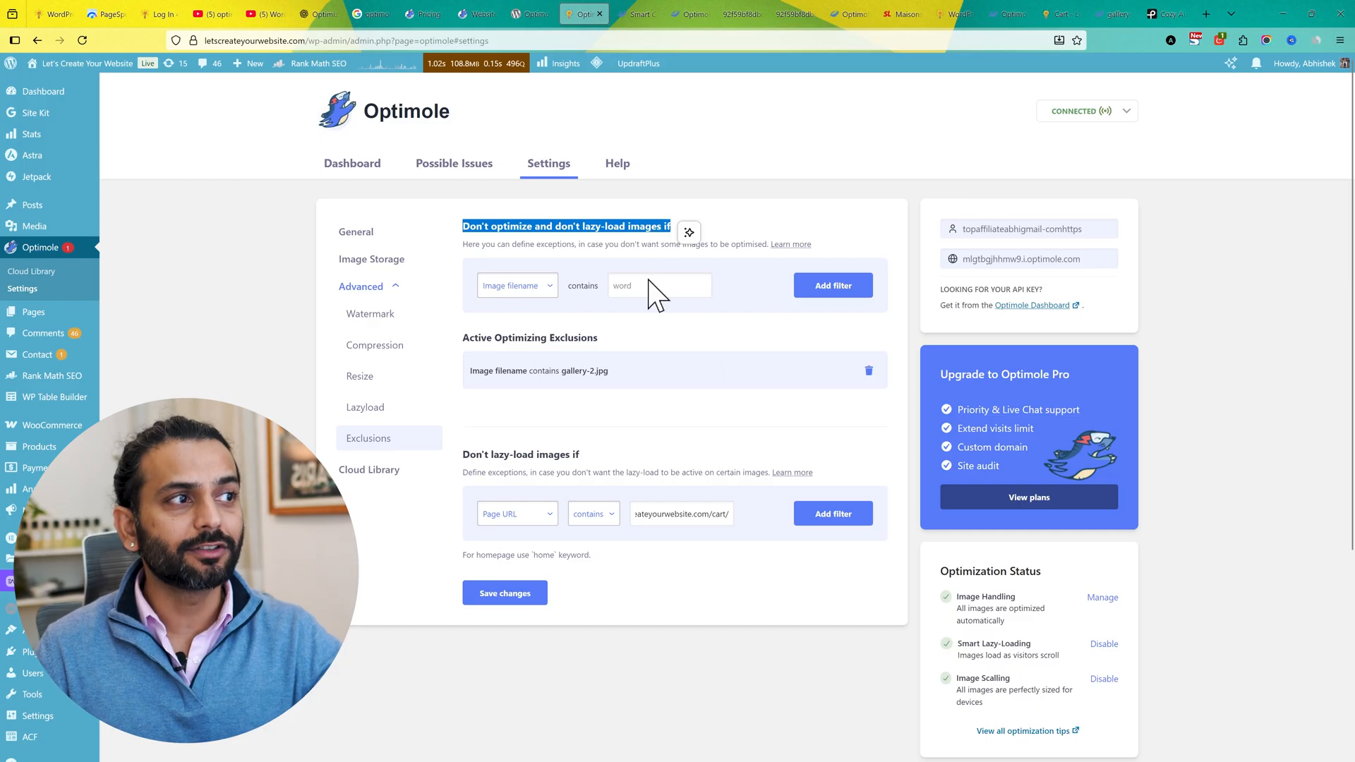
mouse_move(468, 467)
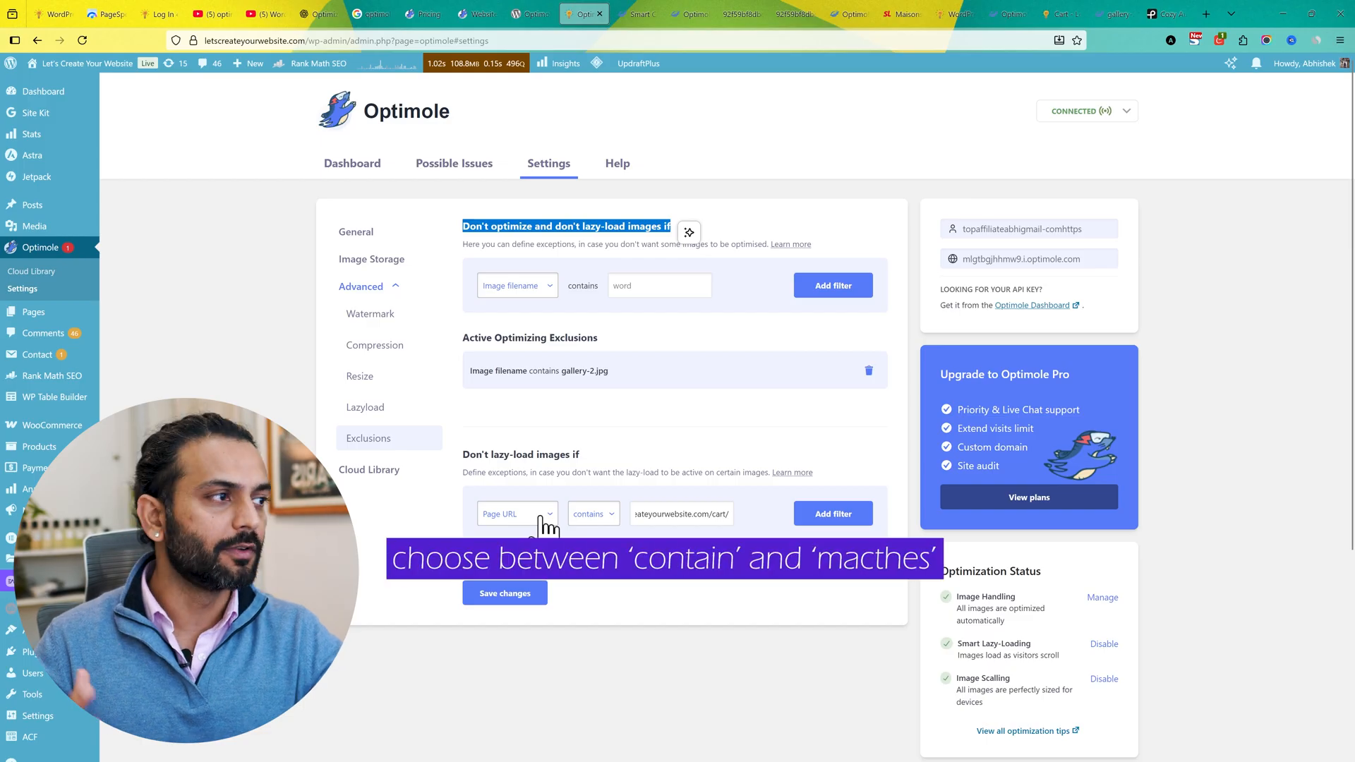
mouse_move(397, 501)
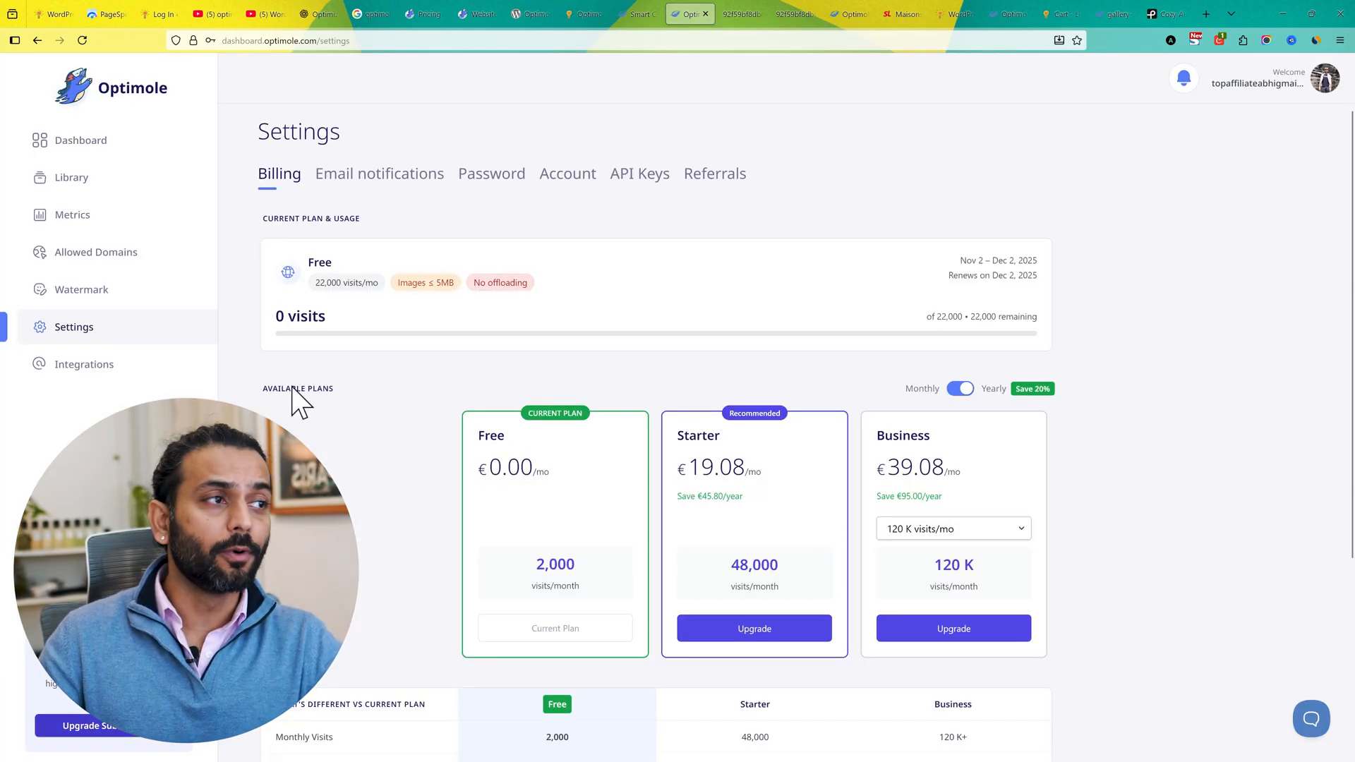
Step: Scroll through the Billing page comparing the Free, Starter and Business plans
scroll("down", 3)
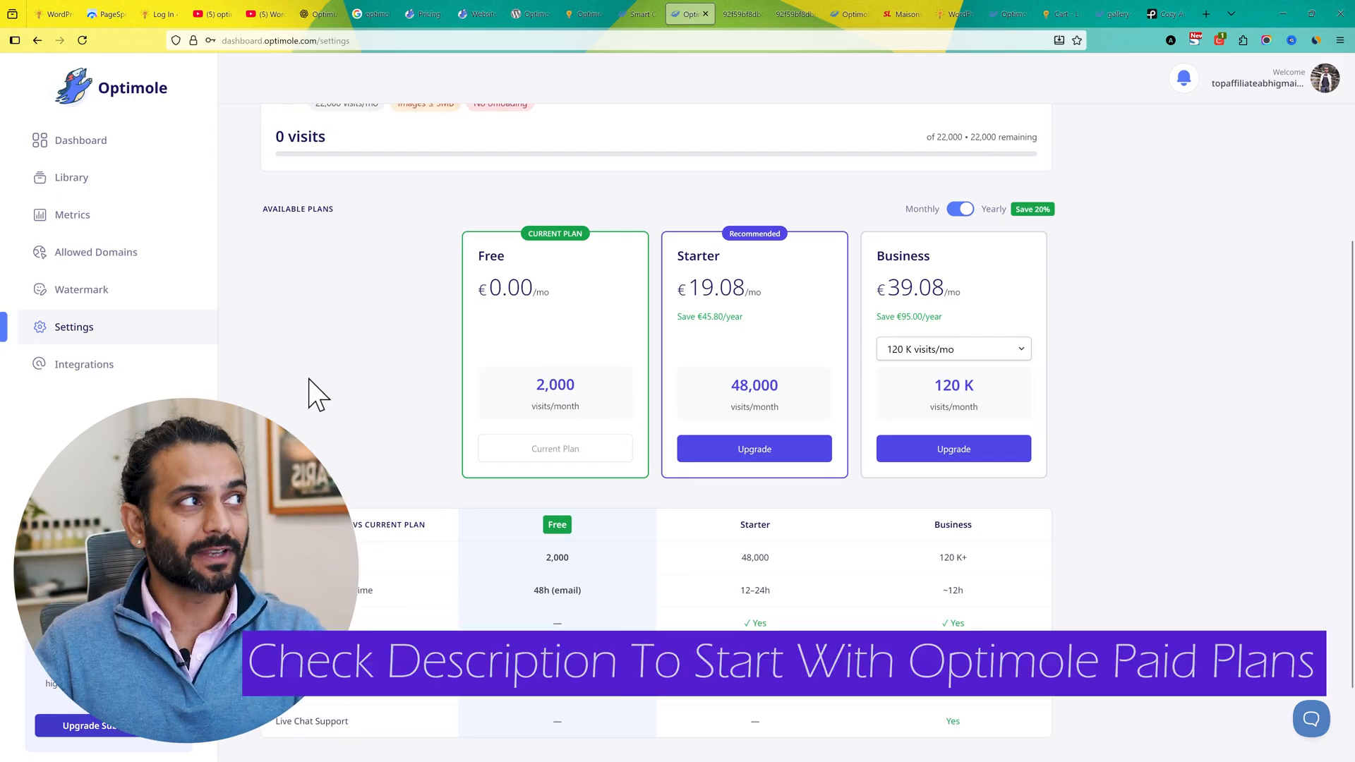
scroll("down", 3)
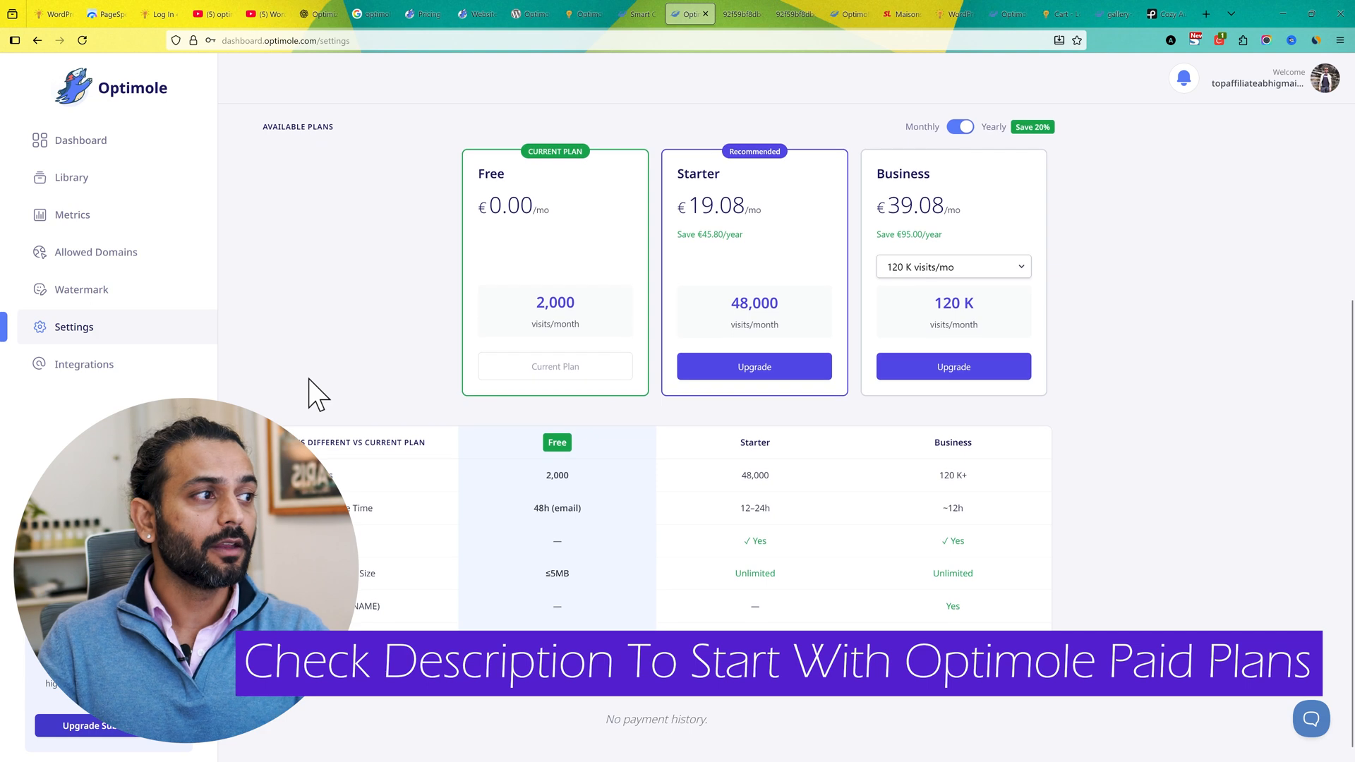